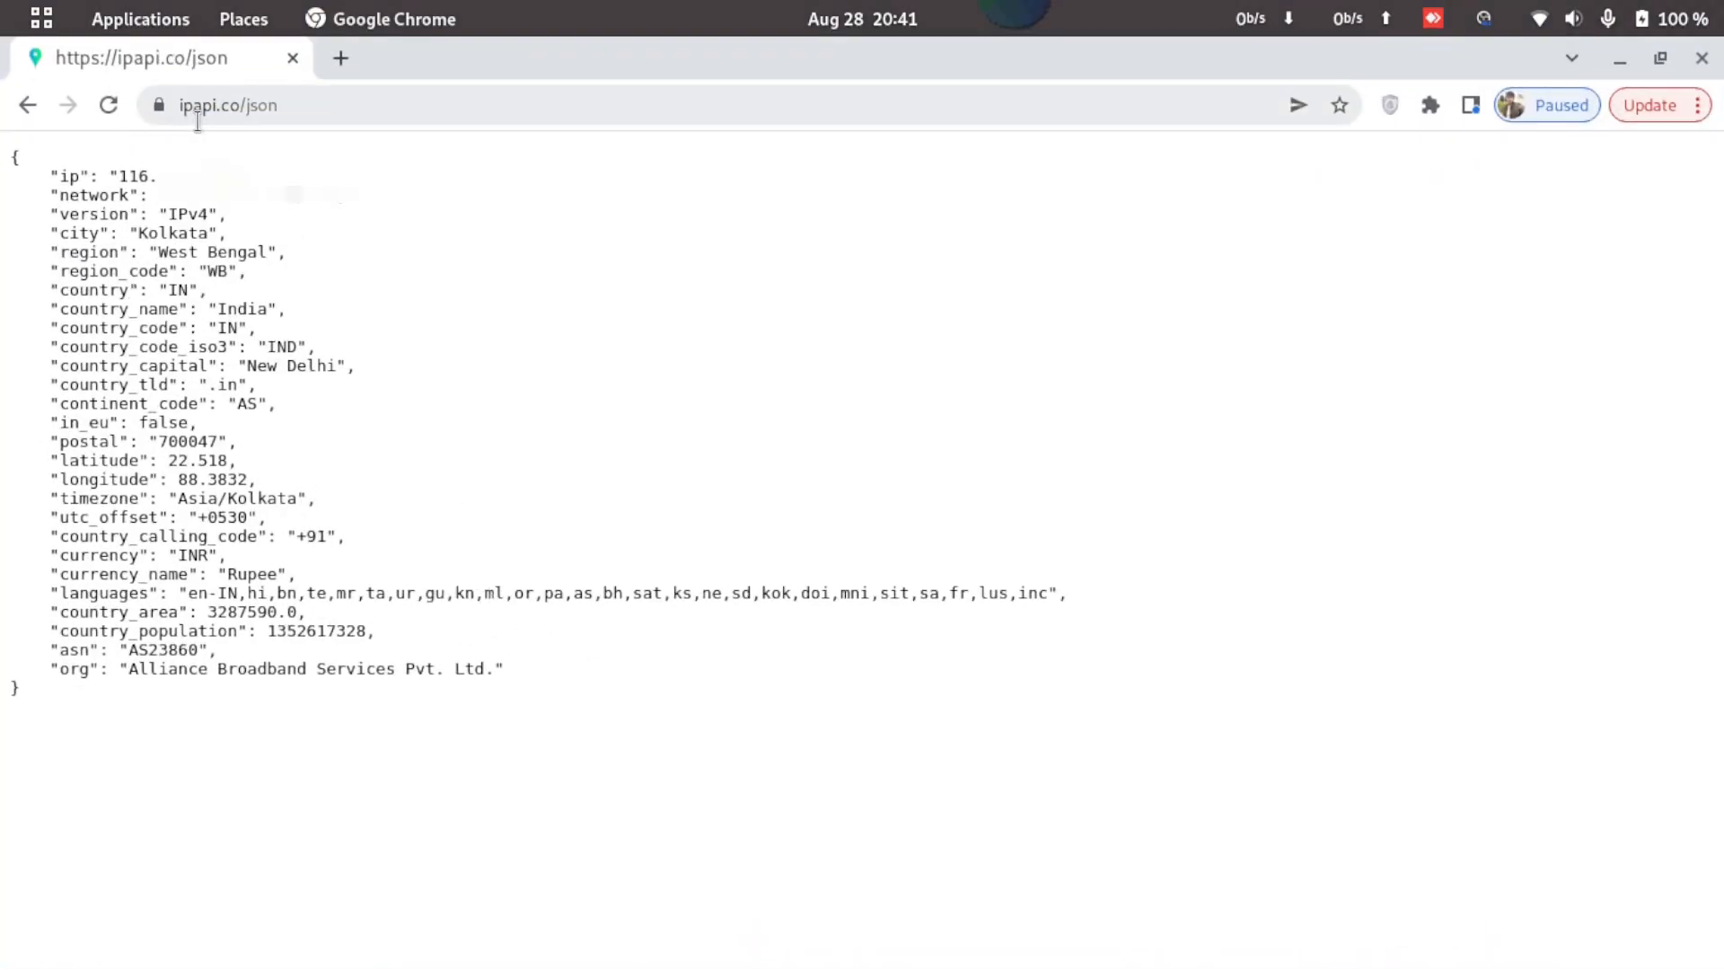
pyautogui.moveTo(242, 134)
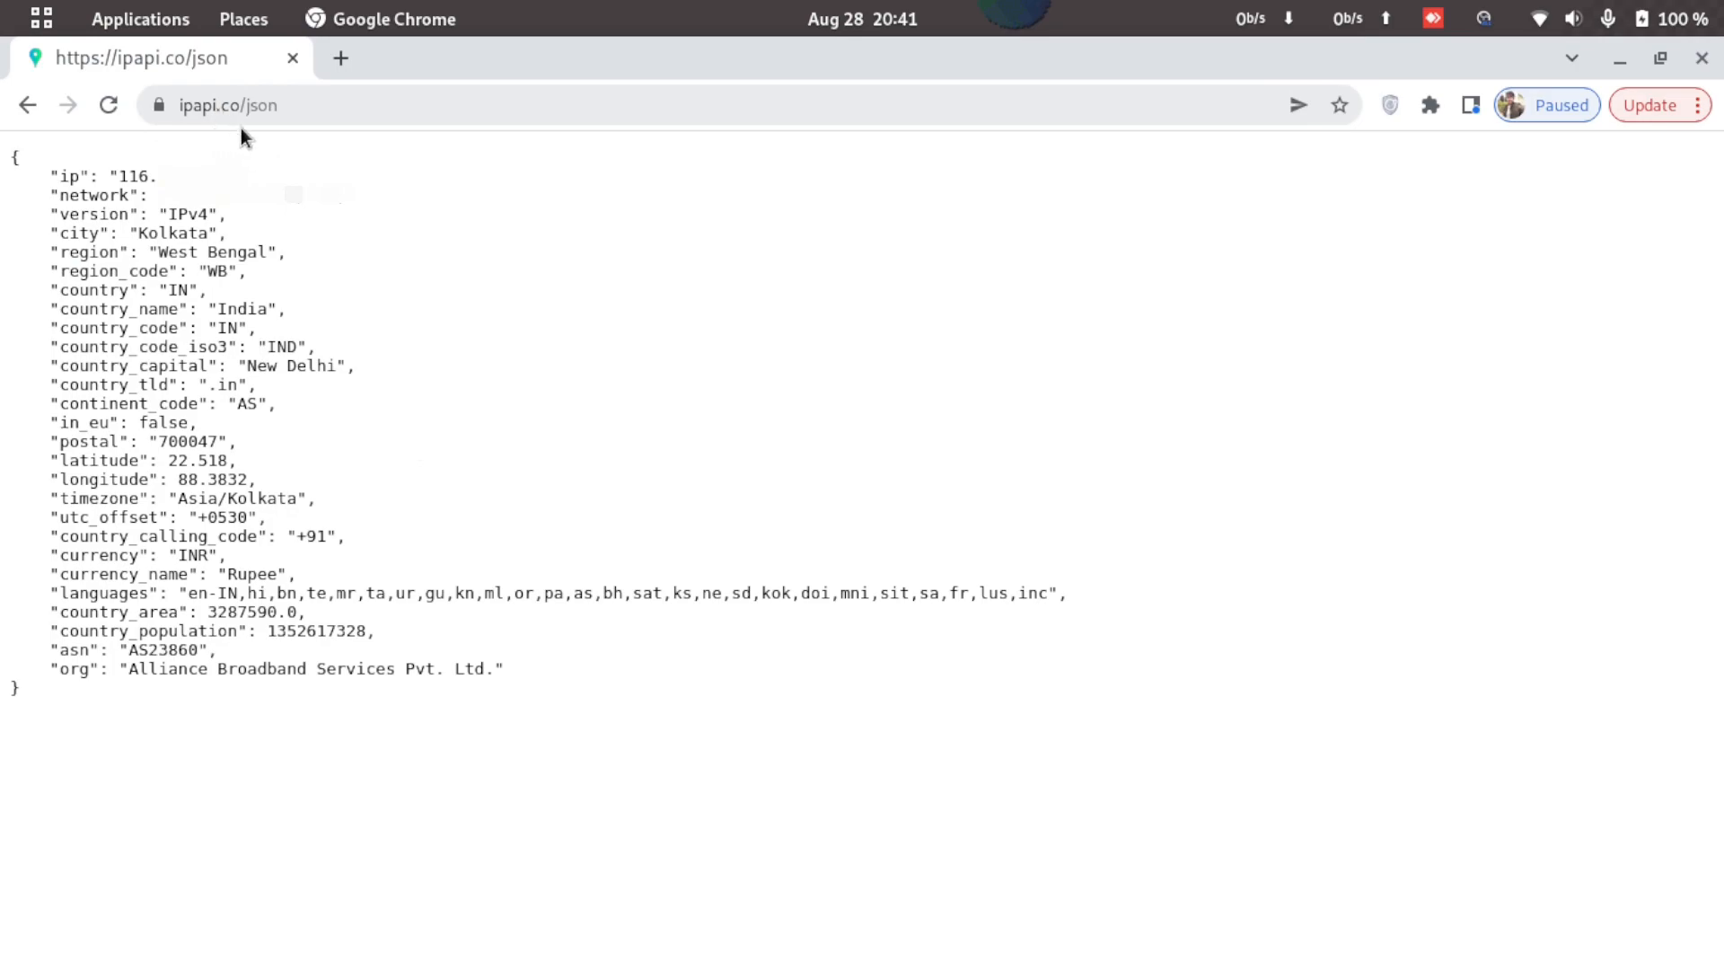
pyautogui.moveTo(334, 346)
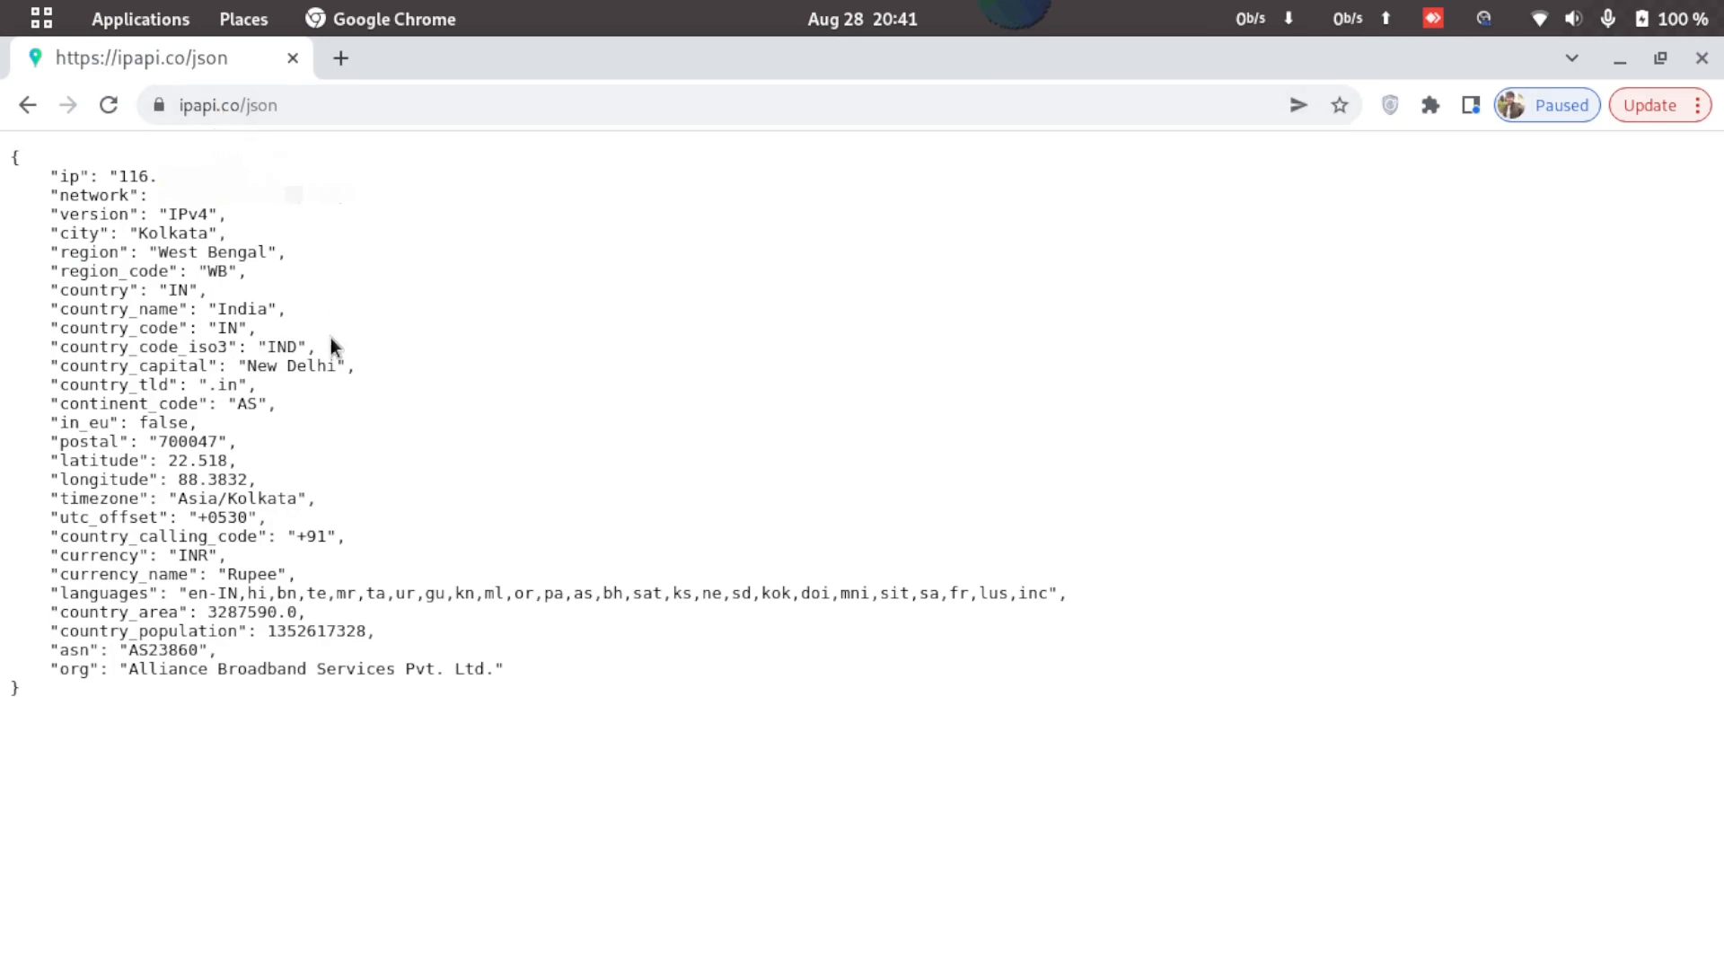
pyautogui.moveTo(584, 508)
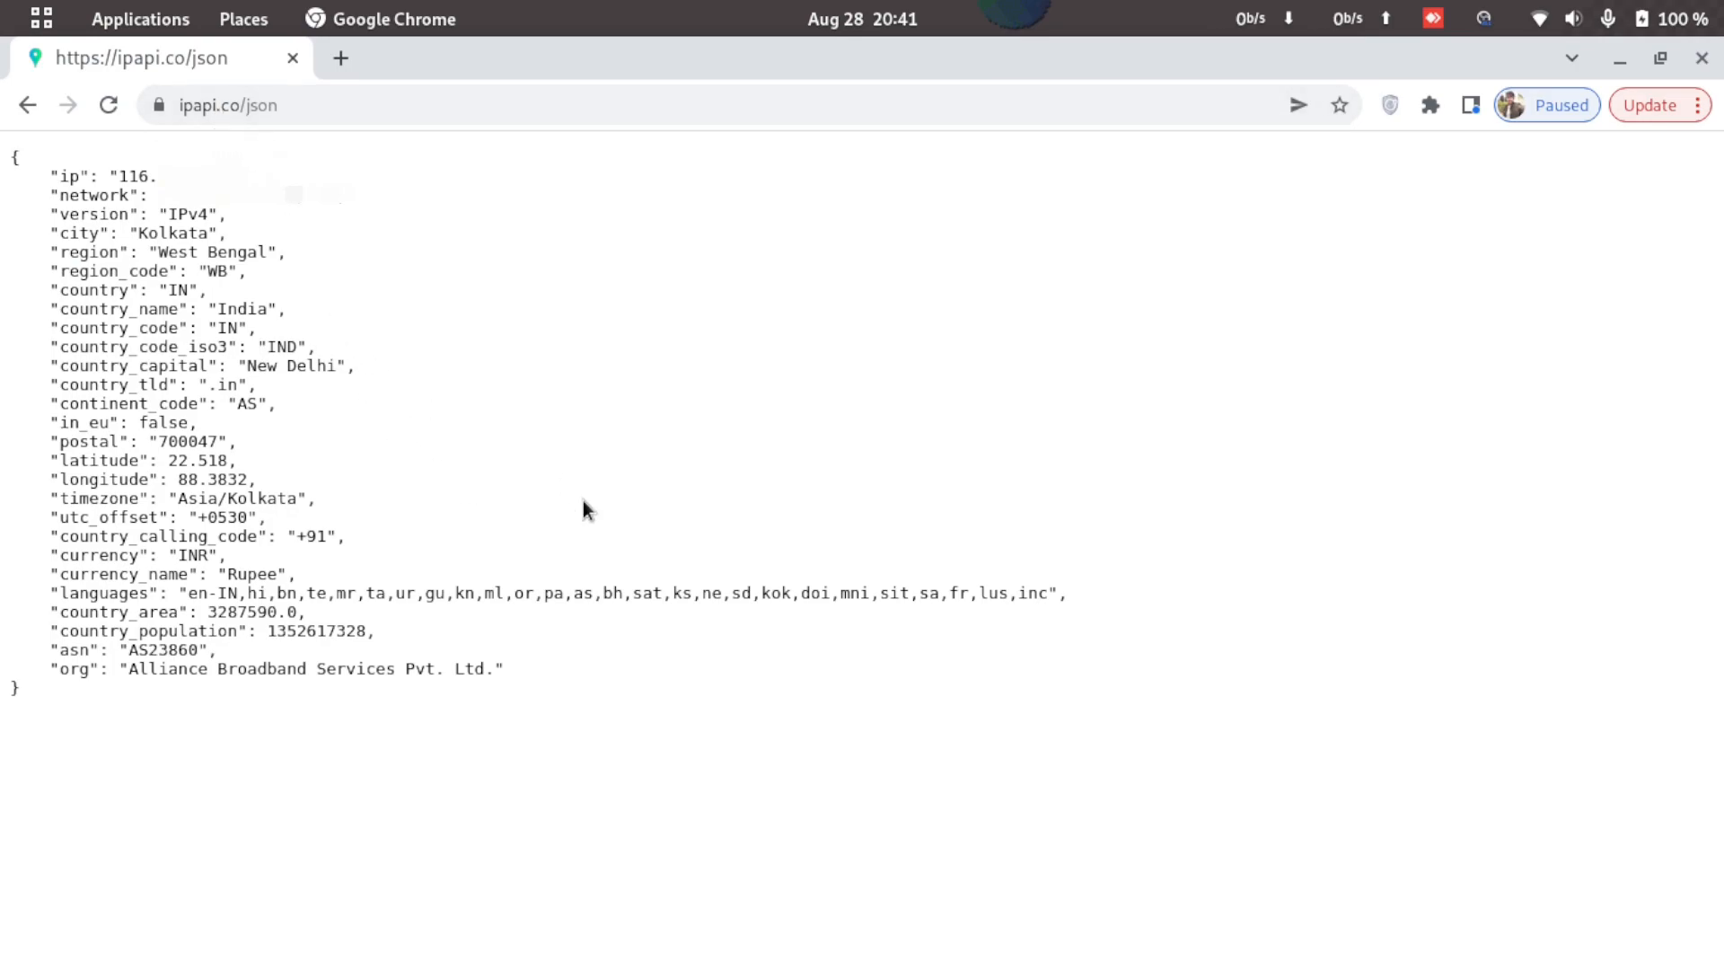
pyautogui.moveTo(964, 679)
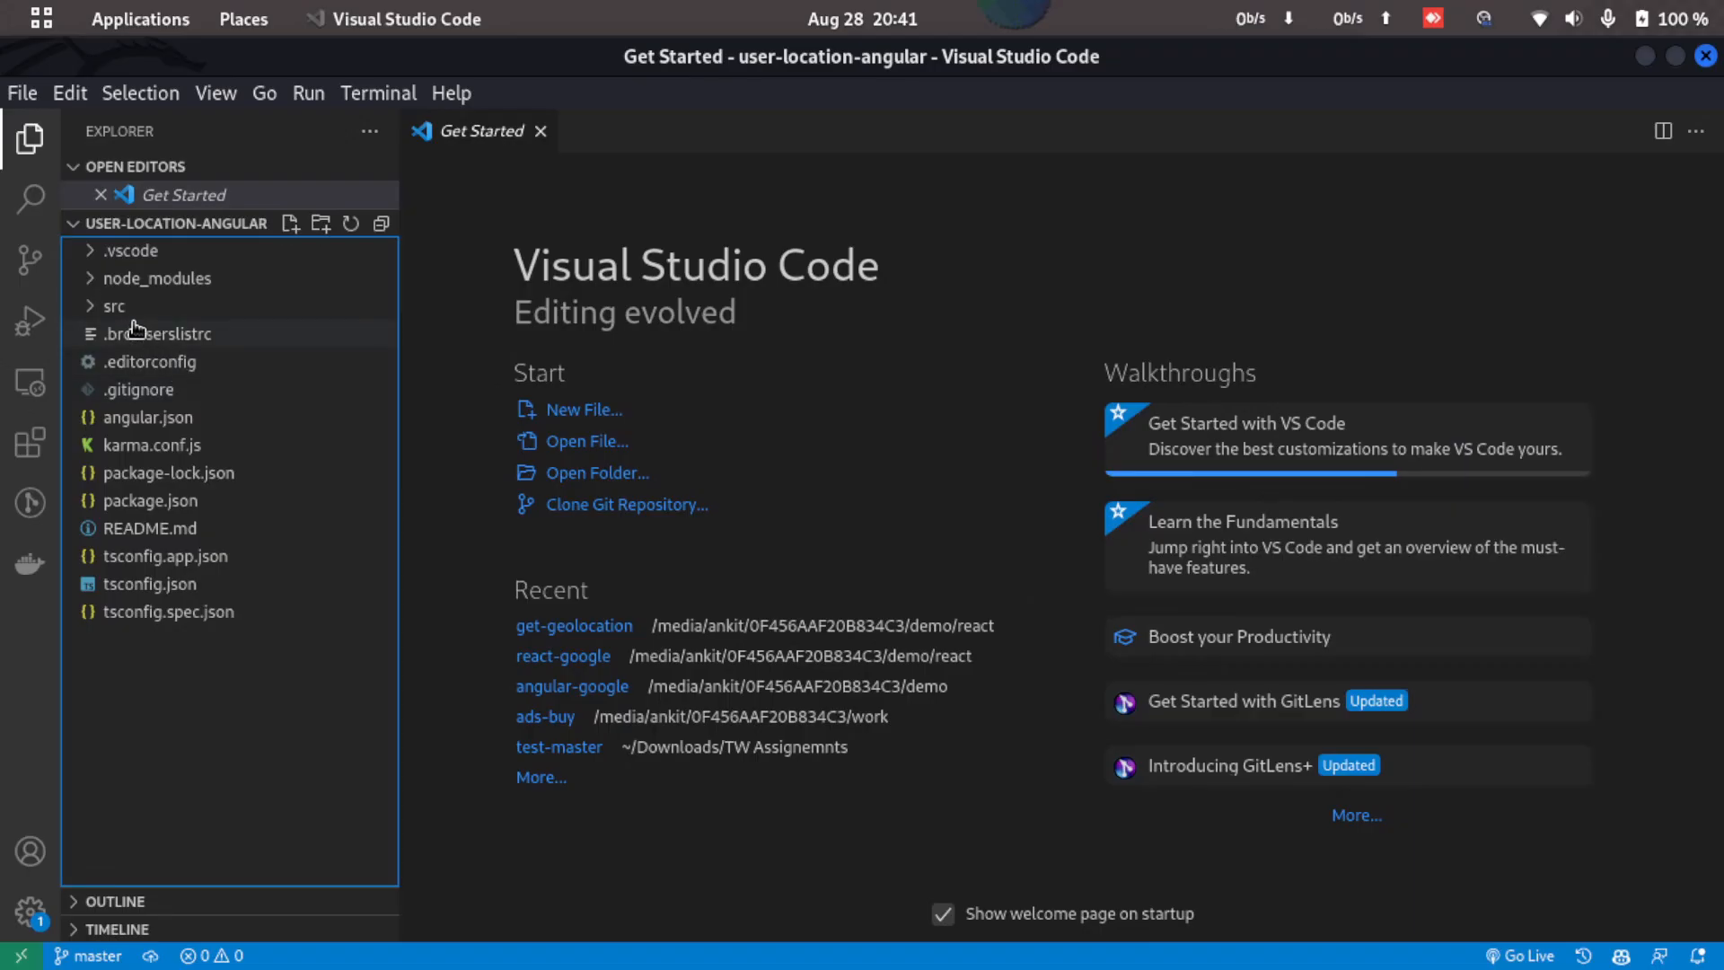
# - Expand src/app in the Explorer and open app.component.ts
pyautogui.click(163, 334)
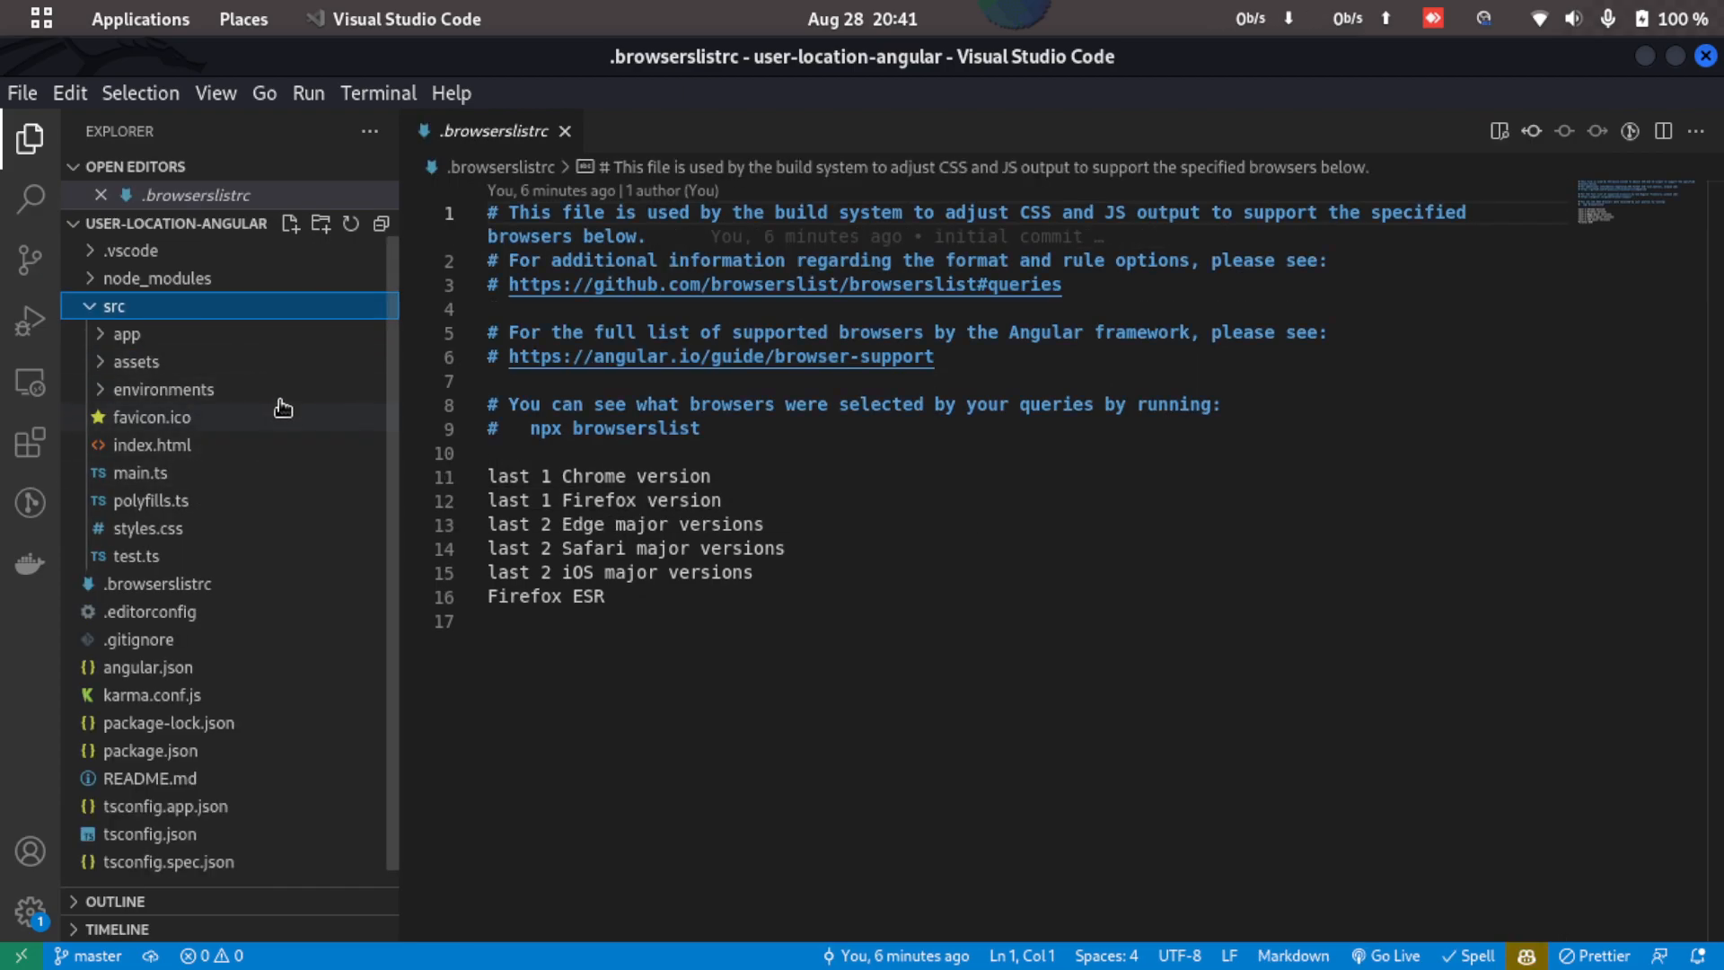
pyautogui.click(126, 334)
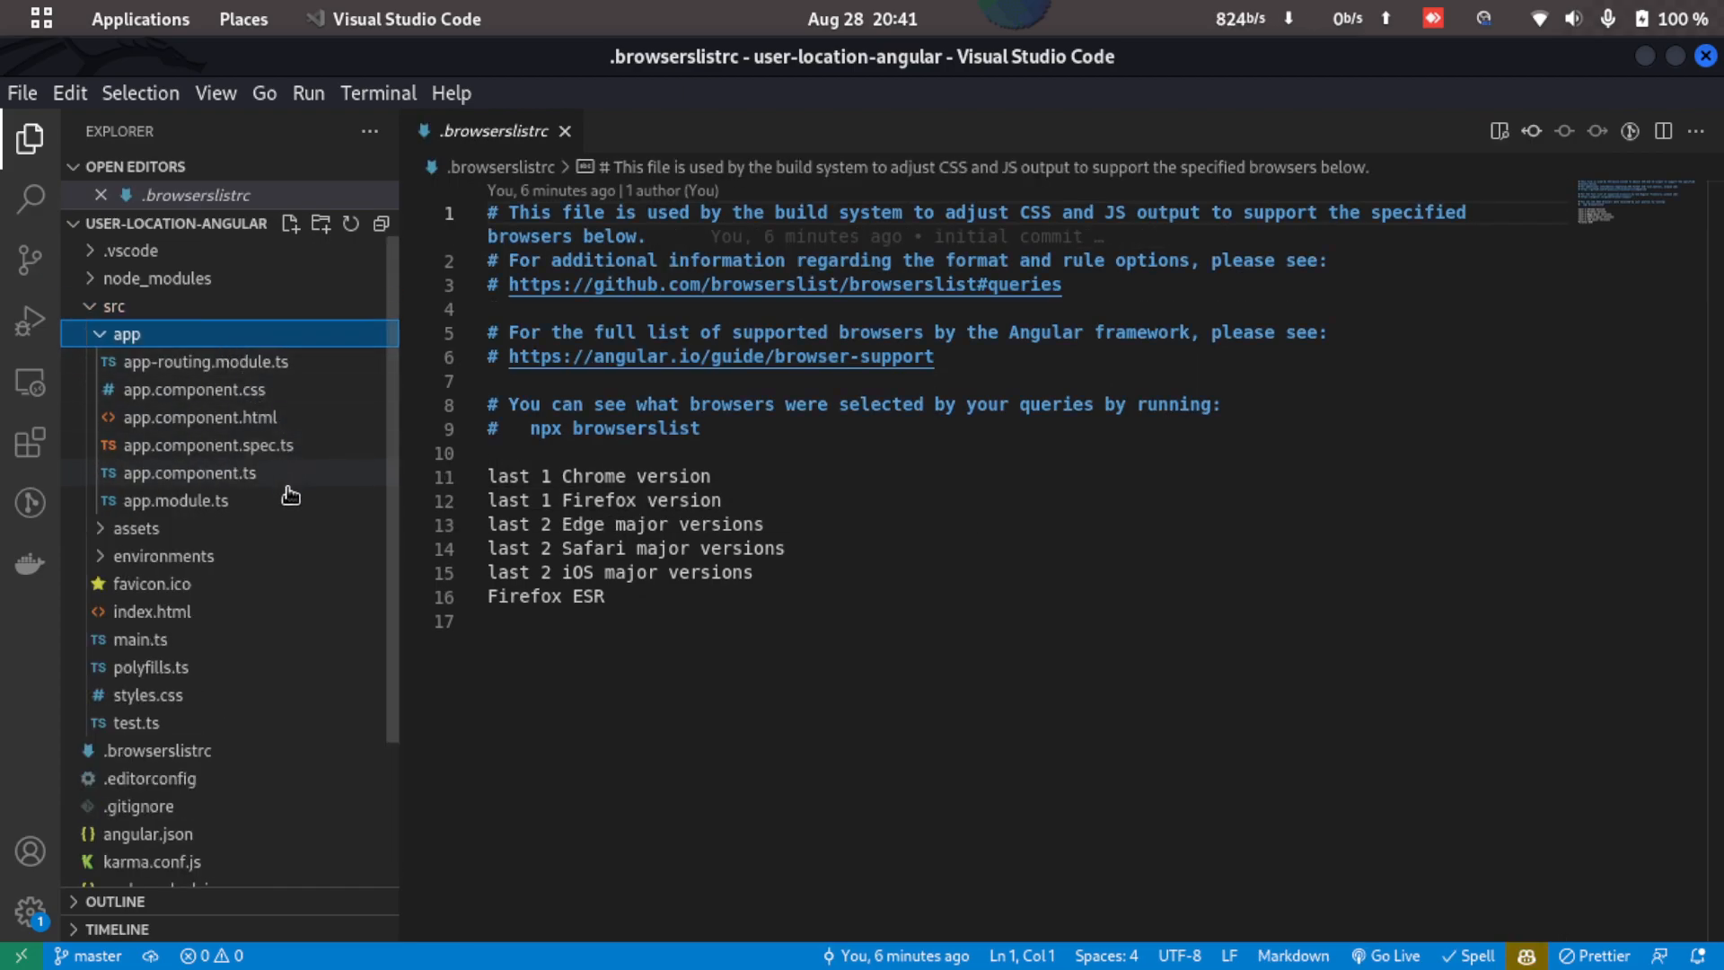
pyautogui.click(188, 472)
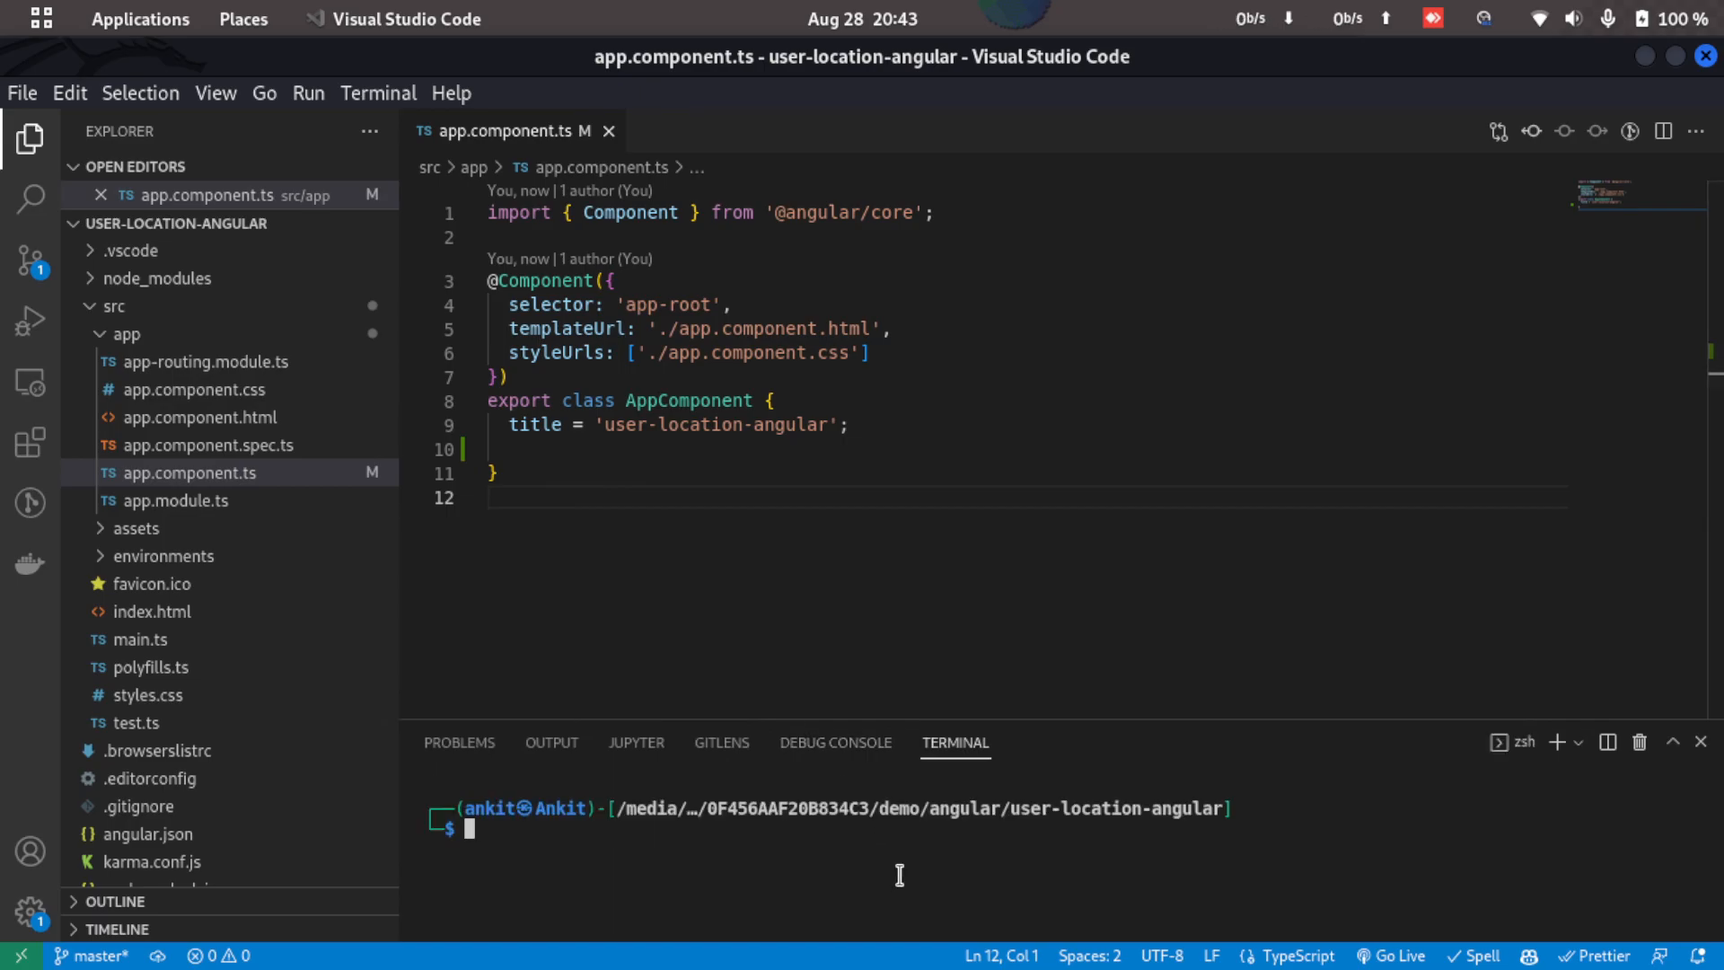
# - Run 'ng g s common' in the terminal, answering N to analytics, to create common.service.ts and its spec
pyautogui.write('ng gc update-pass --module=app')
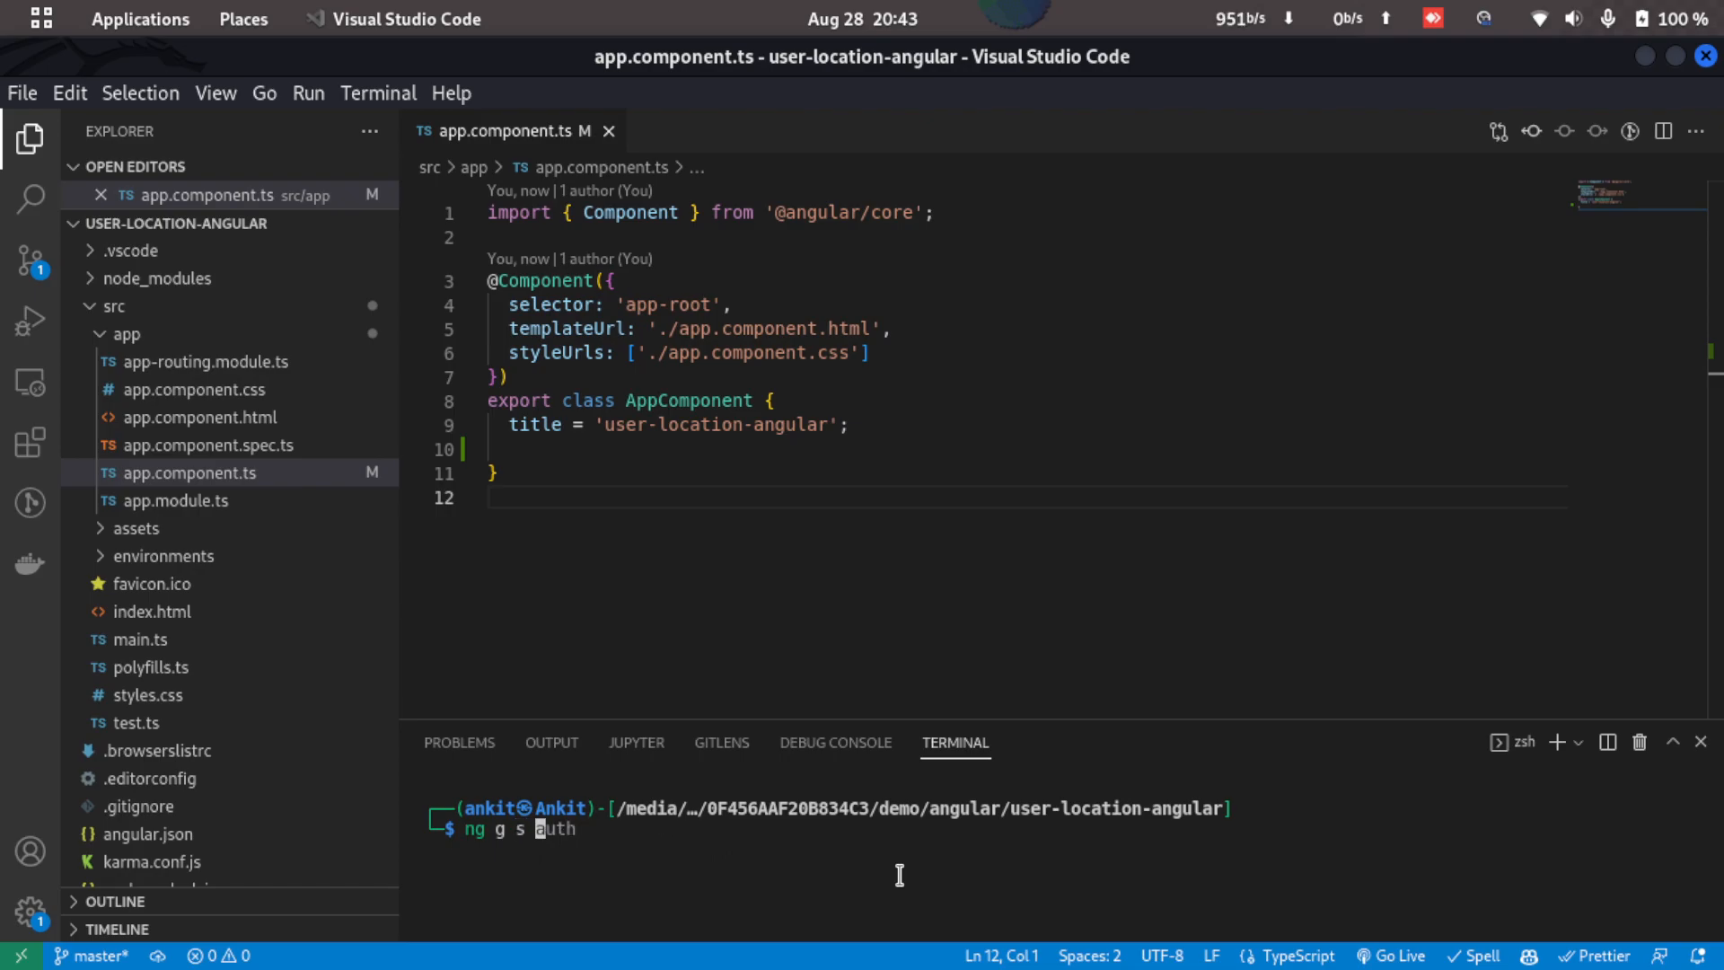
pyautogui.write('comme')
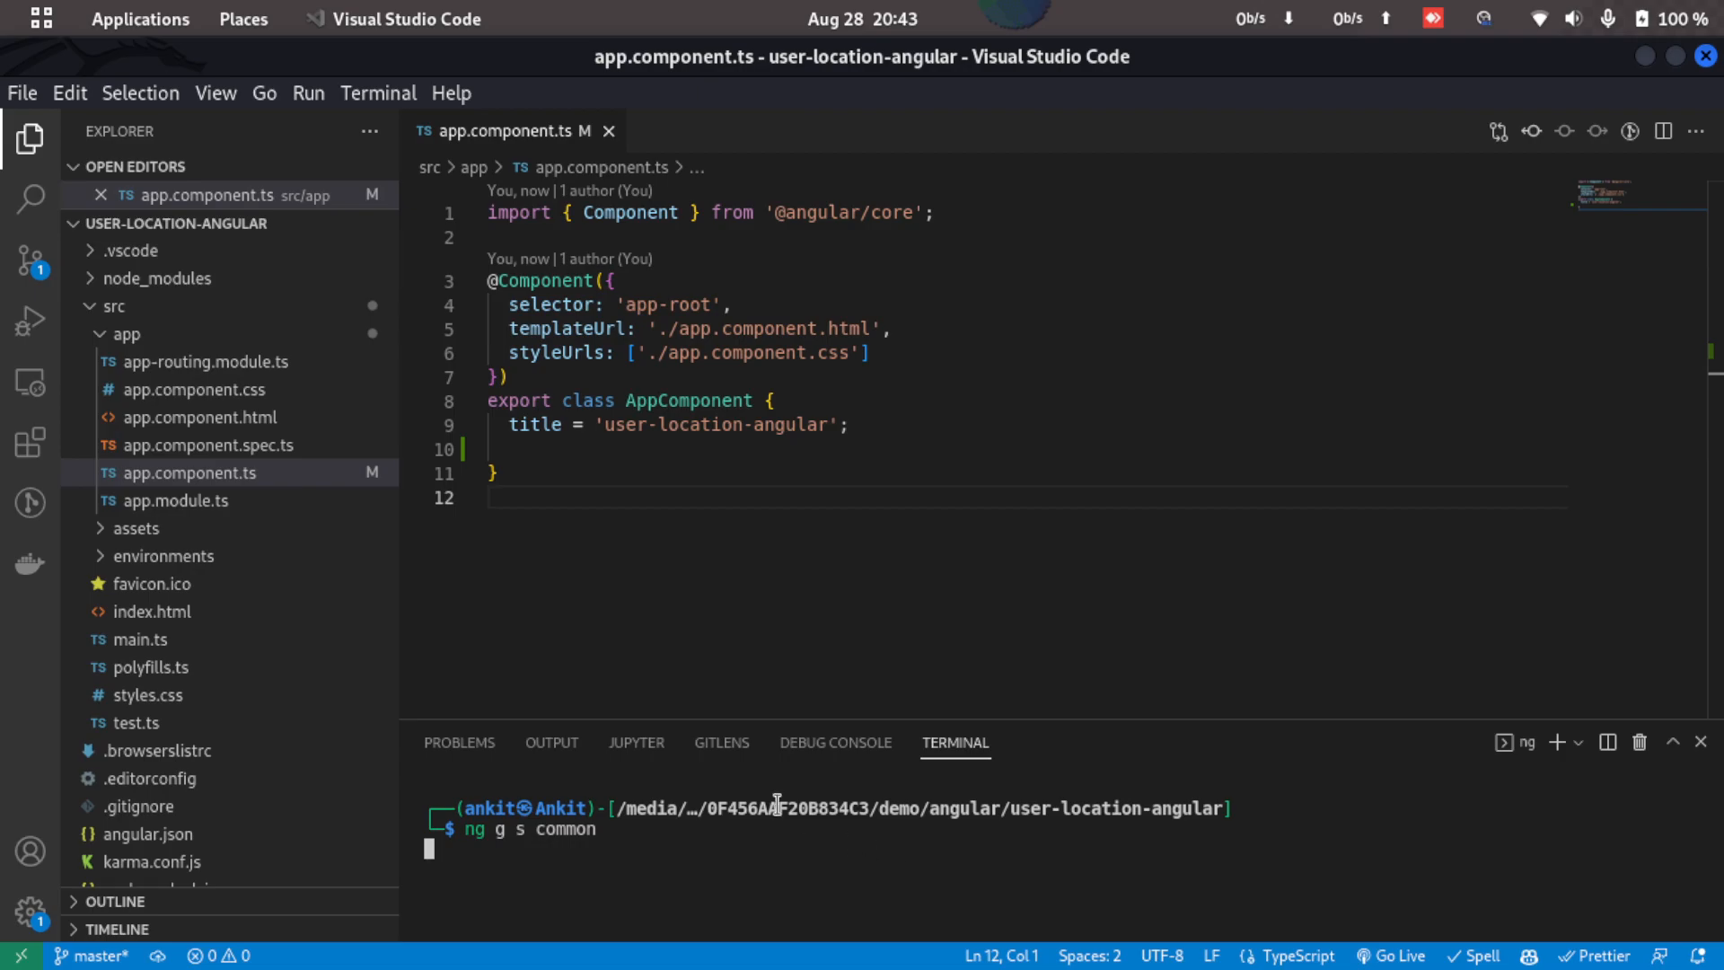
pyautogui.moveTo(549, 569)
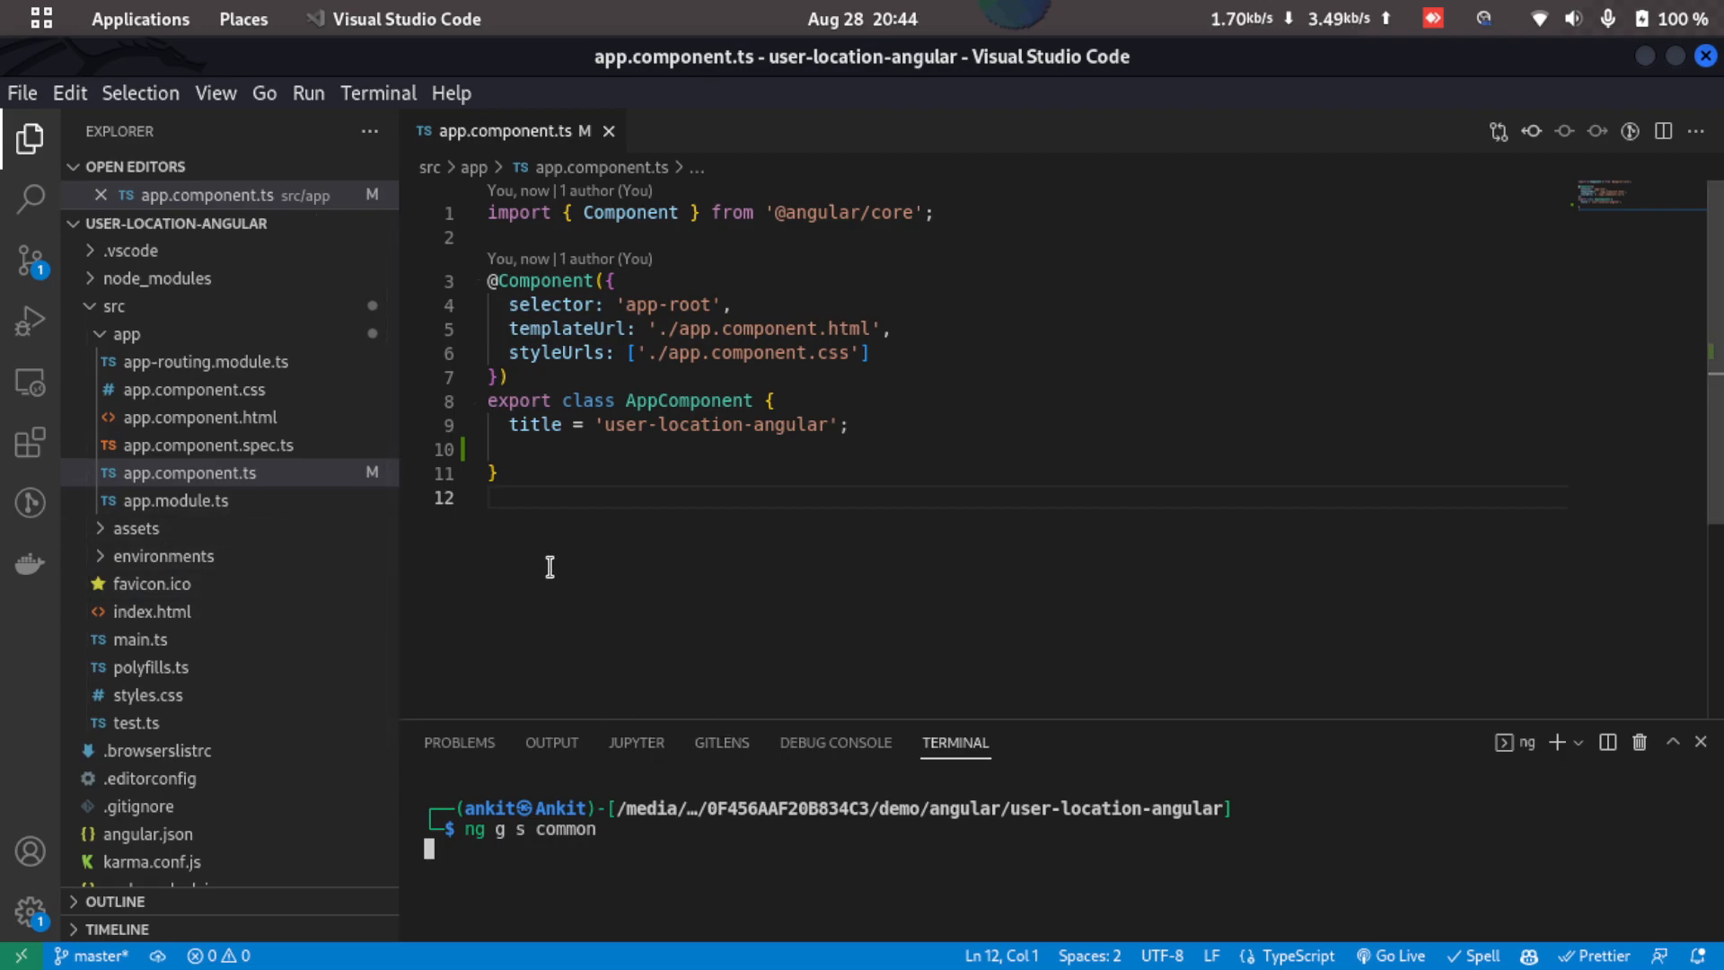
pyautogui.press('Return')
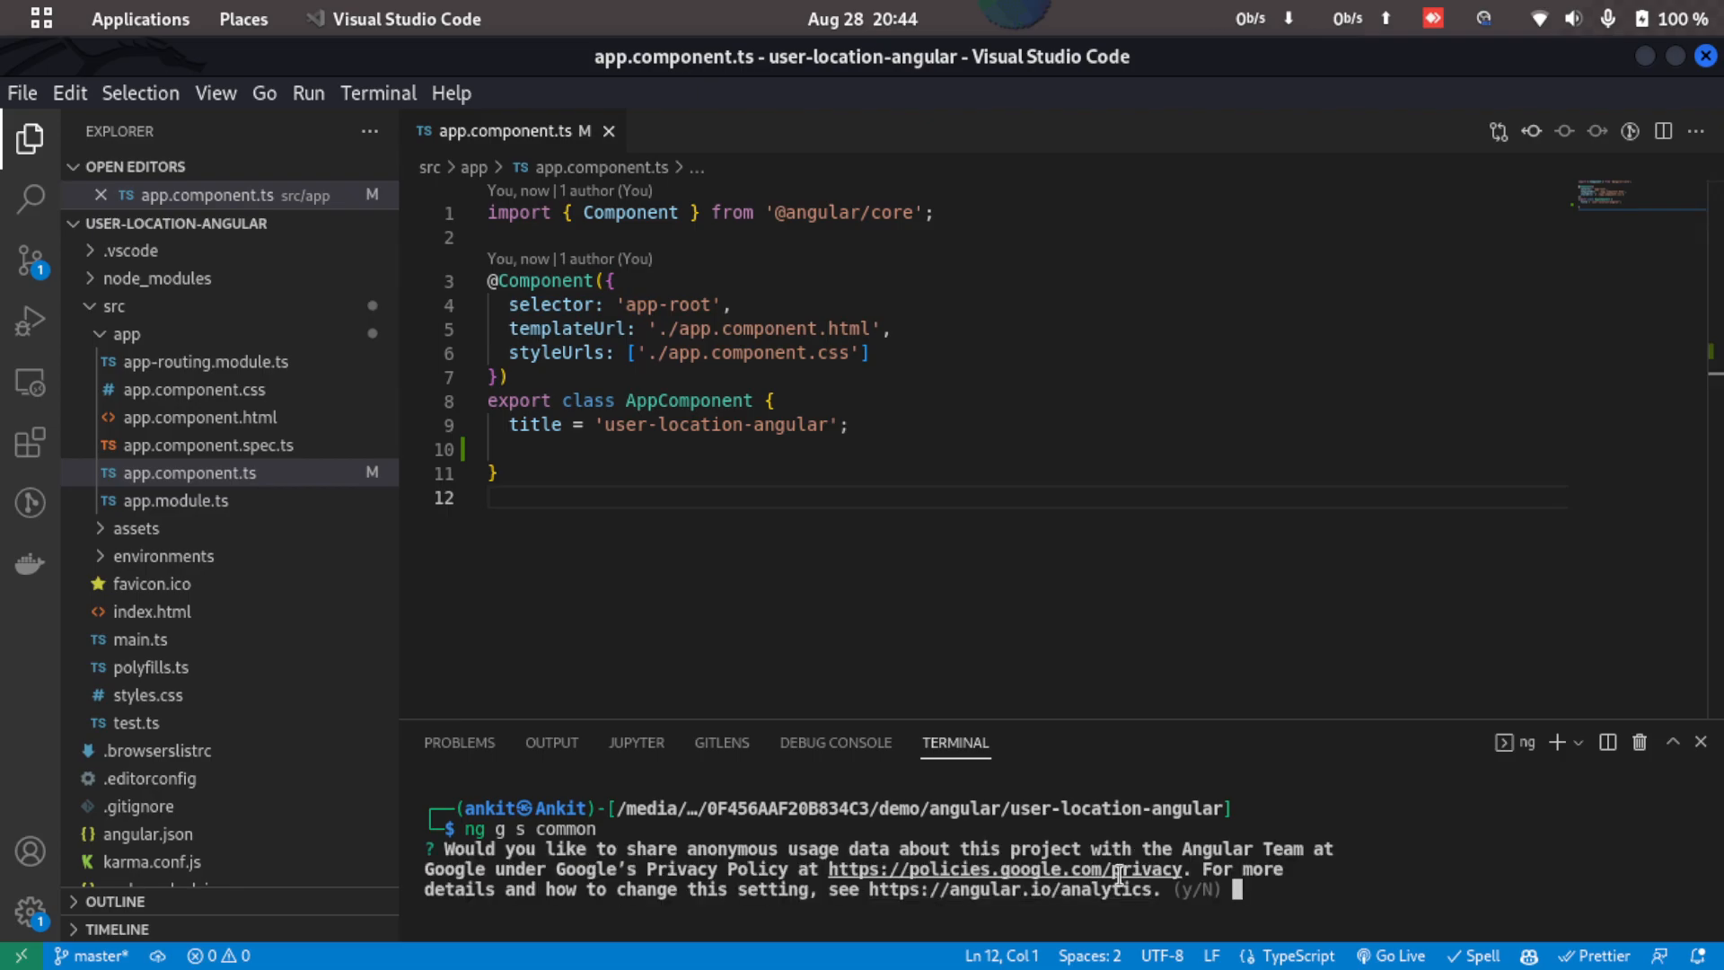
pyautogui.write('N')
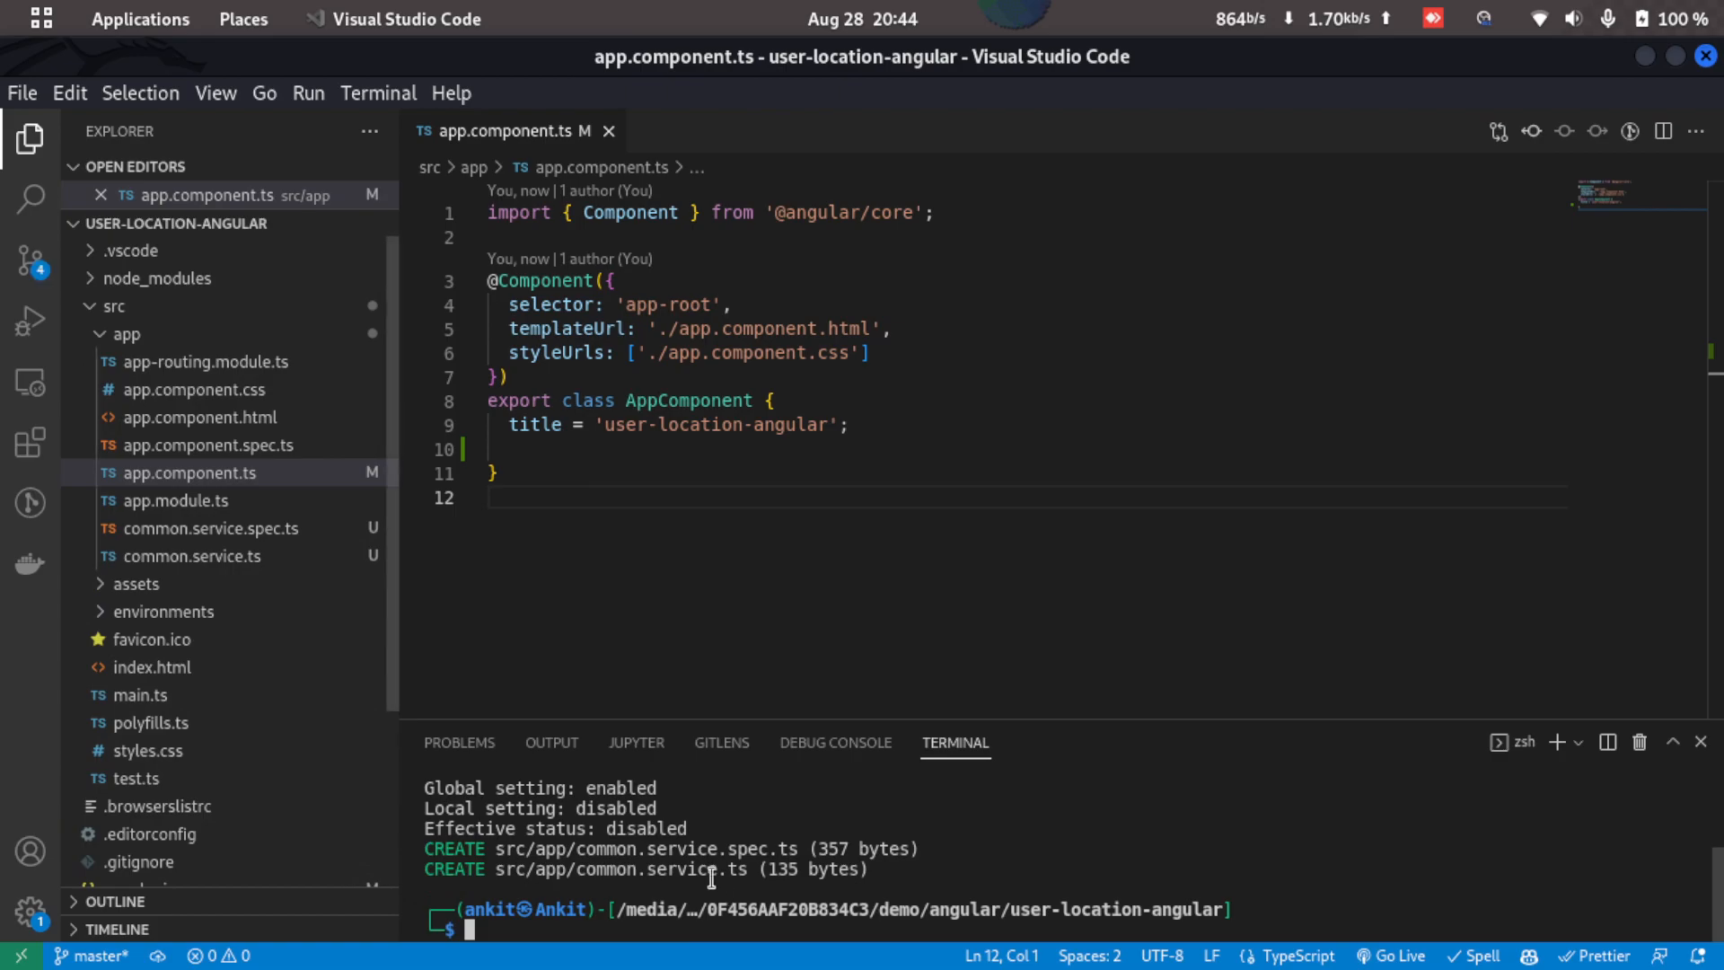
pyautogui.moveTo(291, 528)
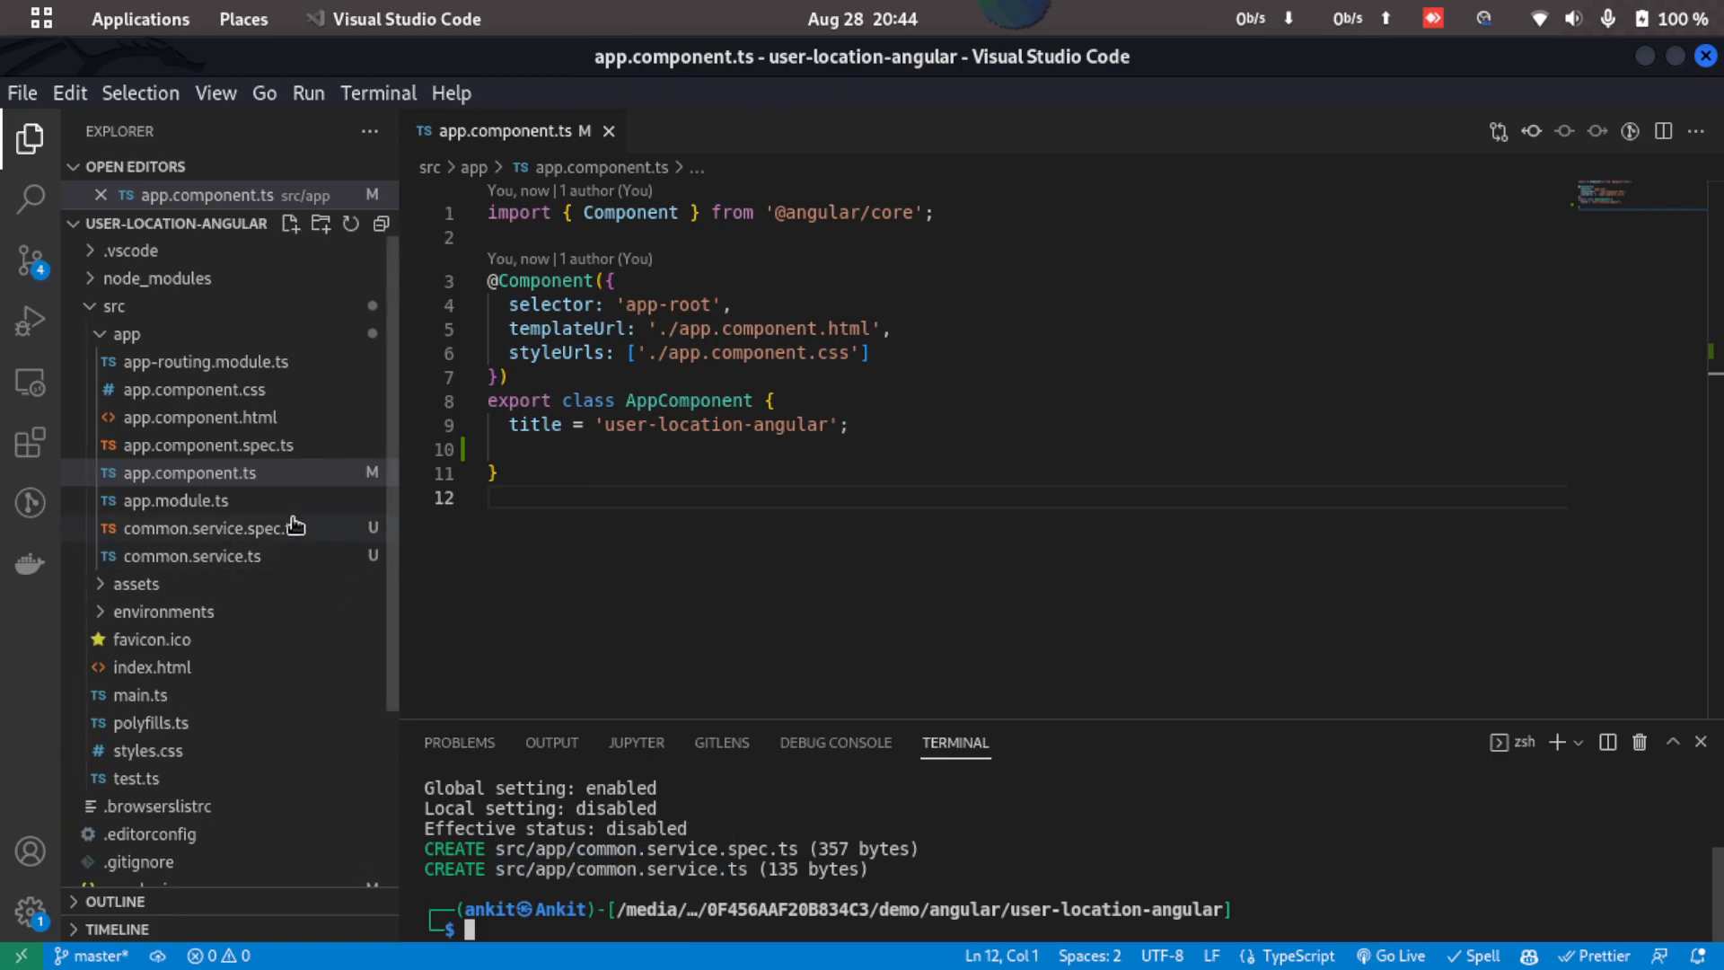
pyautogui.click(176, 501)
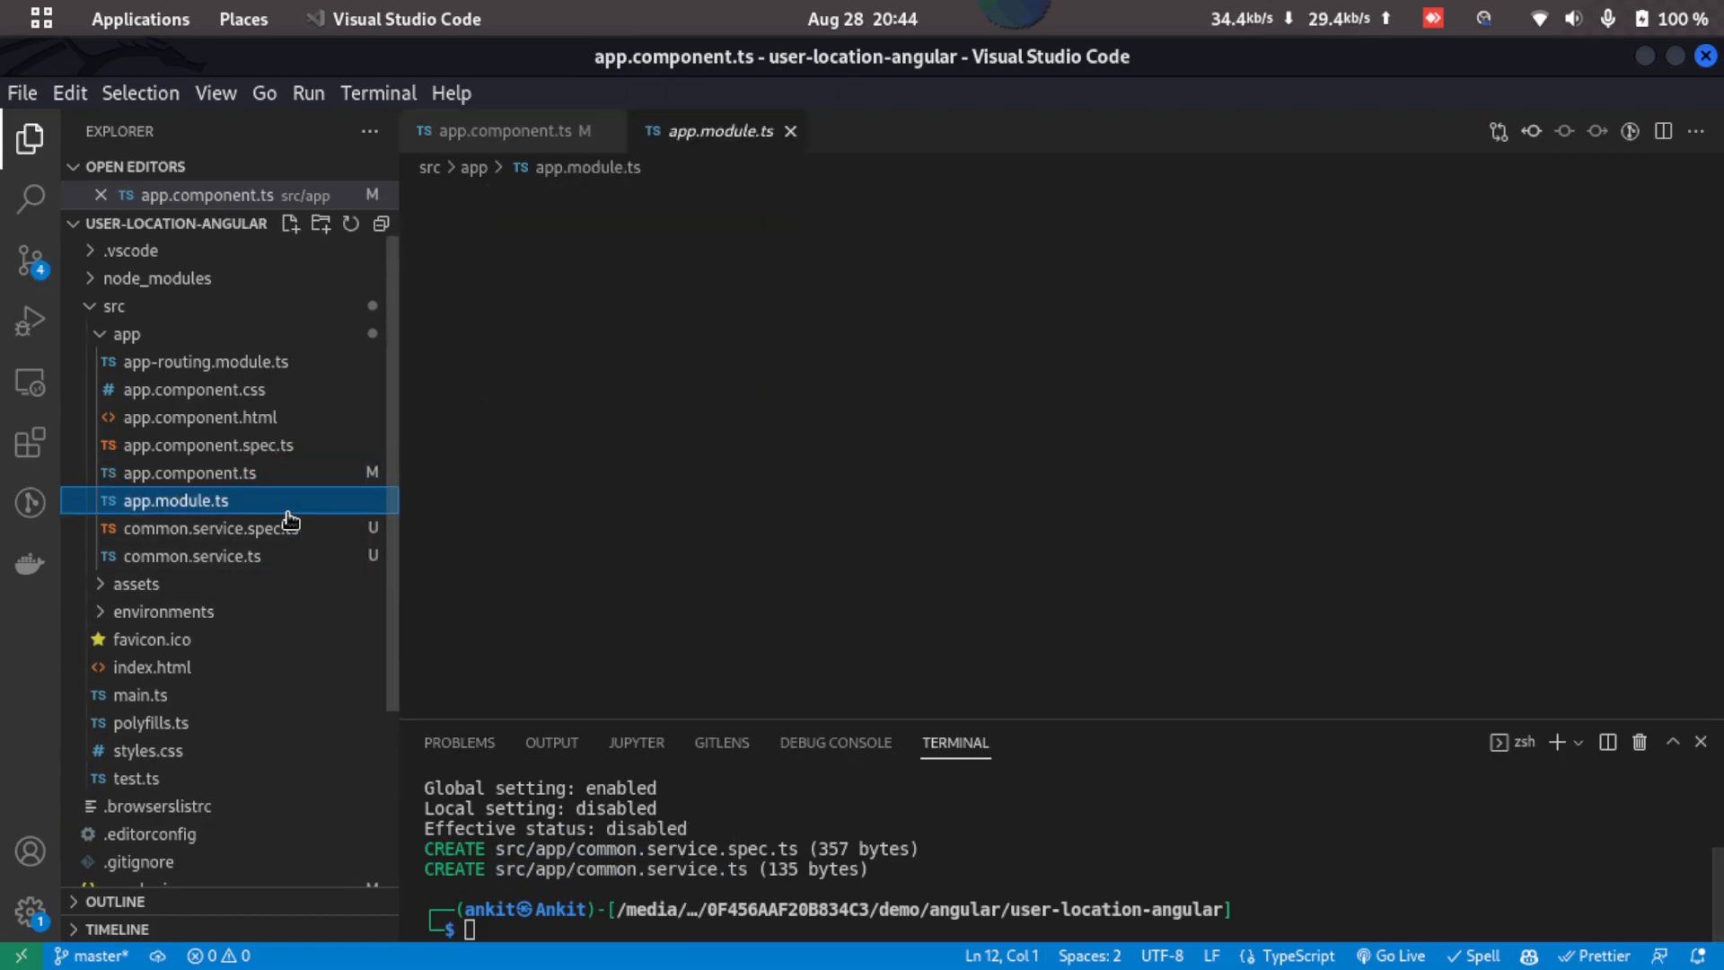
pyautogui.click(177, 501)
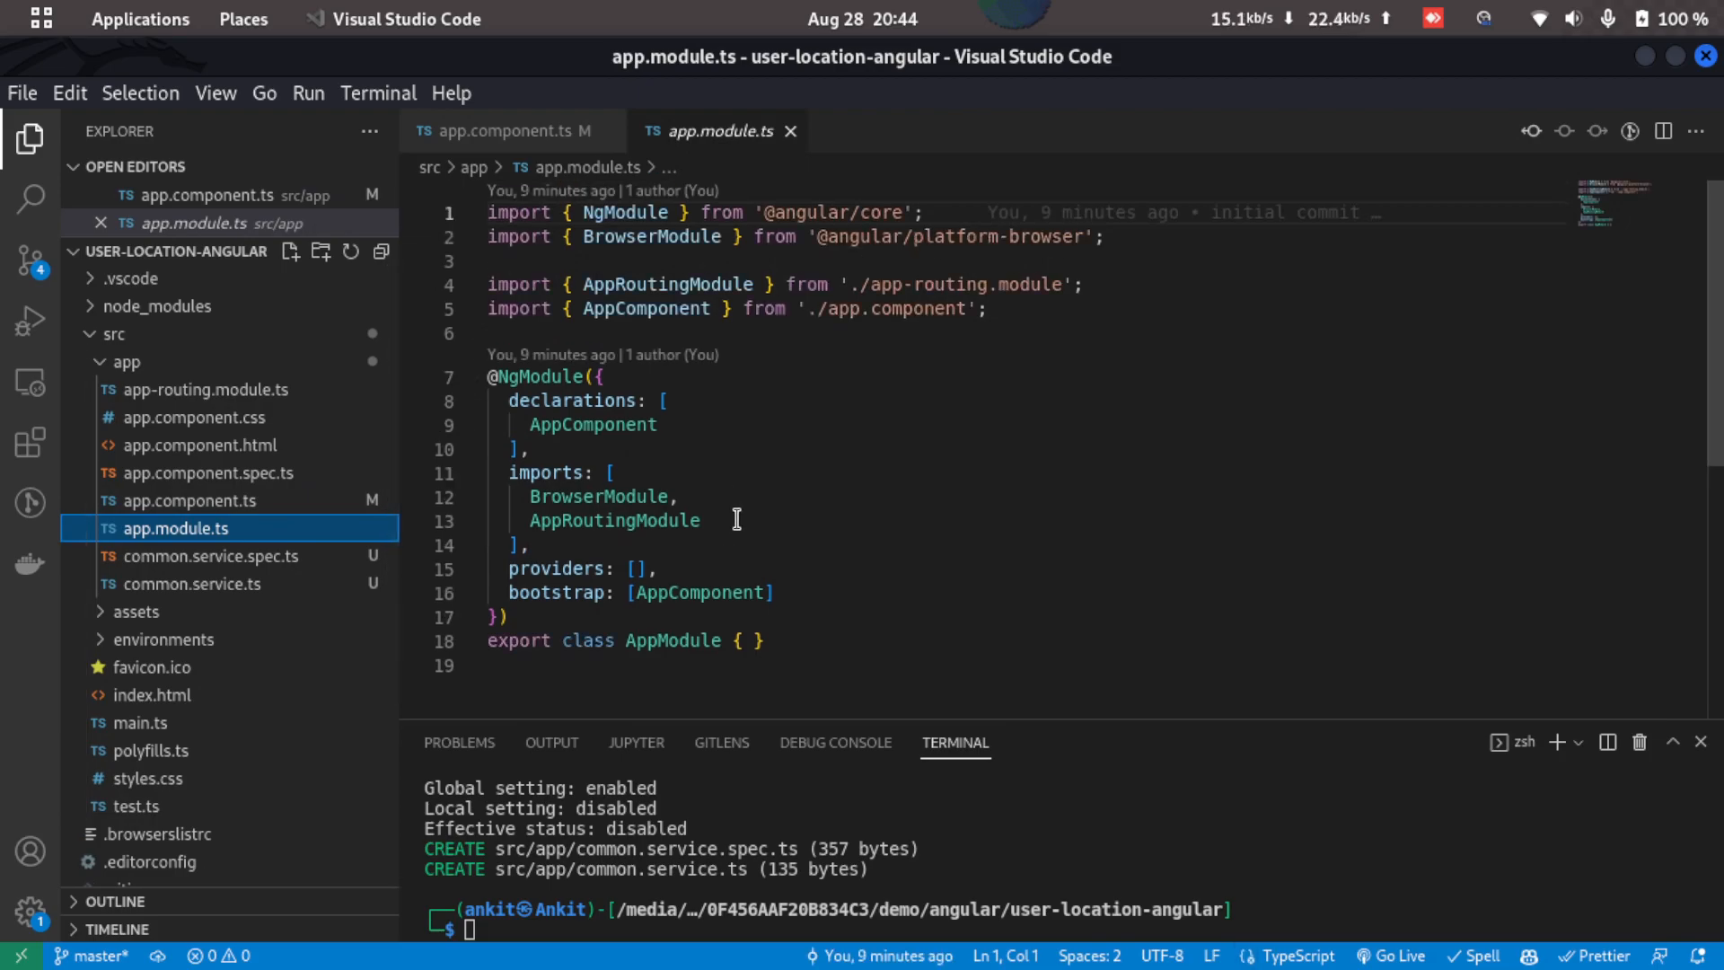
pyautogui.write('HttpClientModule')
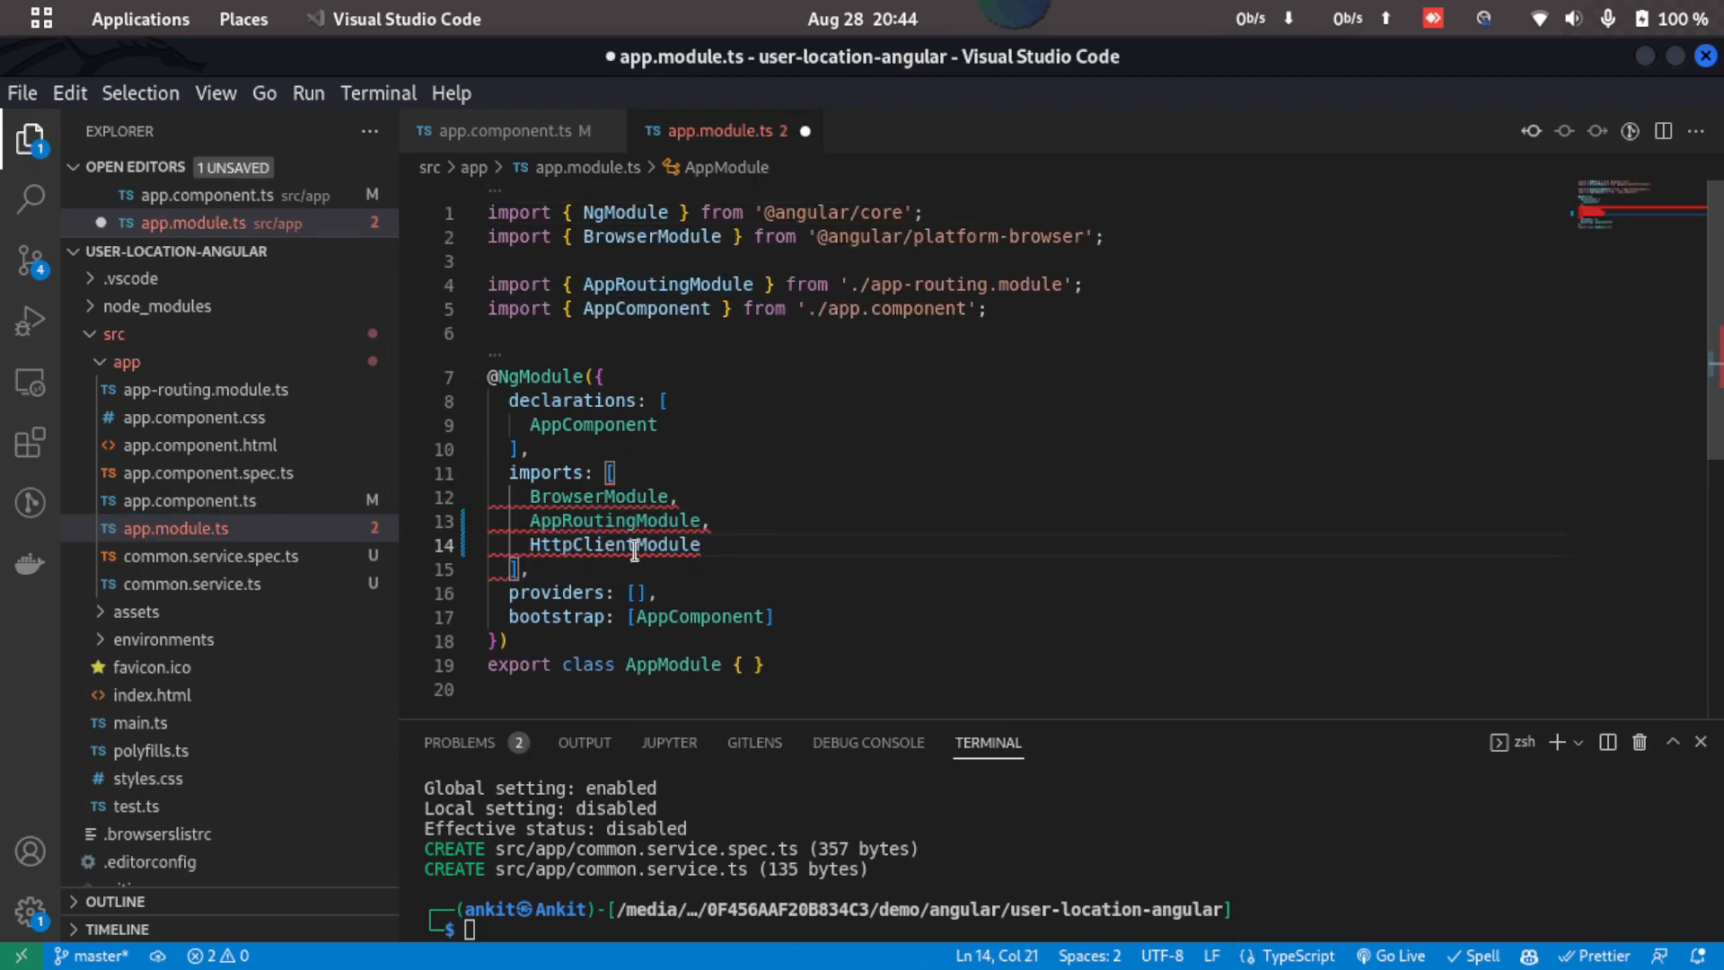
pyautogui.doubleClick(615, 544)
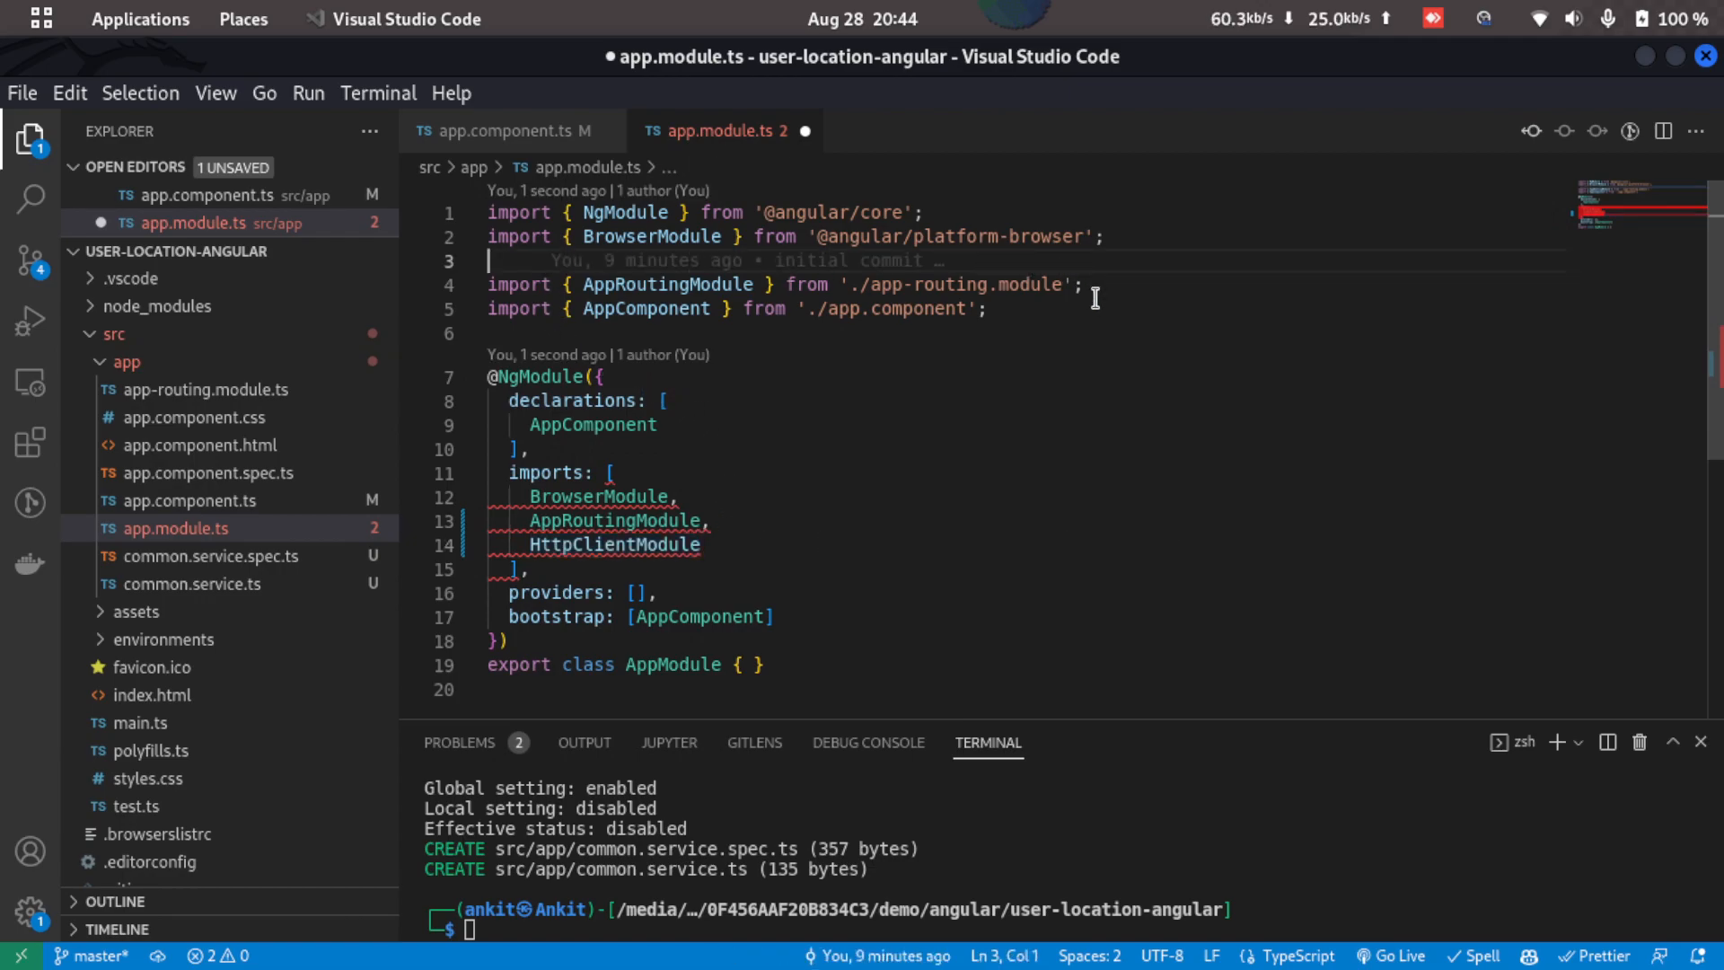
pyautogui.write('im')
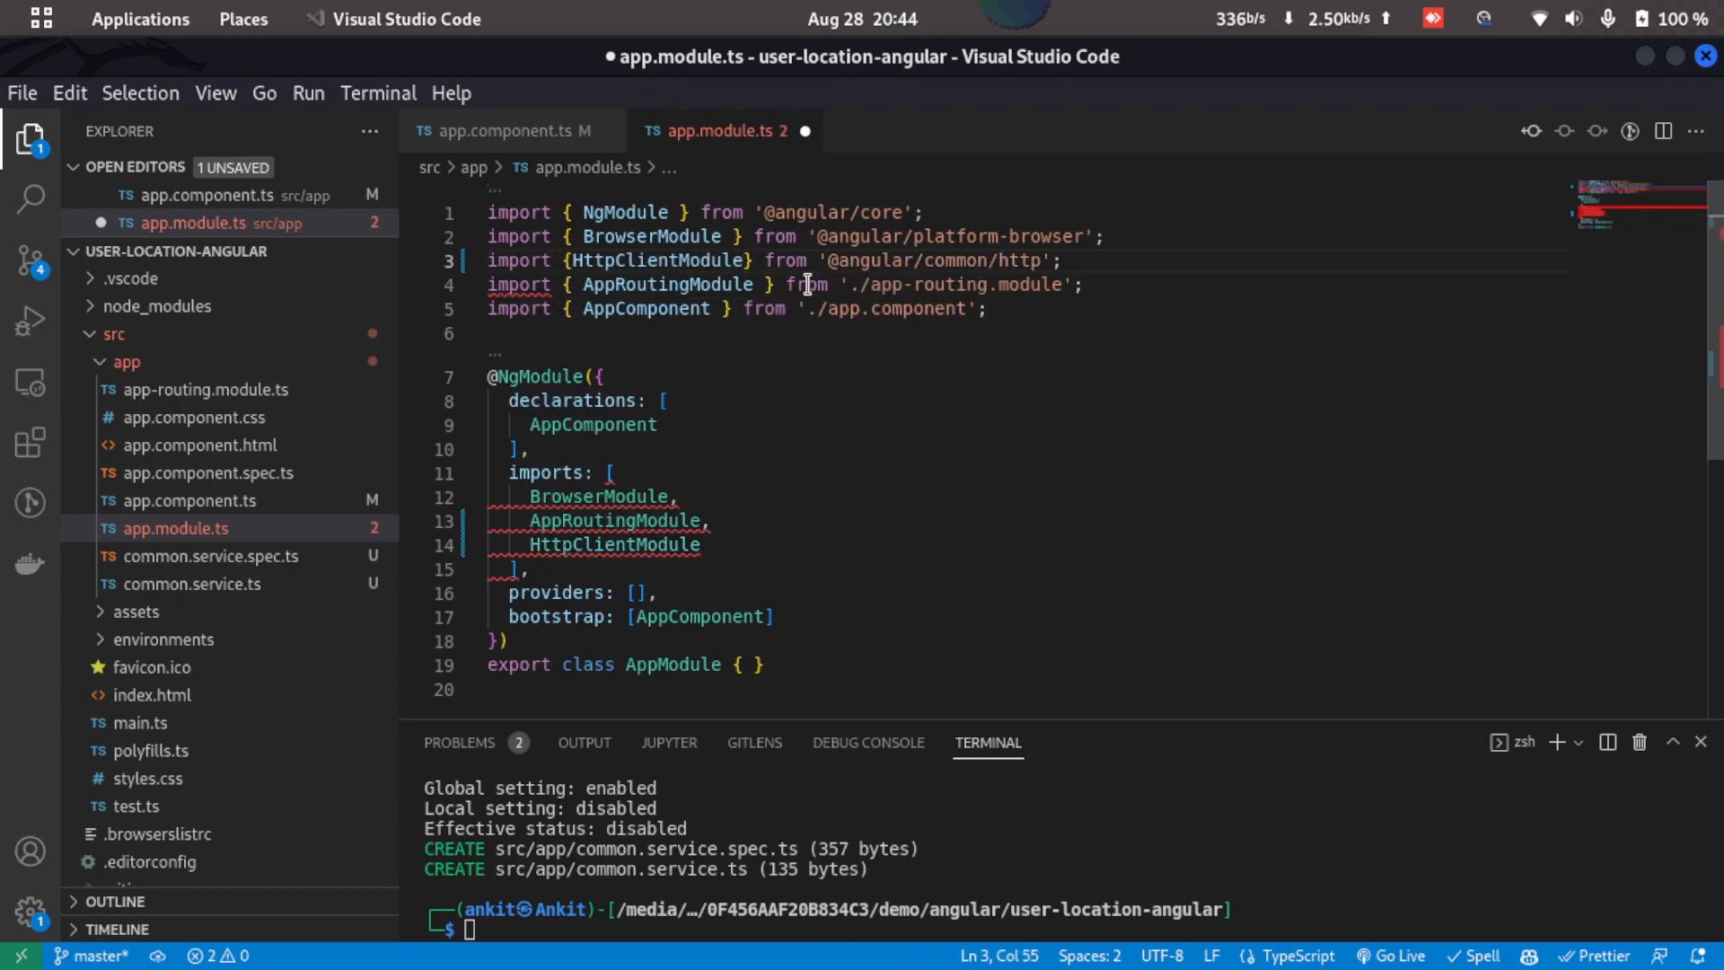
pyautogui.moveTo(929, 284)
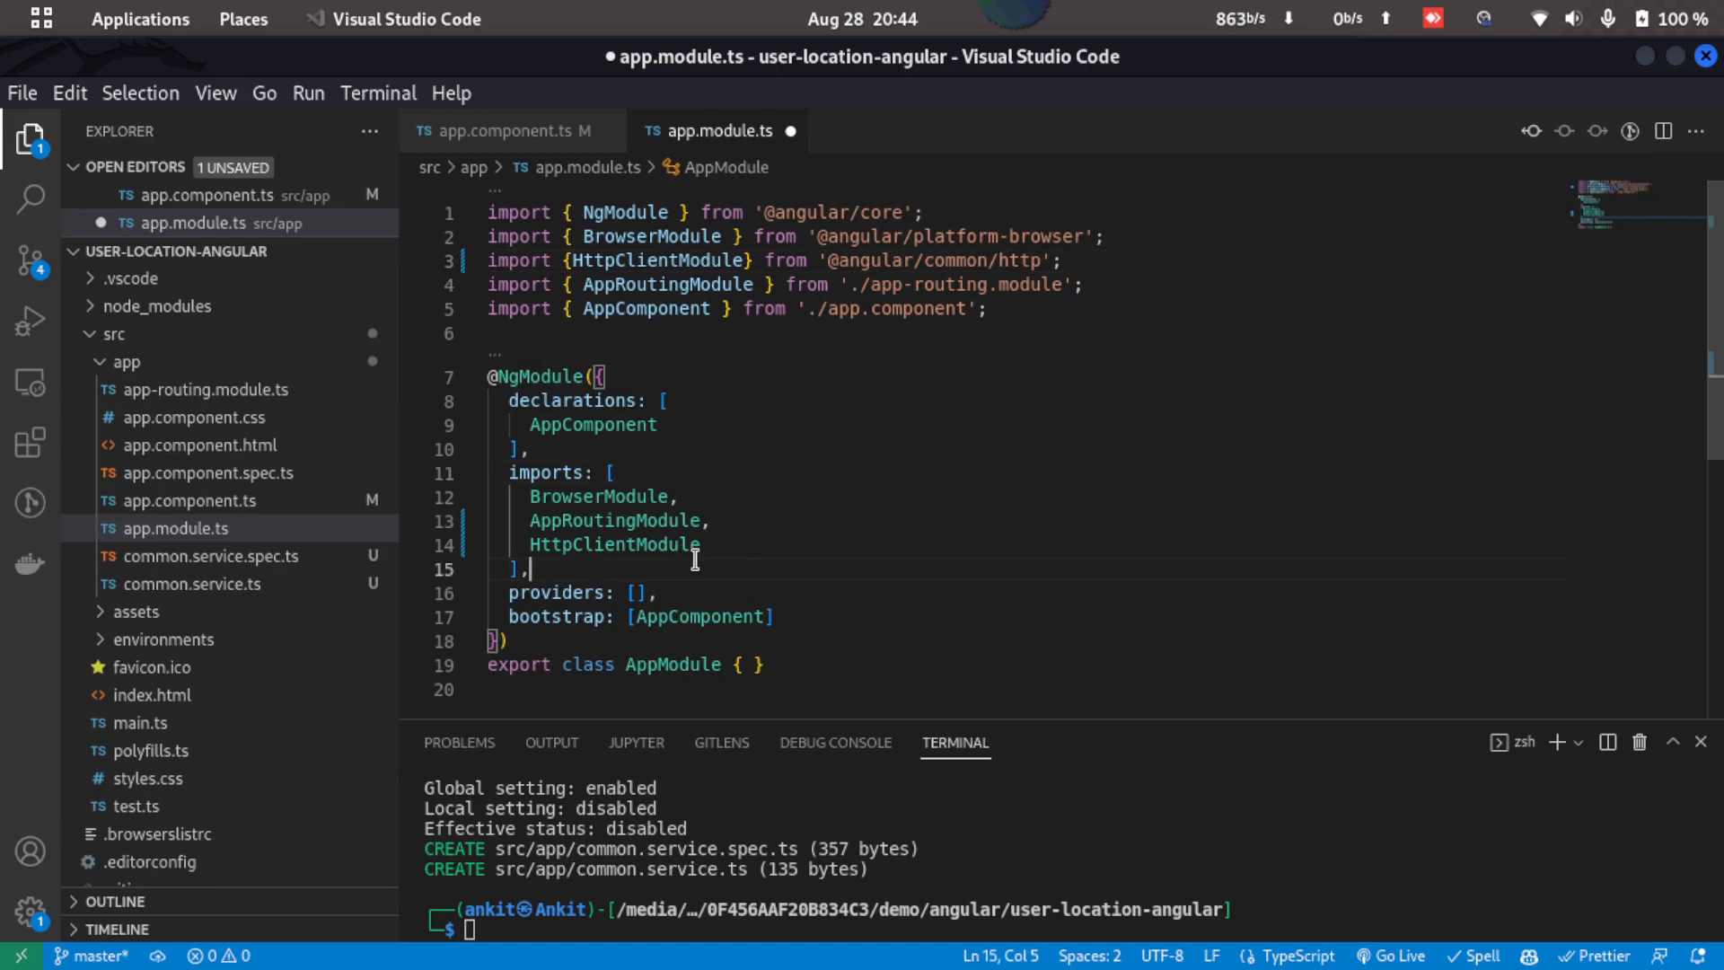
pyautogui.press('ctrl+s')
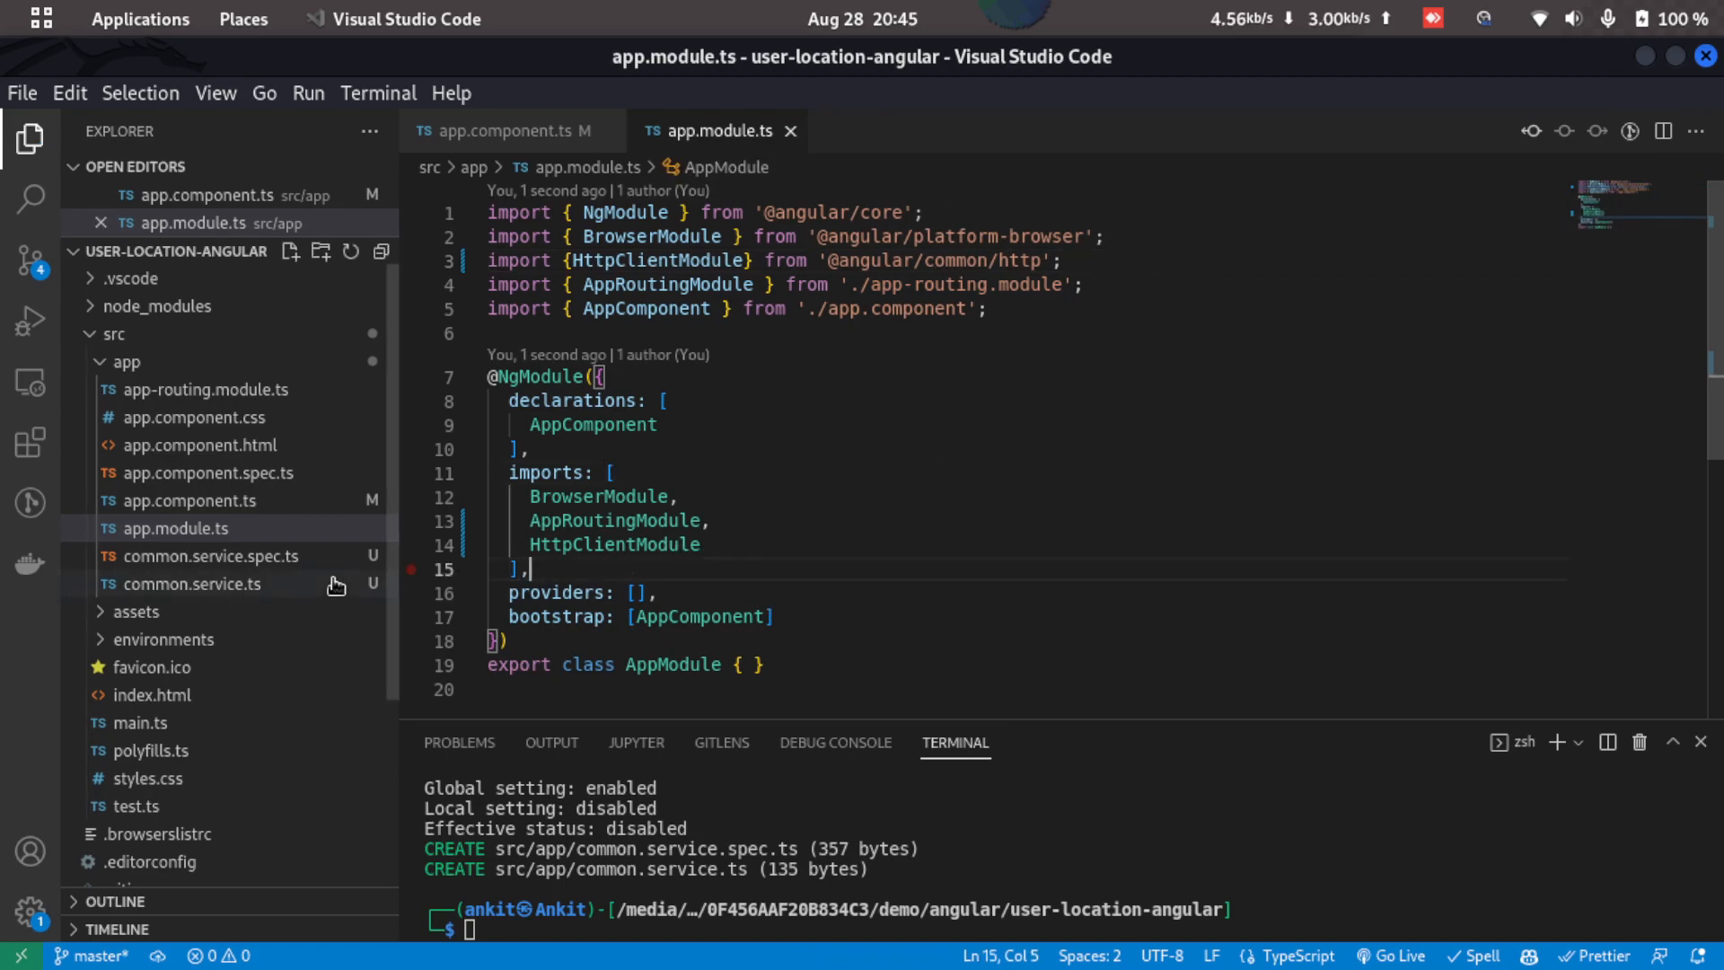
# - Inject a private HttpClient into the CommonService constructor
pyautogui.click(192, 584)
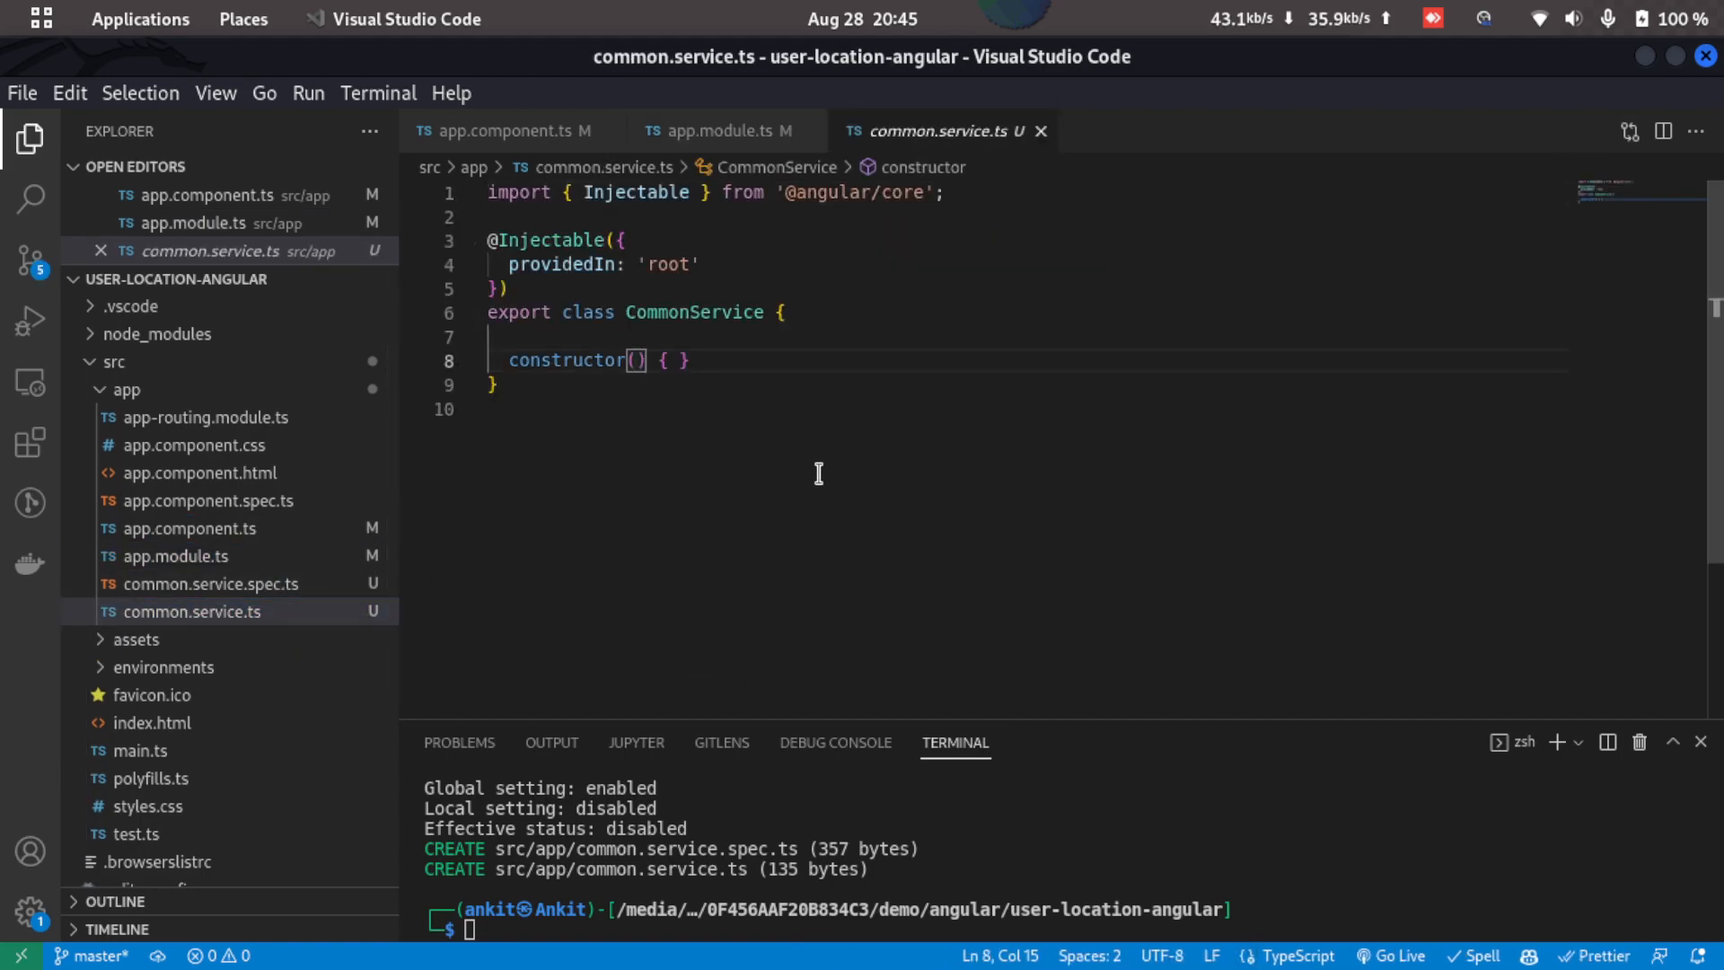
pyautogui.write('p')
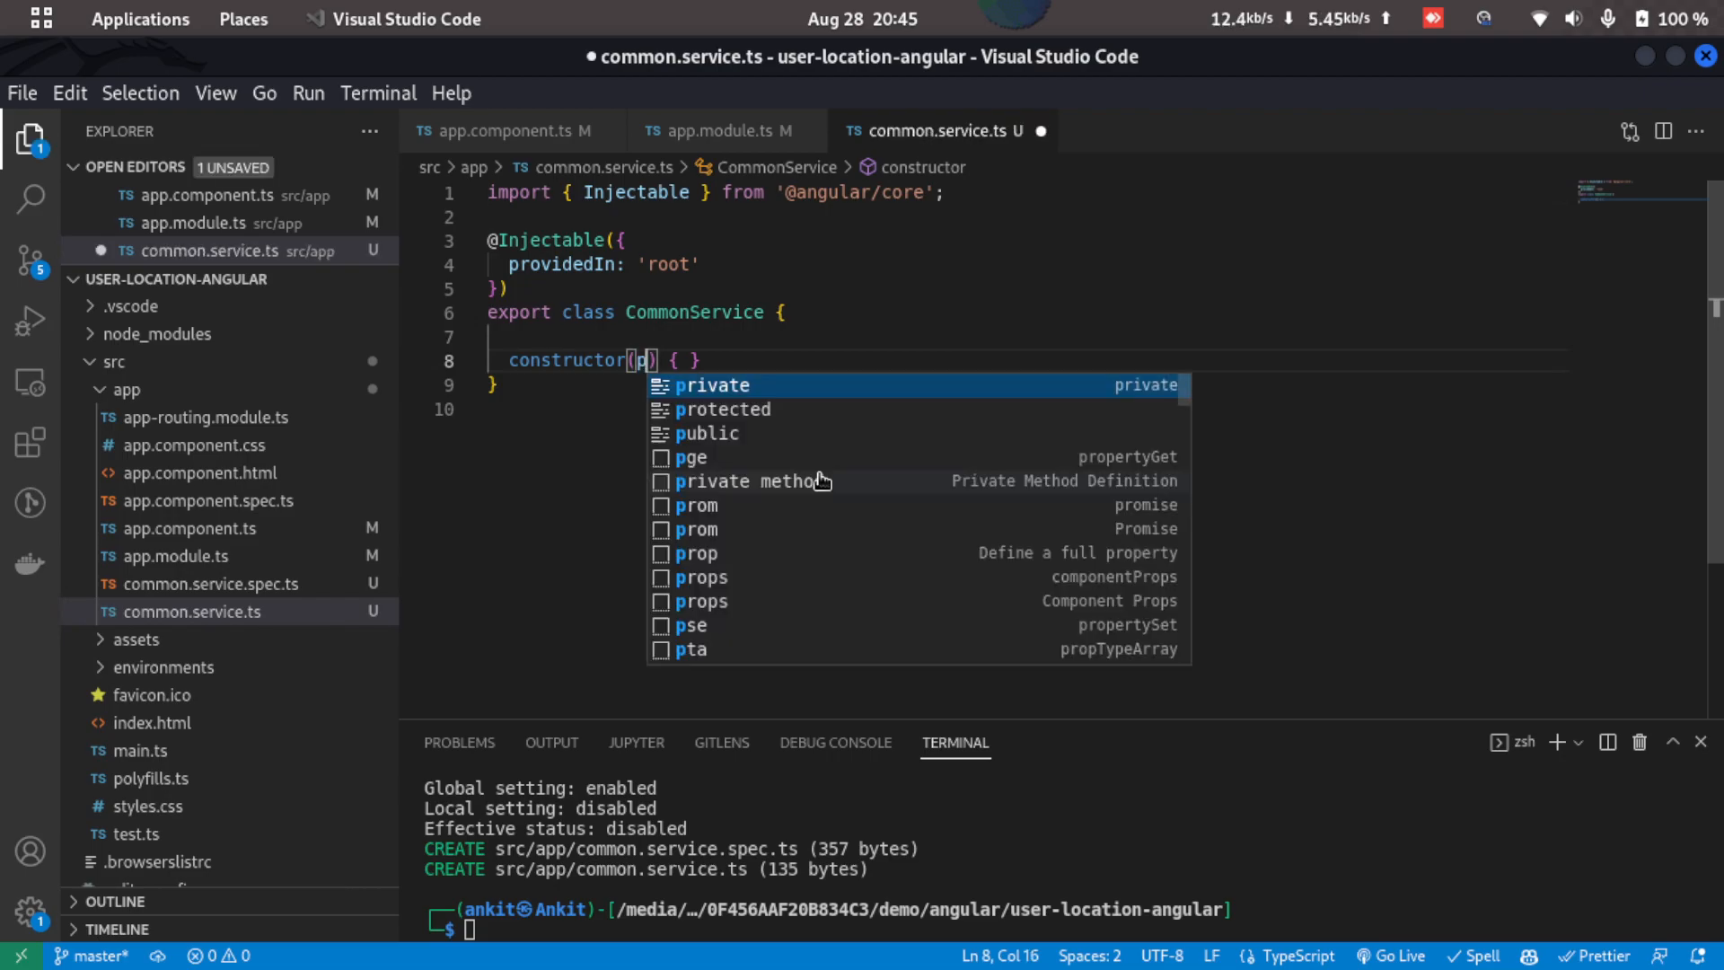
pyautogui.write('rivate http:')
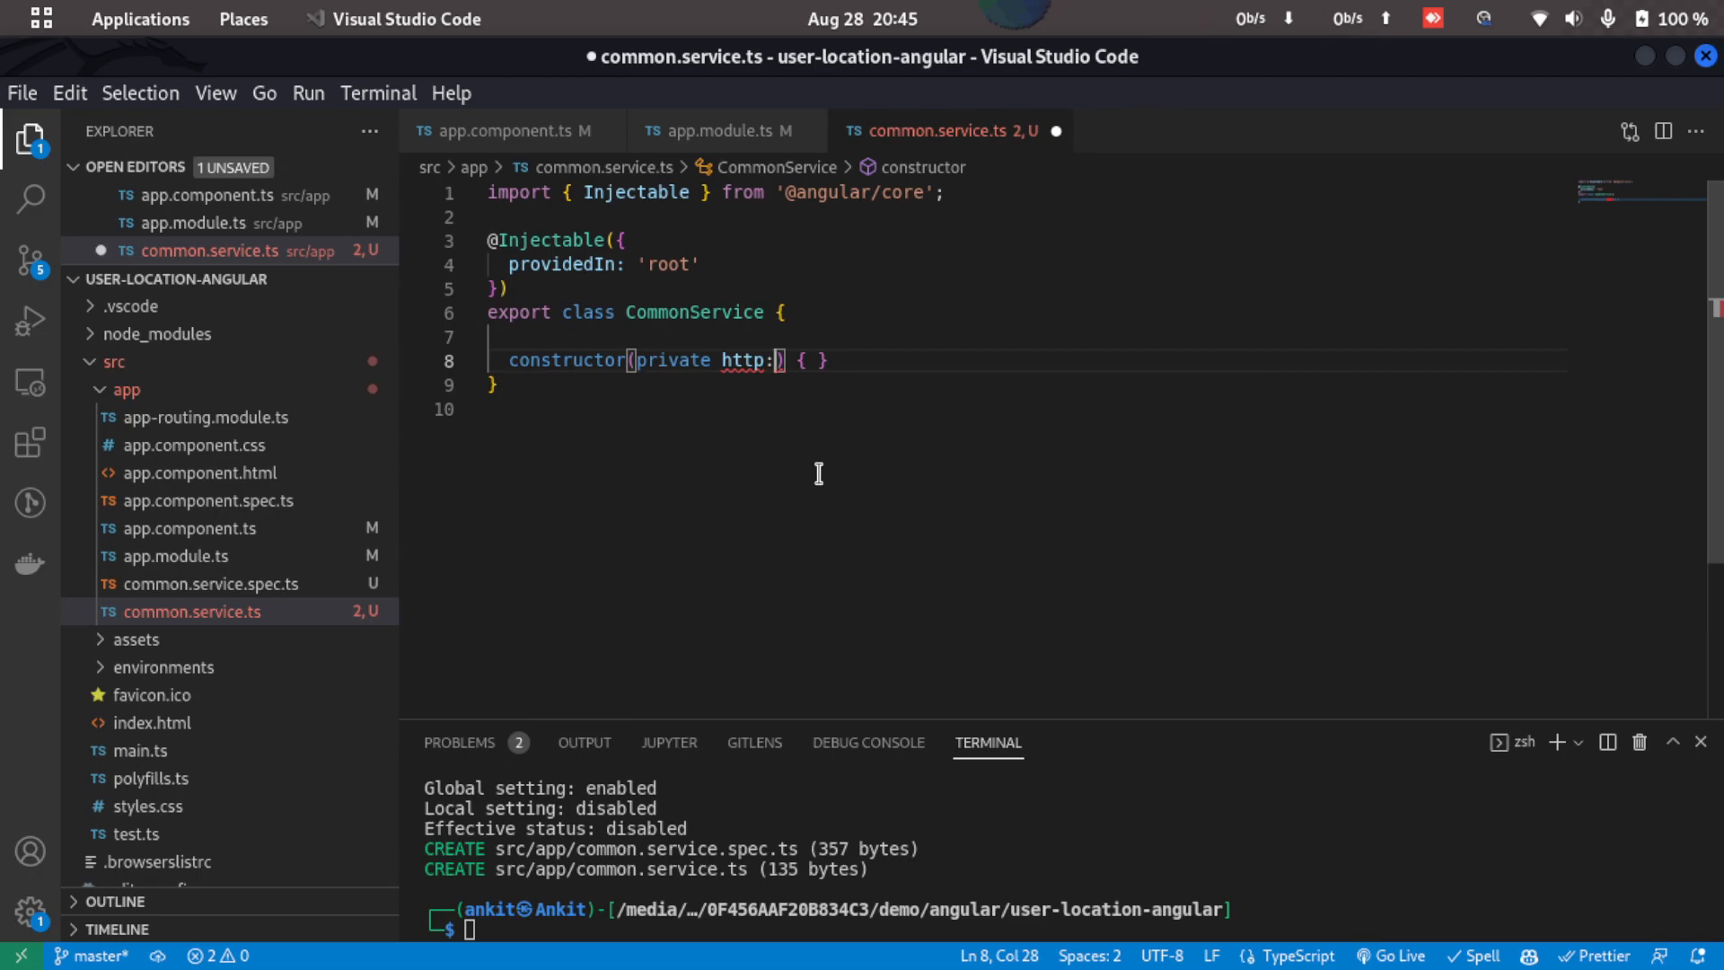
pyautogui.write('HttpClient')
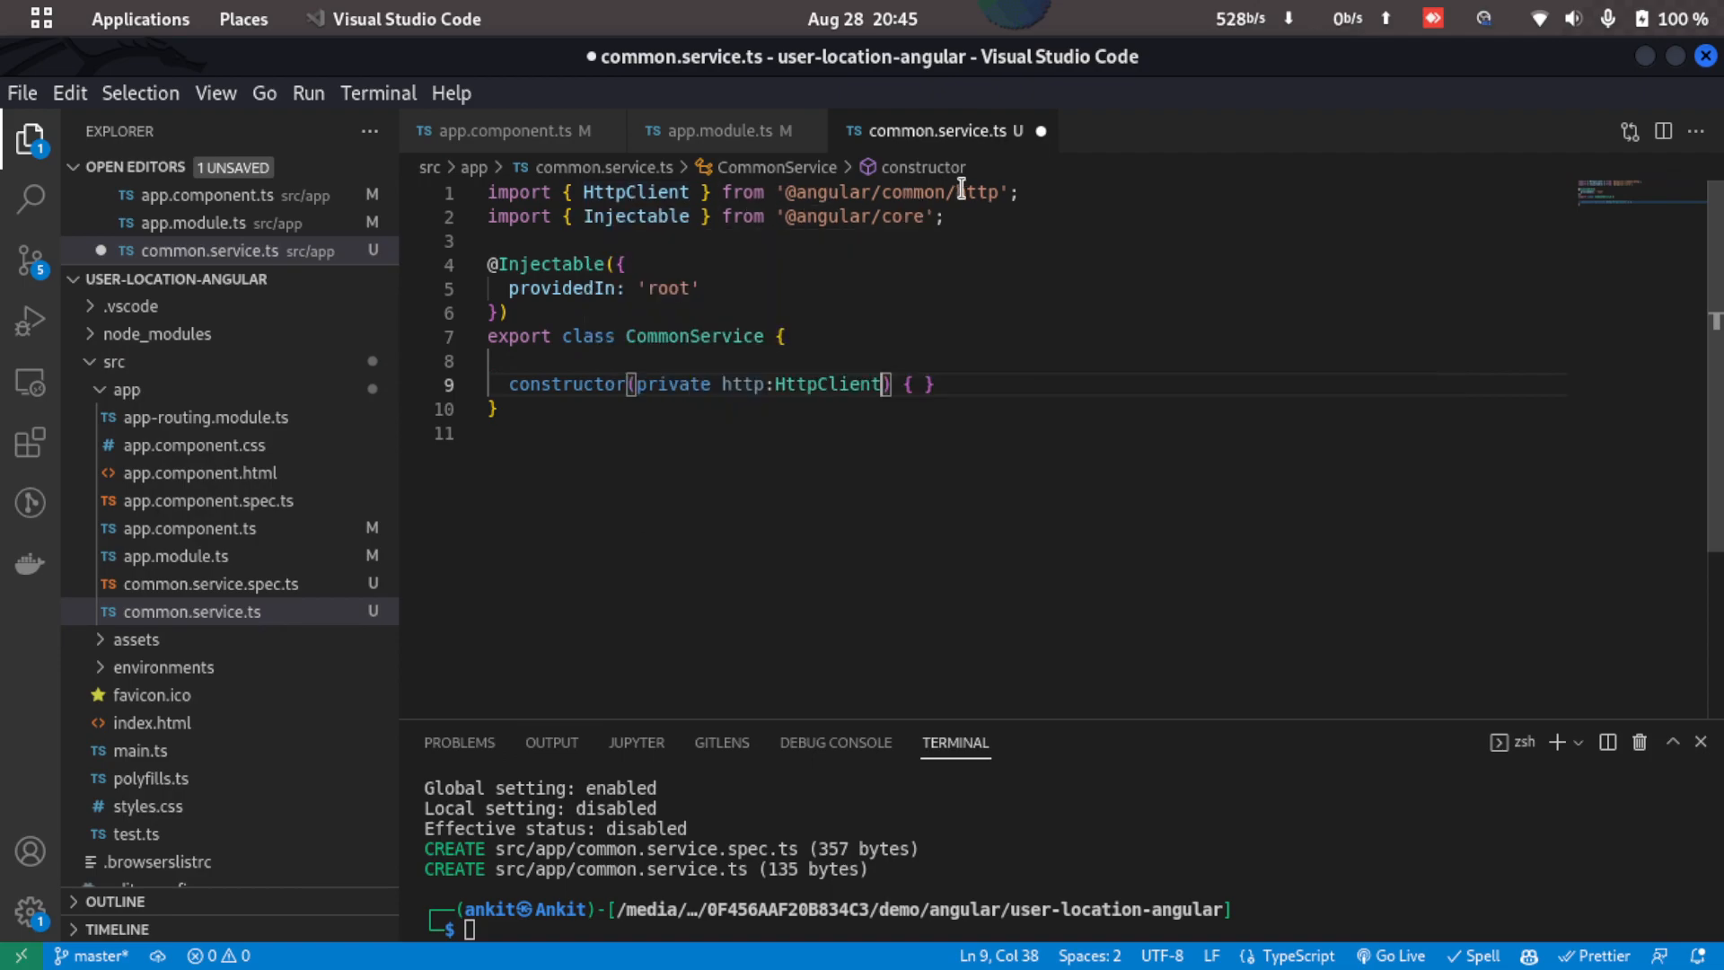
pyautogui.click(995, 382)
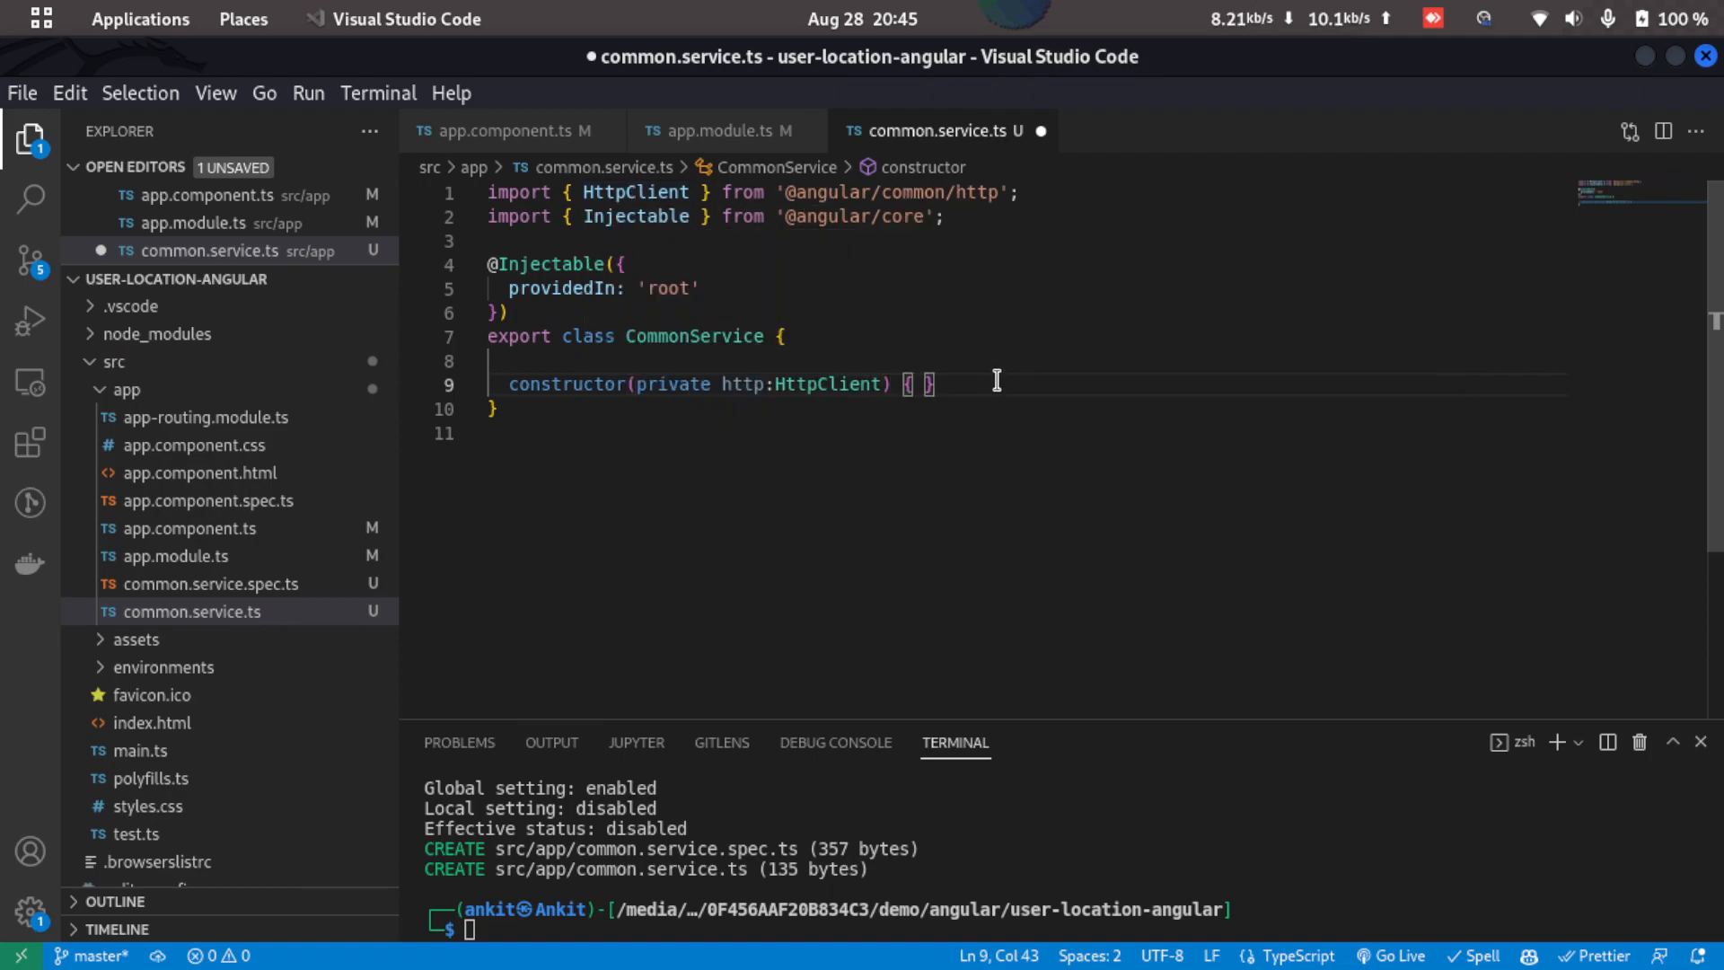
pyautogui.write('getIp(){')
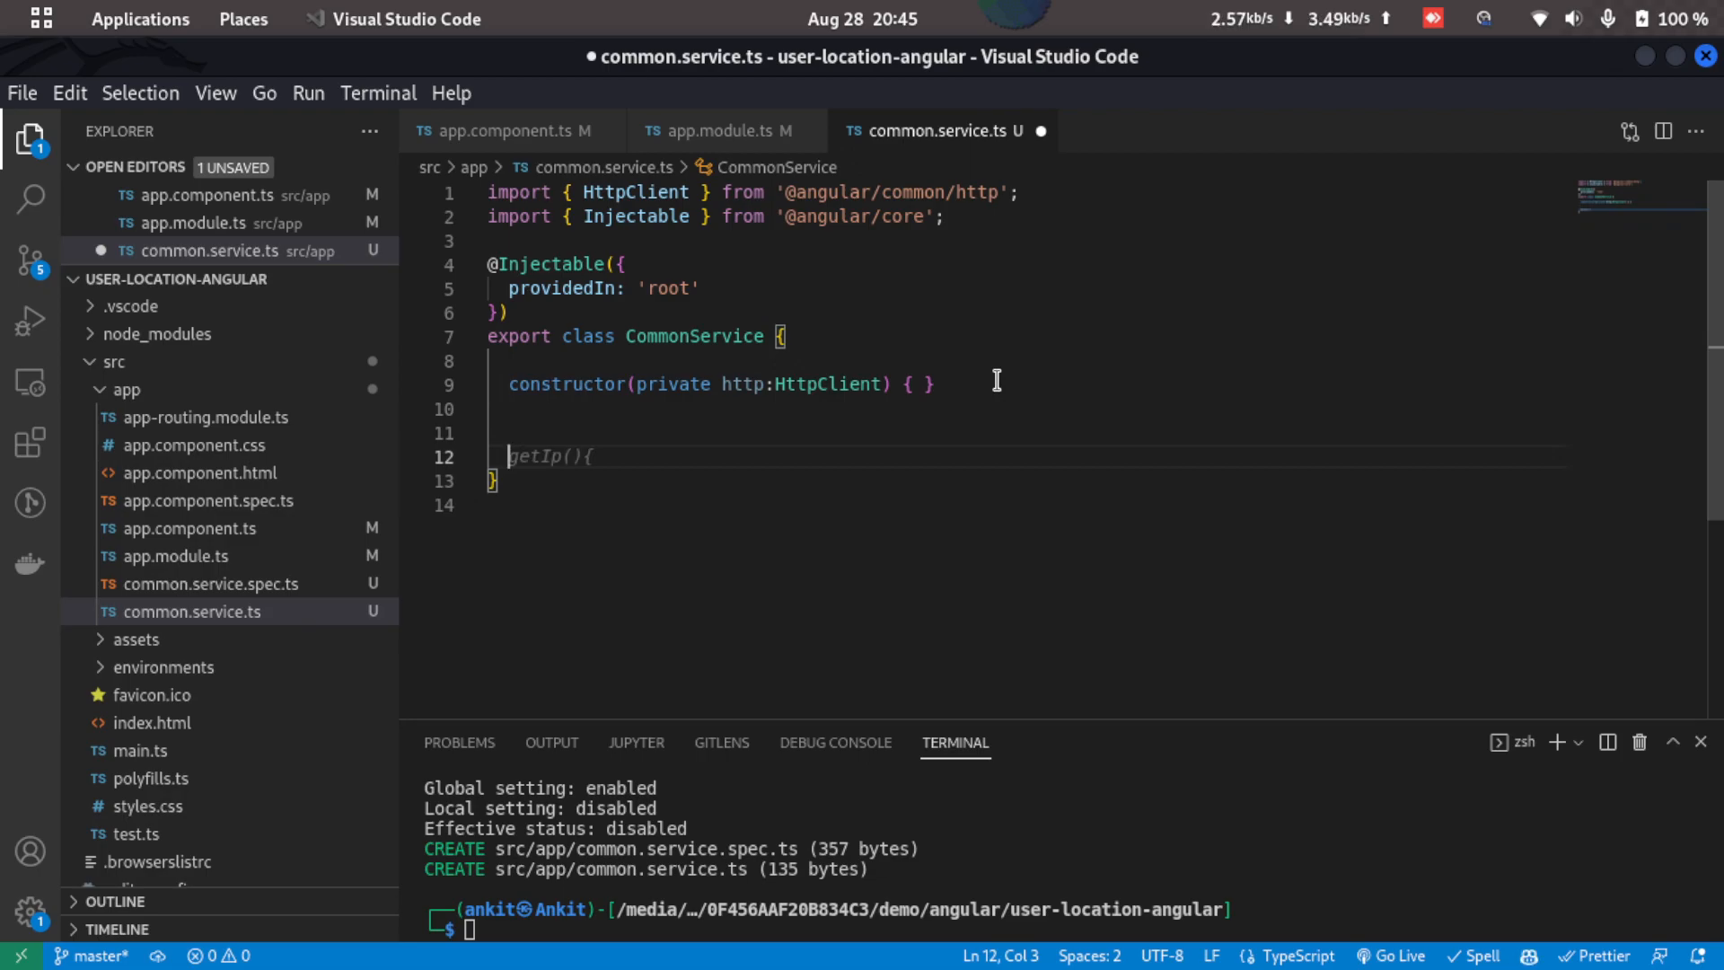
pyautogui.write('getLocatio')
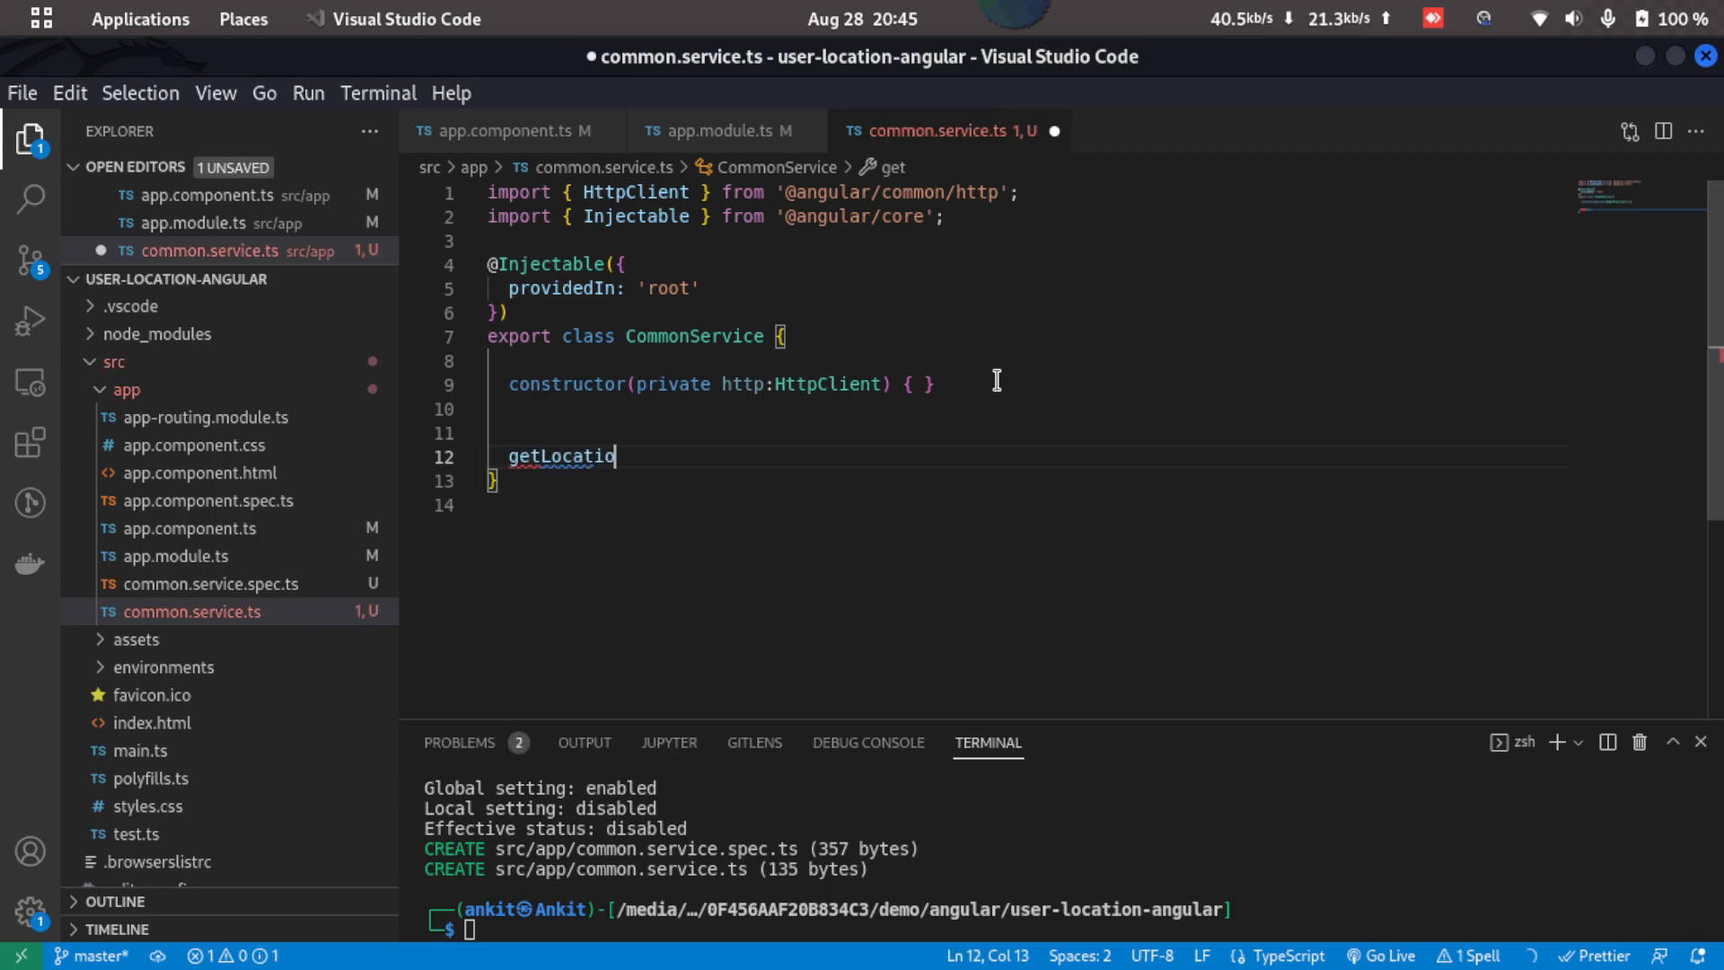
pyautogui.write('n(){')
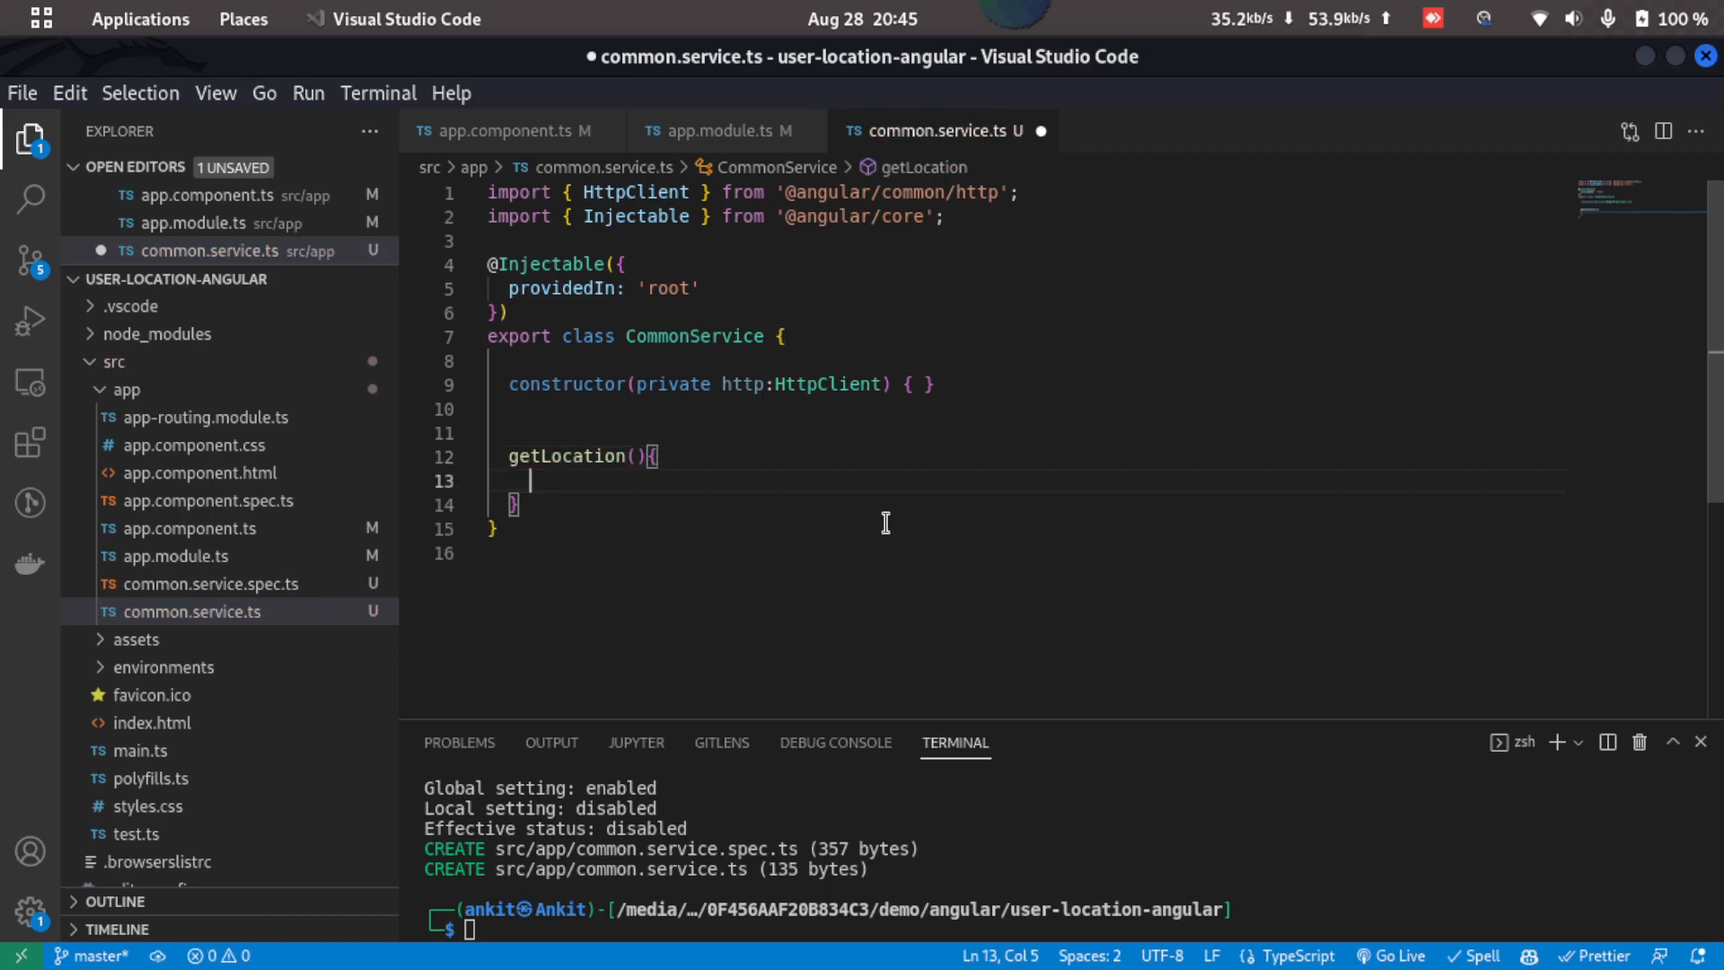
pyautogui.write("return this.http.get('https://ipapi.co/json/');")
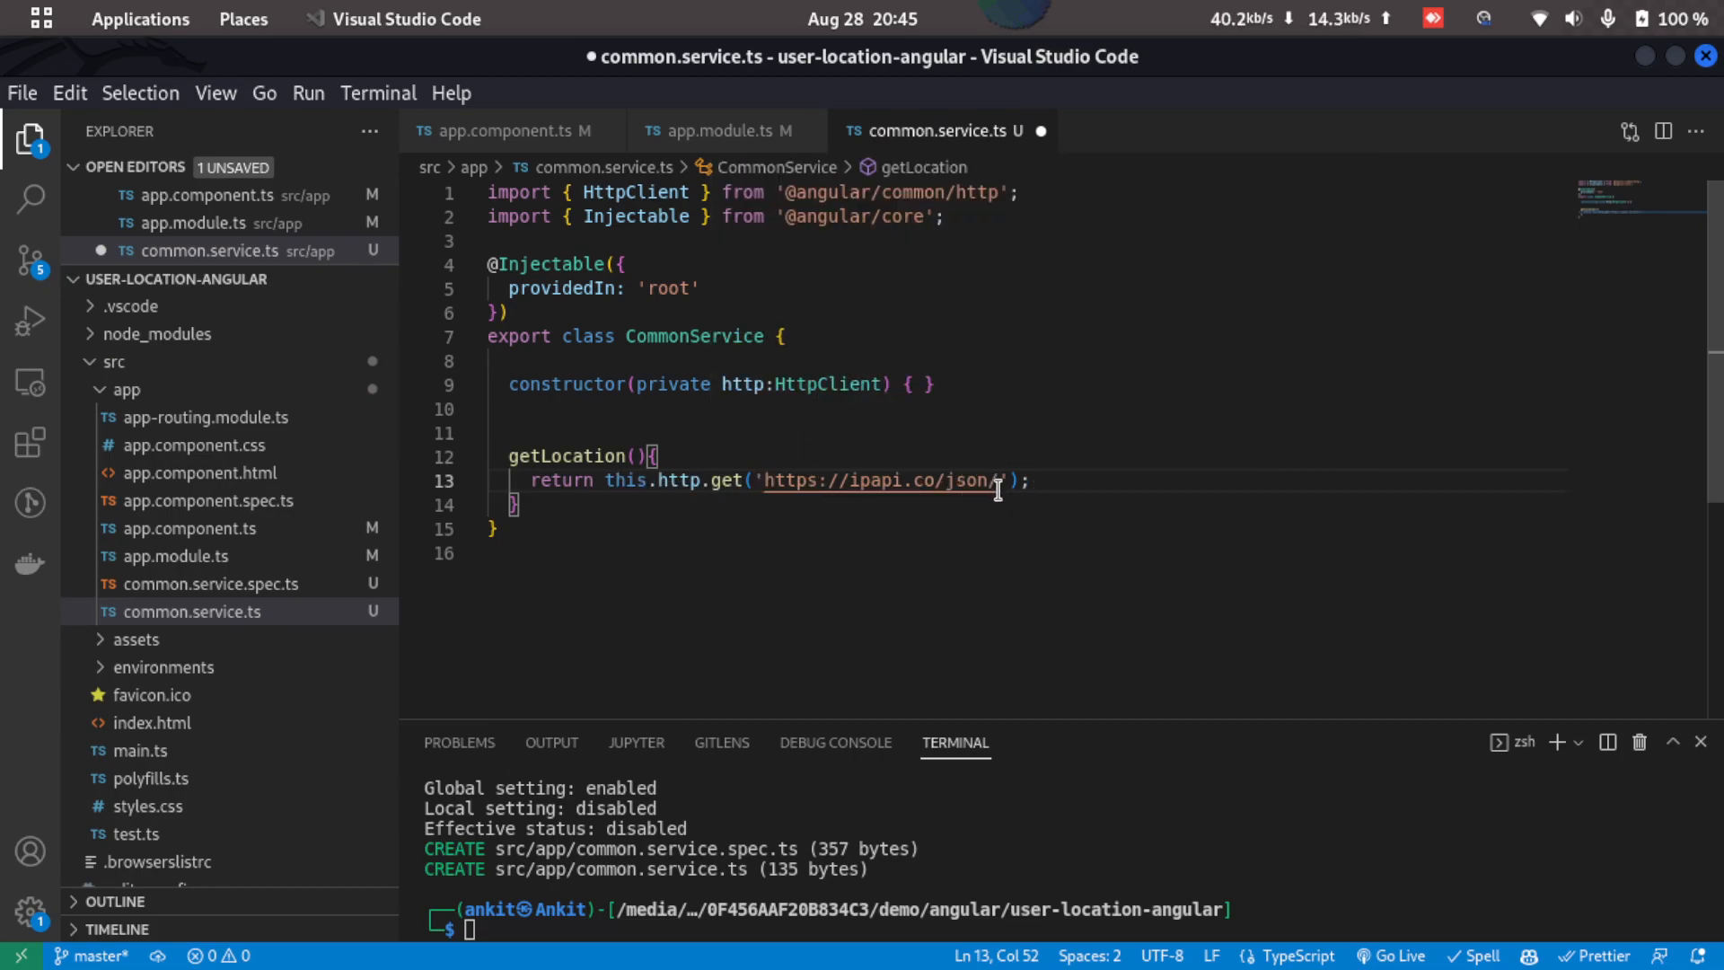
pyautogui.doubleClick(625, 481)
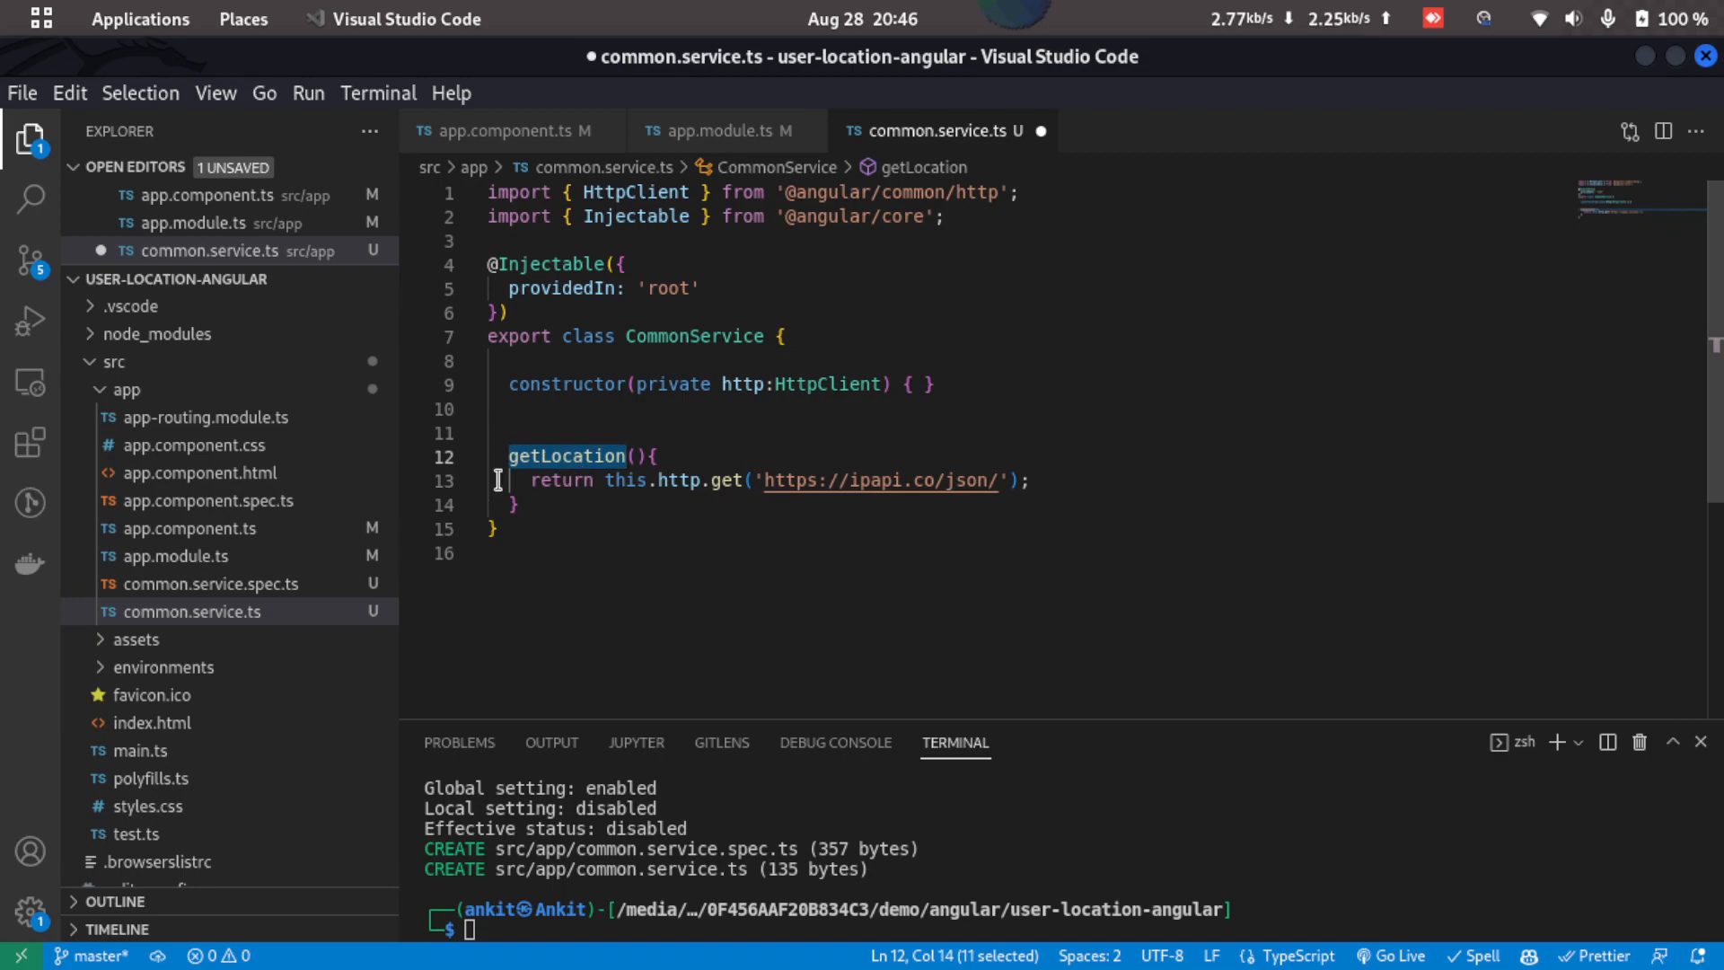
pyautogui.moveTo(189, 529)
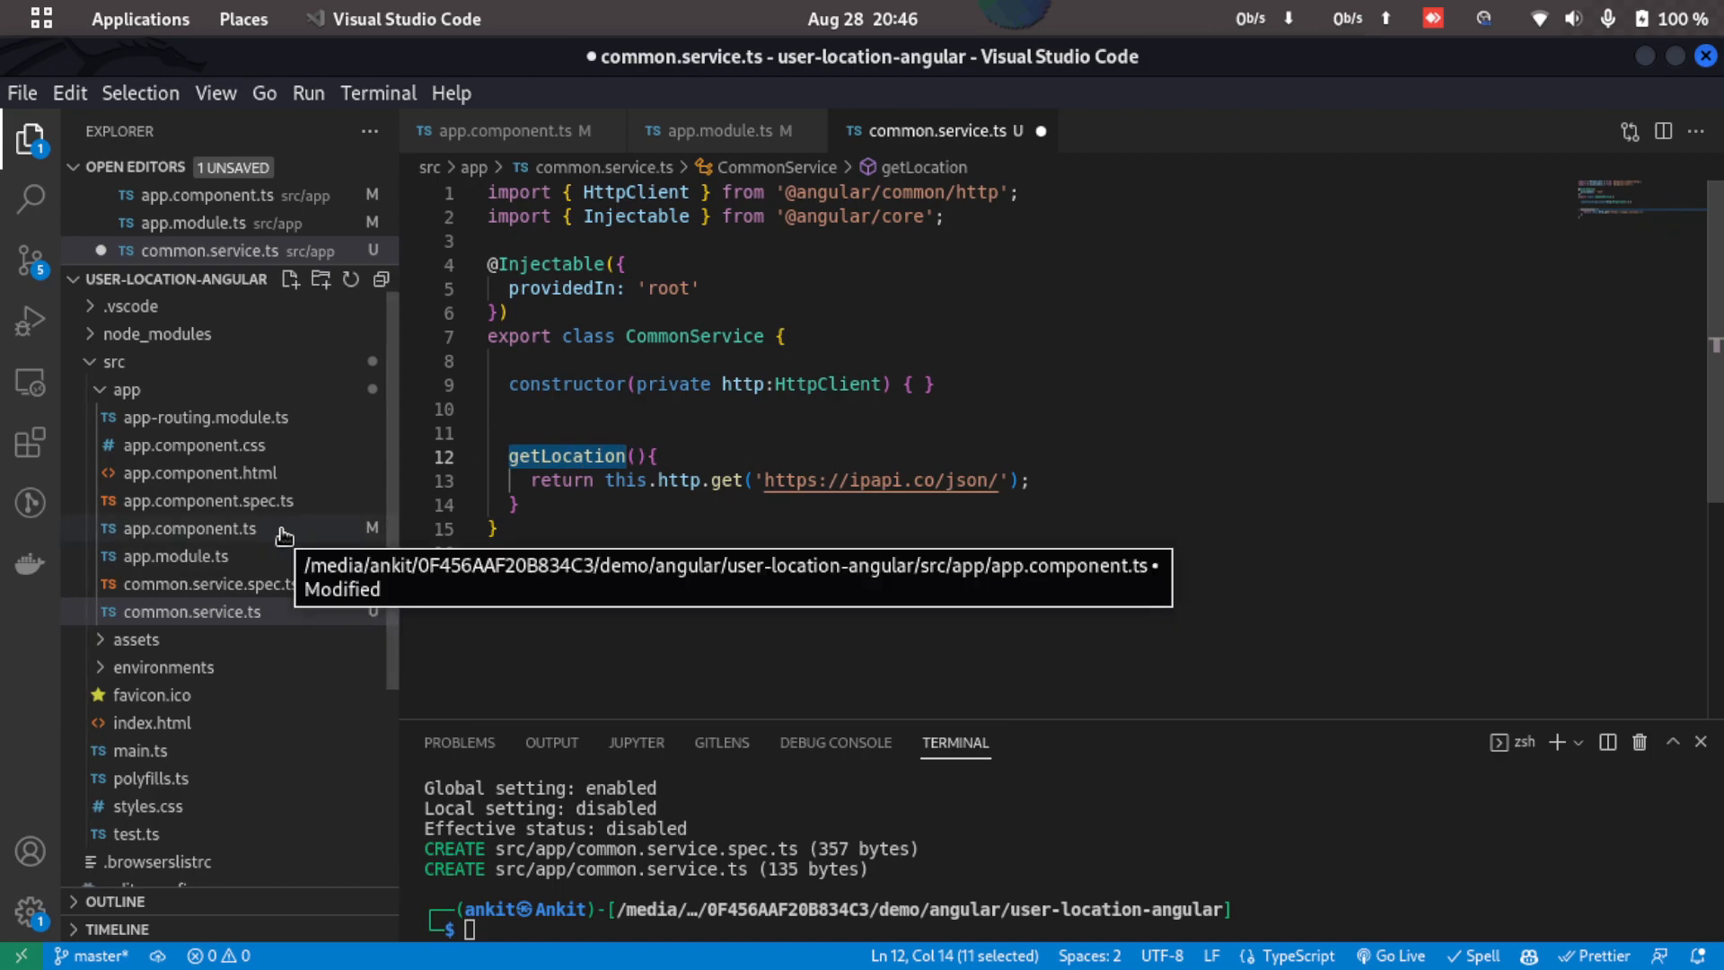
# - Give AppComponent a constructor injecting private commonService: CommonService with its import
pyautogui.click(189, 528)
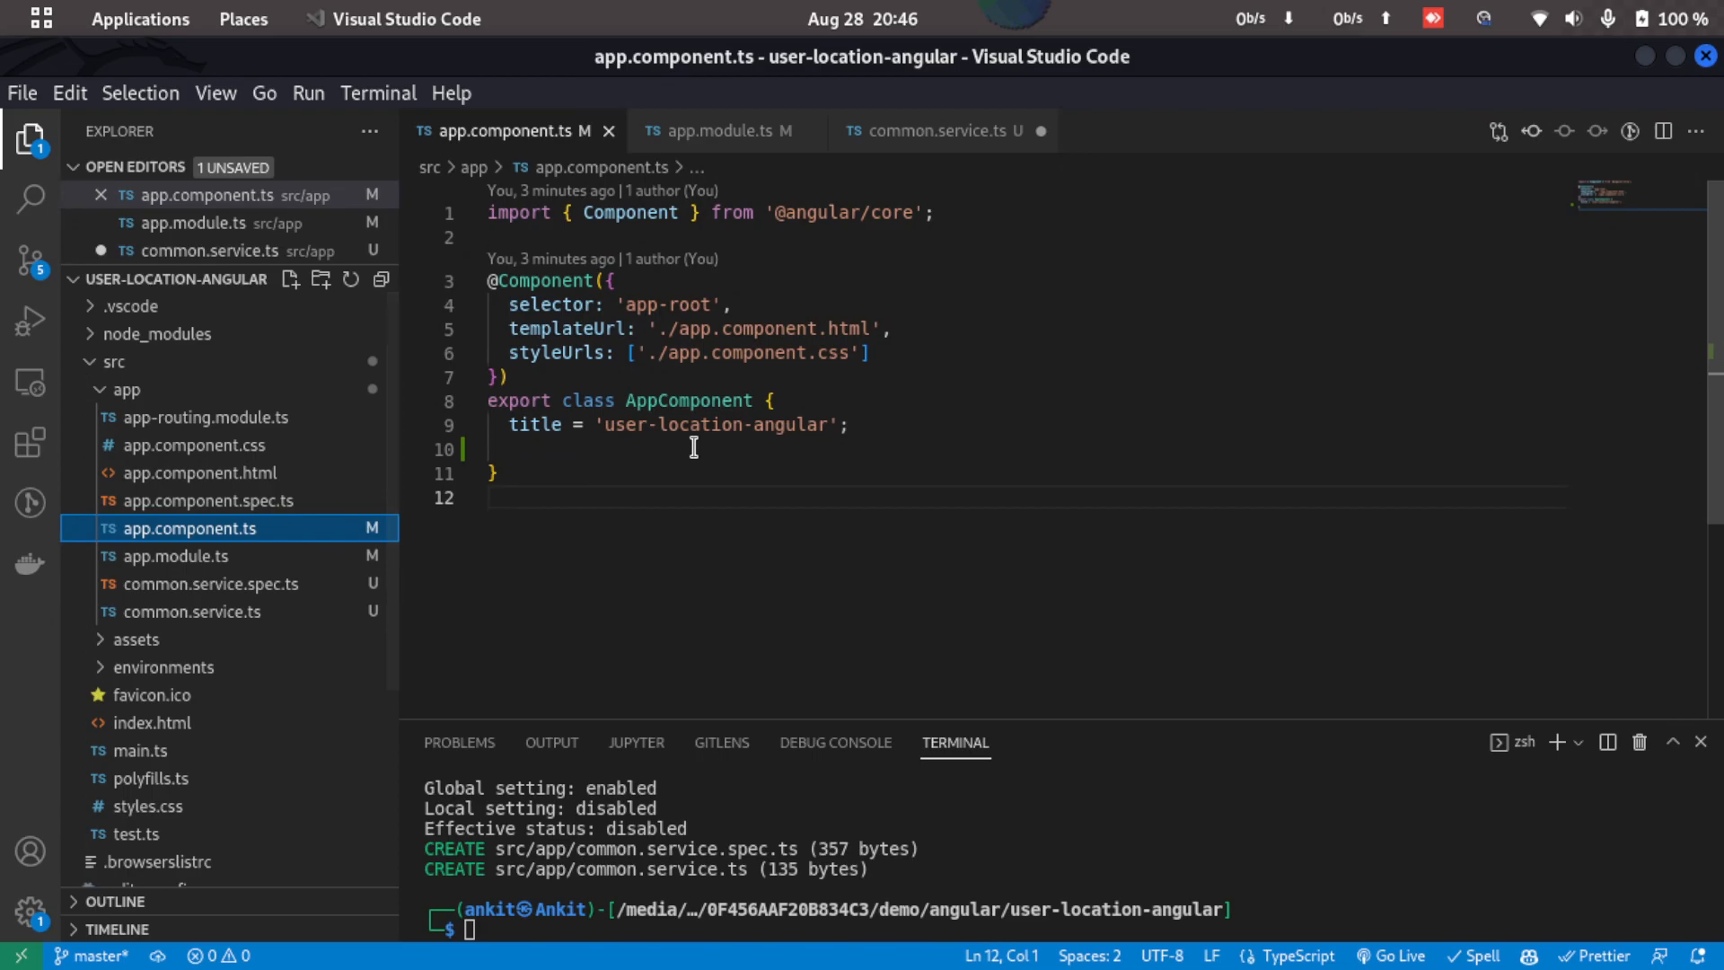
pyautogui.write('constructor(){')
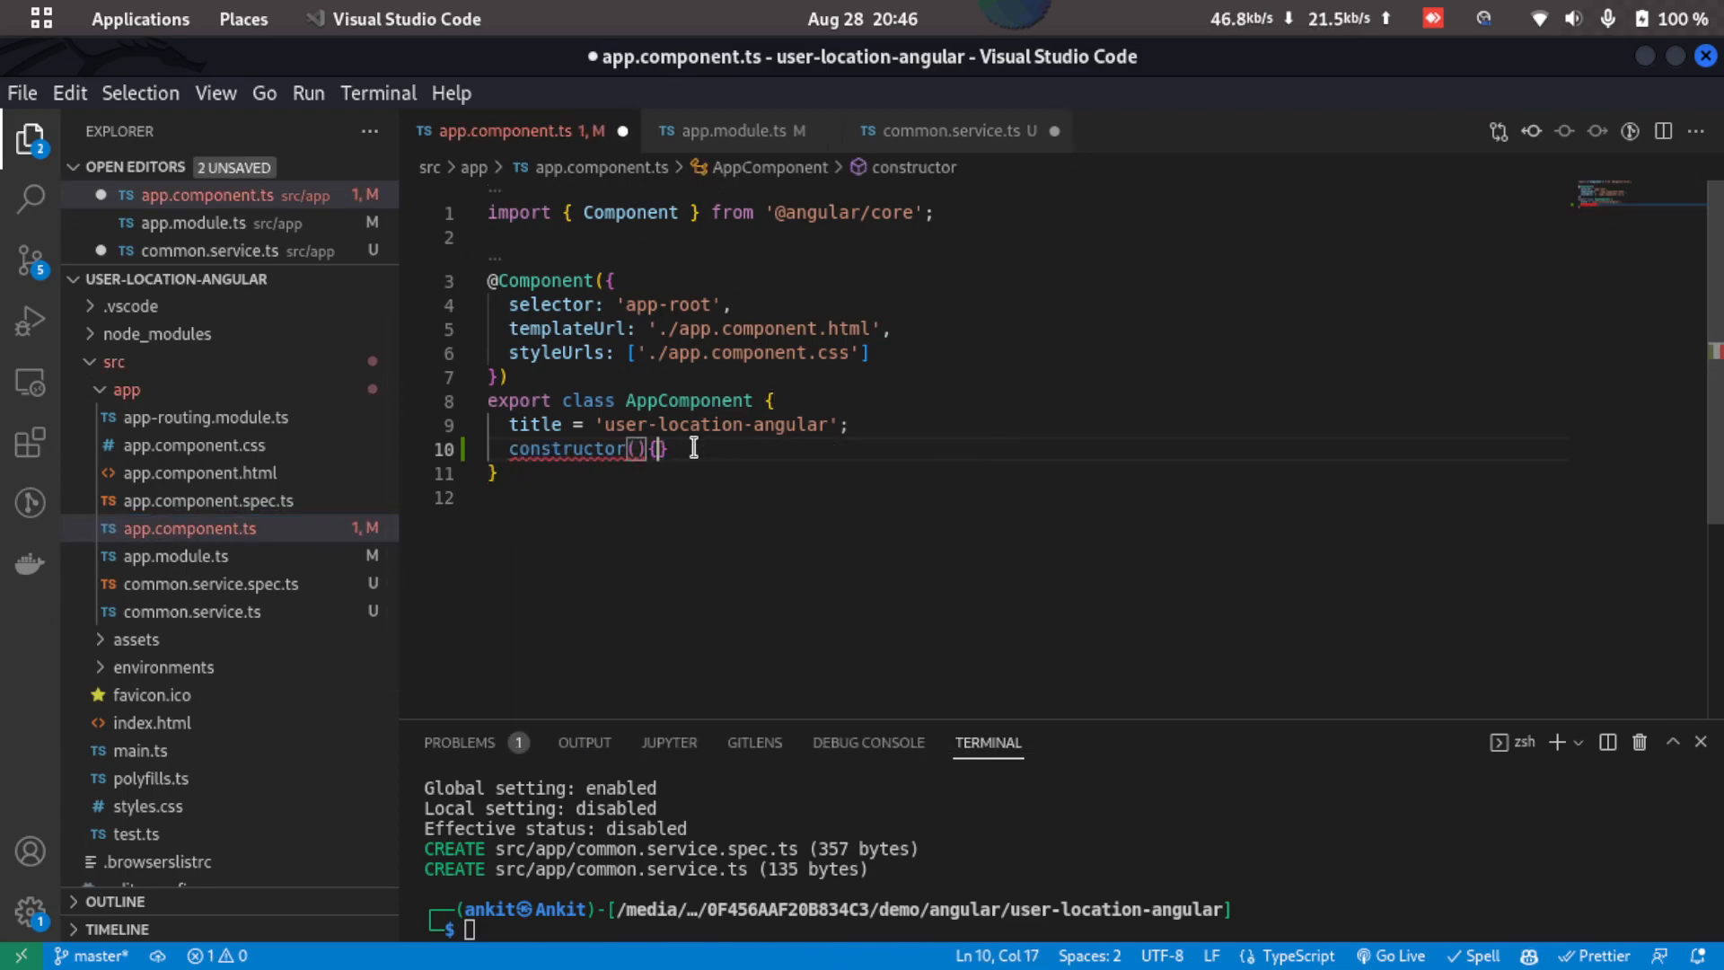
pyautogui.press('Enter')
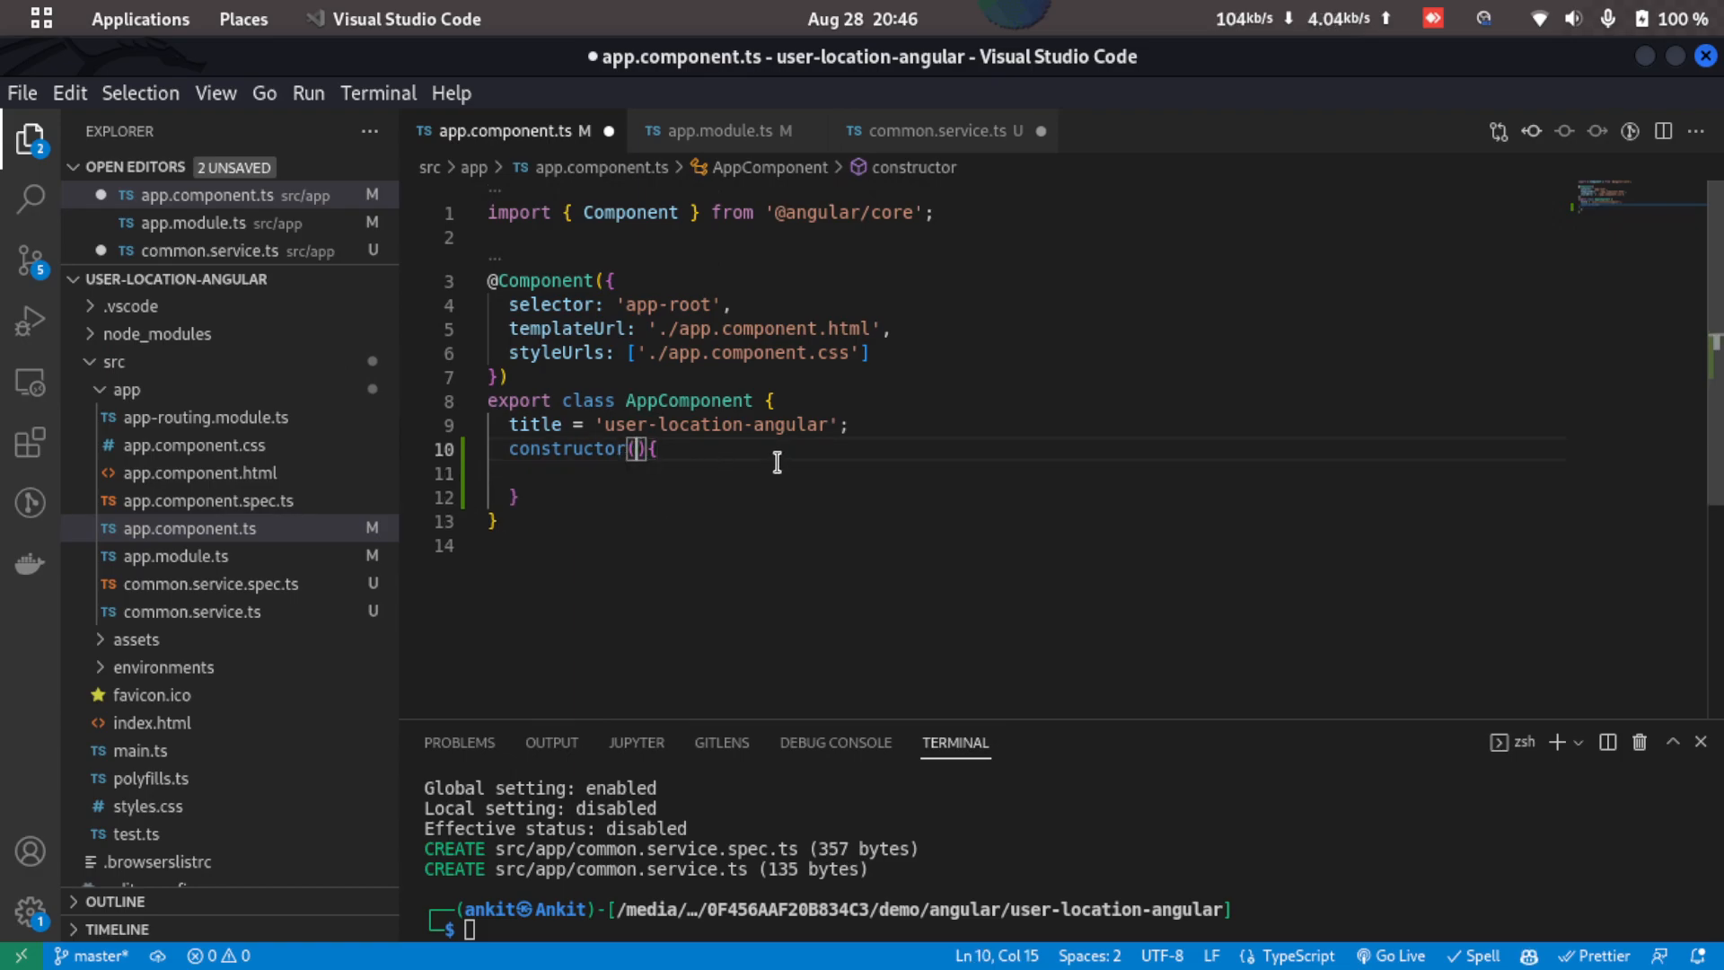
pyautogui.write('p')
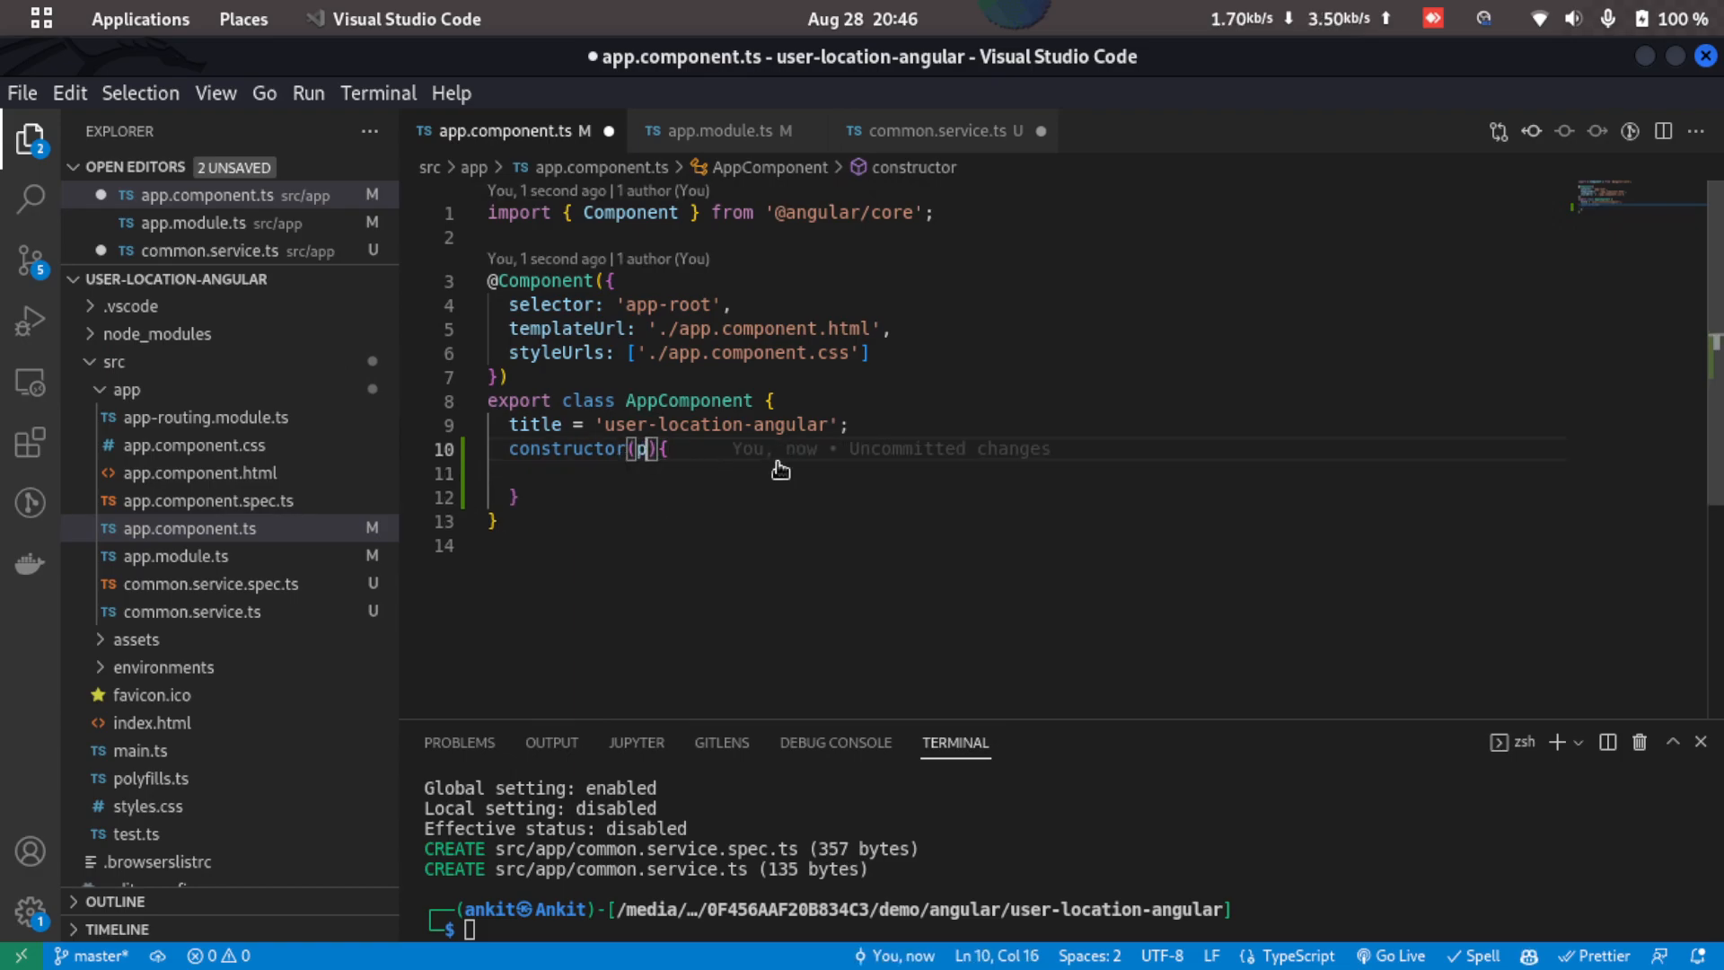
pyautogui.write('private')
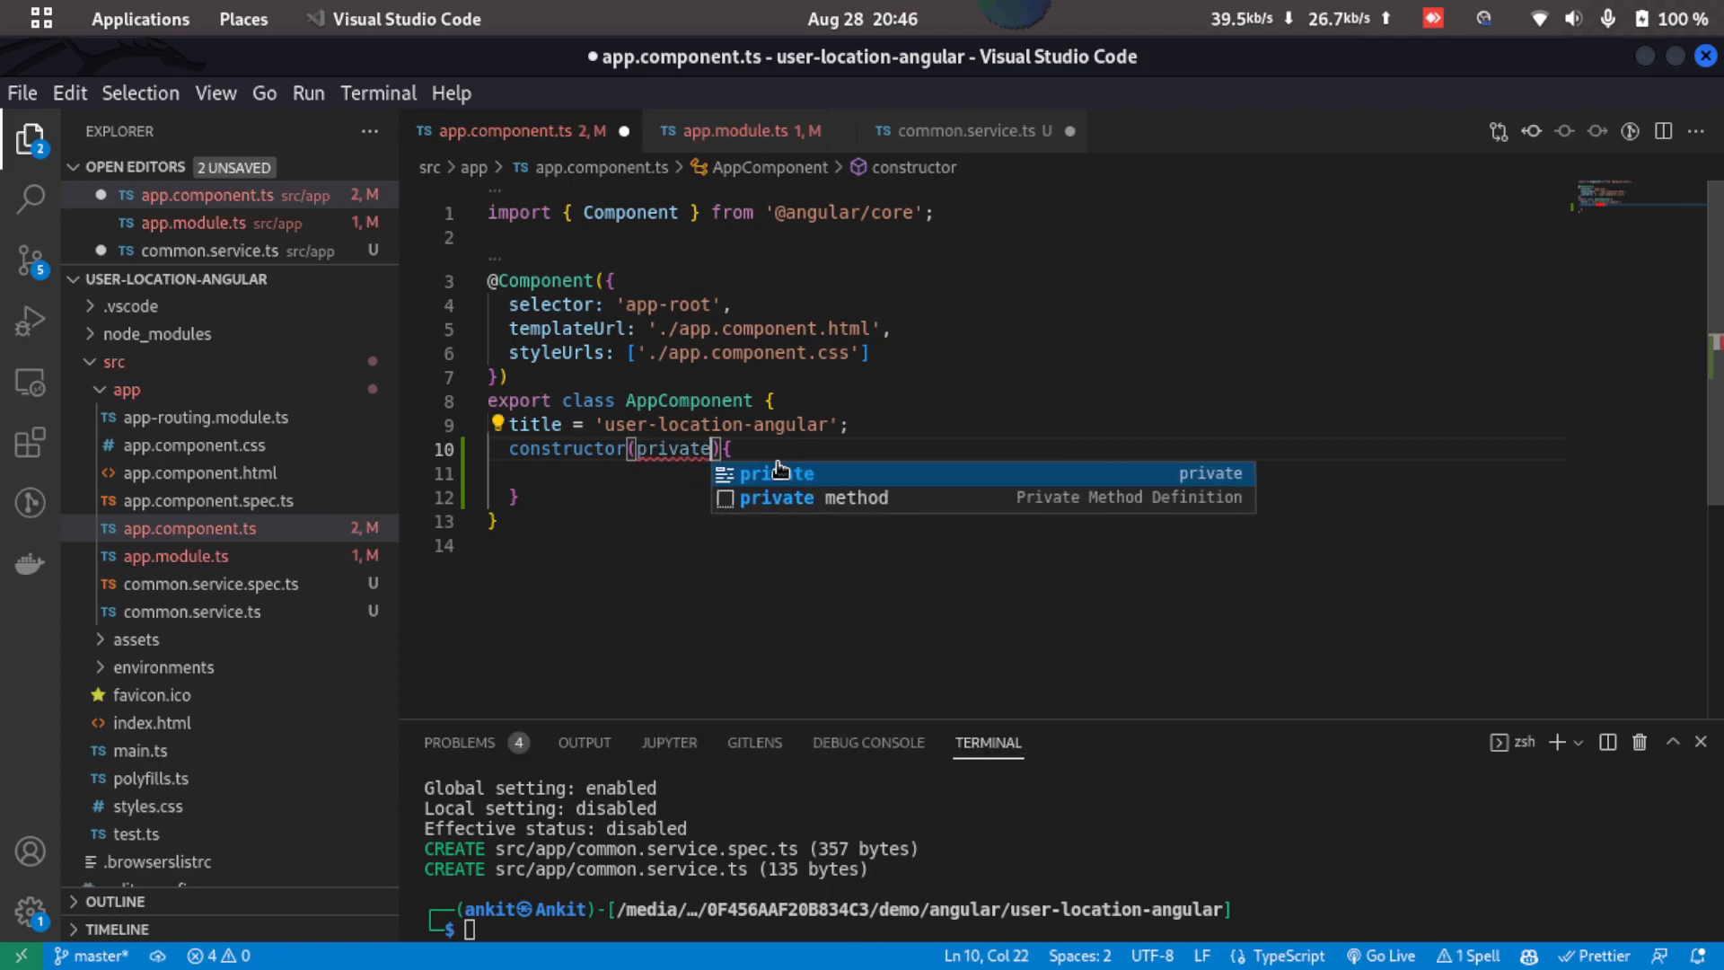
pyautogui.write('commonService:C')
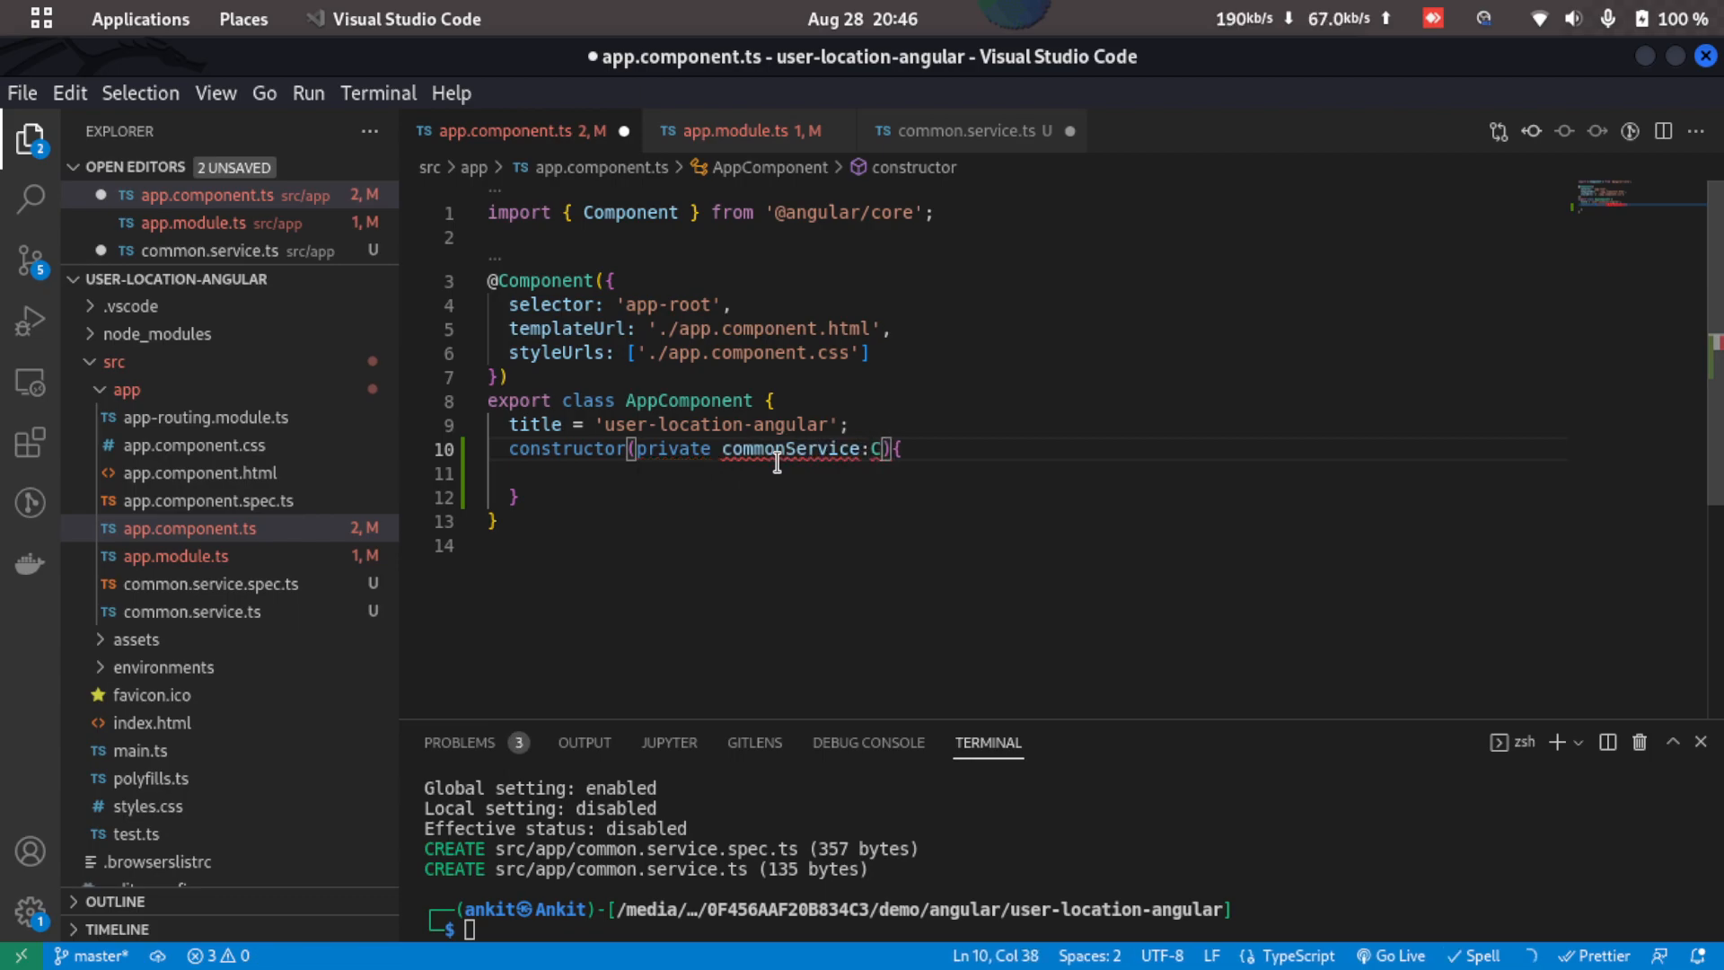
pyautogui.write('ommonService')
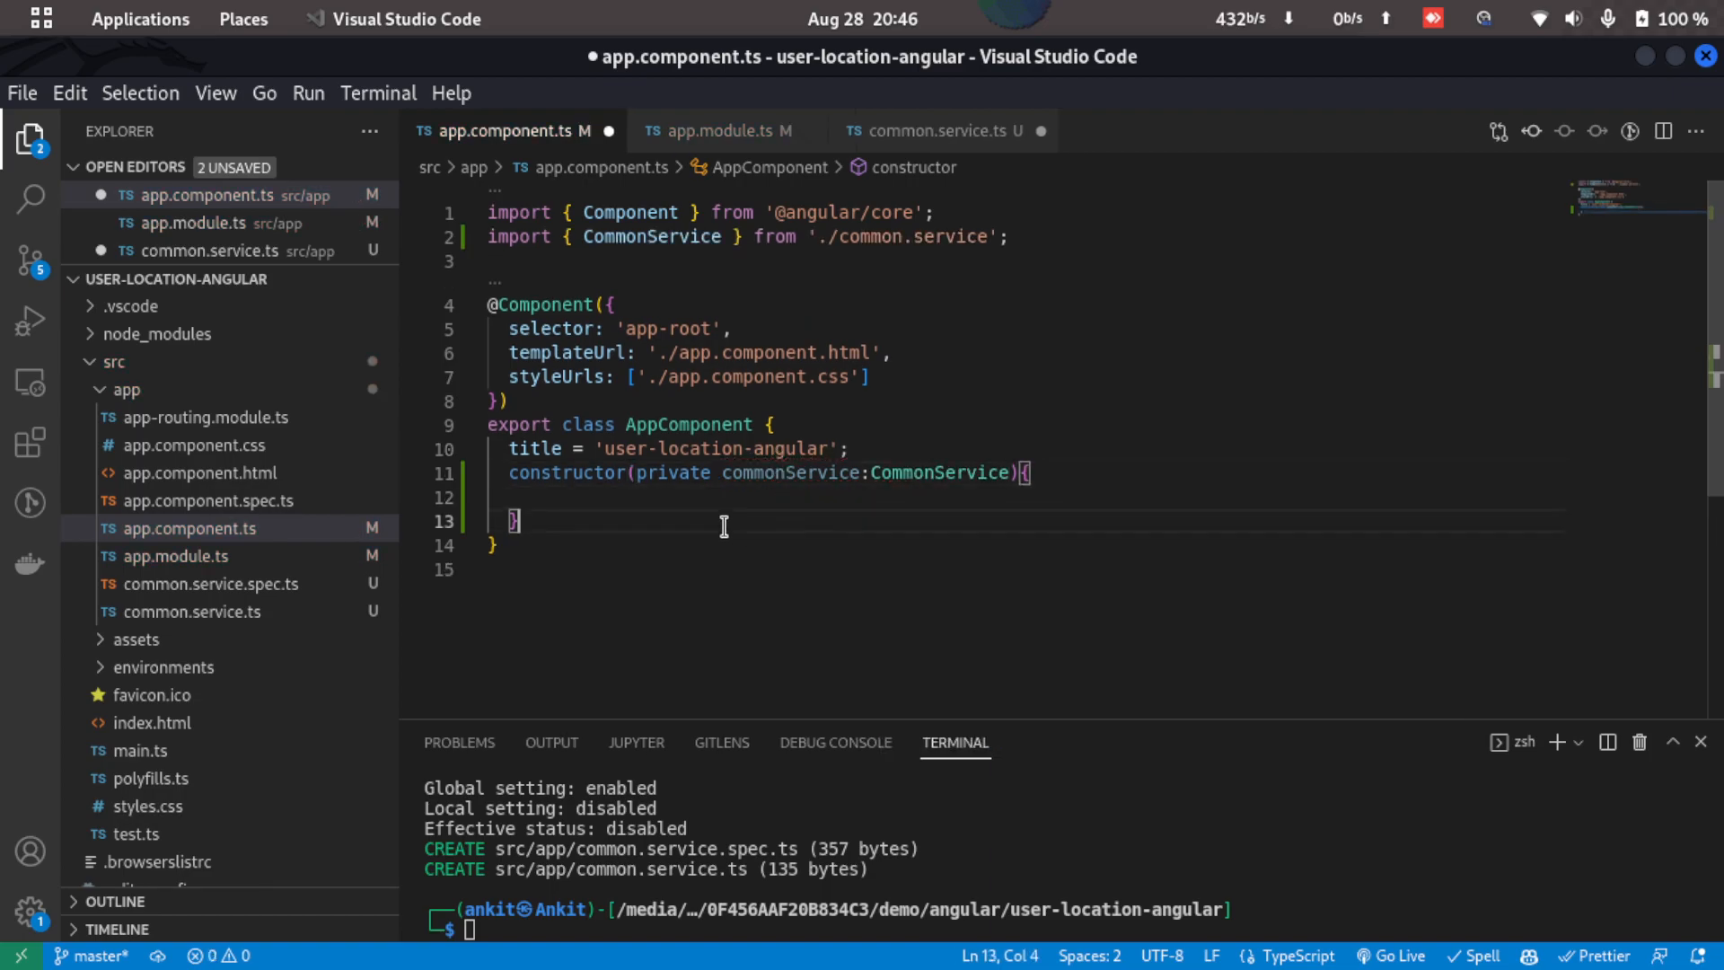
# - Add an empty ngOnInit(){} method to AppComponent
pyautogui.write('ngOnInit(){')
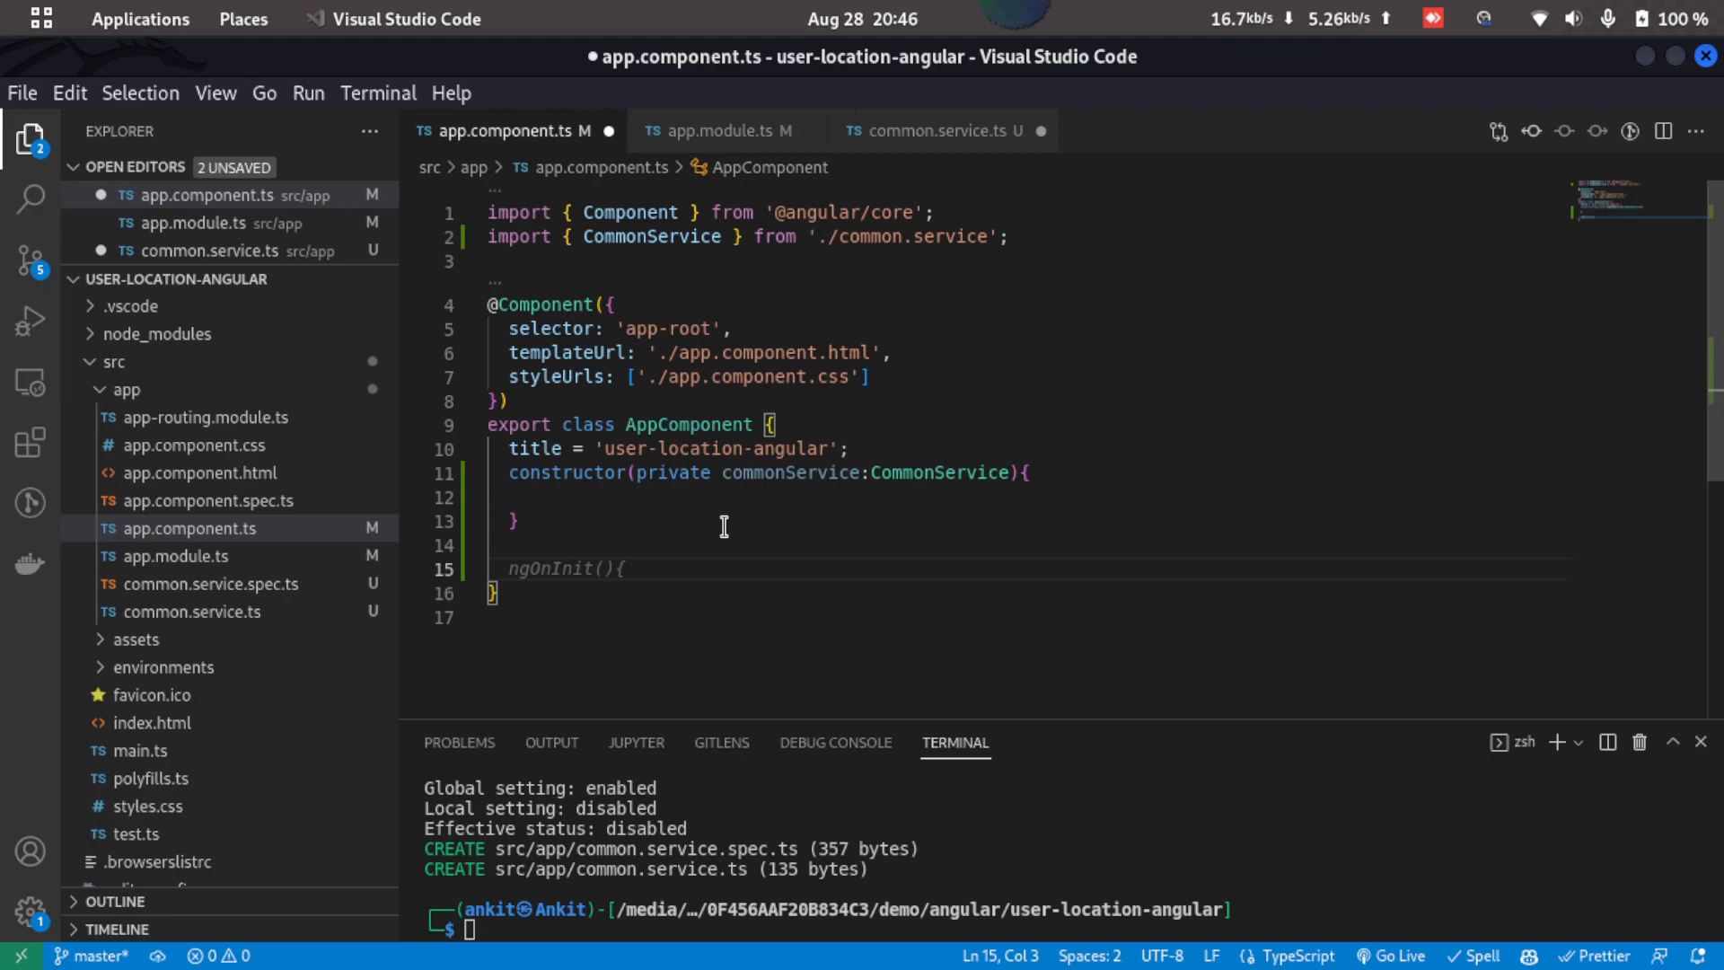
pyautogui.write('{}')
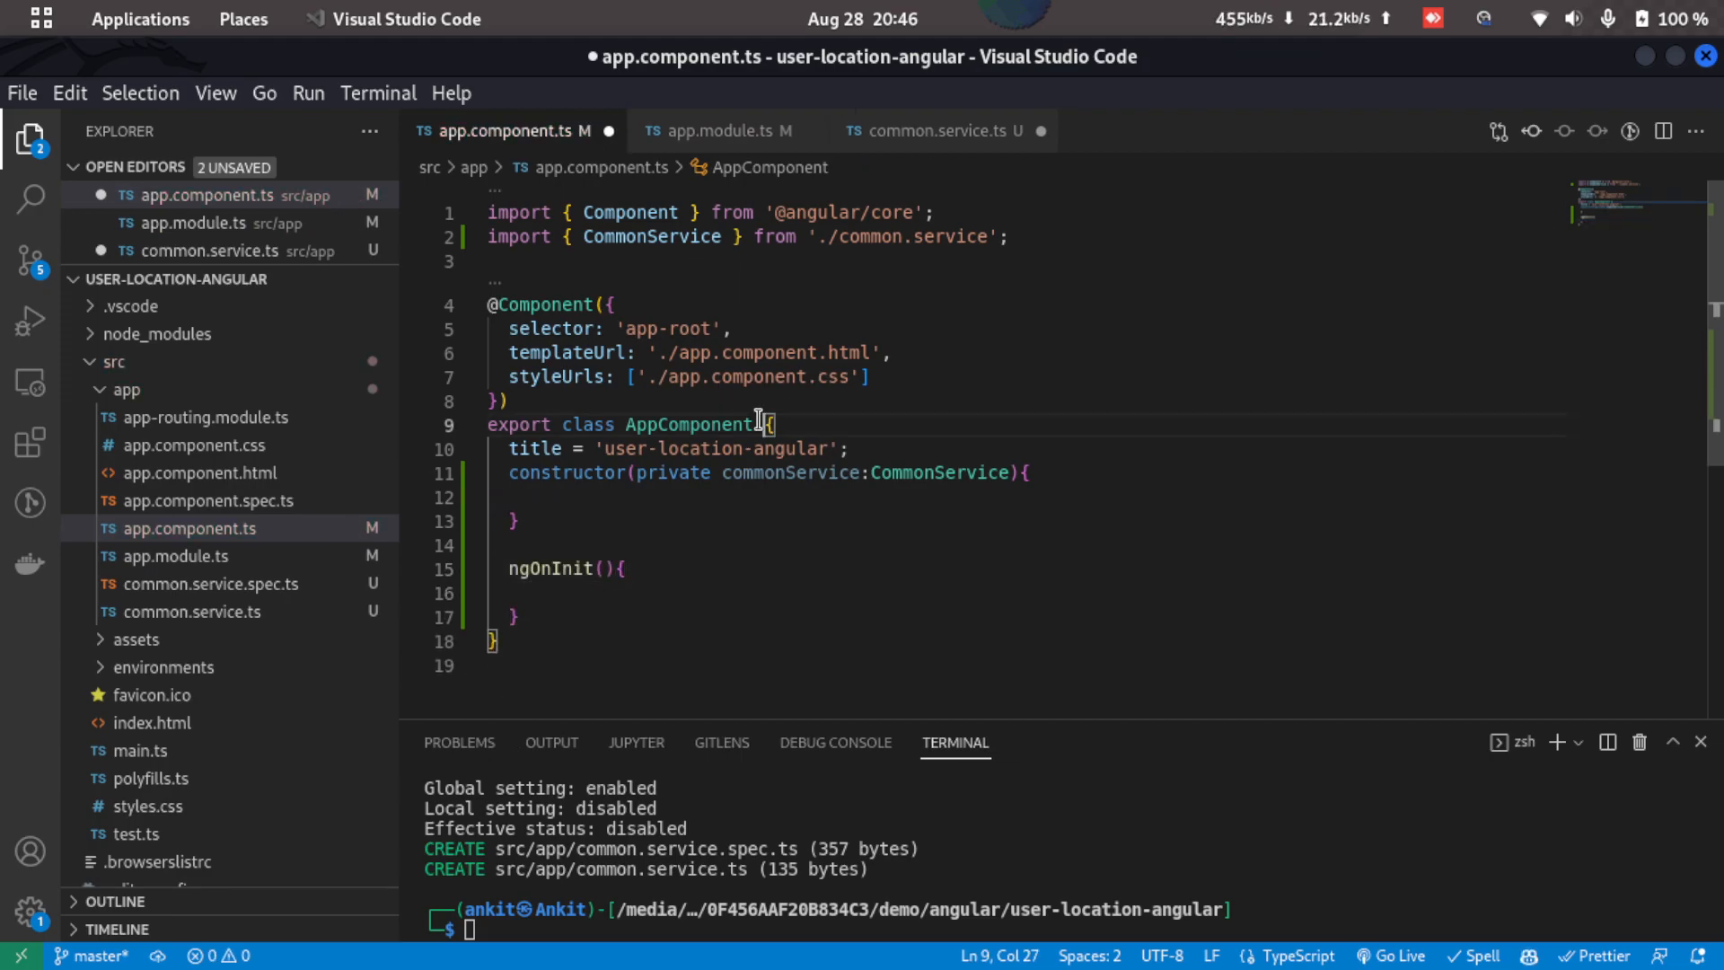
# - Make AppComponent implement OnInit, declare location:any, and subscribe to getLocation() logging and storing the response
pyautogui.write('implements OnInit')
pyautogui.click(1025, 593)
pyautogui.write('this.commonService.getLocation().subscribe((response)=>{')
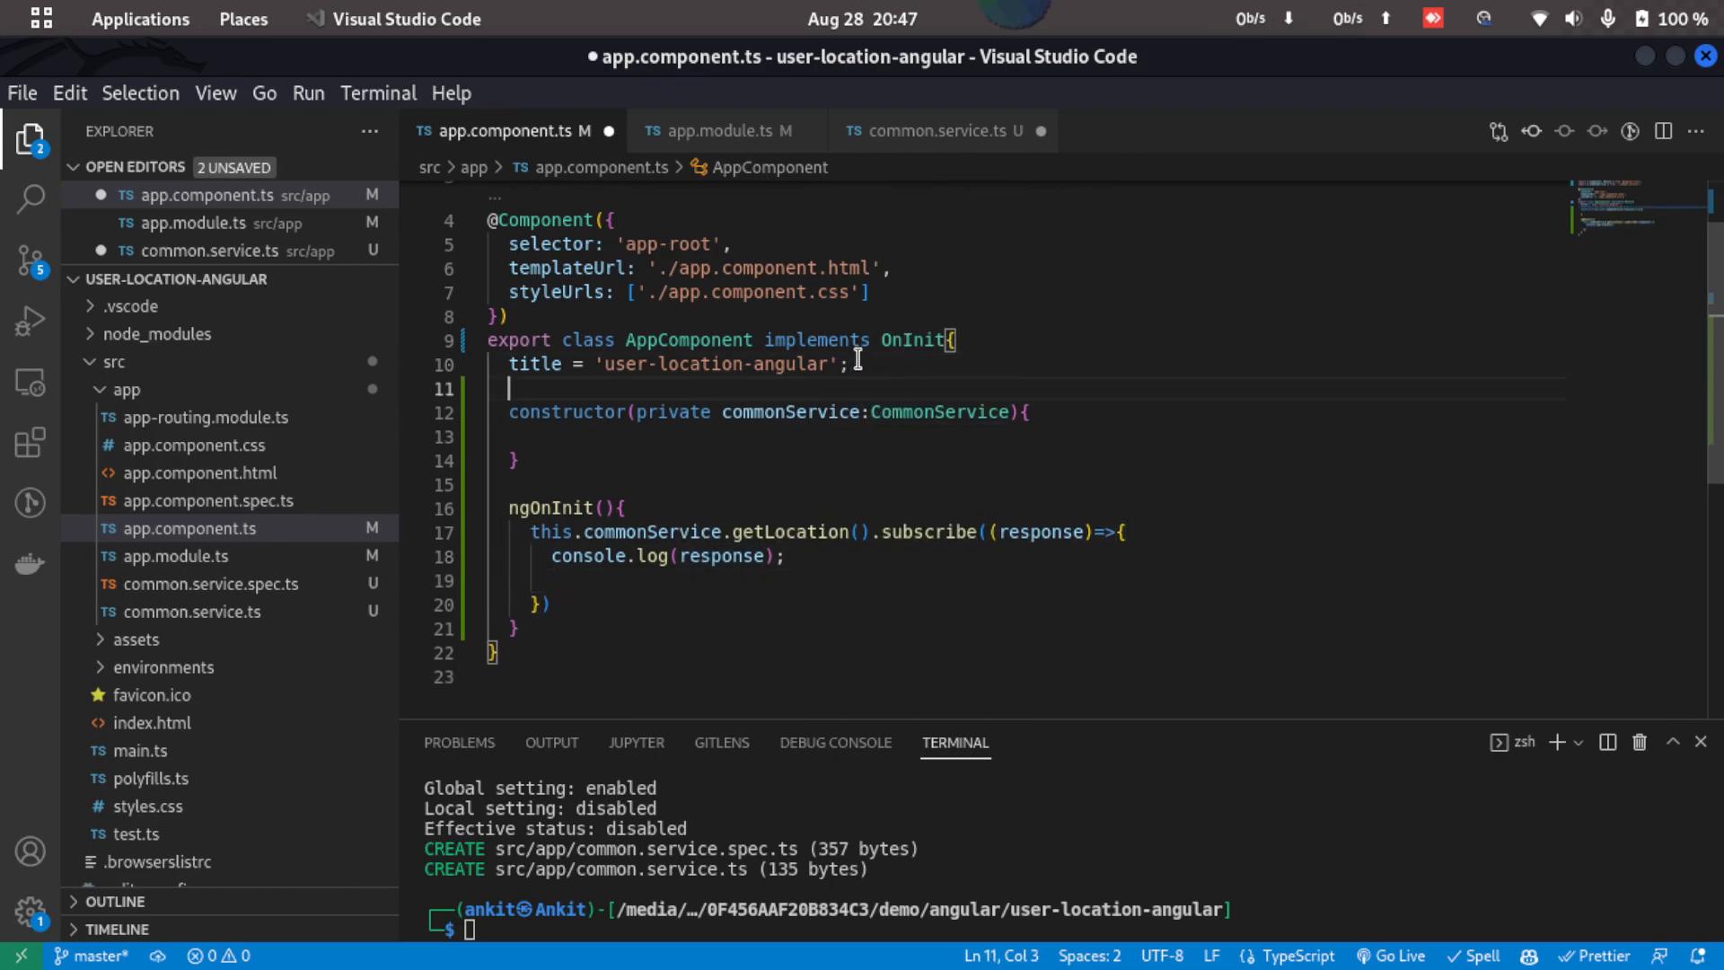
pyautogui.write('l')
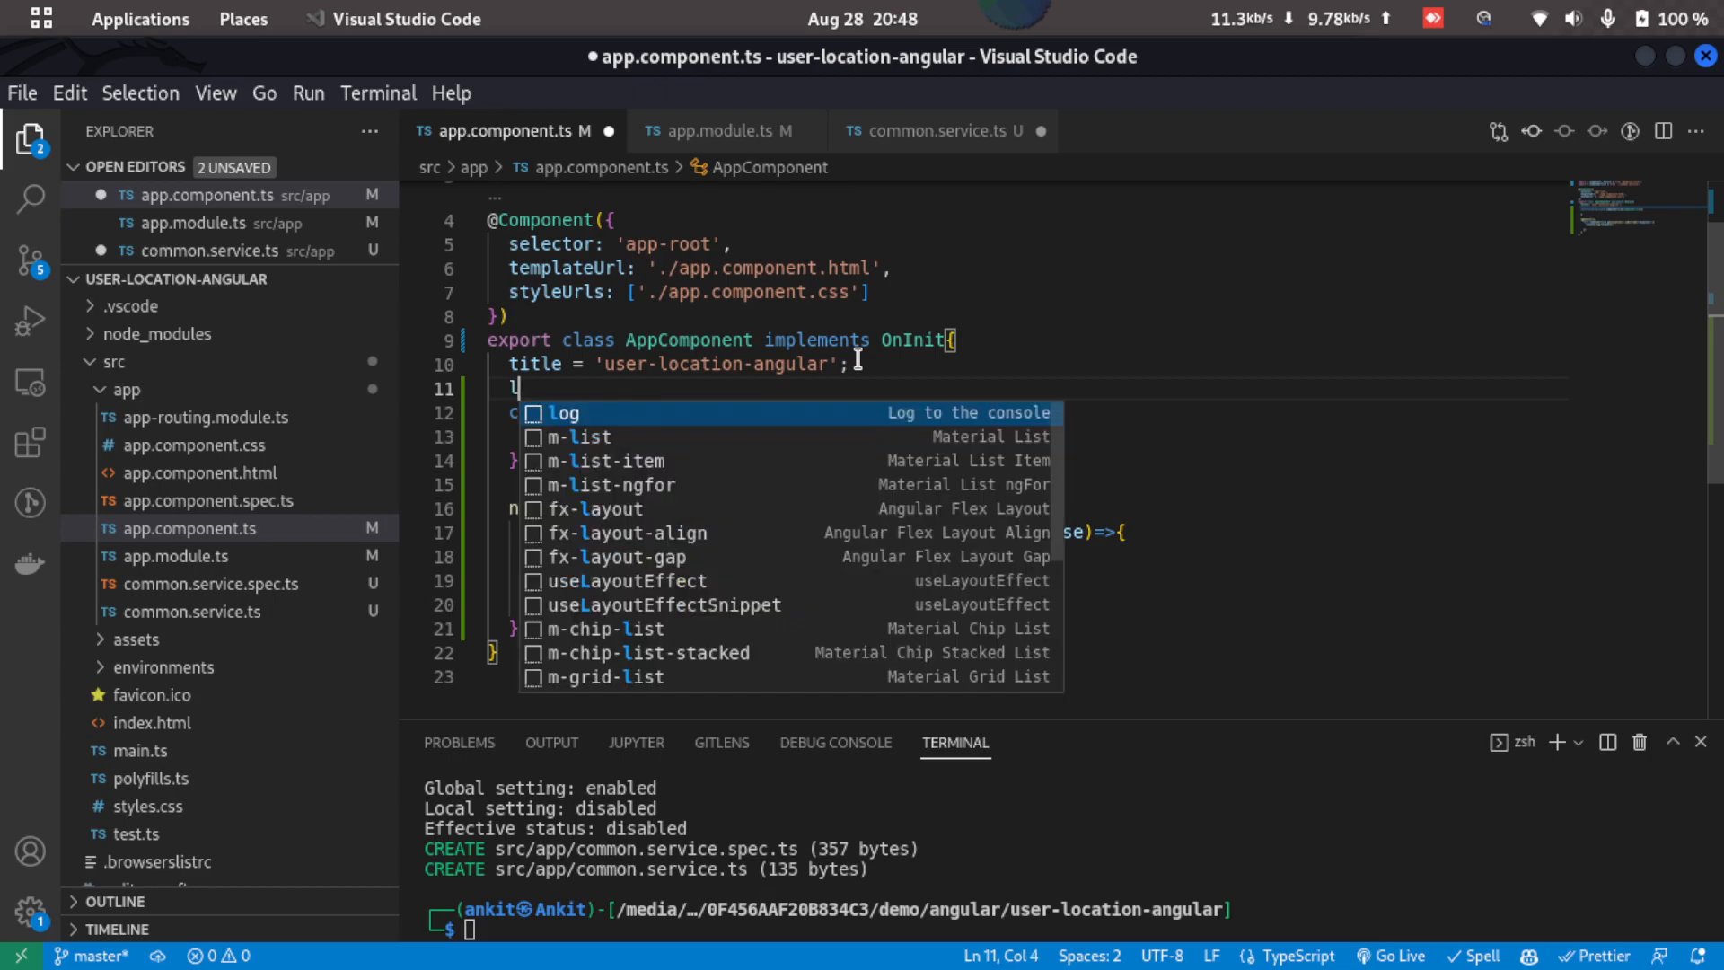
pyautogui.write('ocation')
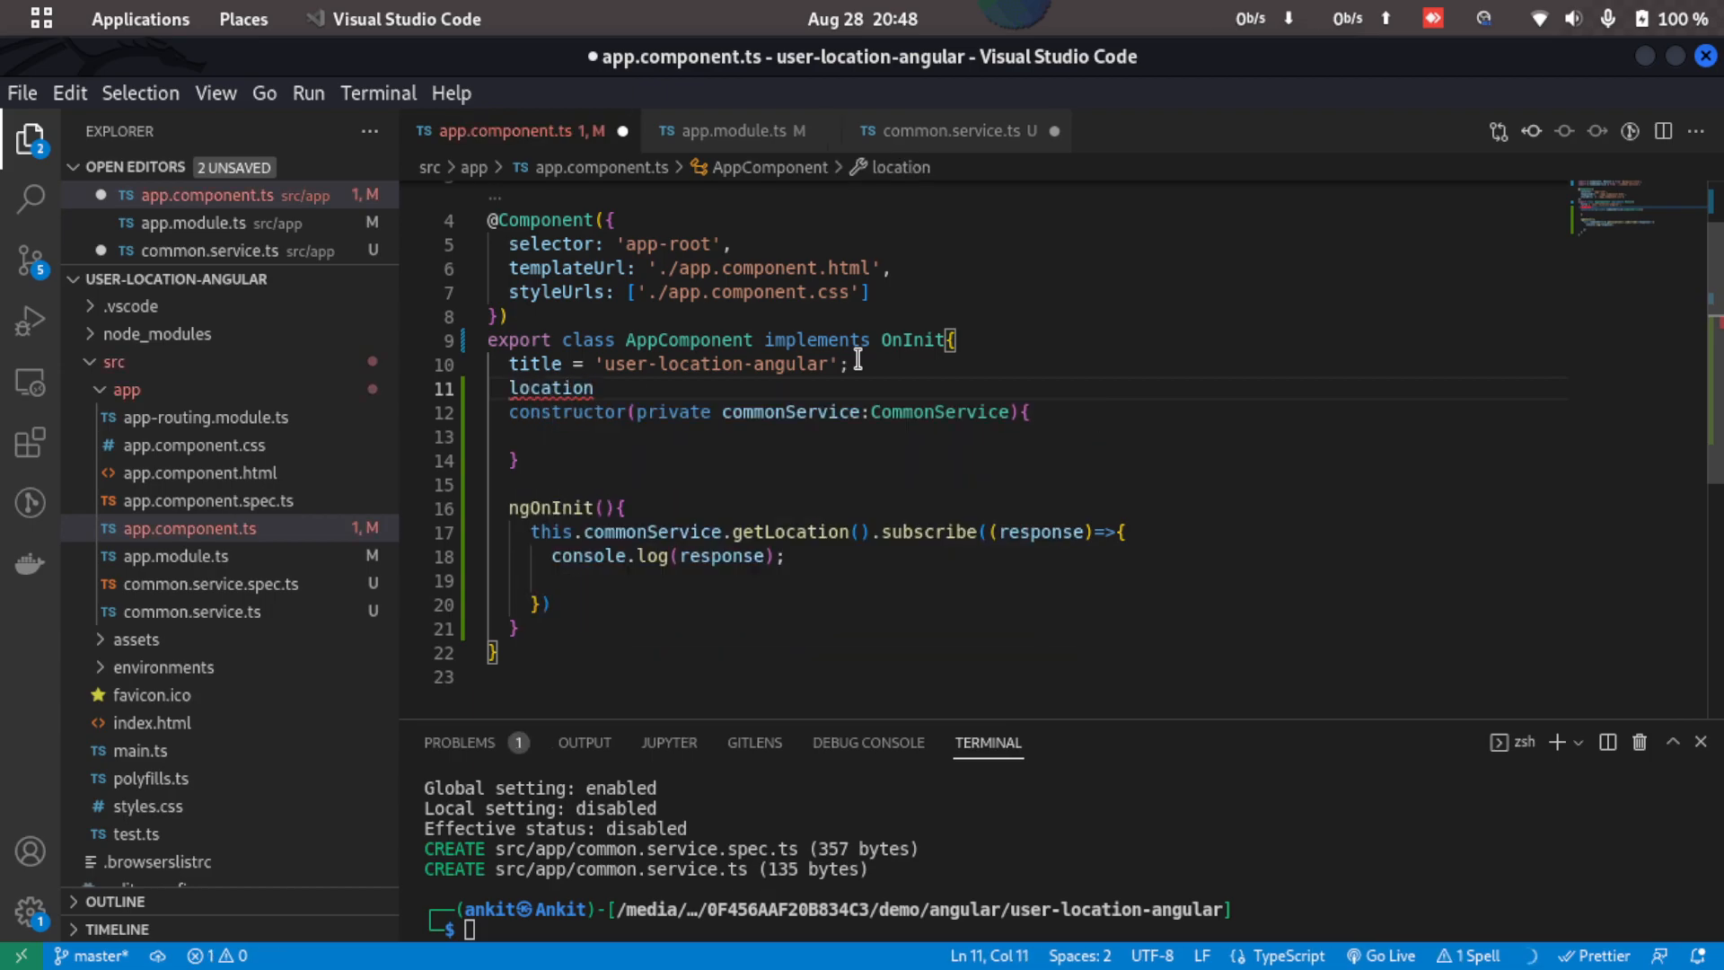
pyautogui.click(538, 580)
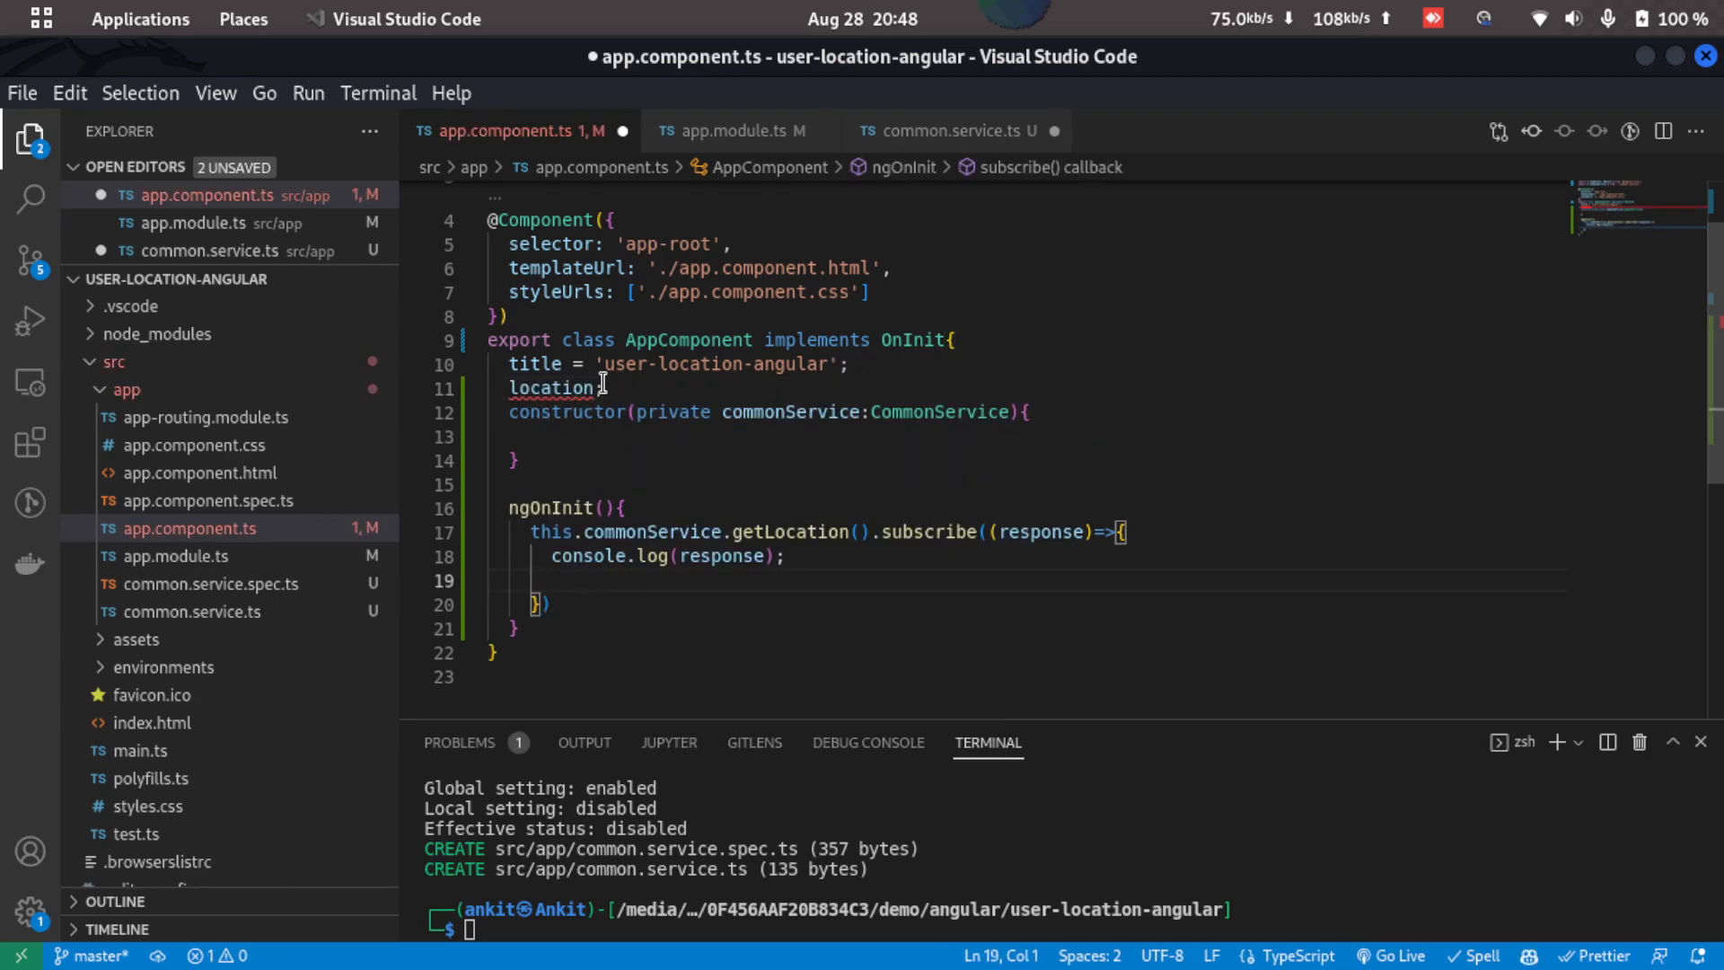
pyautogui.write(':any;')
pyautogui.write('this.location = response;')
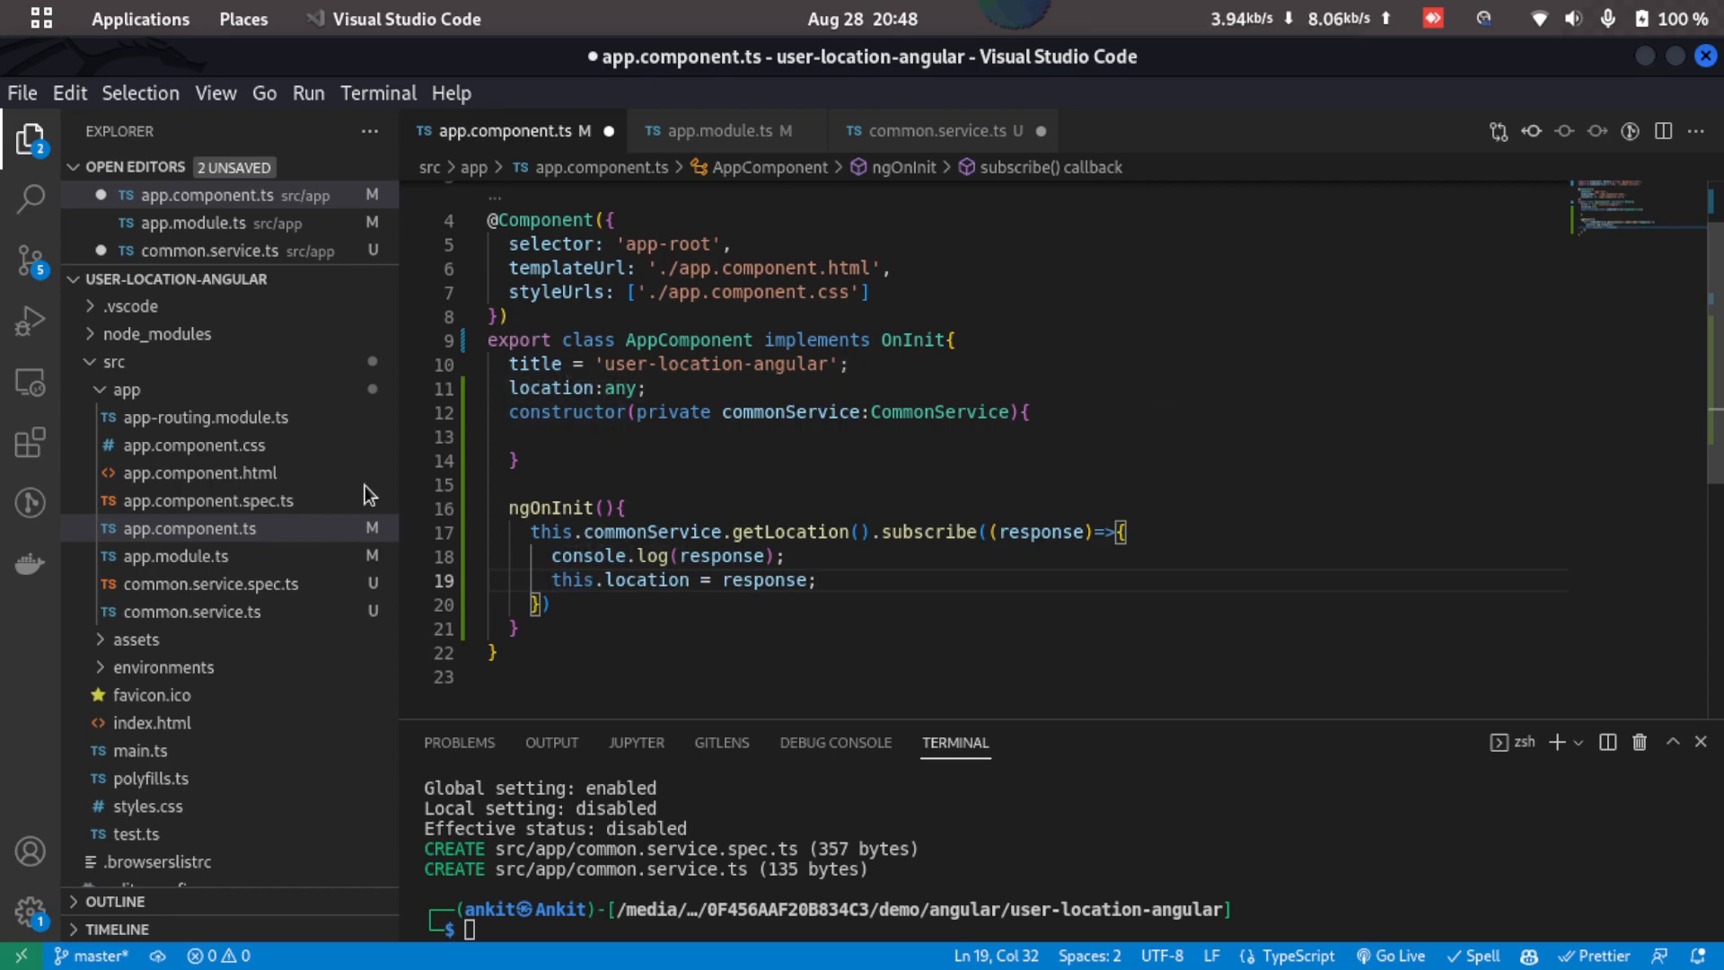
# - Replace app.component.html's placeholder content with an h1 'Current Location' heading
pyautogui.click(192, 528)
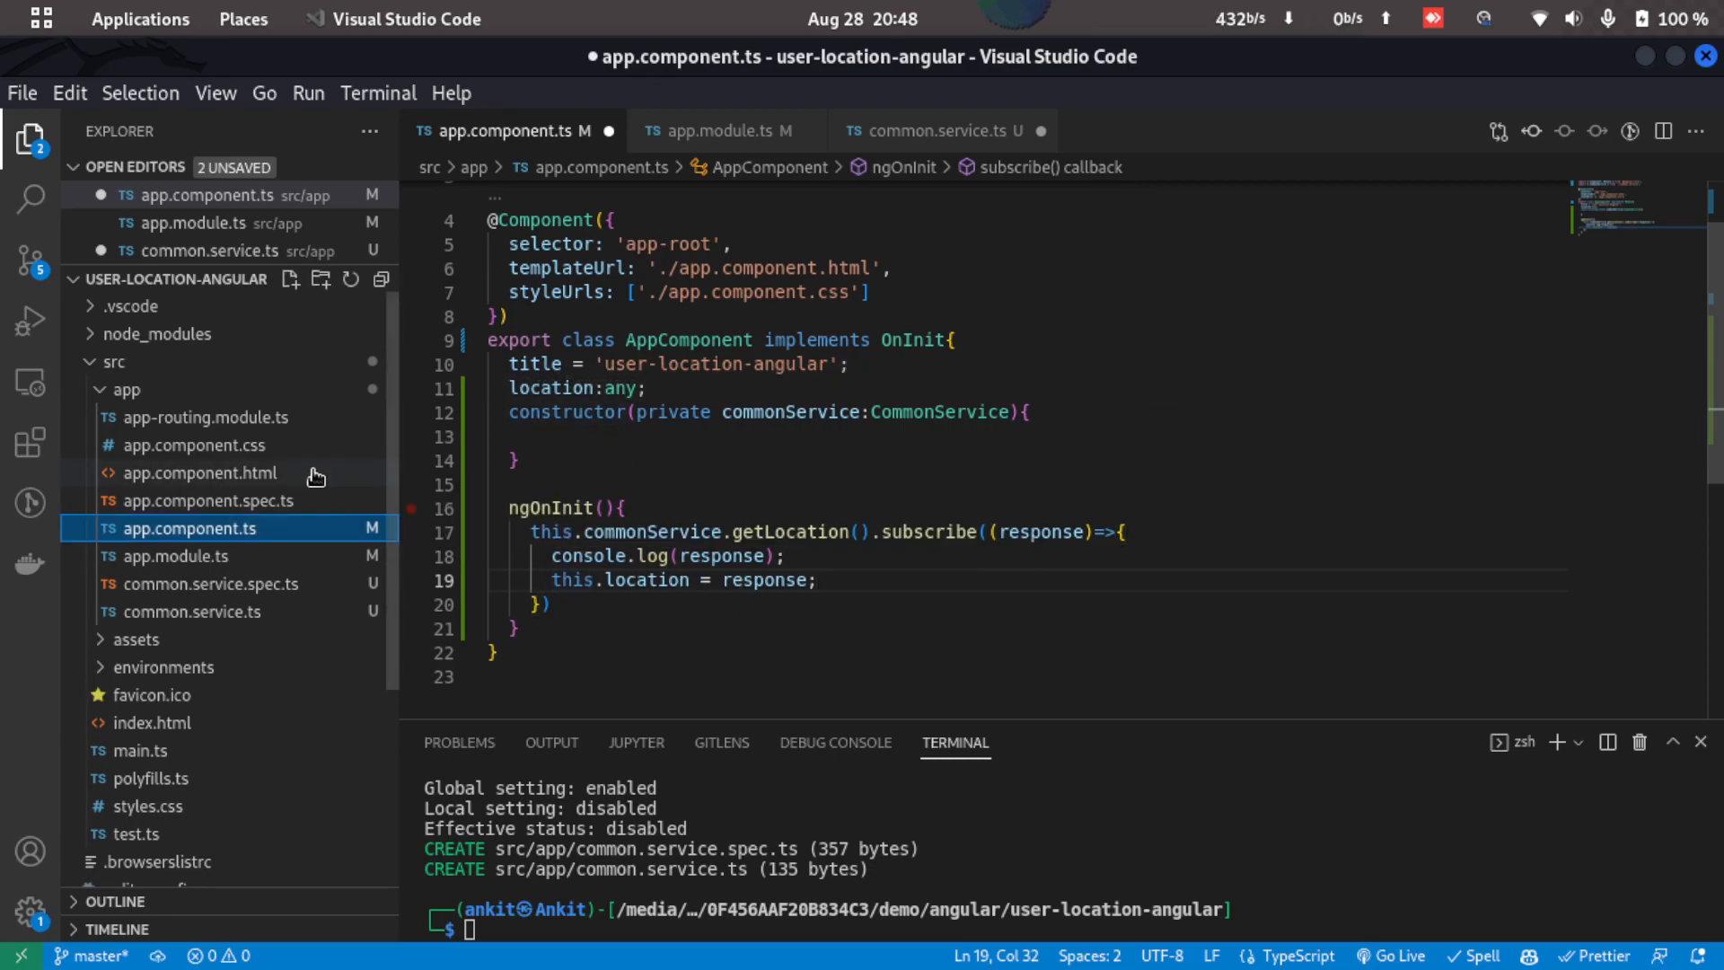
pyautogui.click(199, 472)
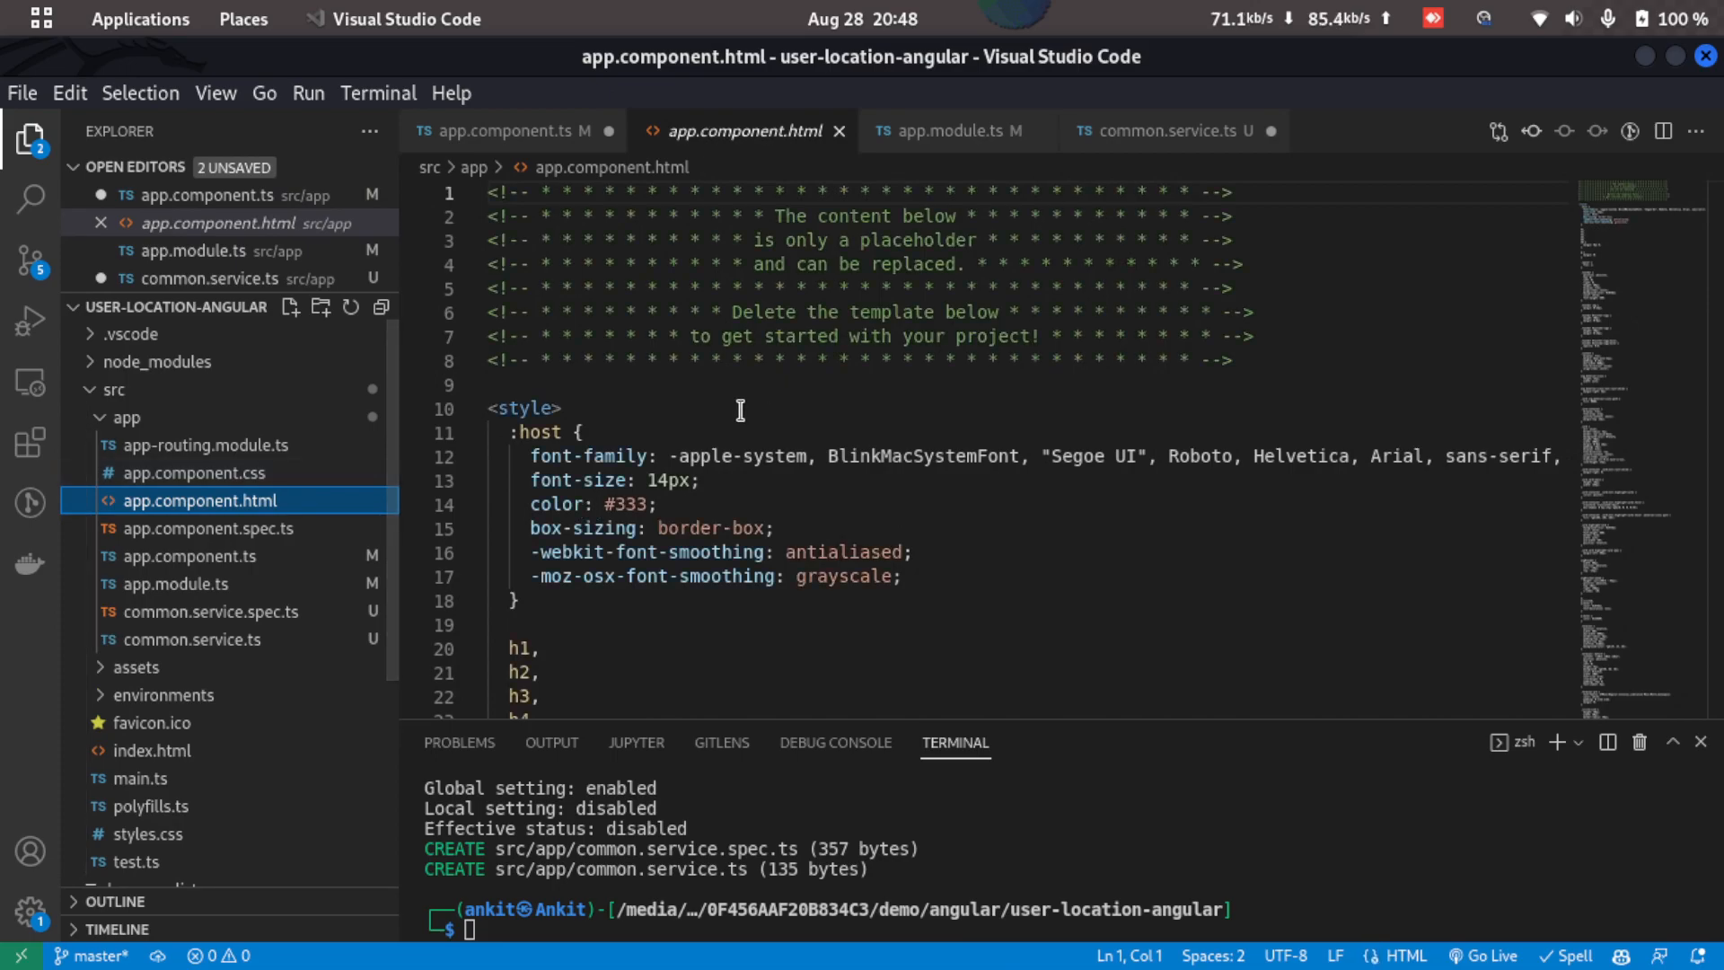
pyautogui.press('ctrl+a')
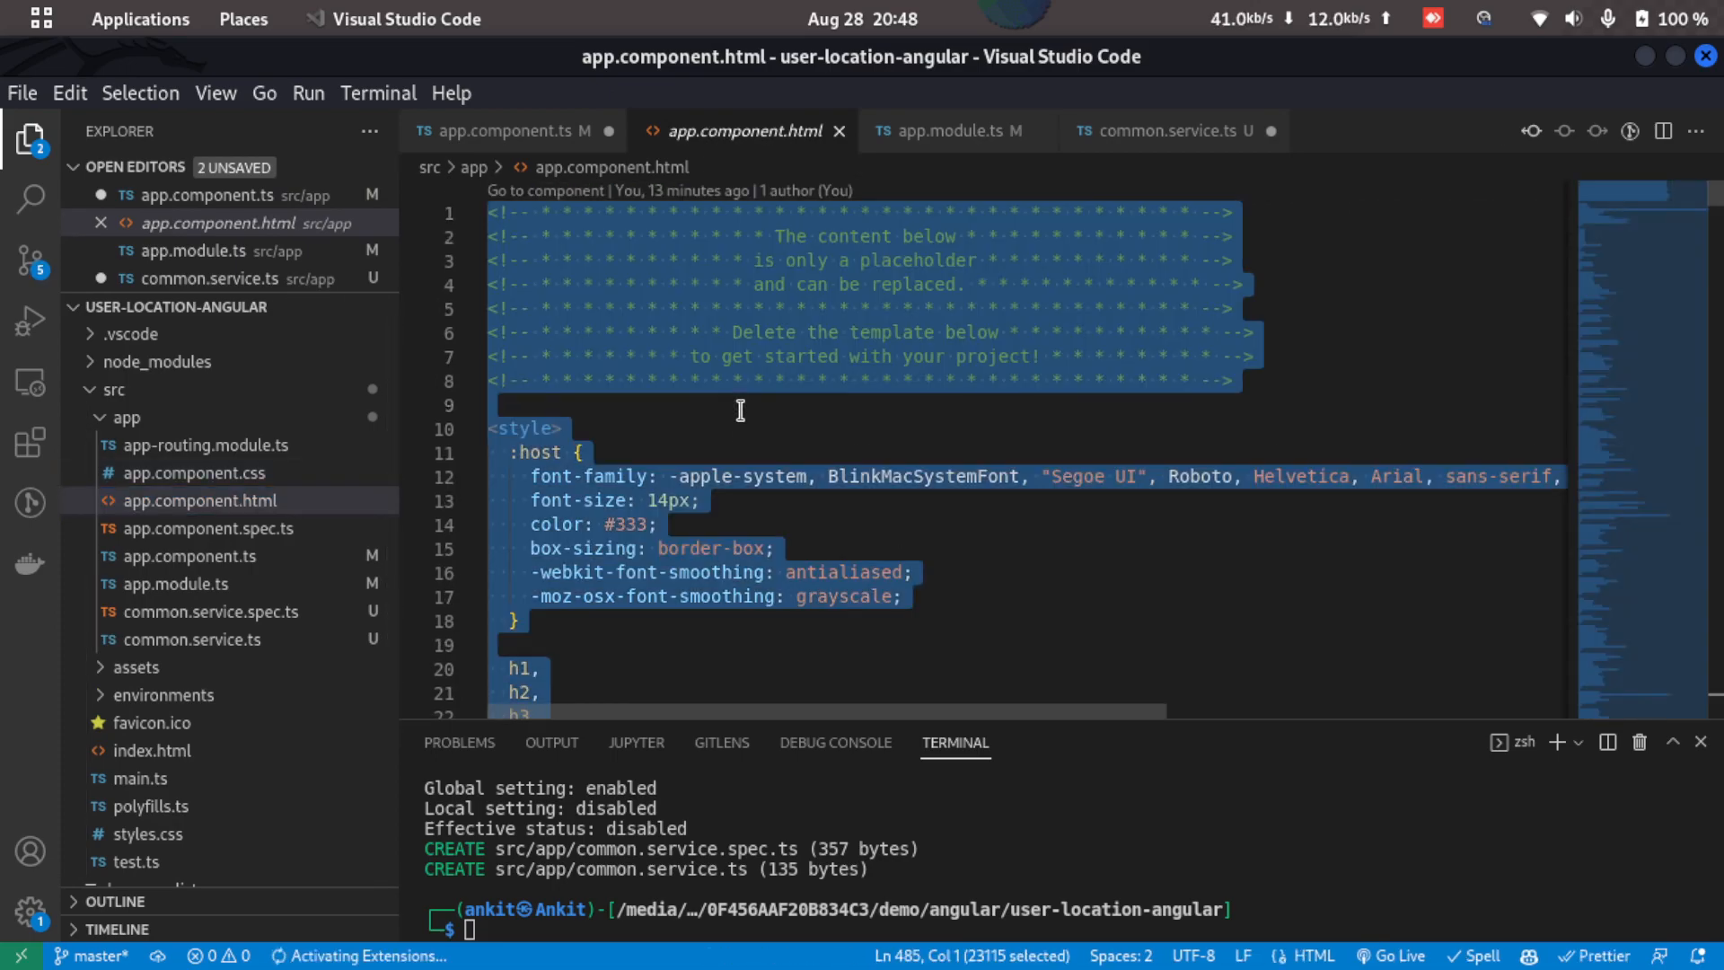
pyautogui.write('<')
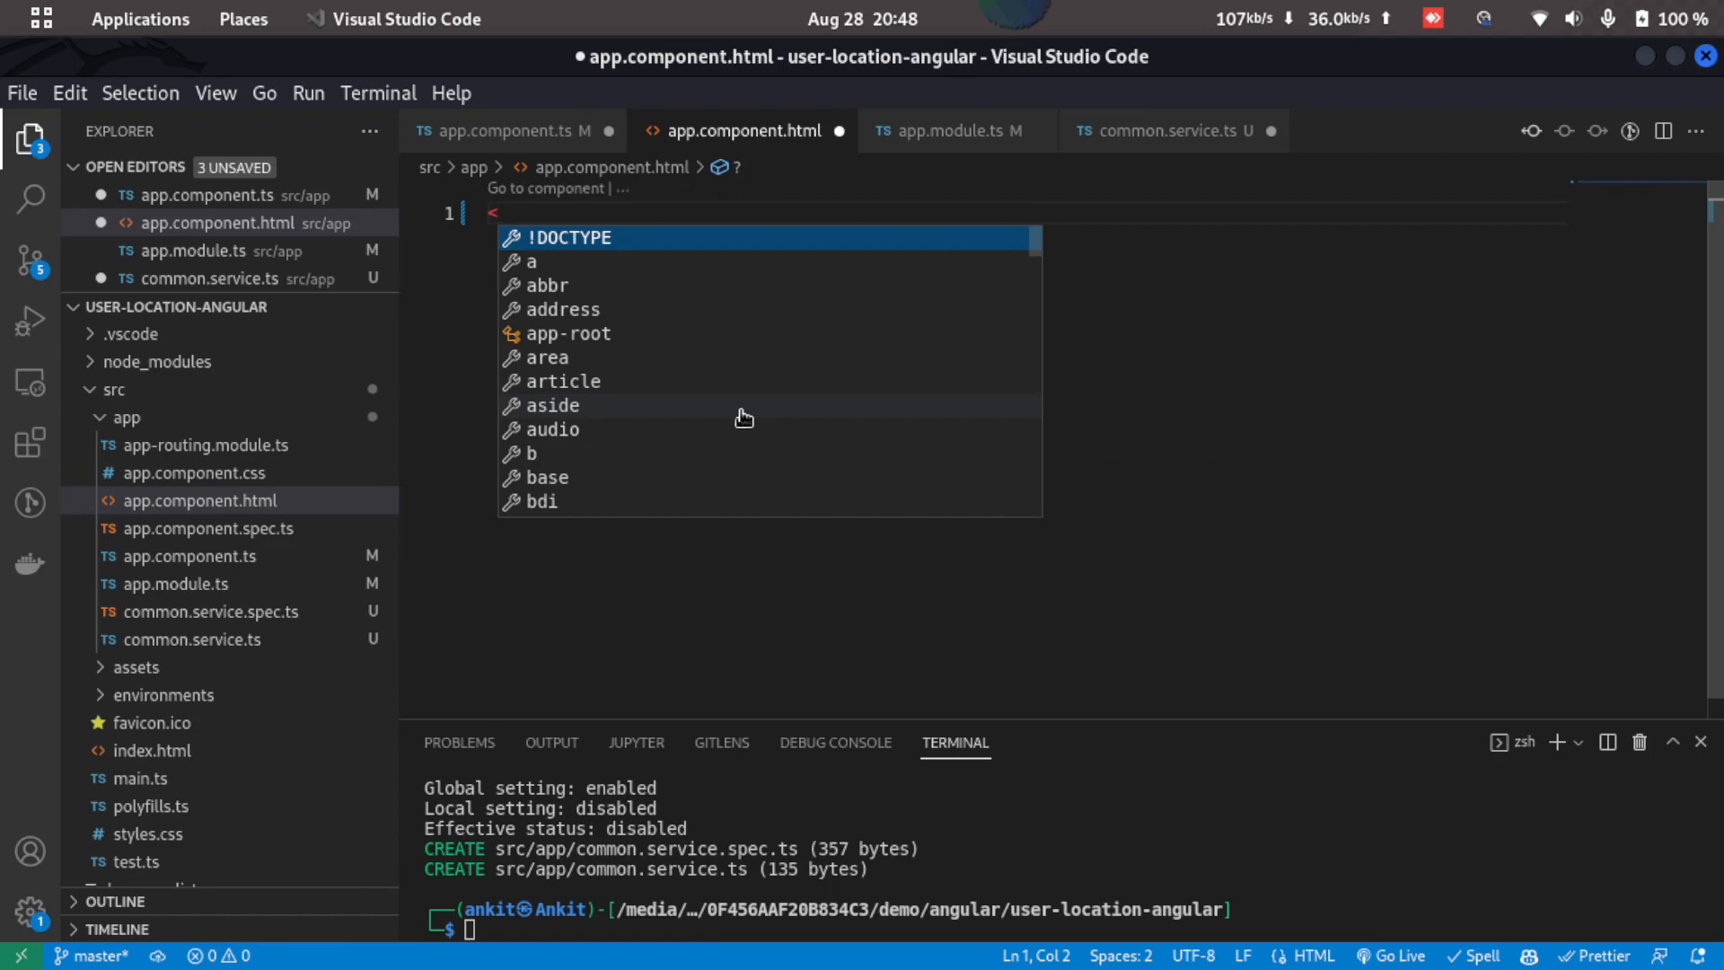
pyautogui.write('h1>')
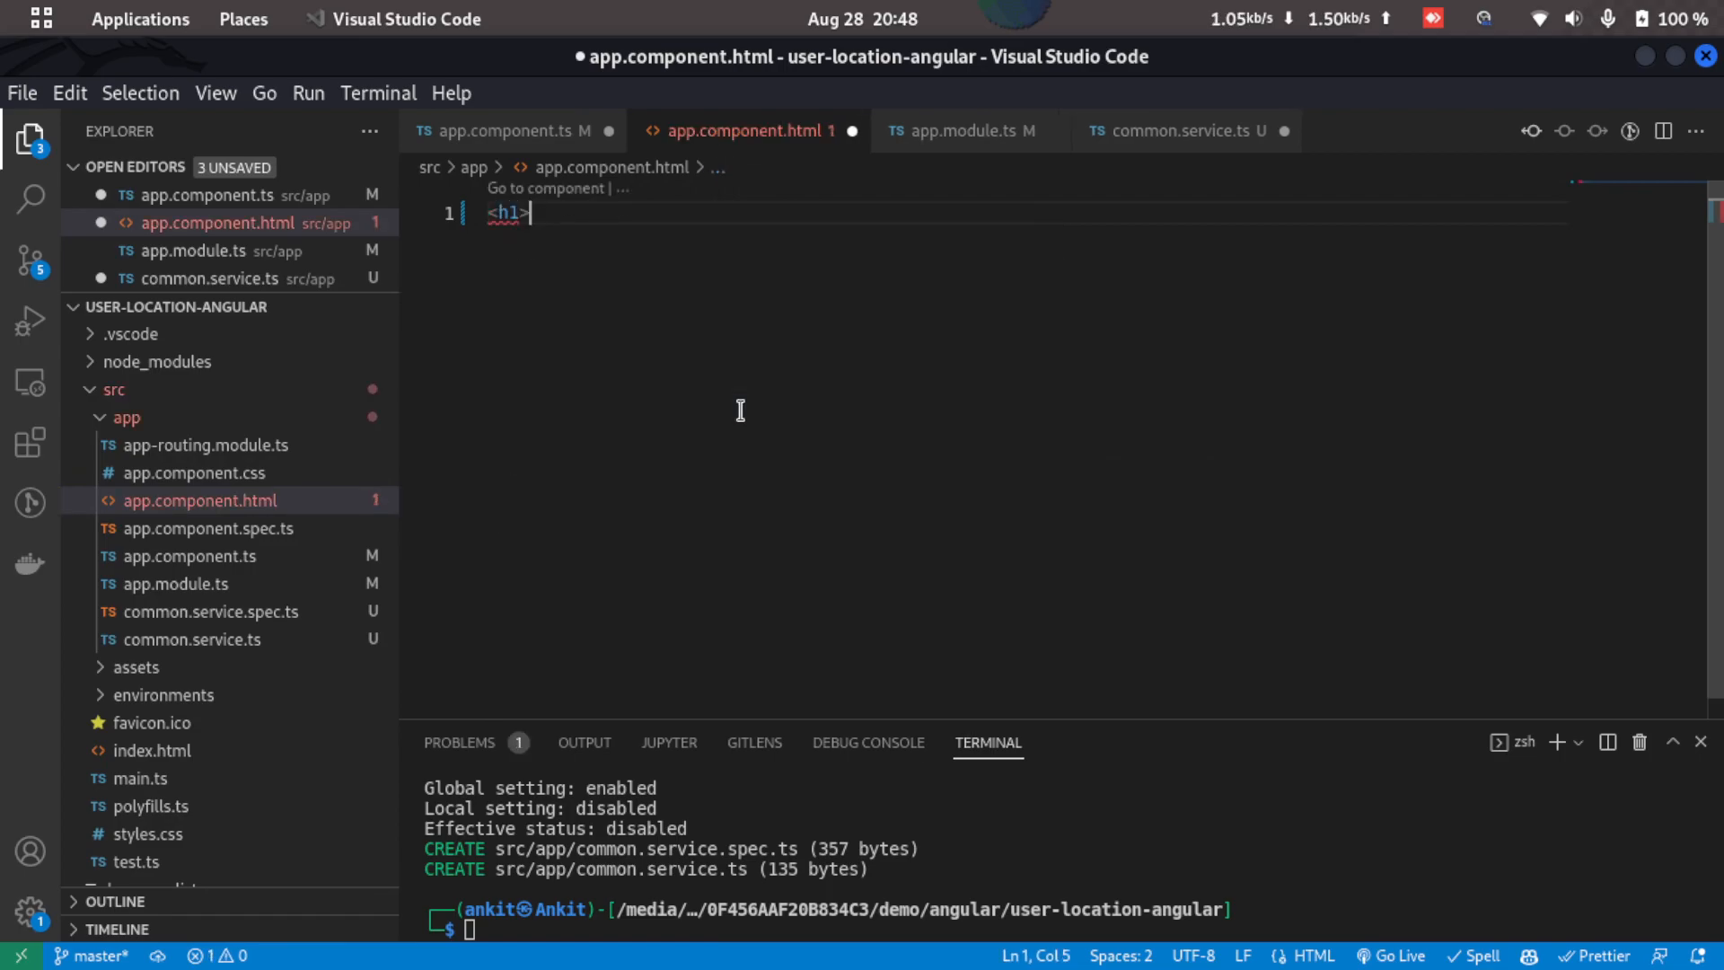
pyautogui.write('C</h1>')
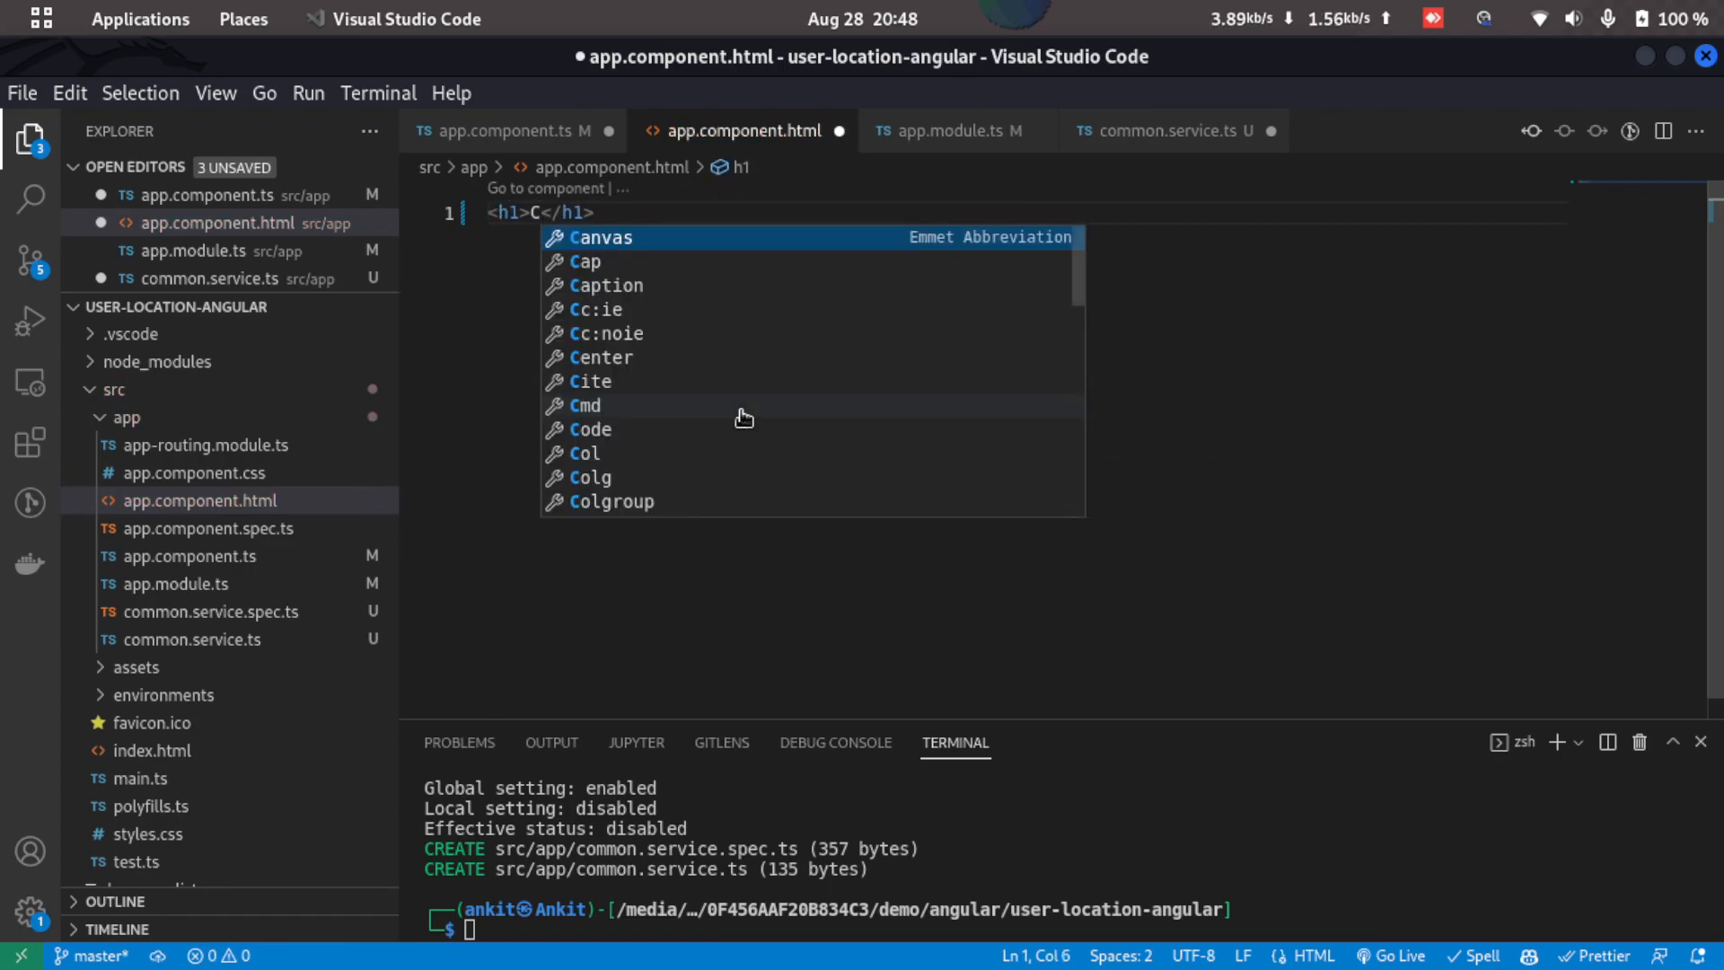
pyautogui.write('urrent Location')
pyautogui.write('<p></p>')
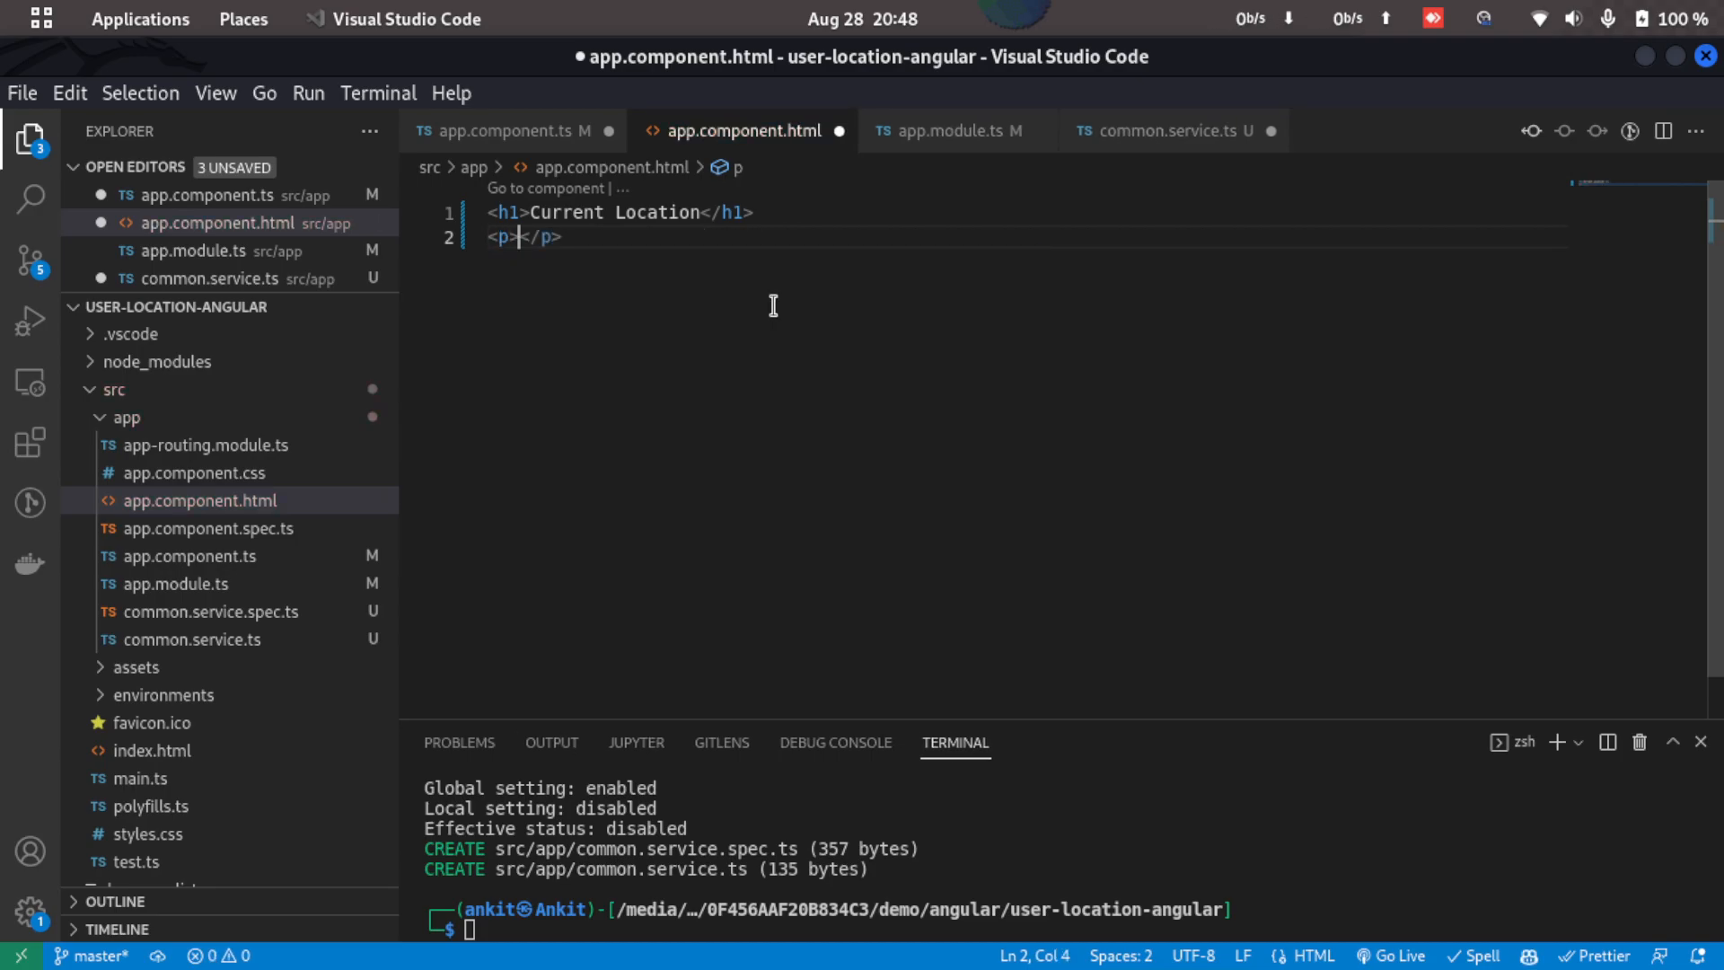
# - Add p tags binding location.latitude, location.longitude and location.city, and save
pyautogui.write('Latiti')
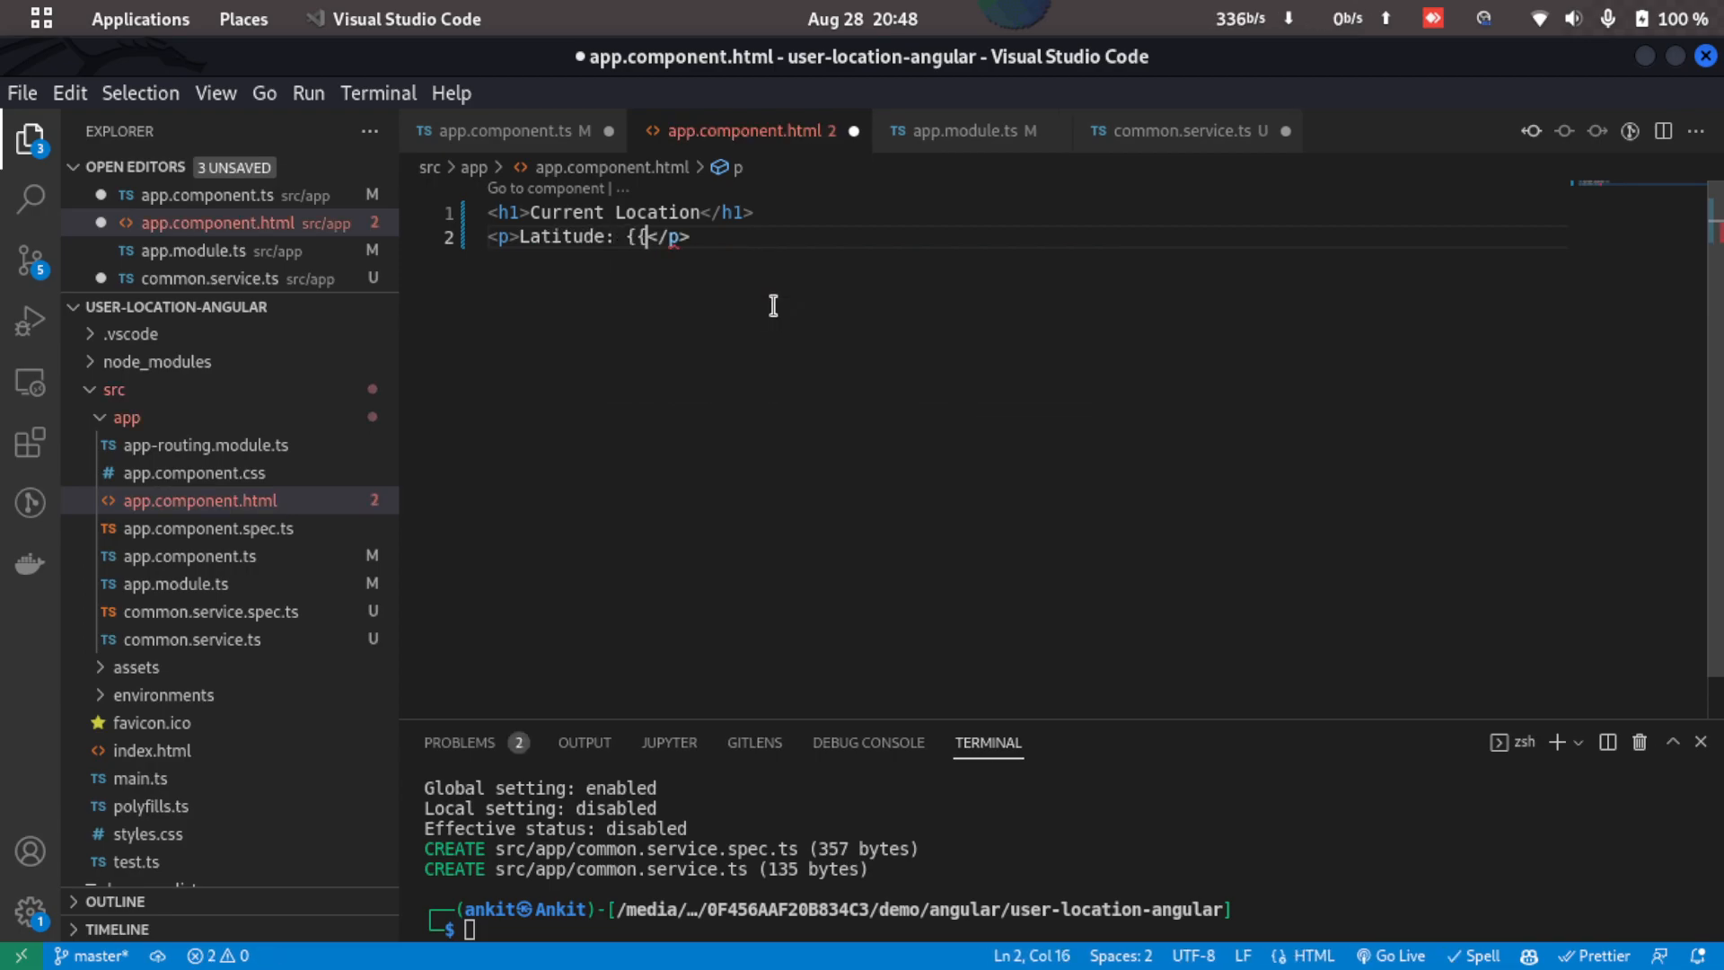
pyautogui.write('location.latitude}}')
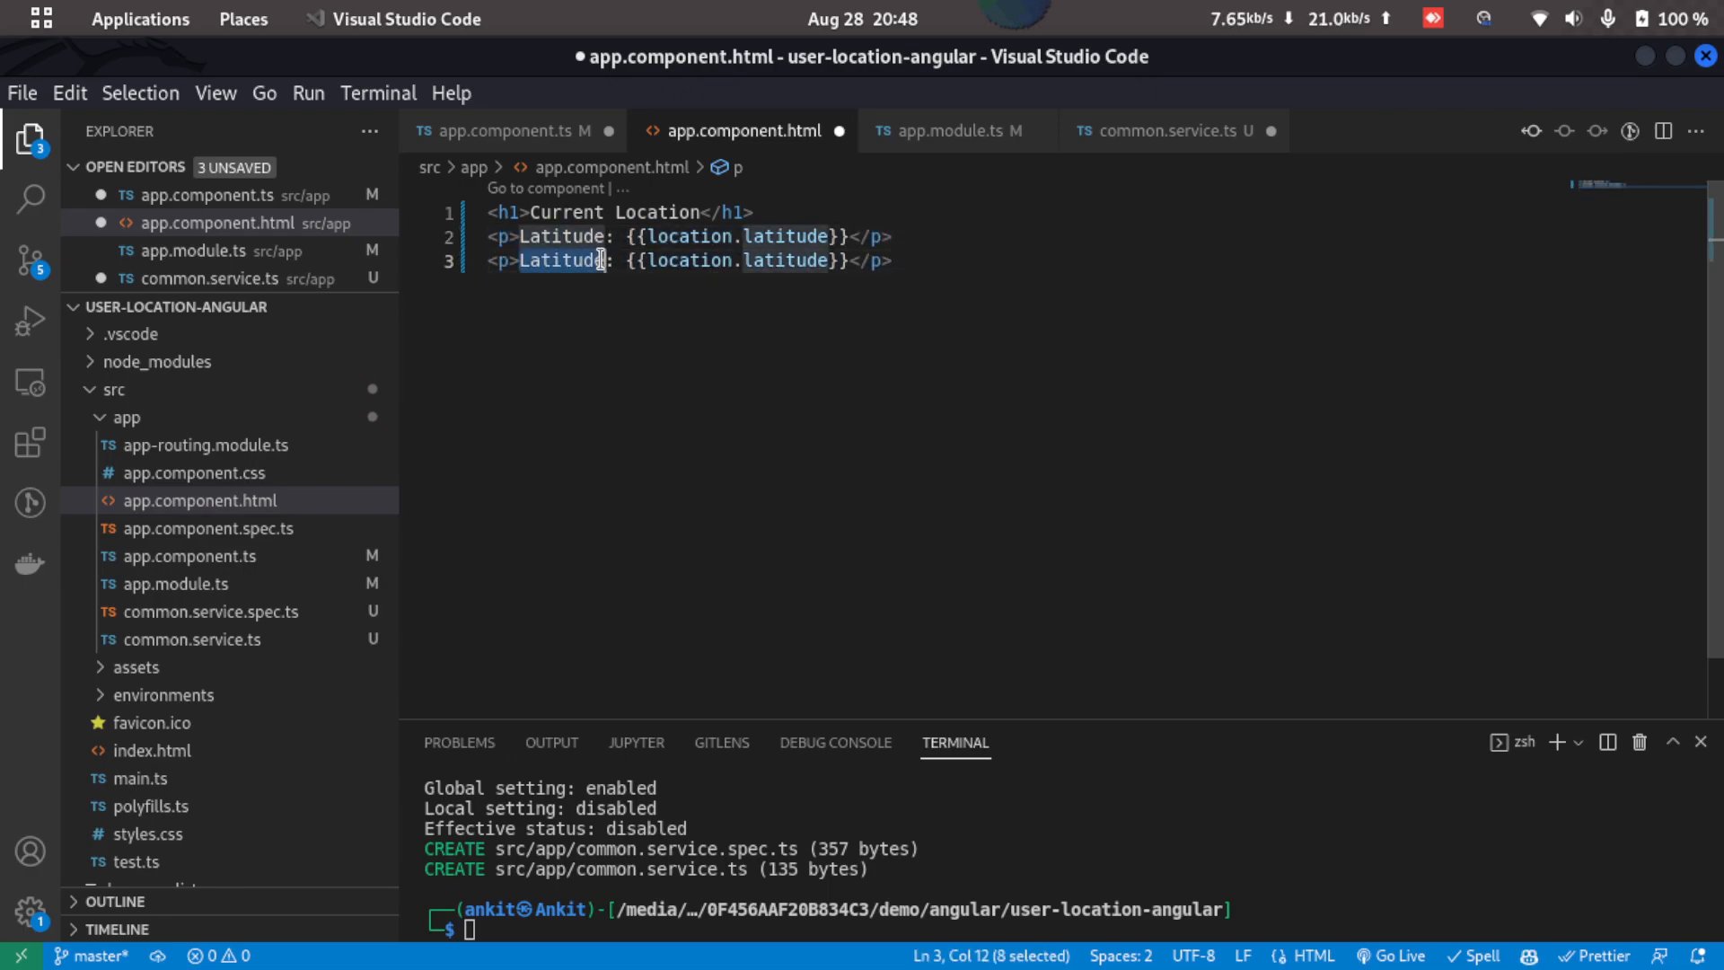
pyautogui.write('Long')
pyautogui.write('<p')
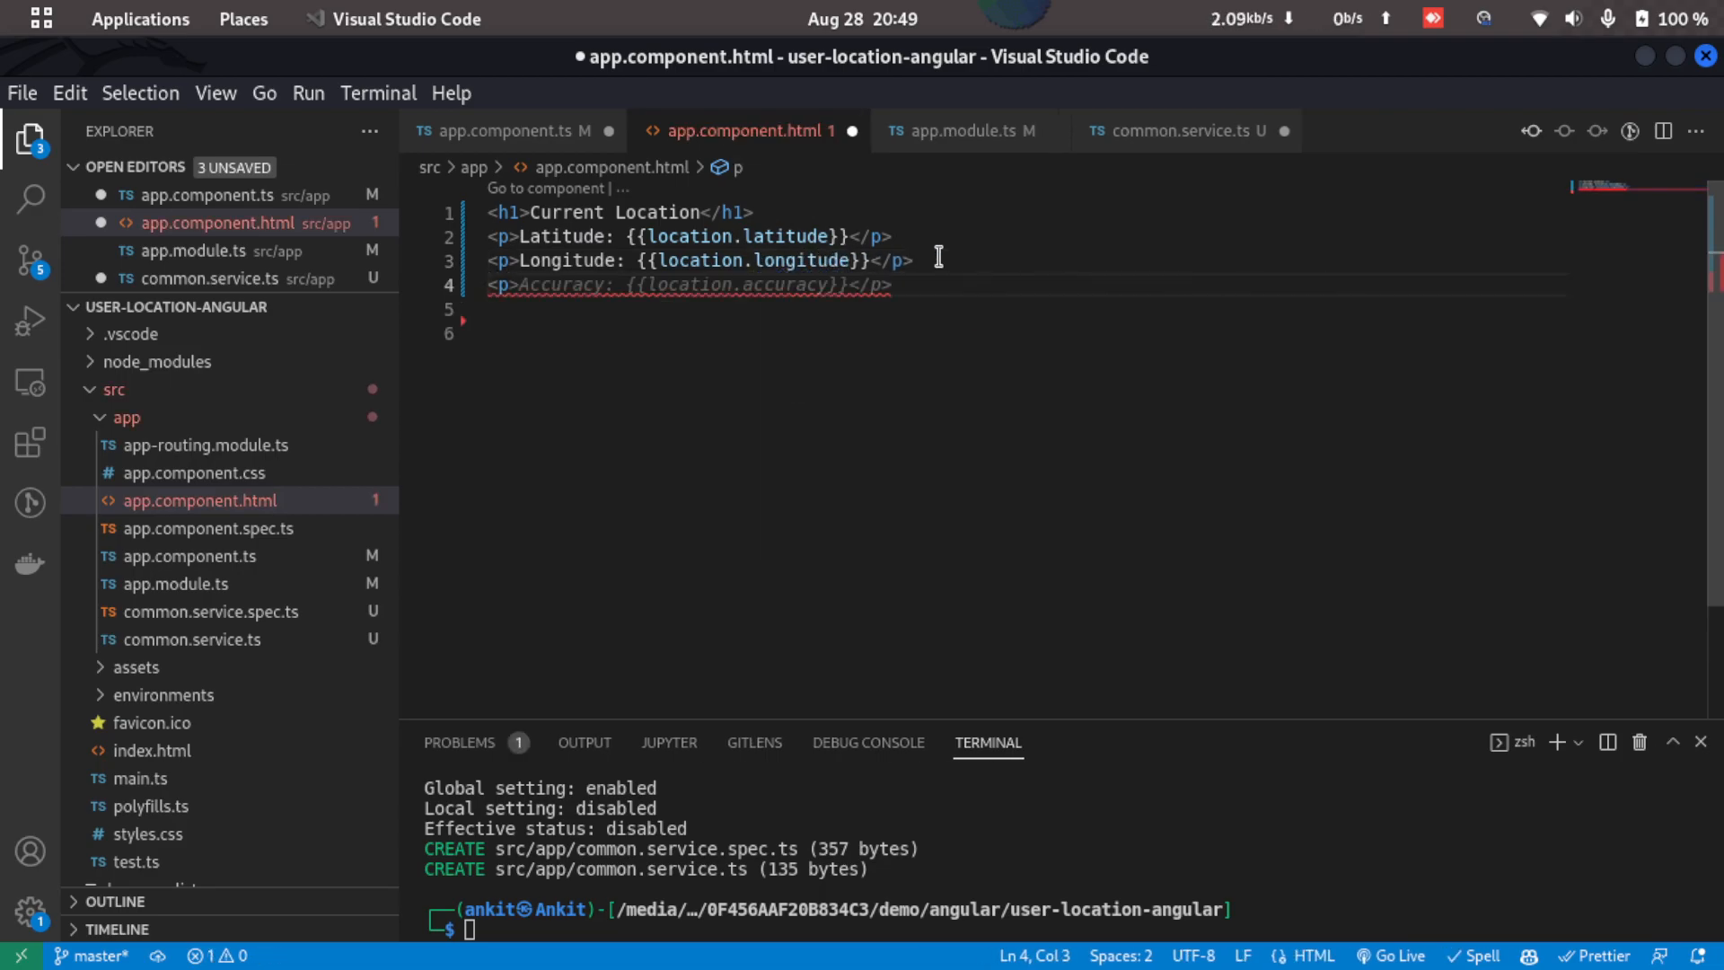
pyautogui.write('City: {{</p>')
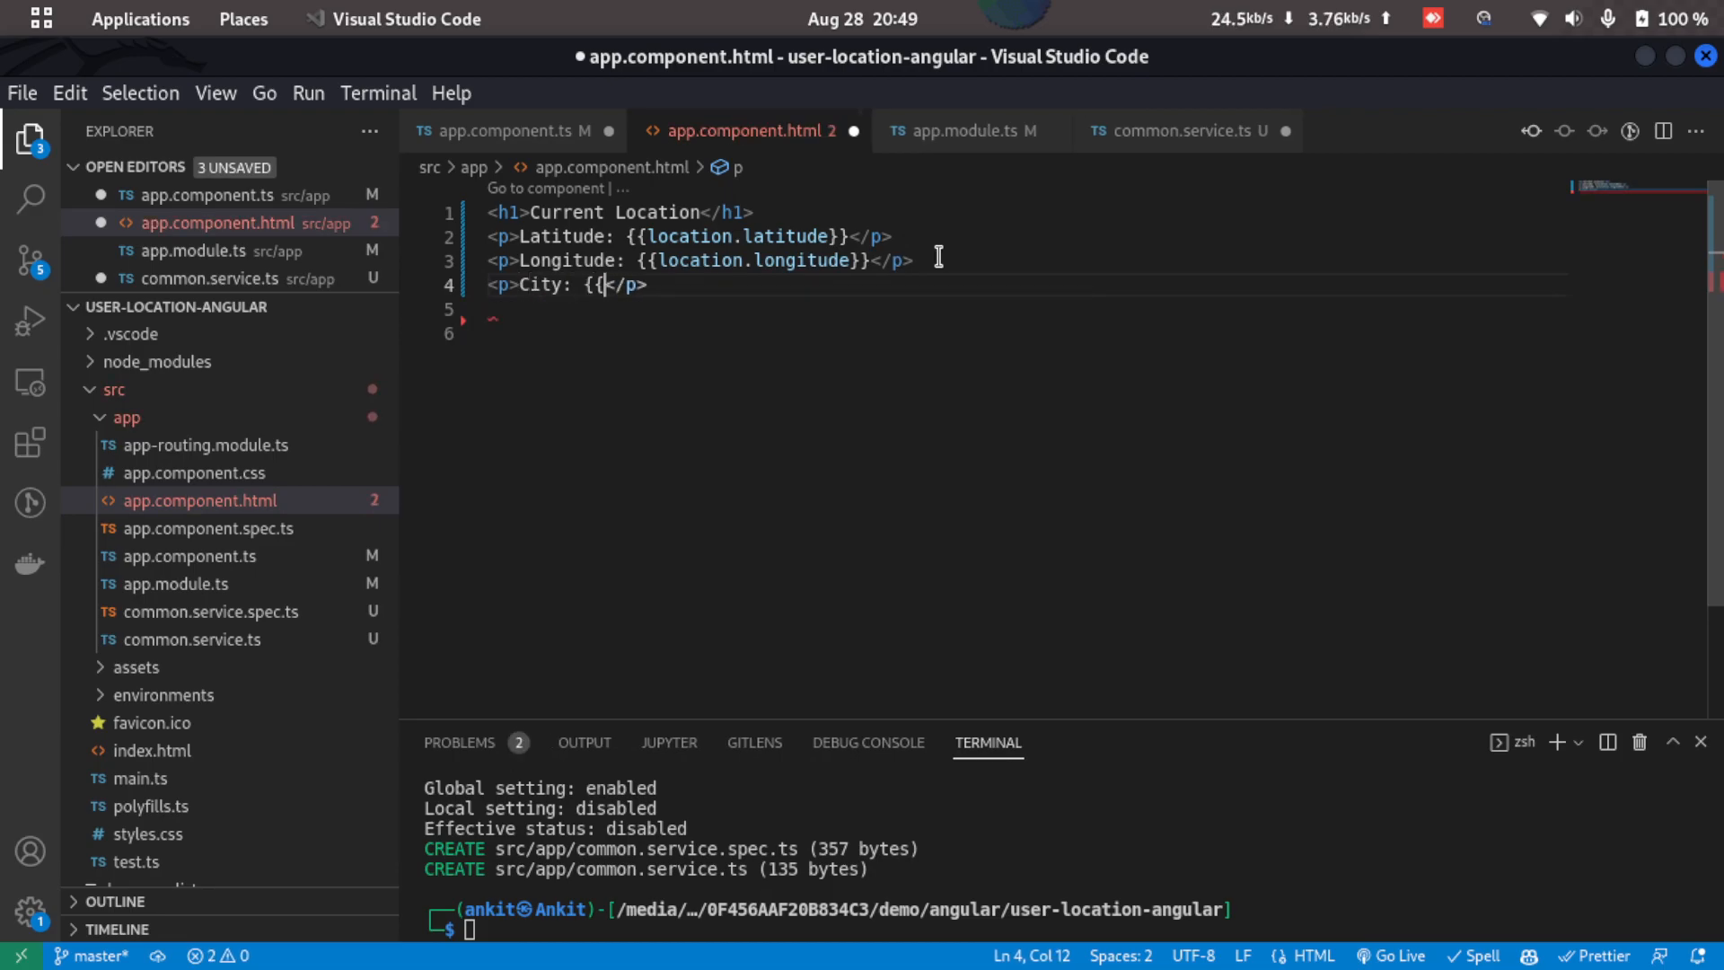
pyautogui.write('l}}')
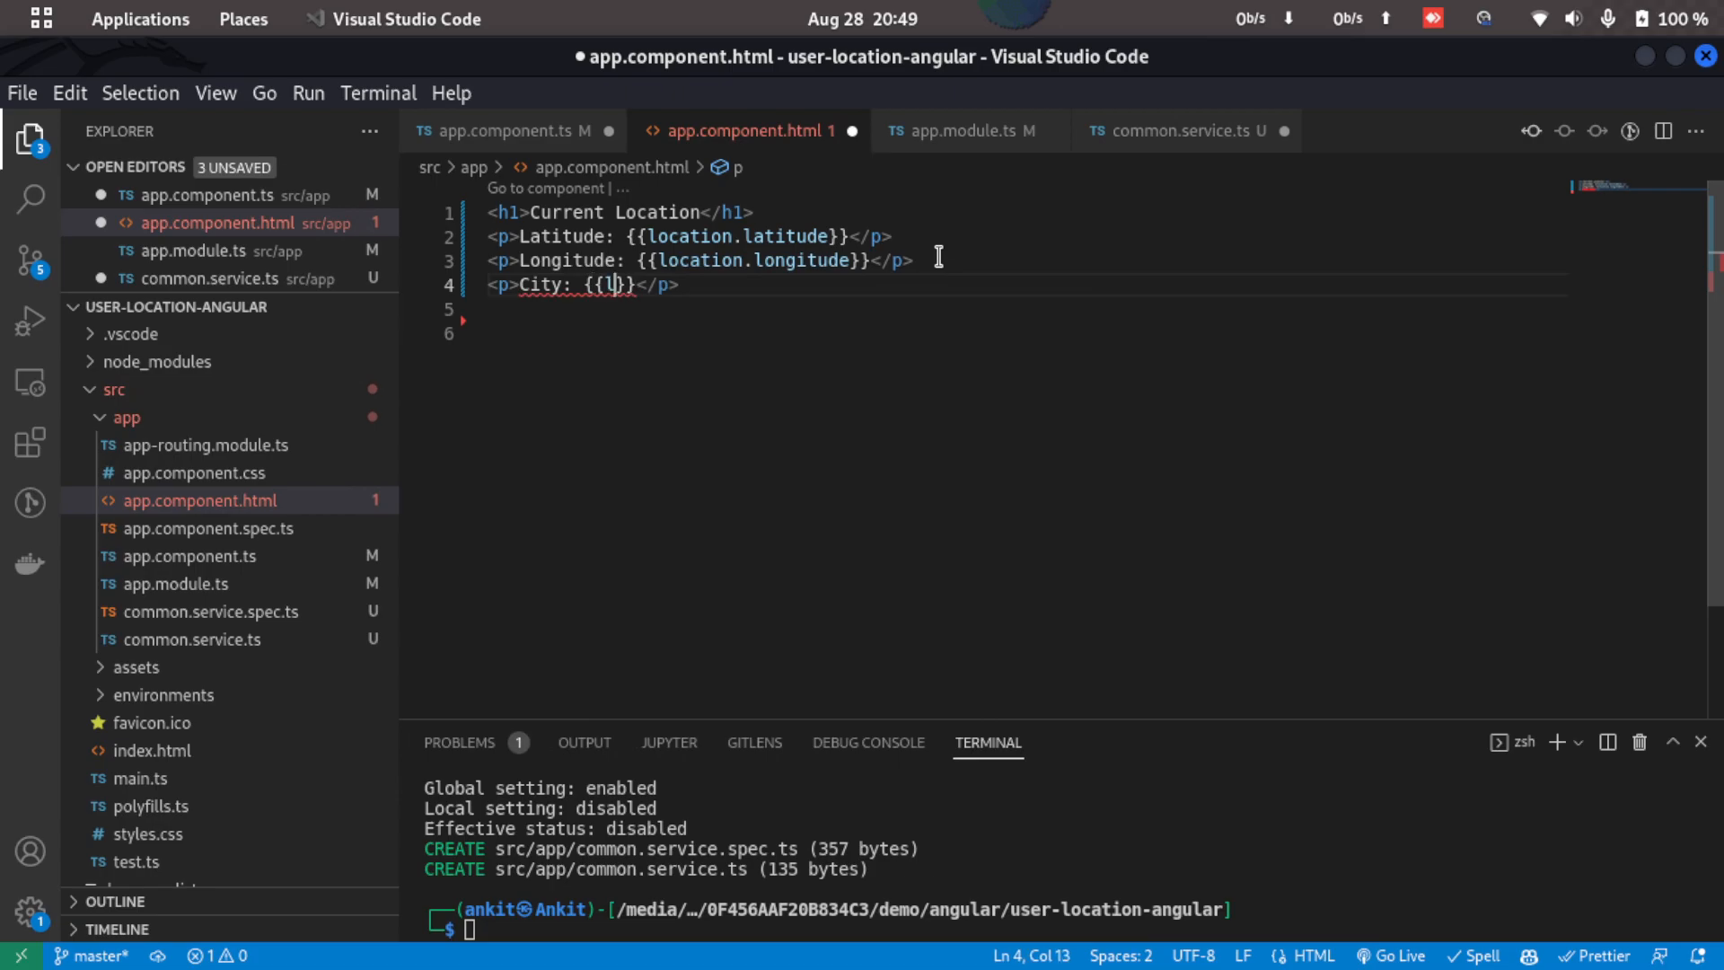
pyautogui.write('ocation.city')
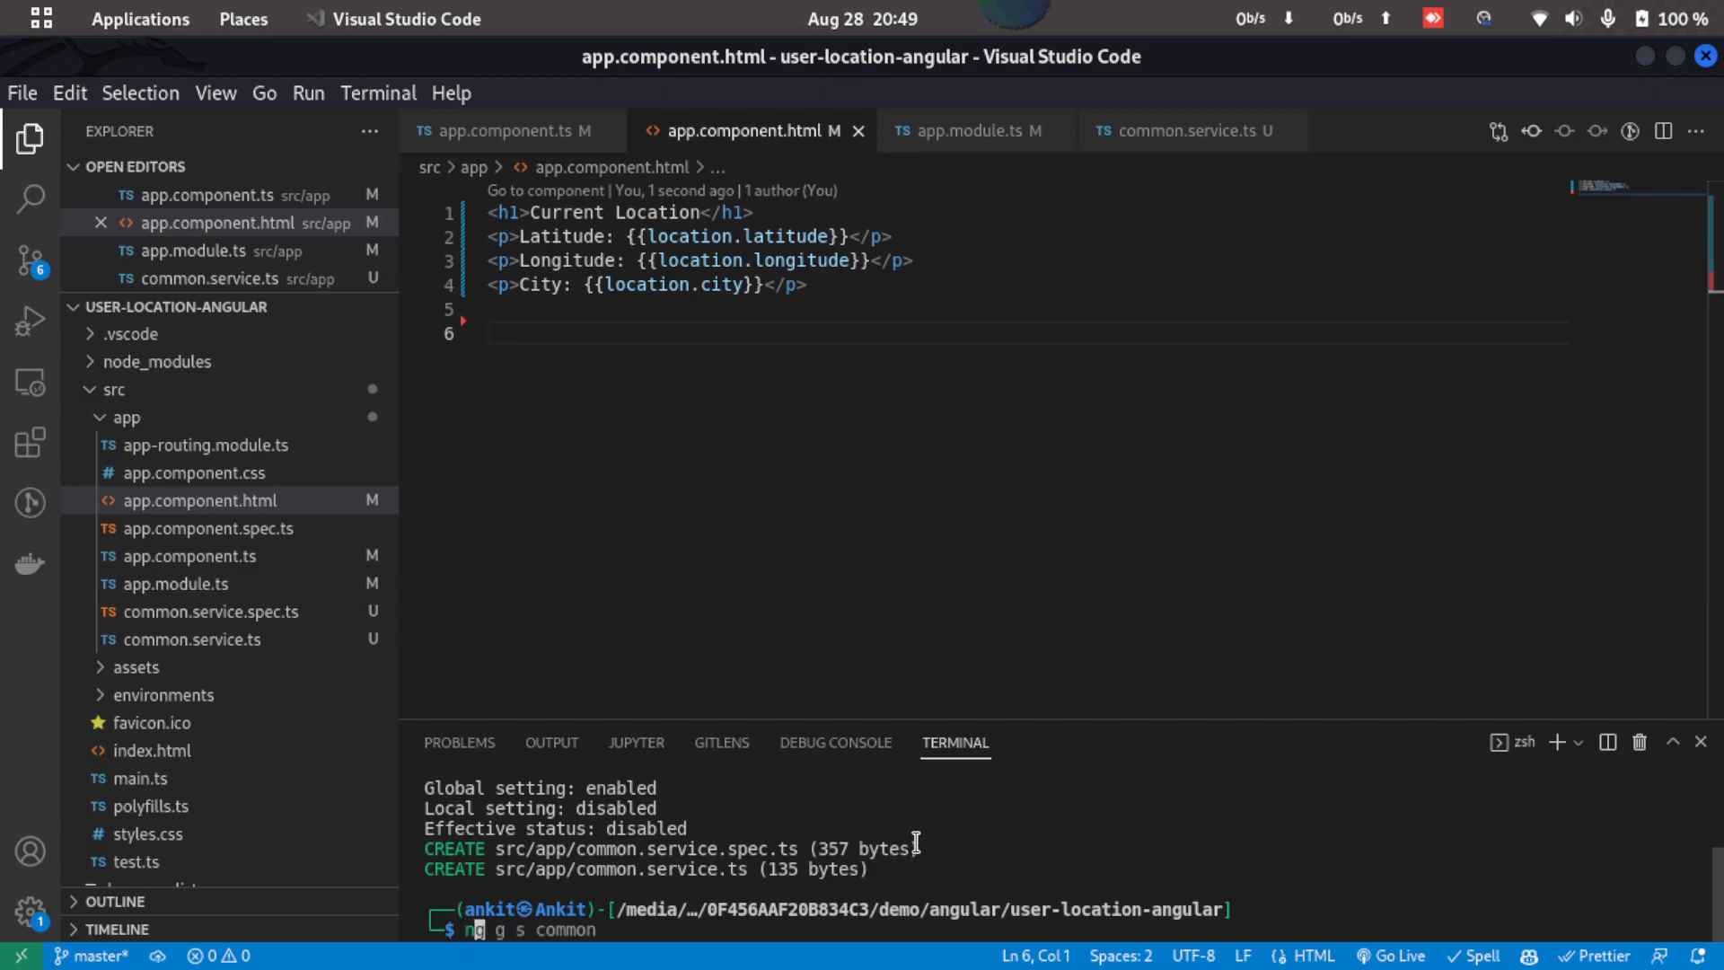
# - Run npm start in the terminal to launch the dev server on localhost:4200
pyautogui.write('npm start')
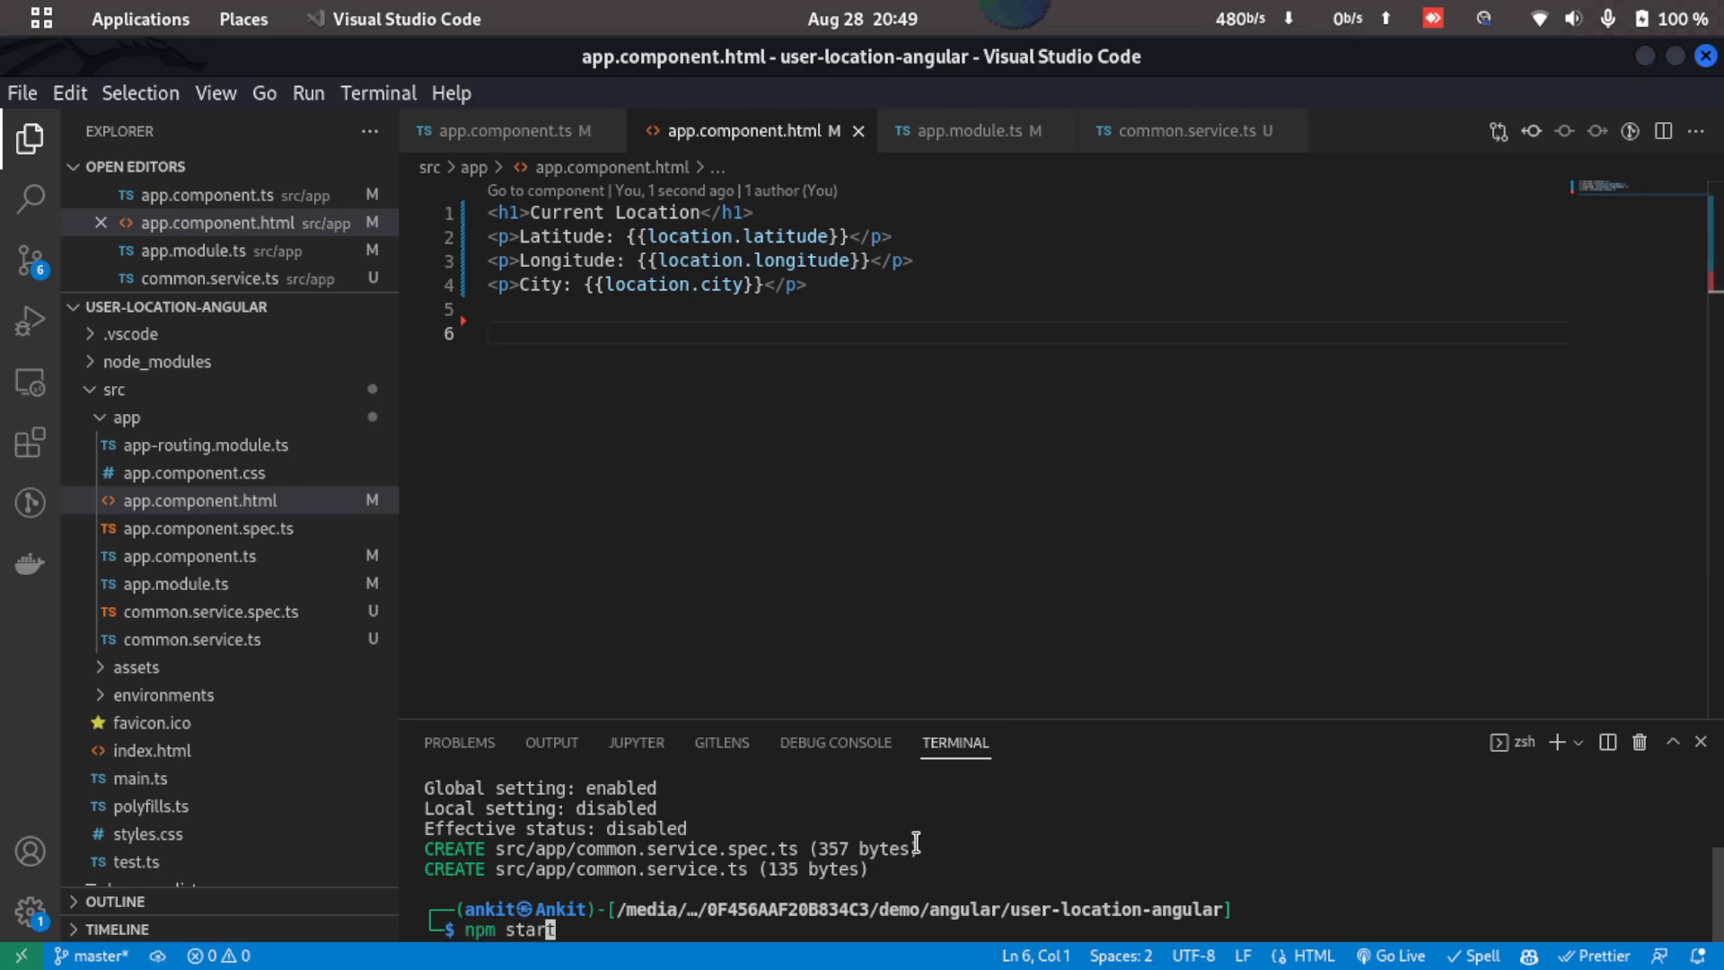
pyautogui.press('Return')
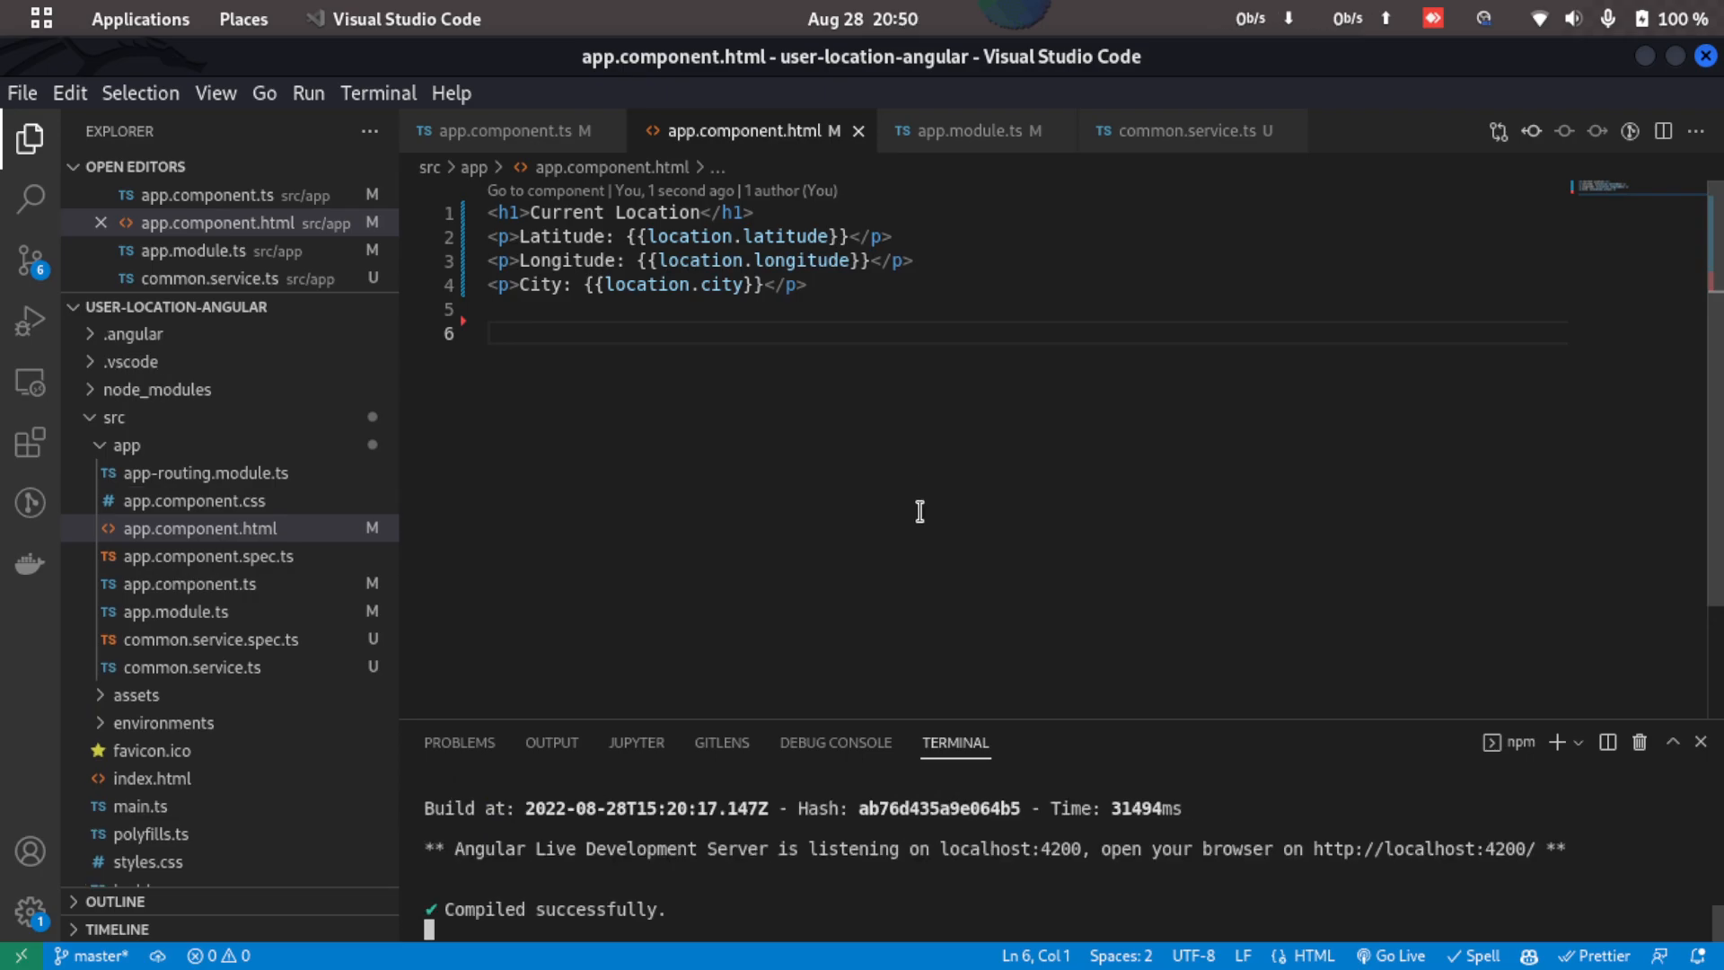
pyautogui.moveTo(636, 875)
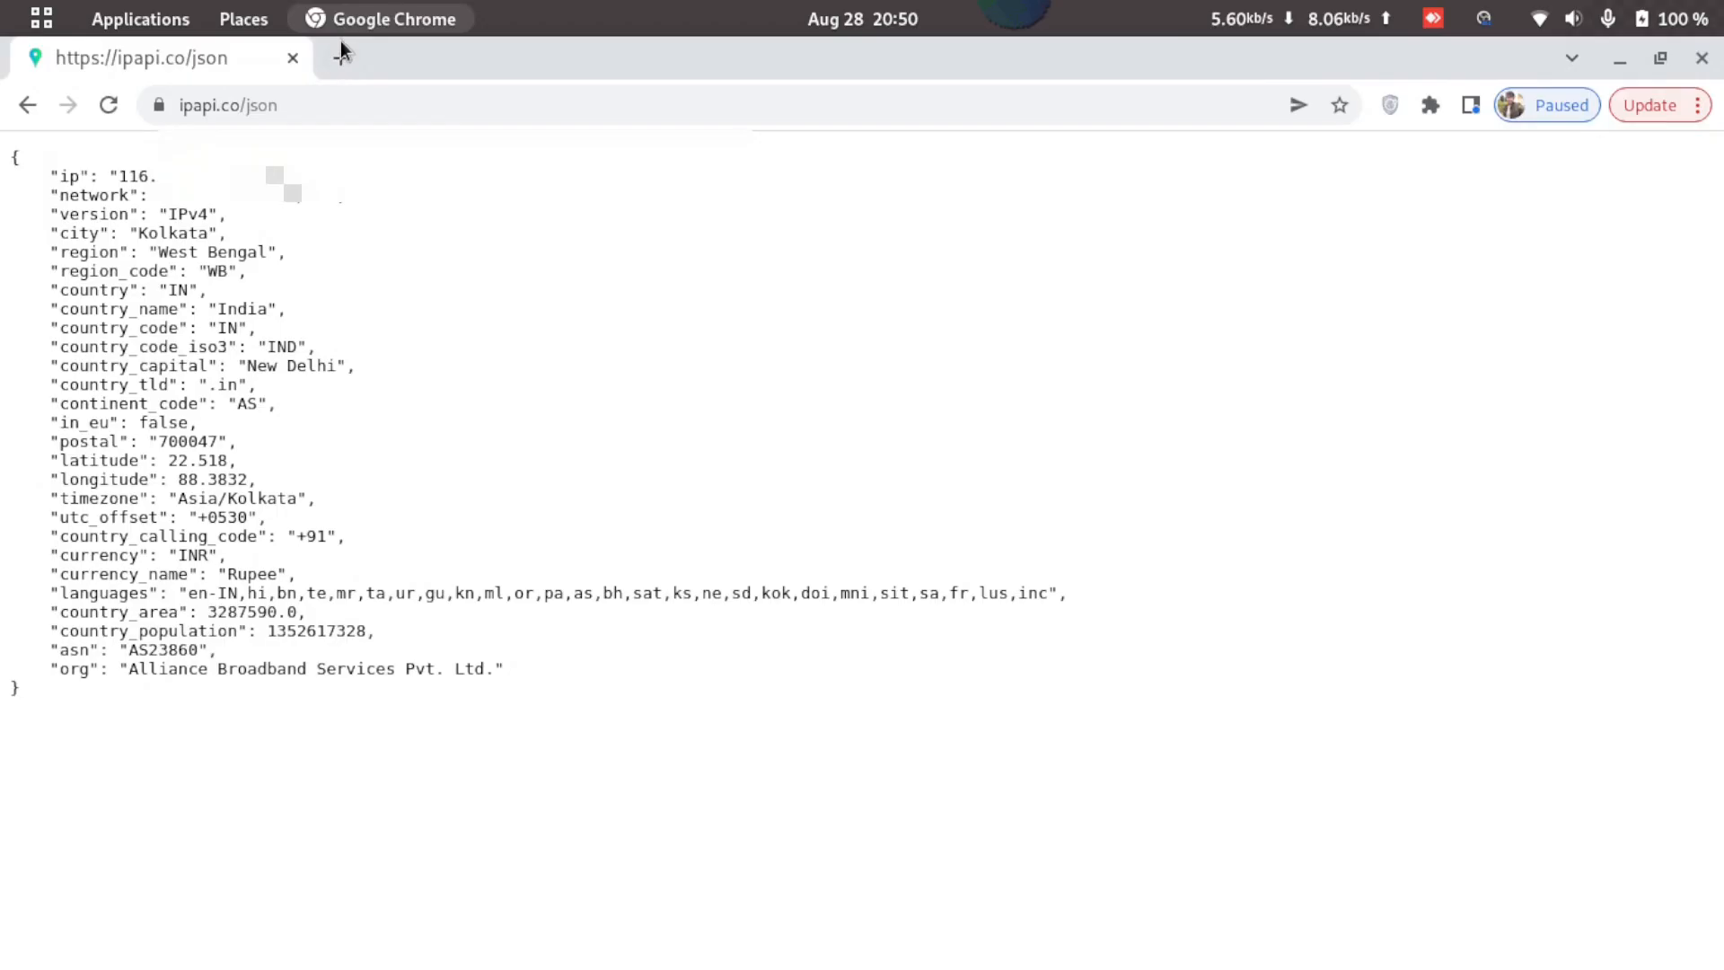
# - Load localhost:4200 in Chrome and open the DevTools console showing the latitude TypeErrors
pyautogui.click(343, 58)
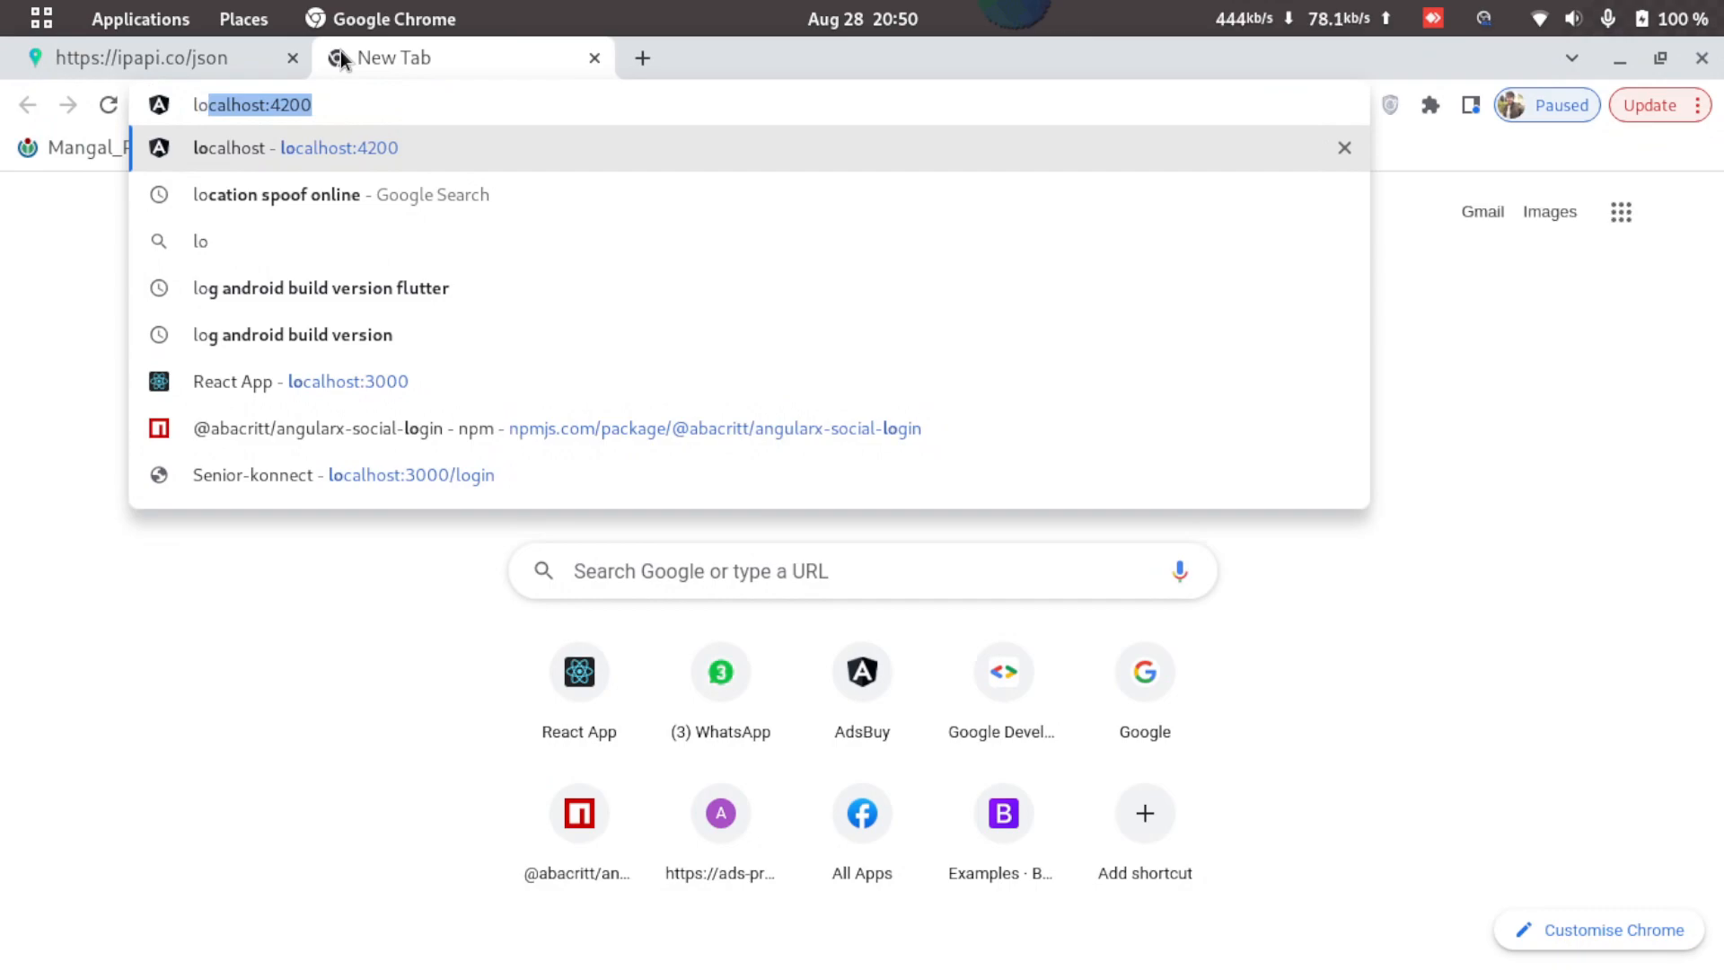
pyautogui.click(294, 148)
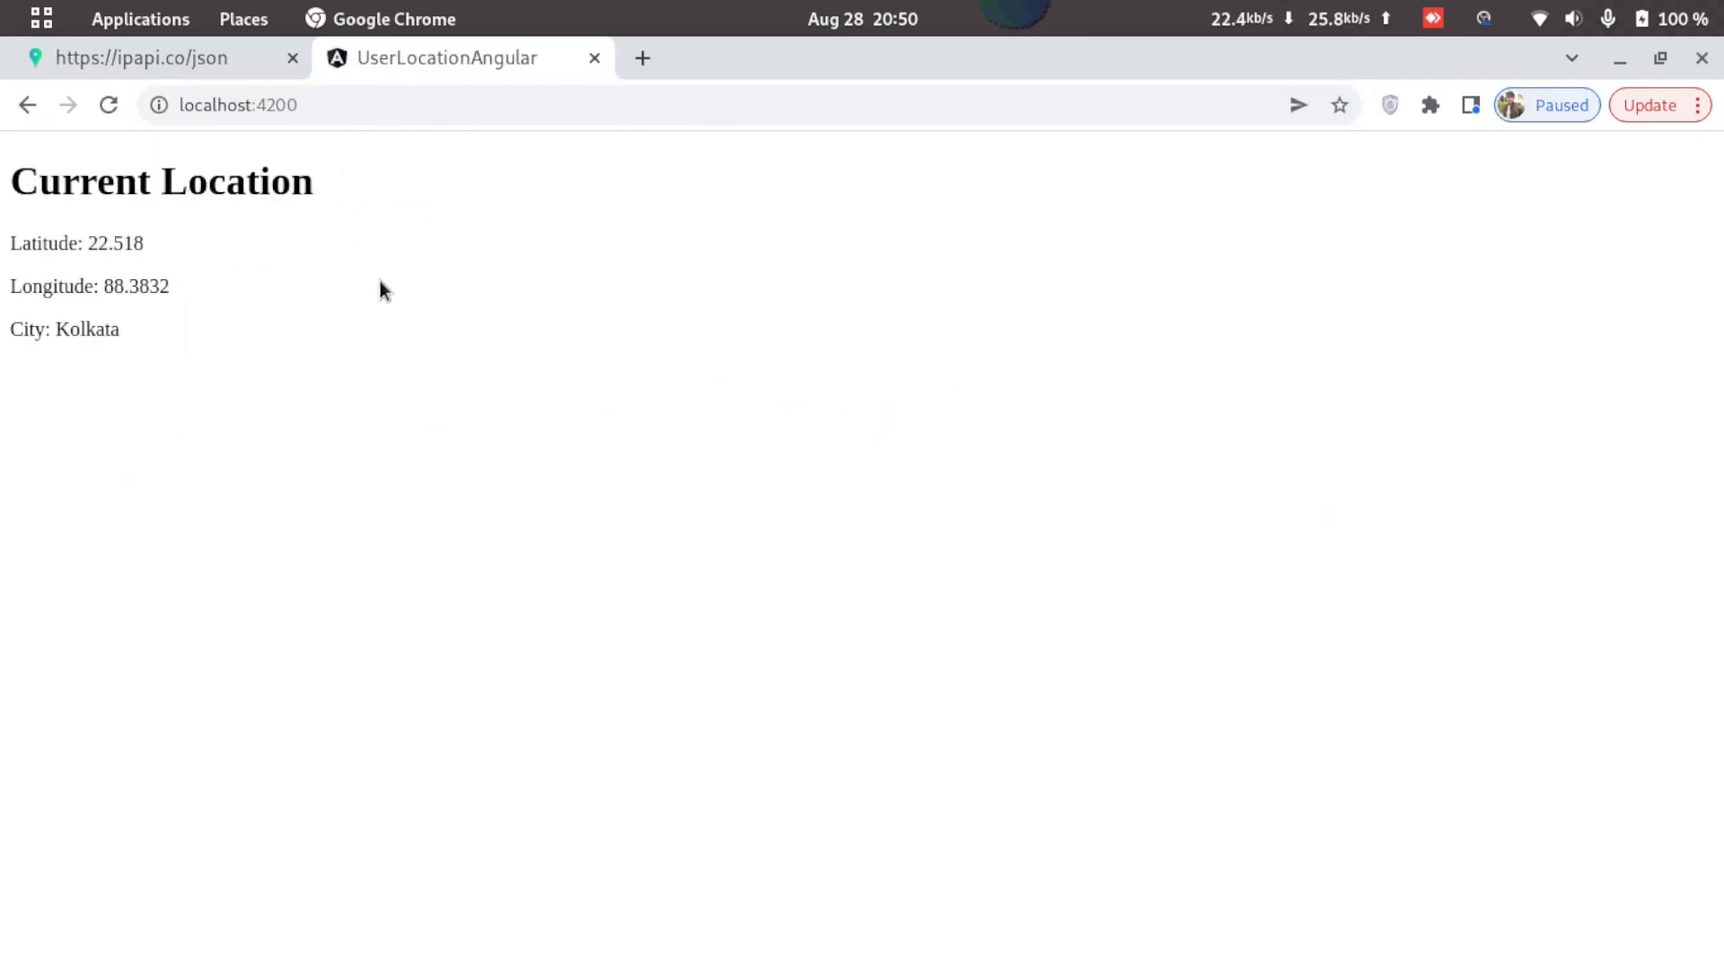
pyautogui.moveTo(178, 350)
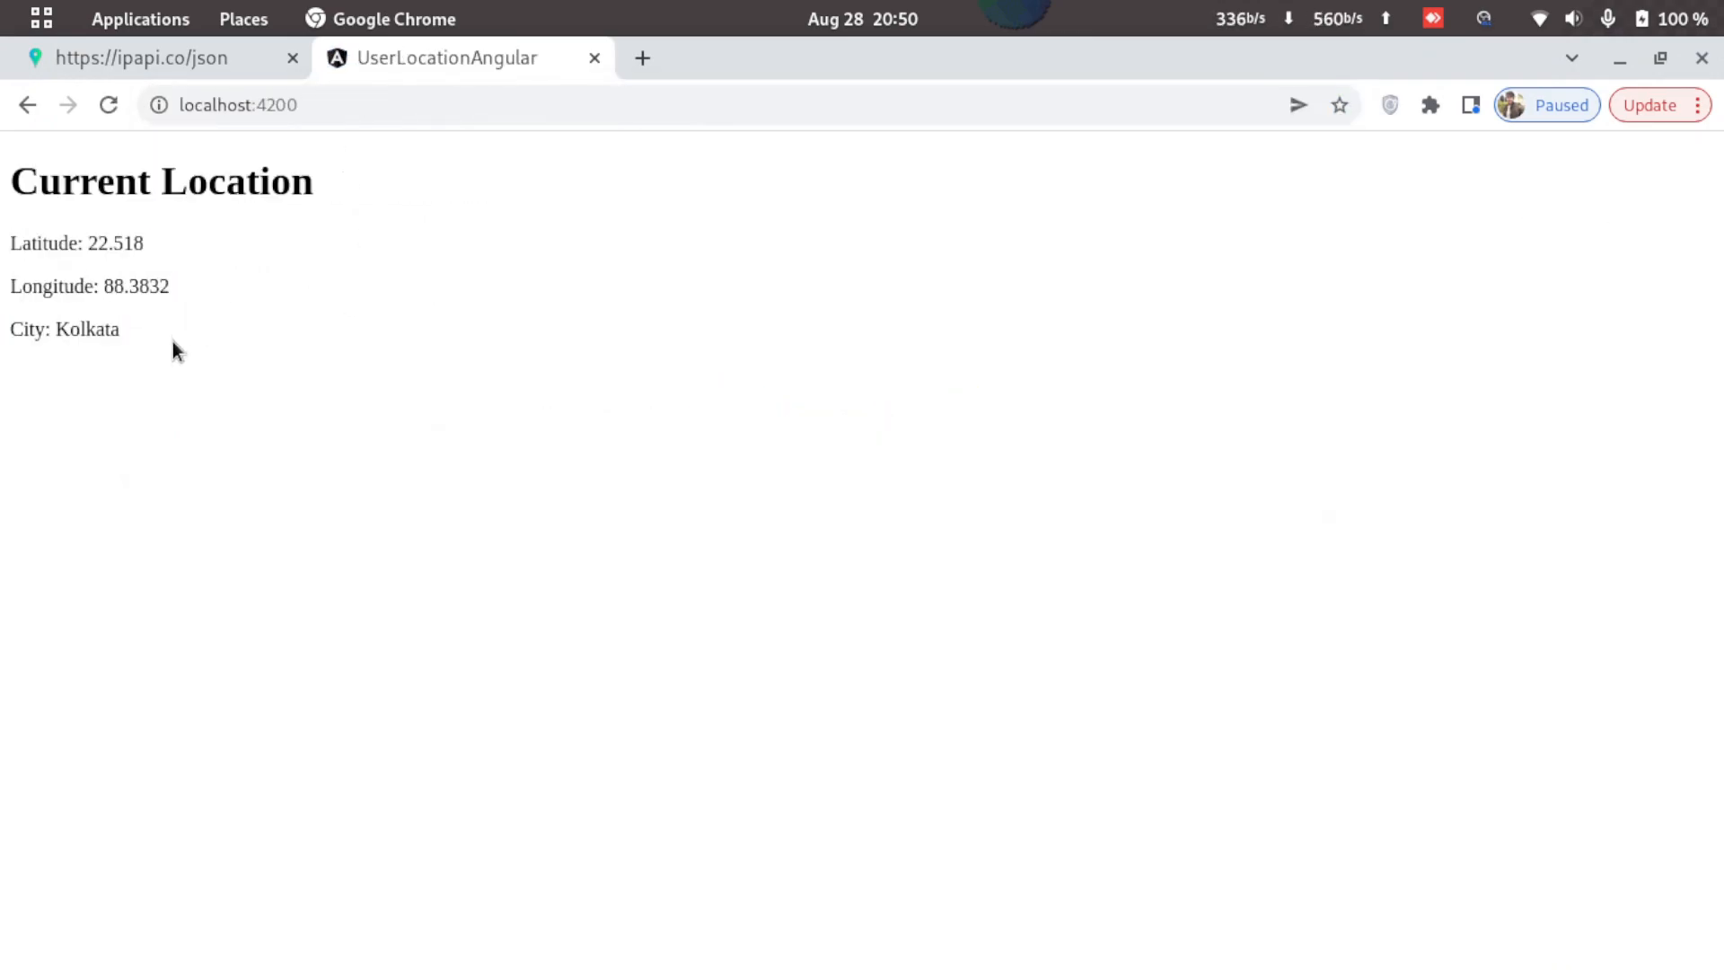
pyautogui.moveTo(131, 336)
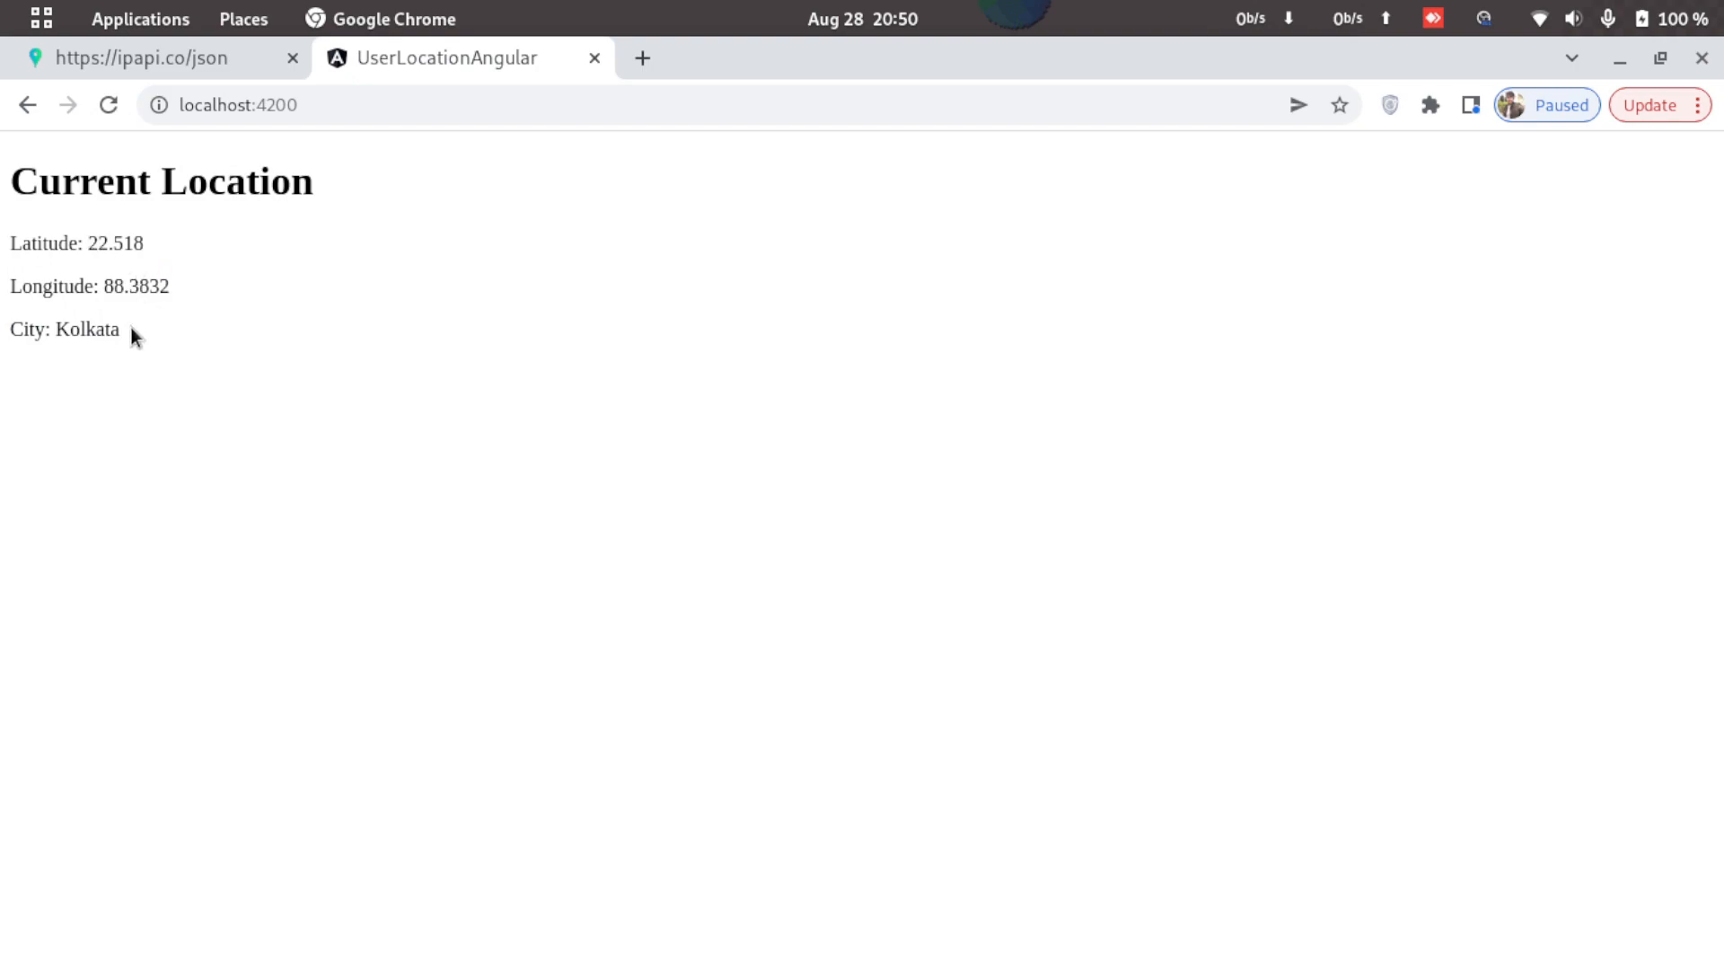
pyautogui.moveTo(832, 566)
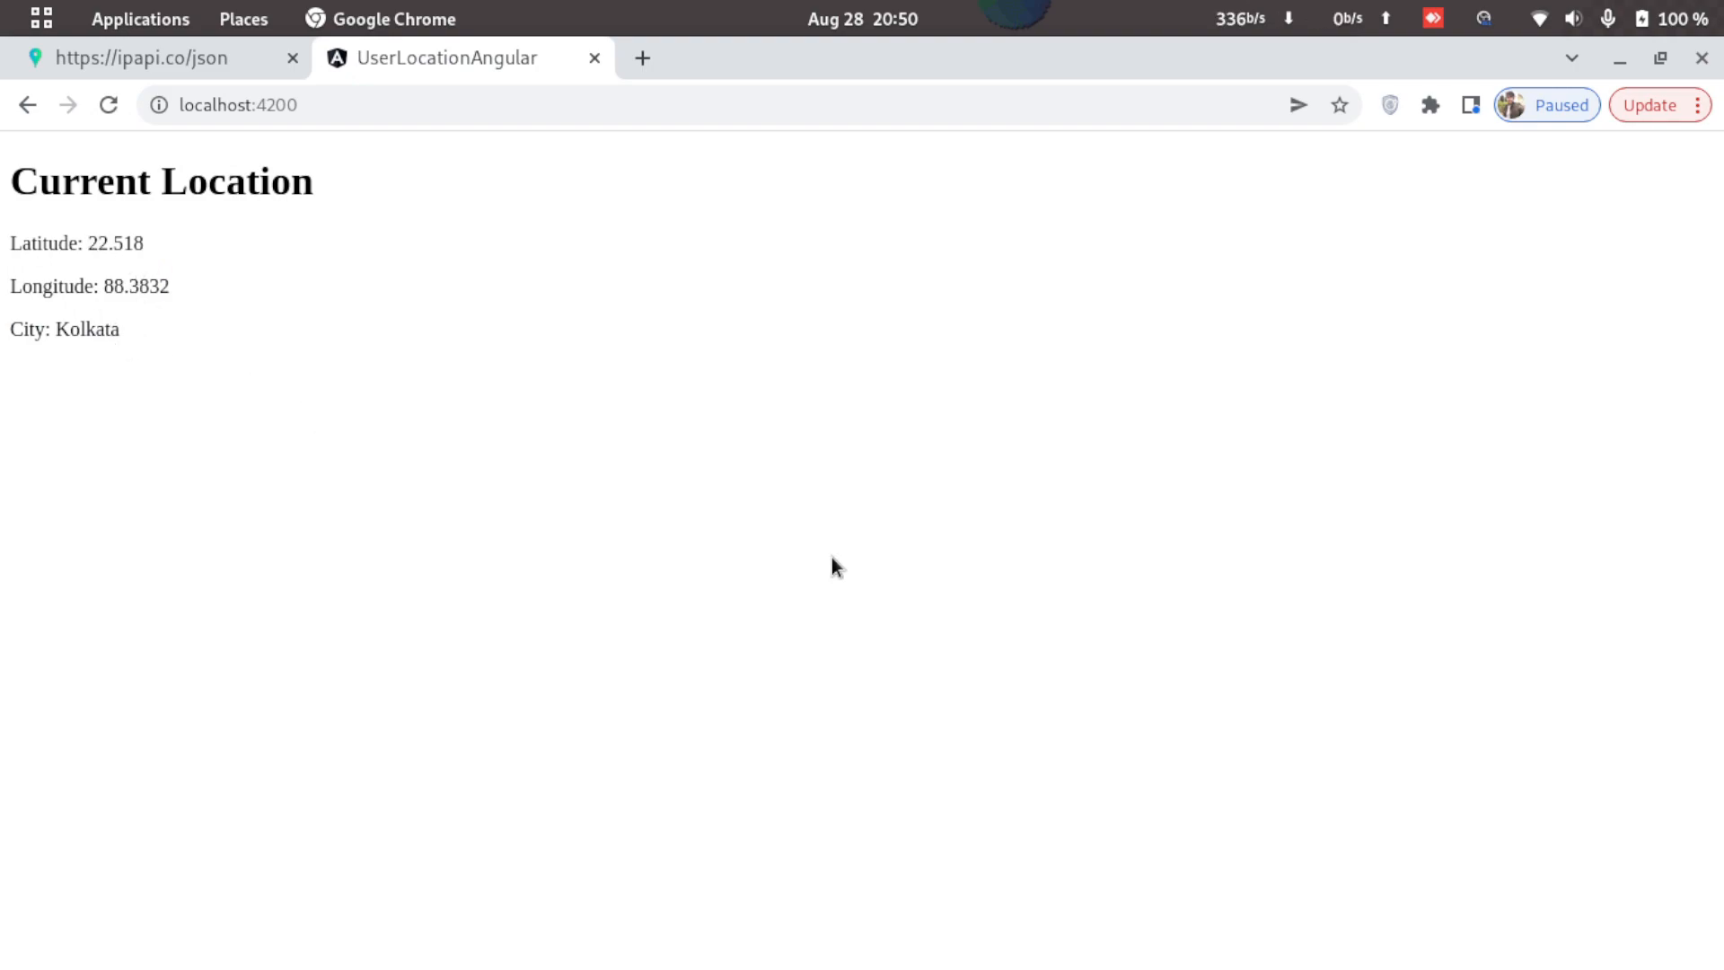
pyautogui.press('F12')
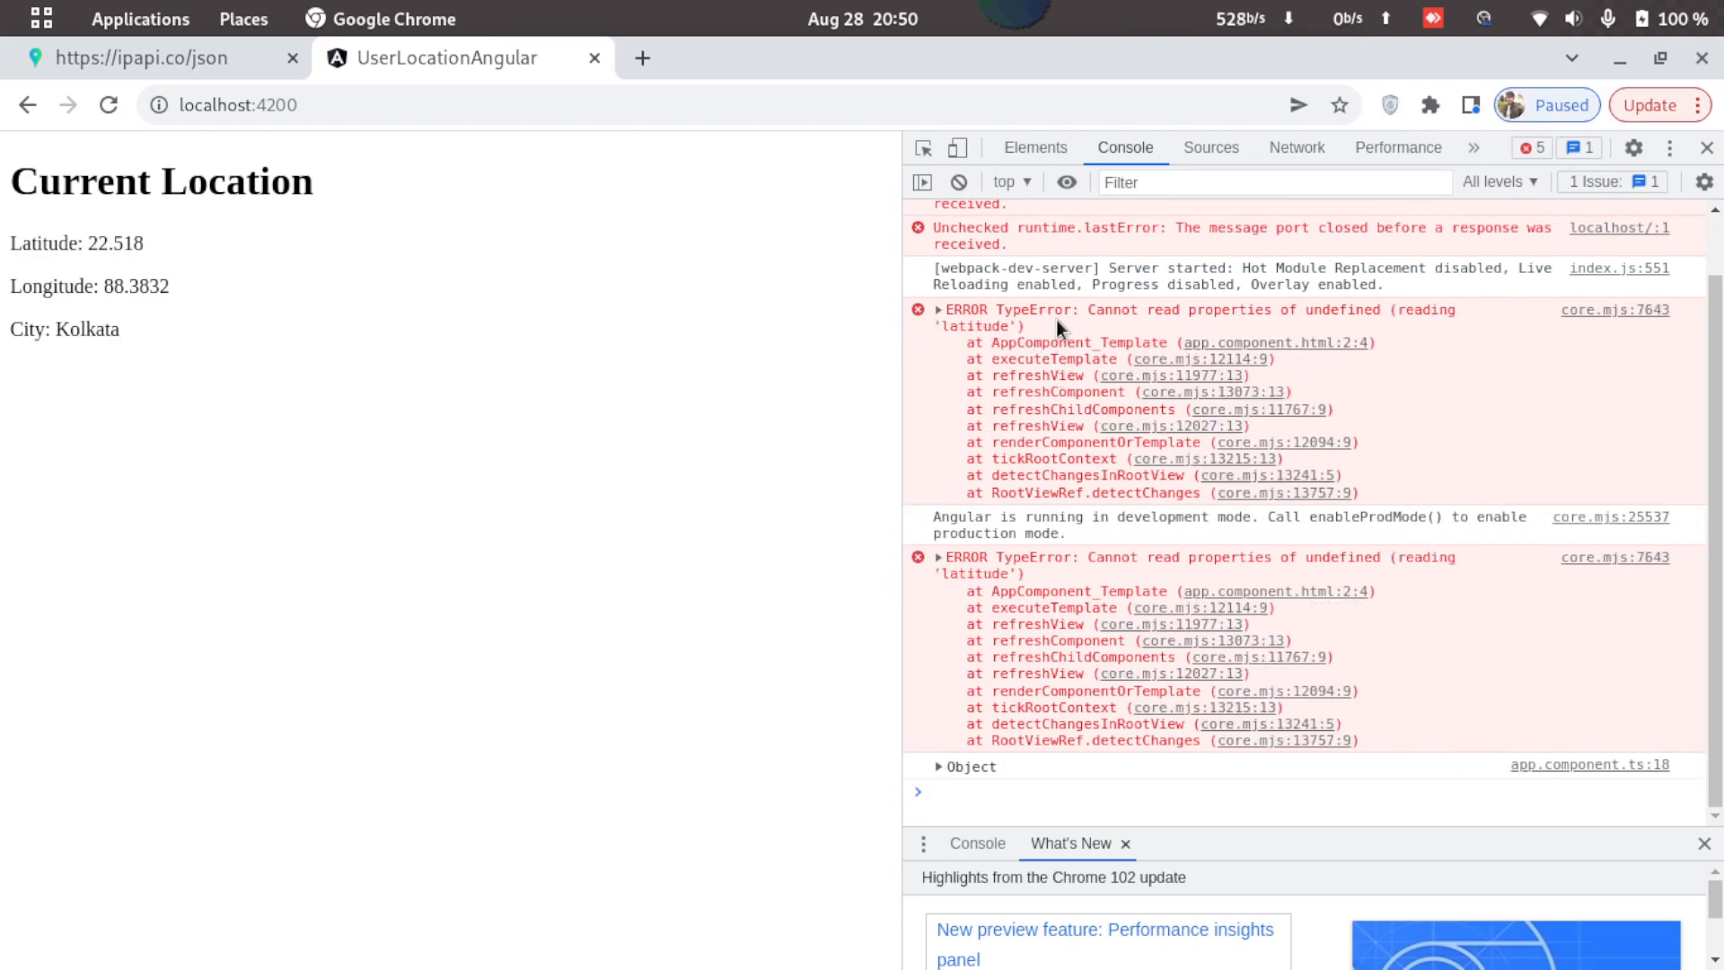
pyautogui.moveTo(828, 670)
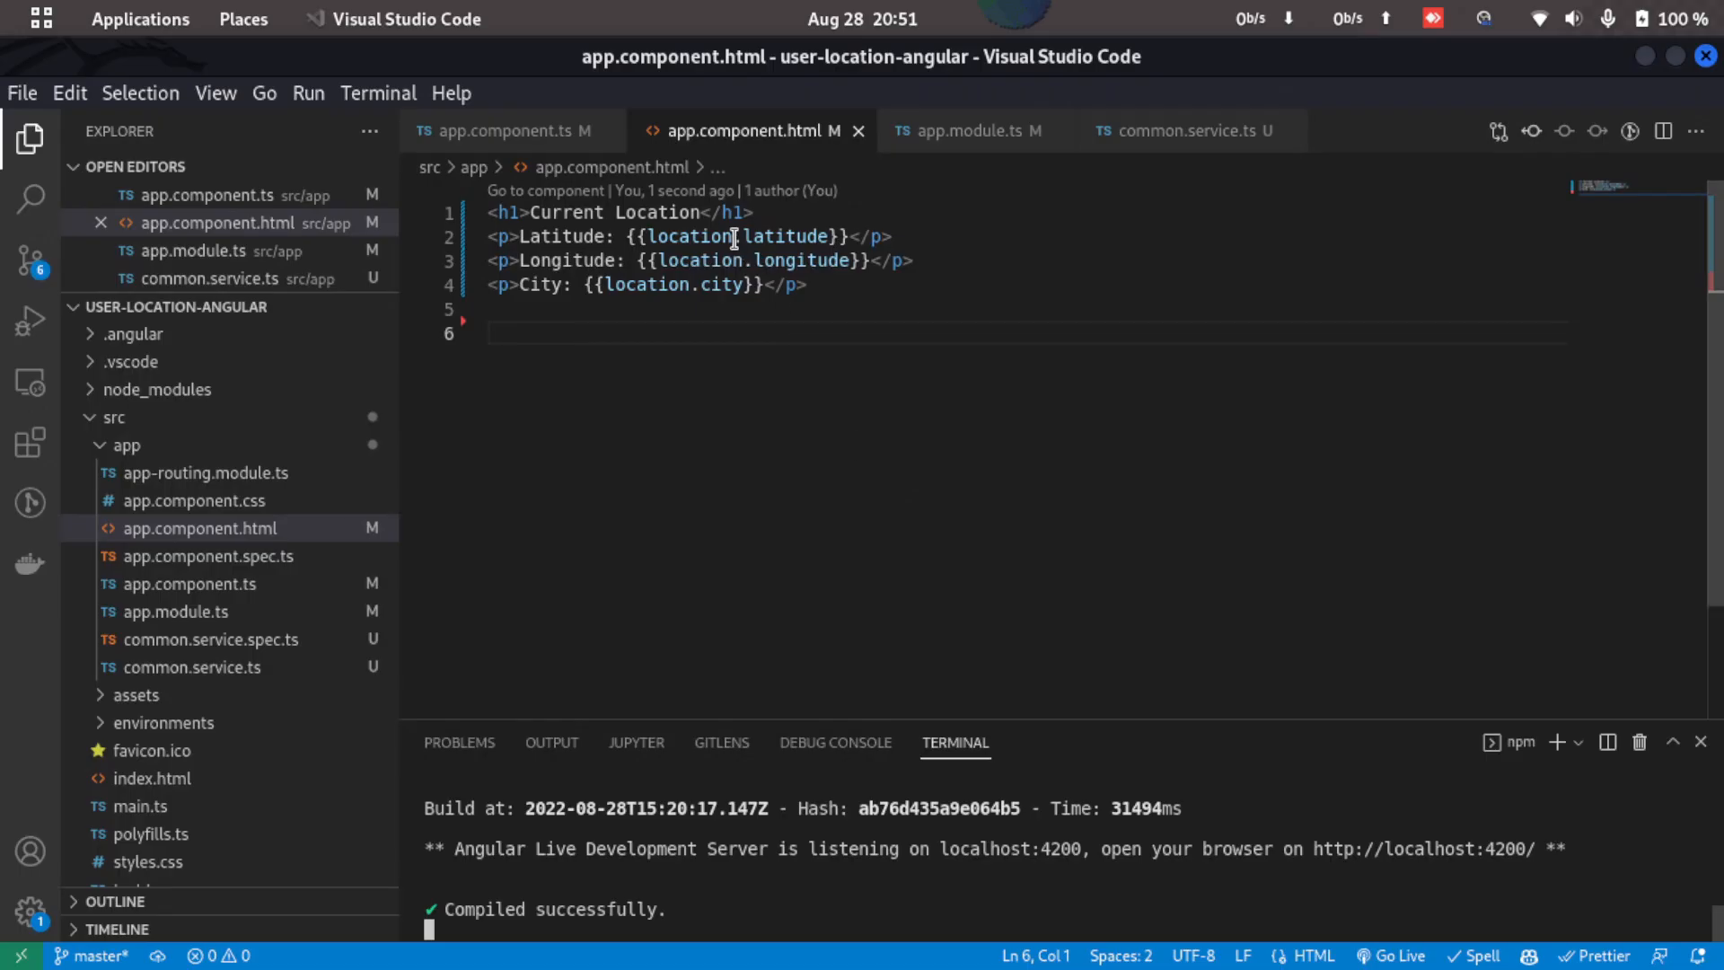
# - Add the ?. safe-navigation operator after location in the template's latitude, longitude and city bindings
pyautogui.write('?')
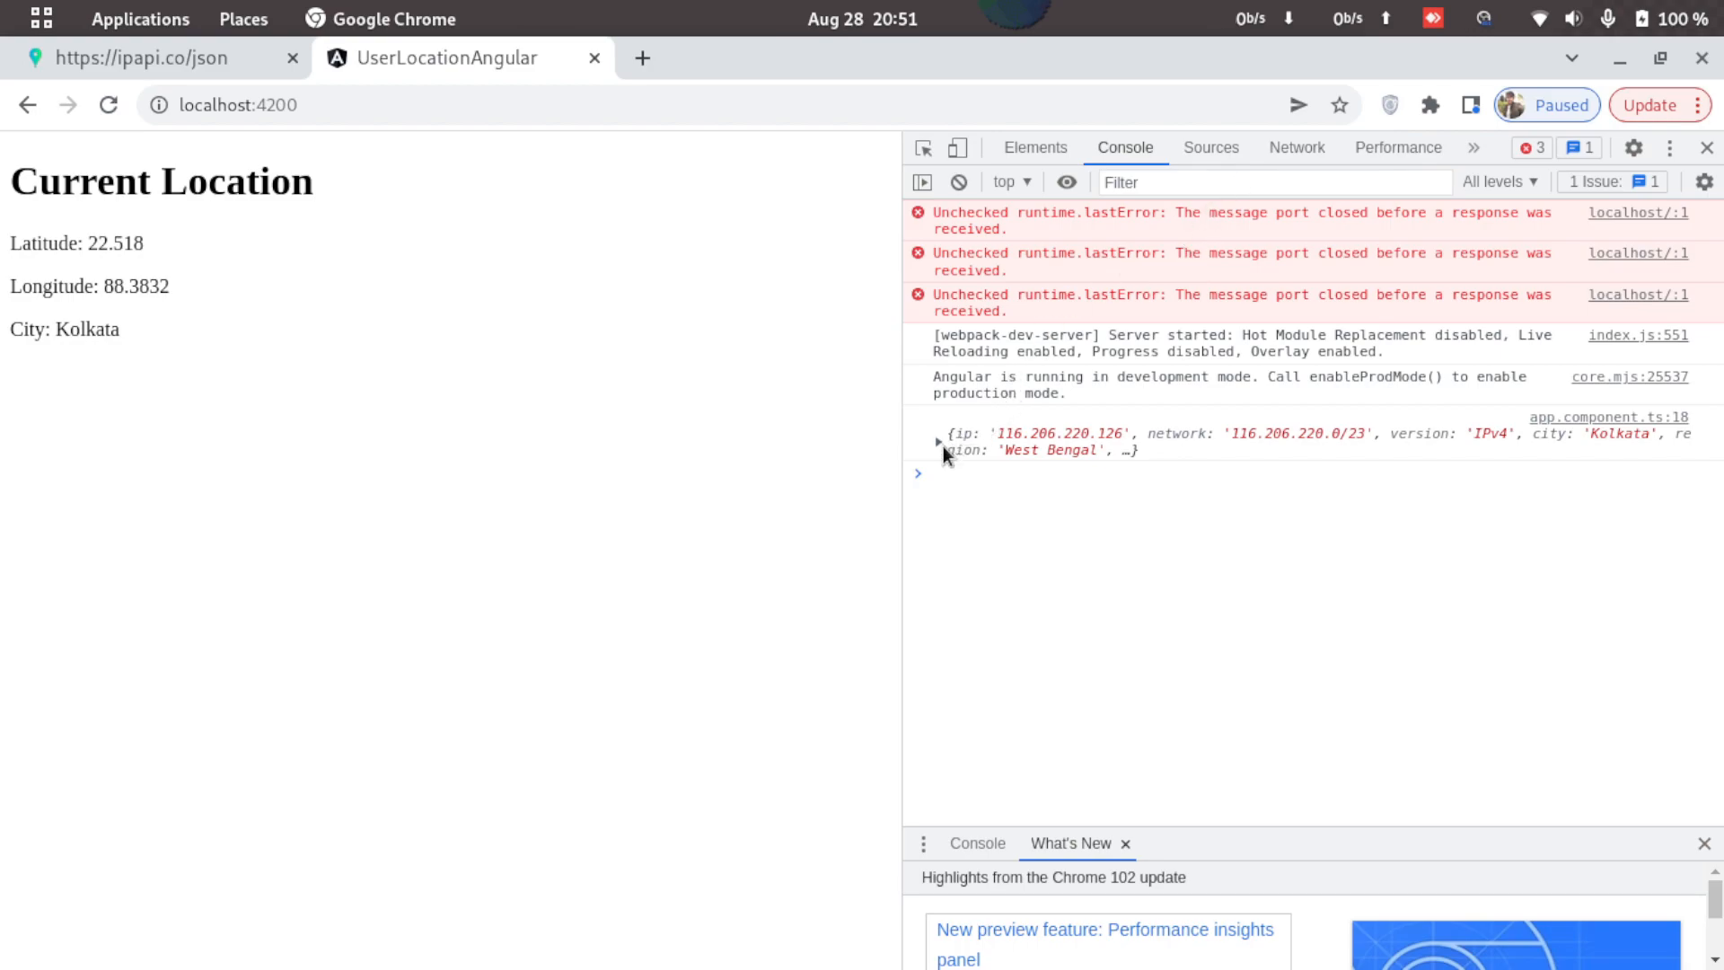
# - Expand the logged ipapi location object in the Console to view its latitude, longitude and other fields
pyautogui.click(939, 441)
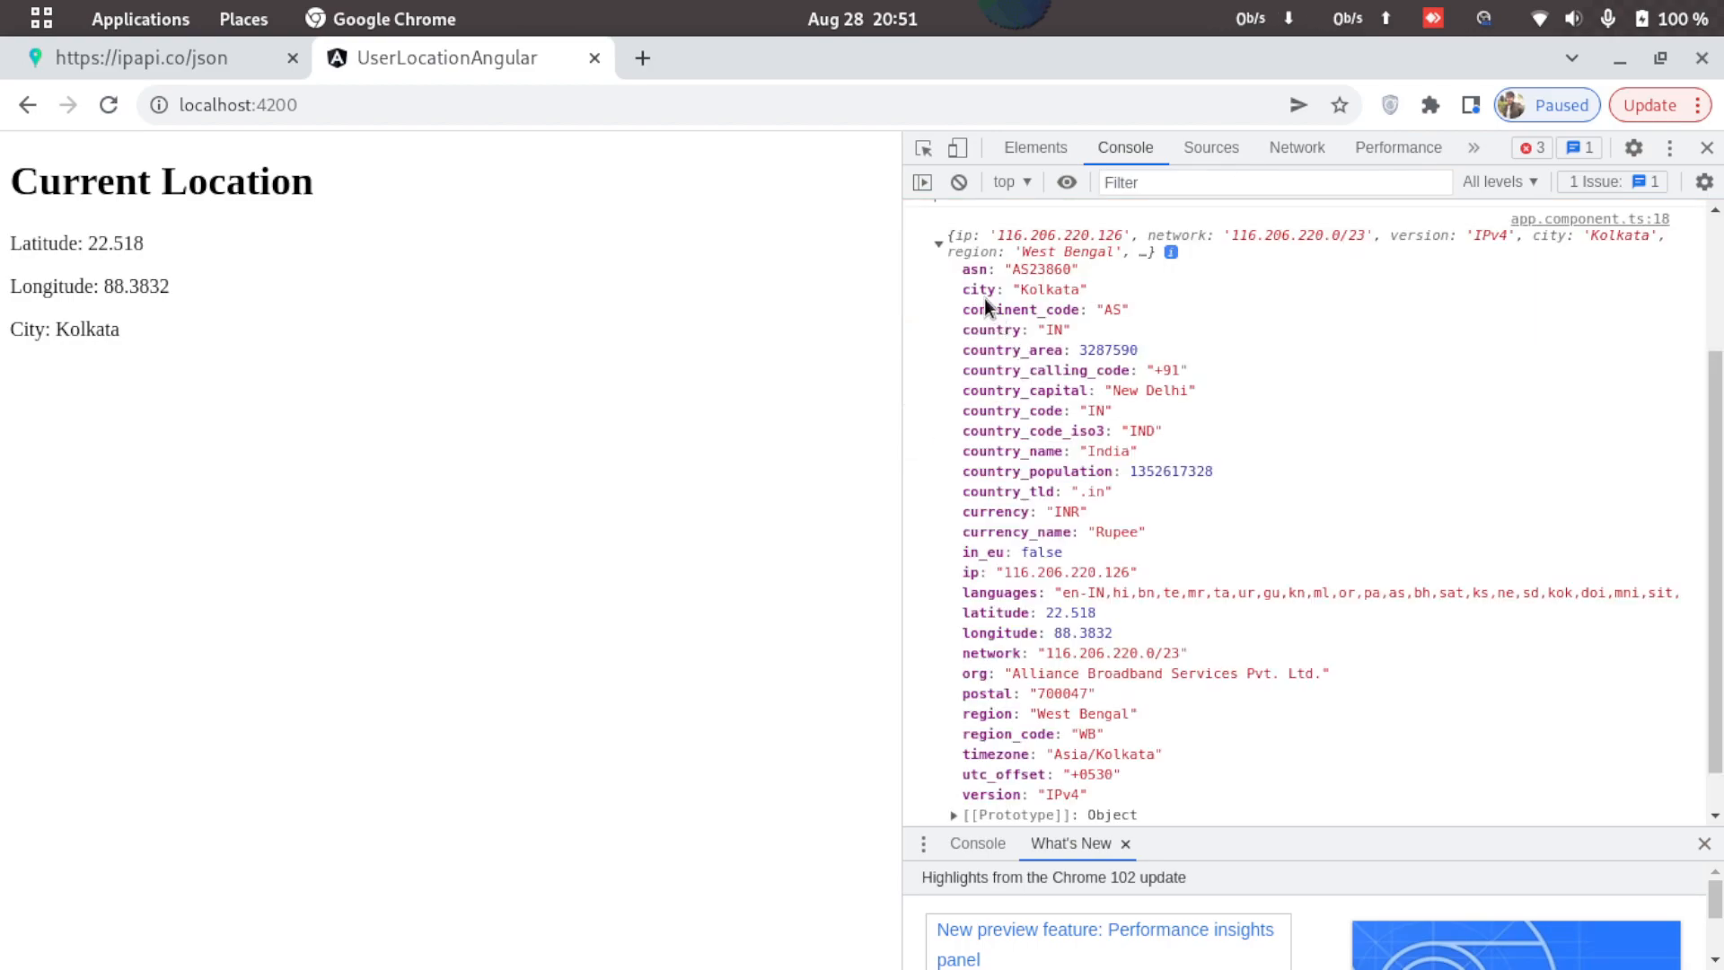
pyautogui.moveTo(1074, 419)
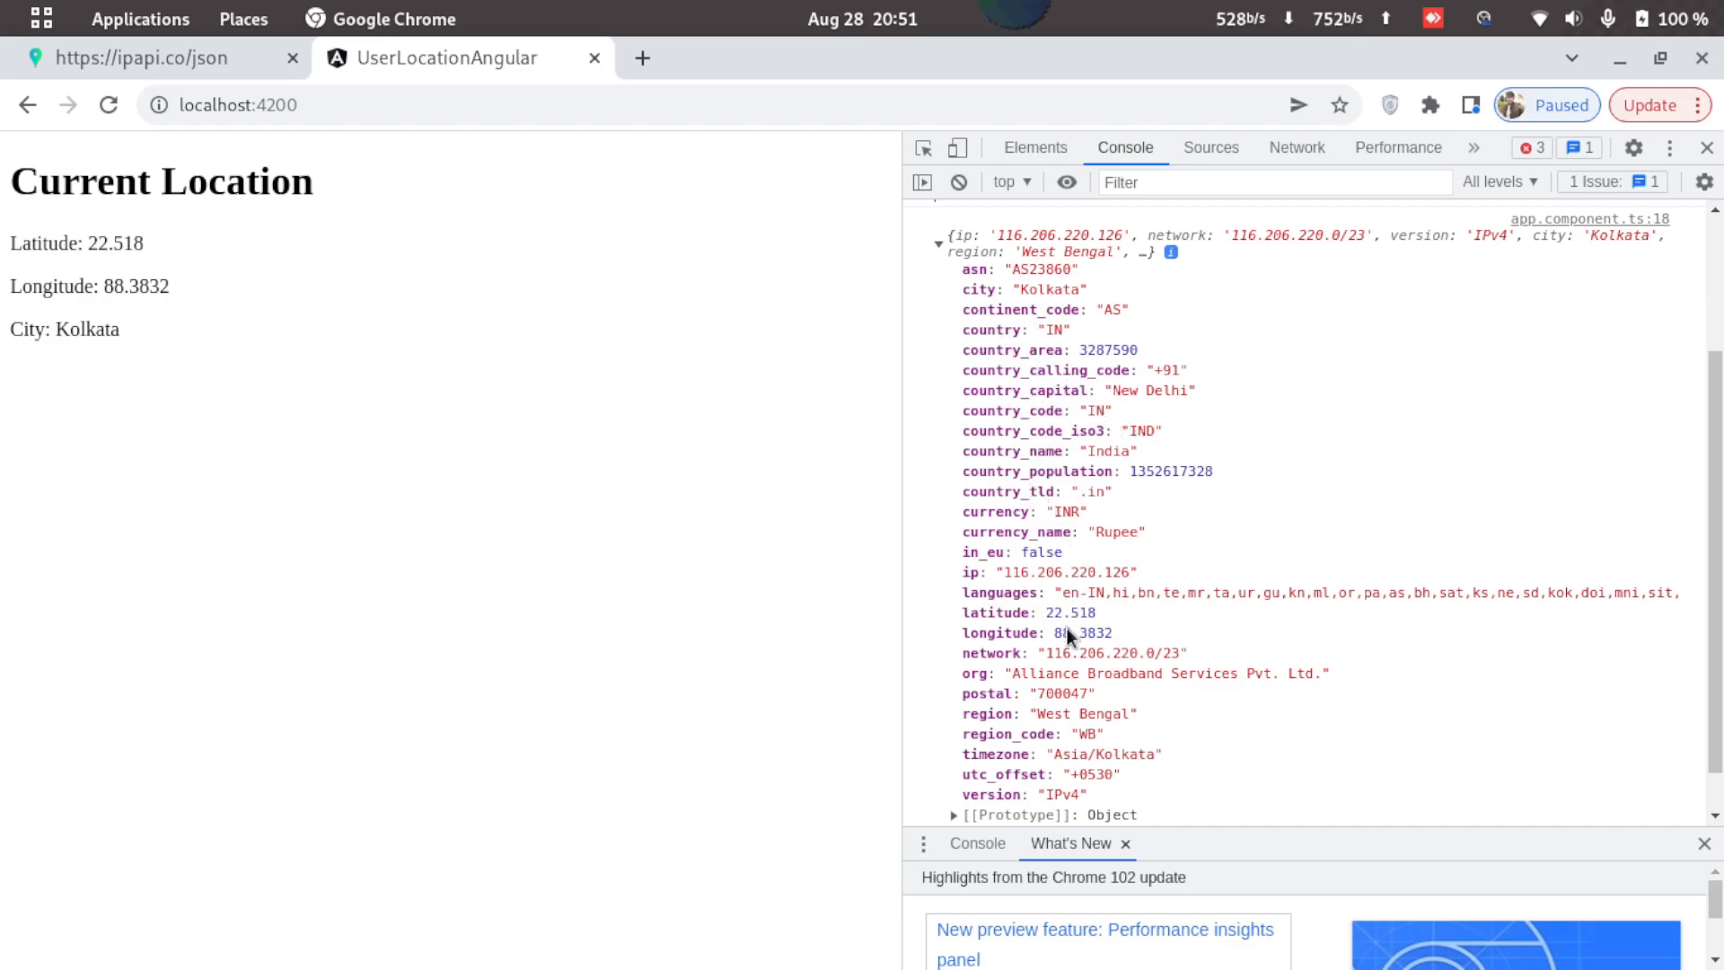
pyautogui.scroll(3)
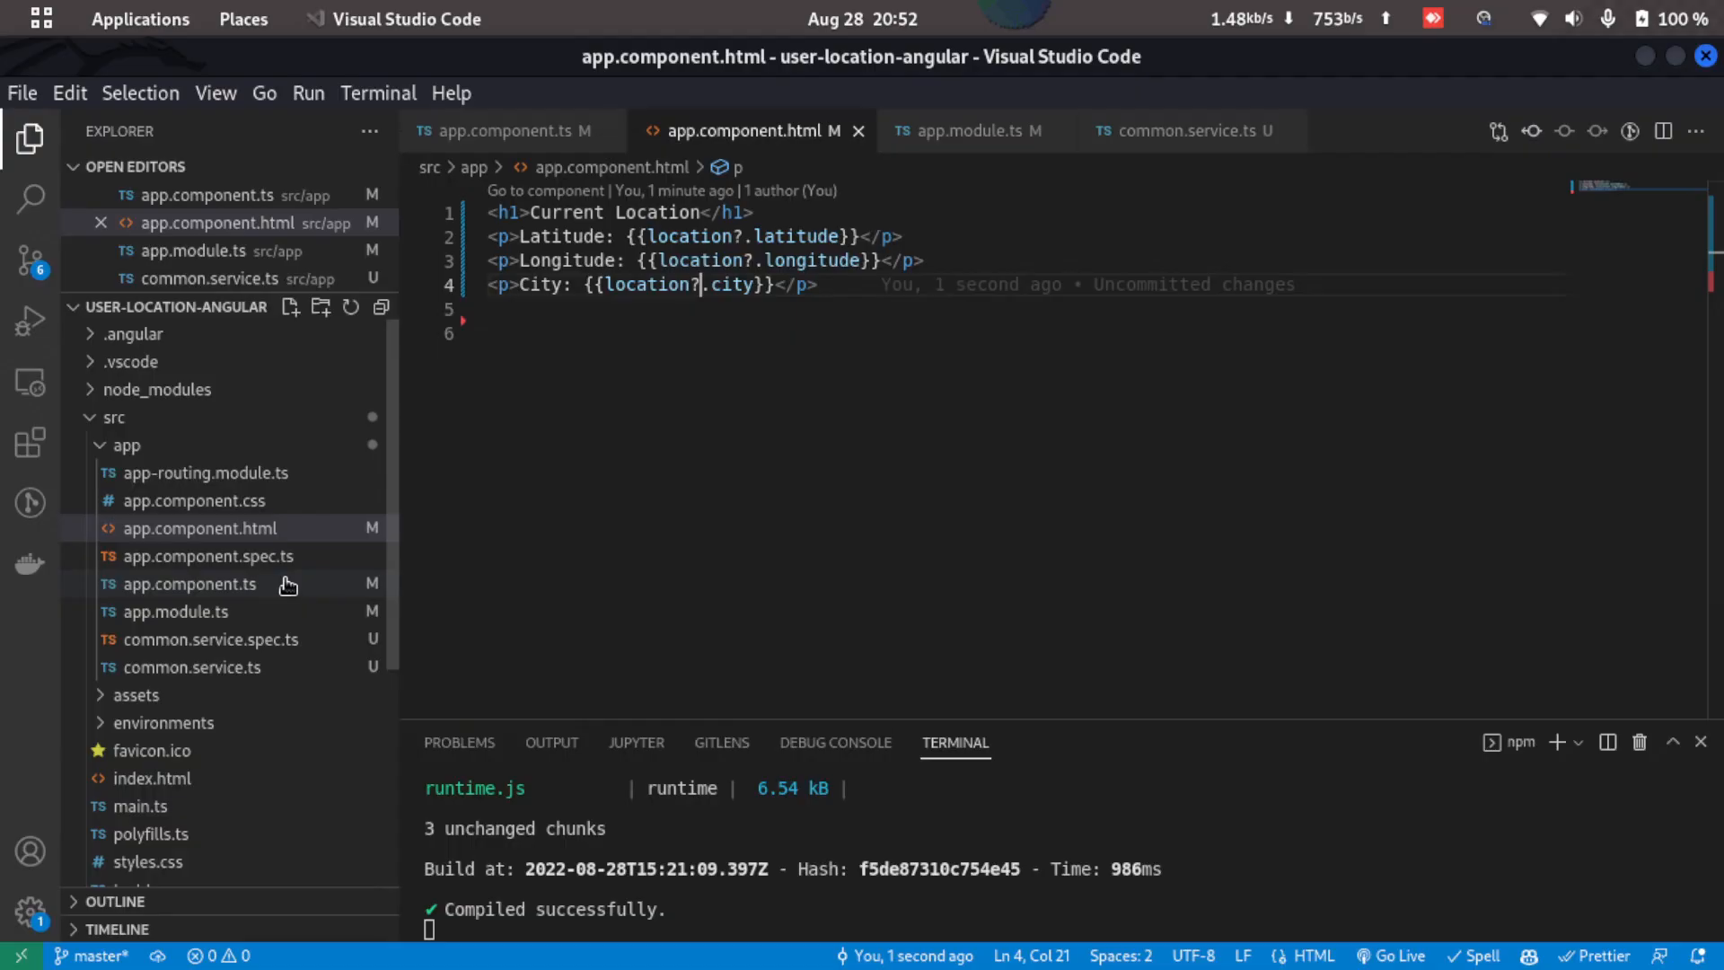
# - In app.component.ts declare locationJs: any; and assign navigator.geolocation.getCurrentPosition's position to it in ngOnInit
pyautogui.click(188, 583)
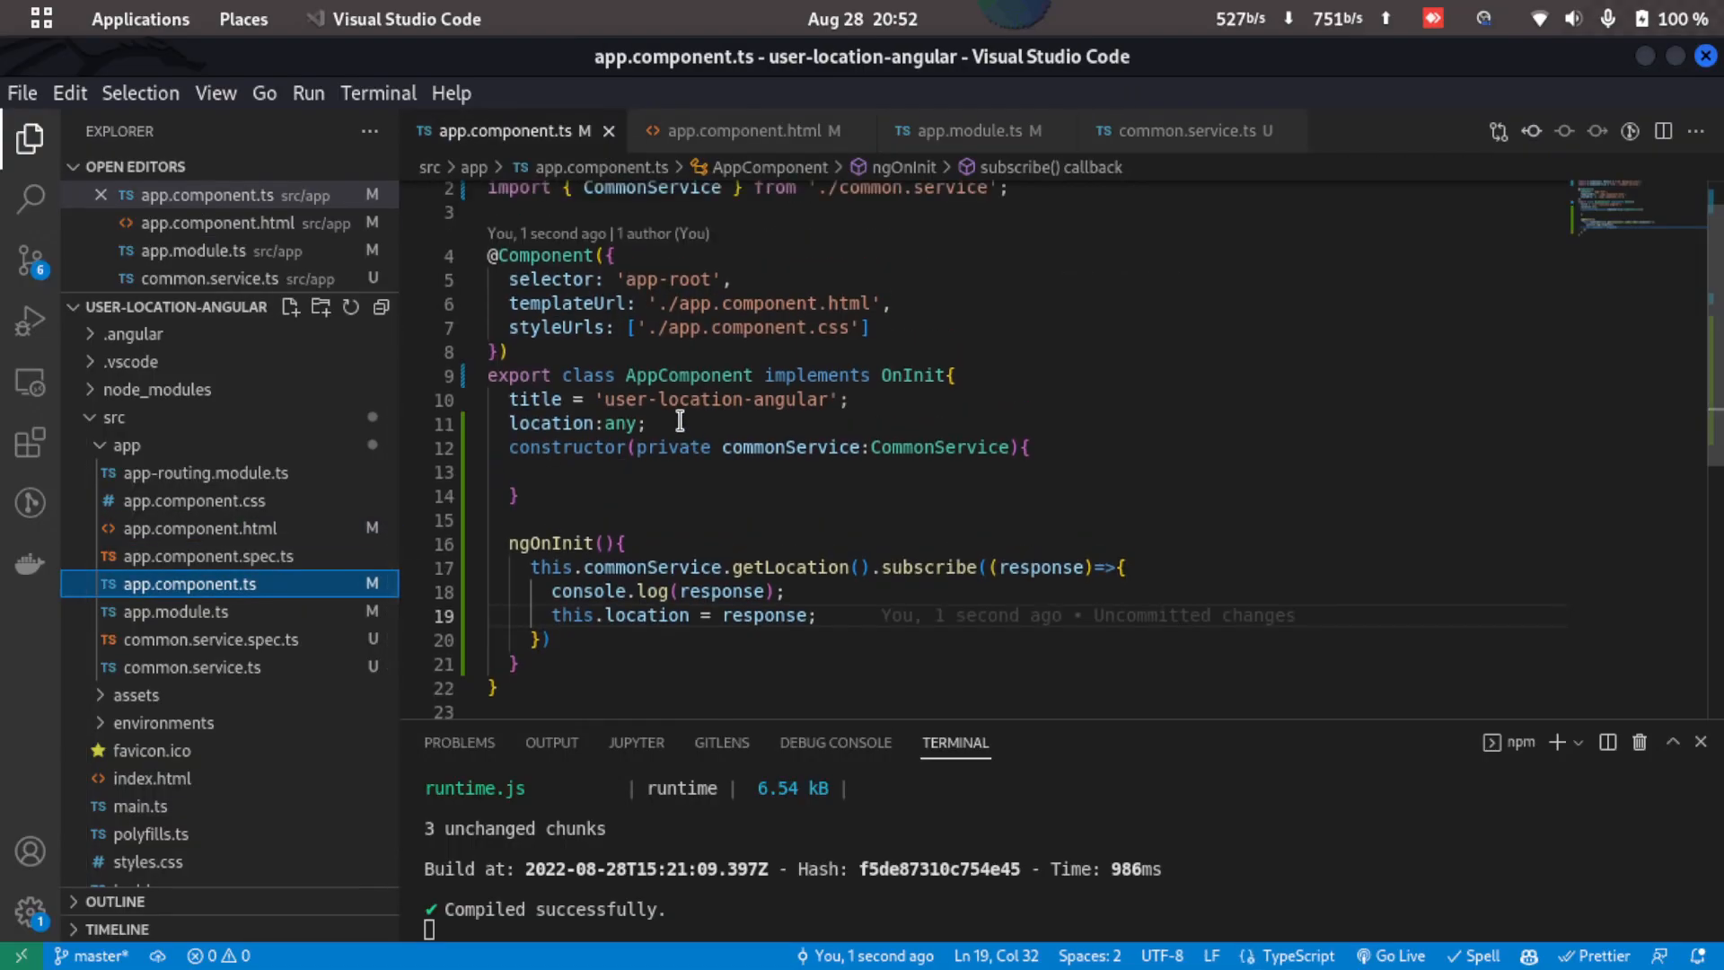
pyautogui.write('location')
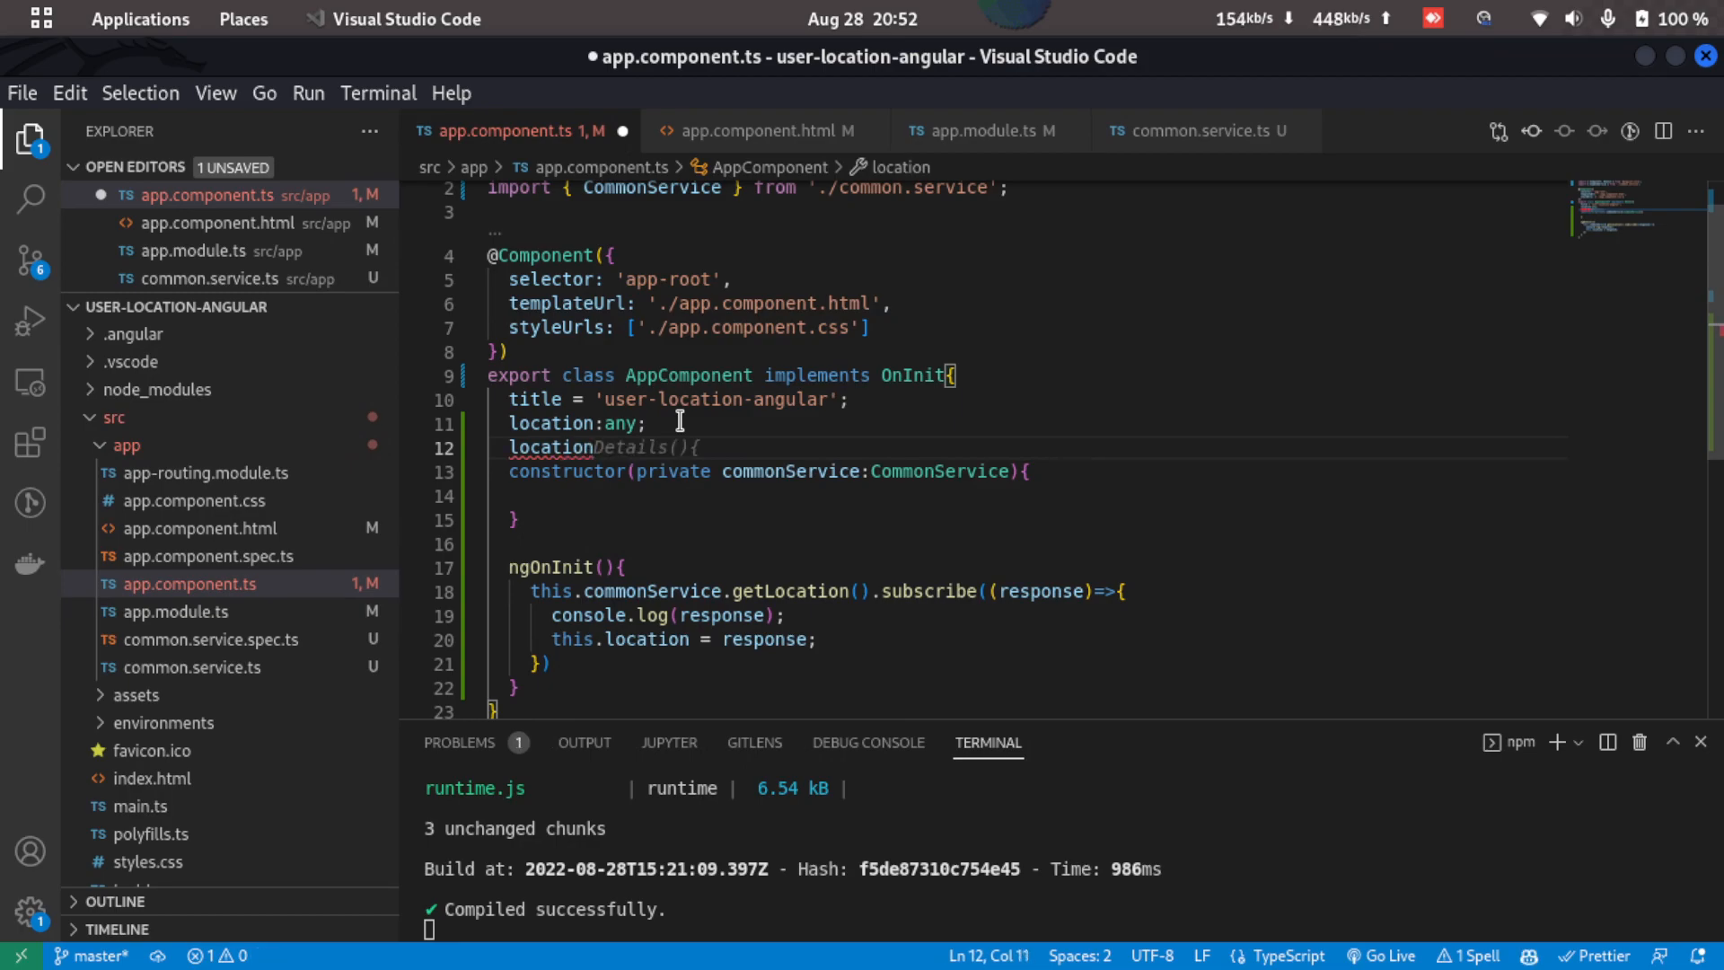
pyautogui.write('Js: an')
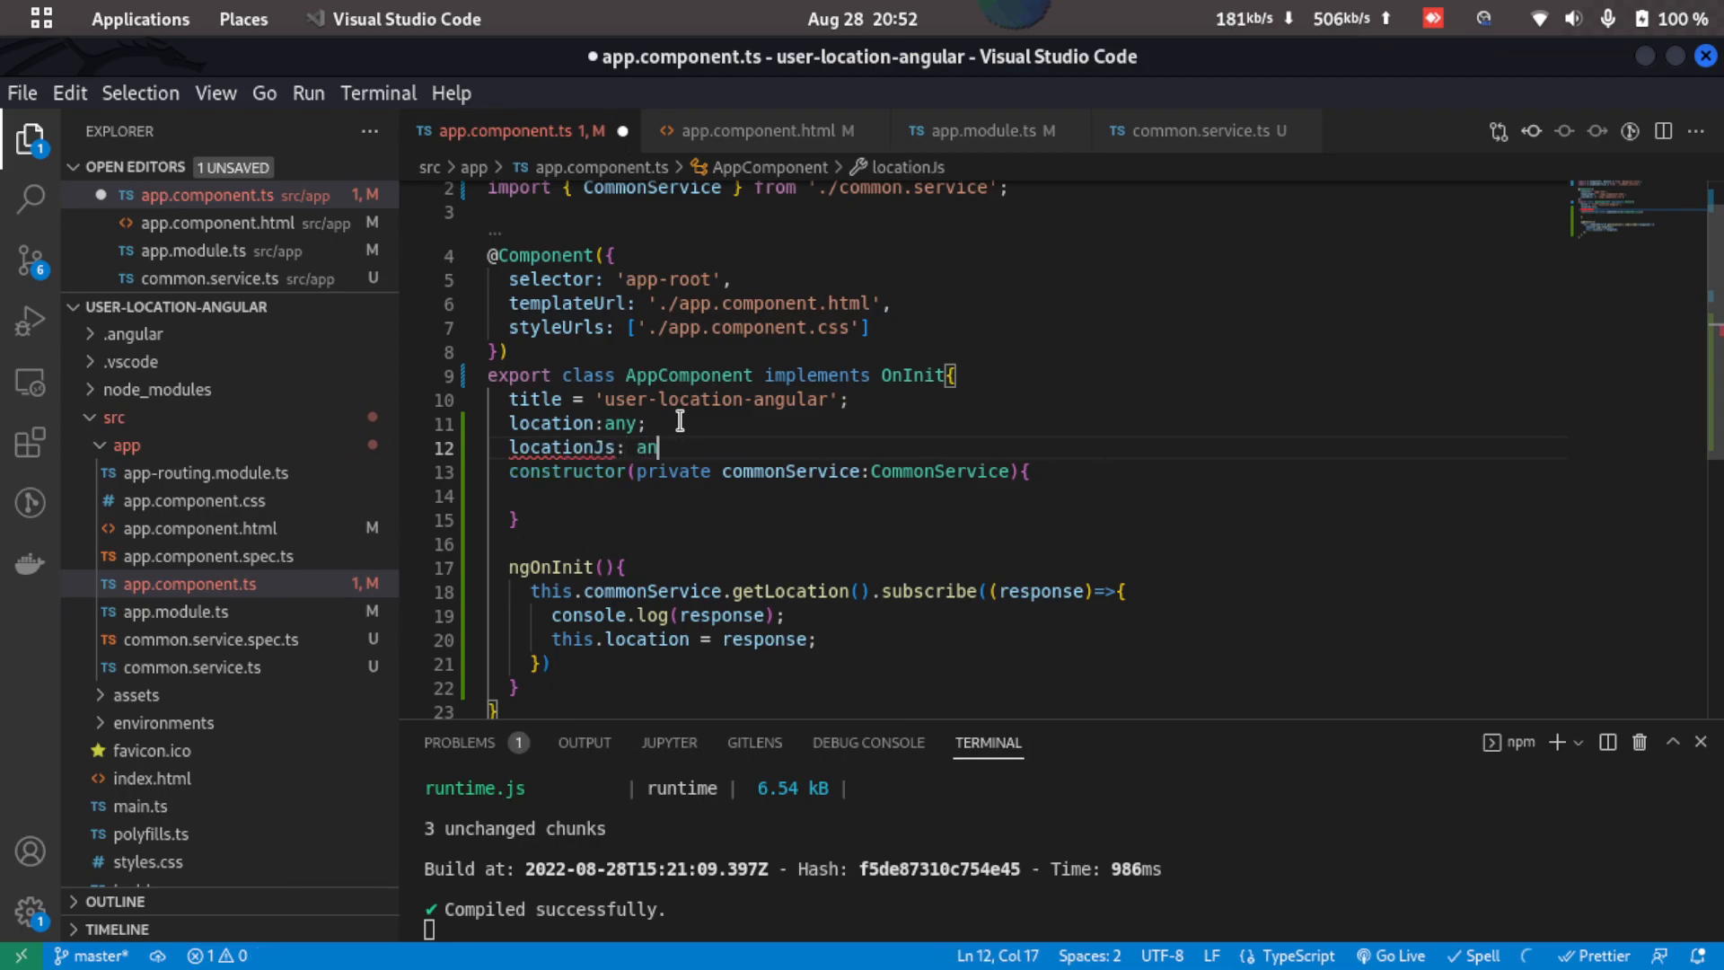
pyautogui.write('y;')
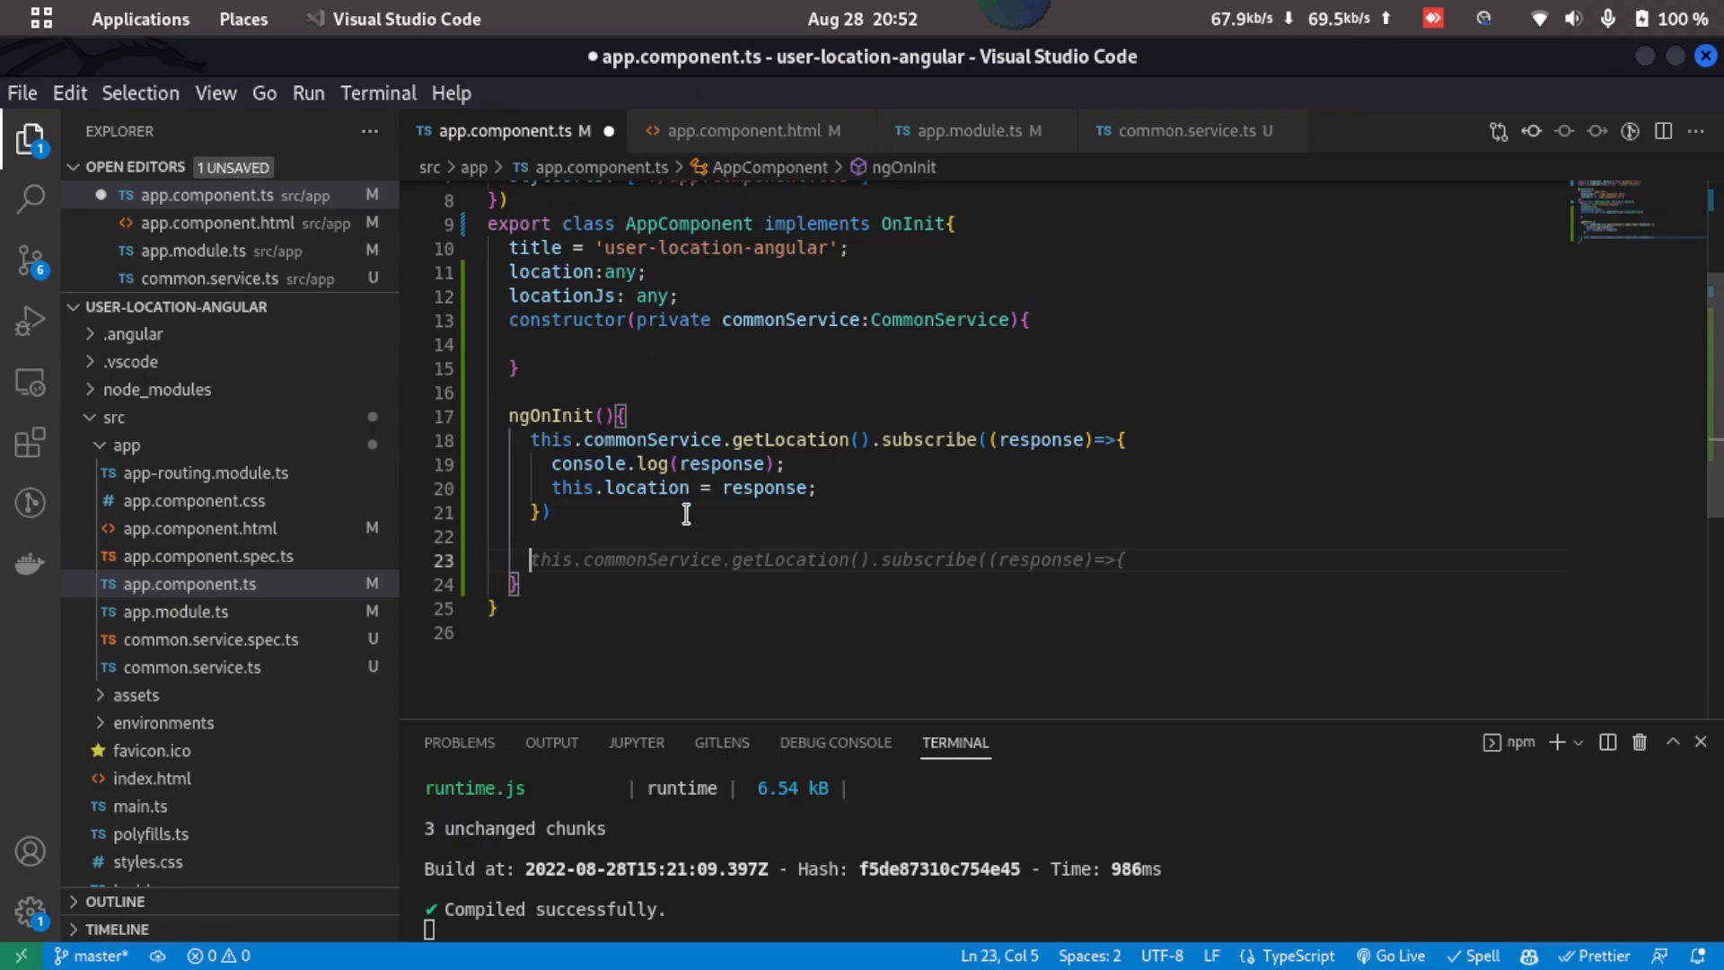
pyautogui.write('na')
pyautogui.write('this.locationJs = position;')
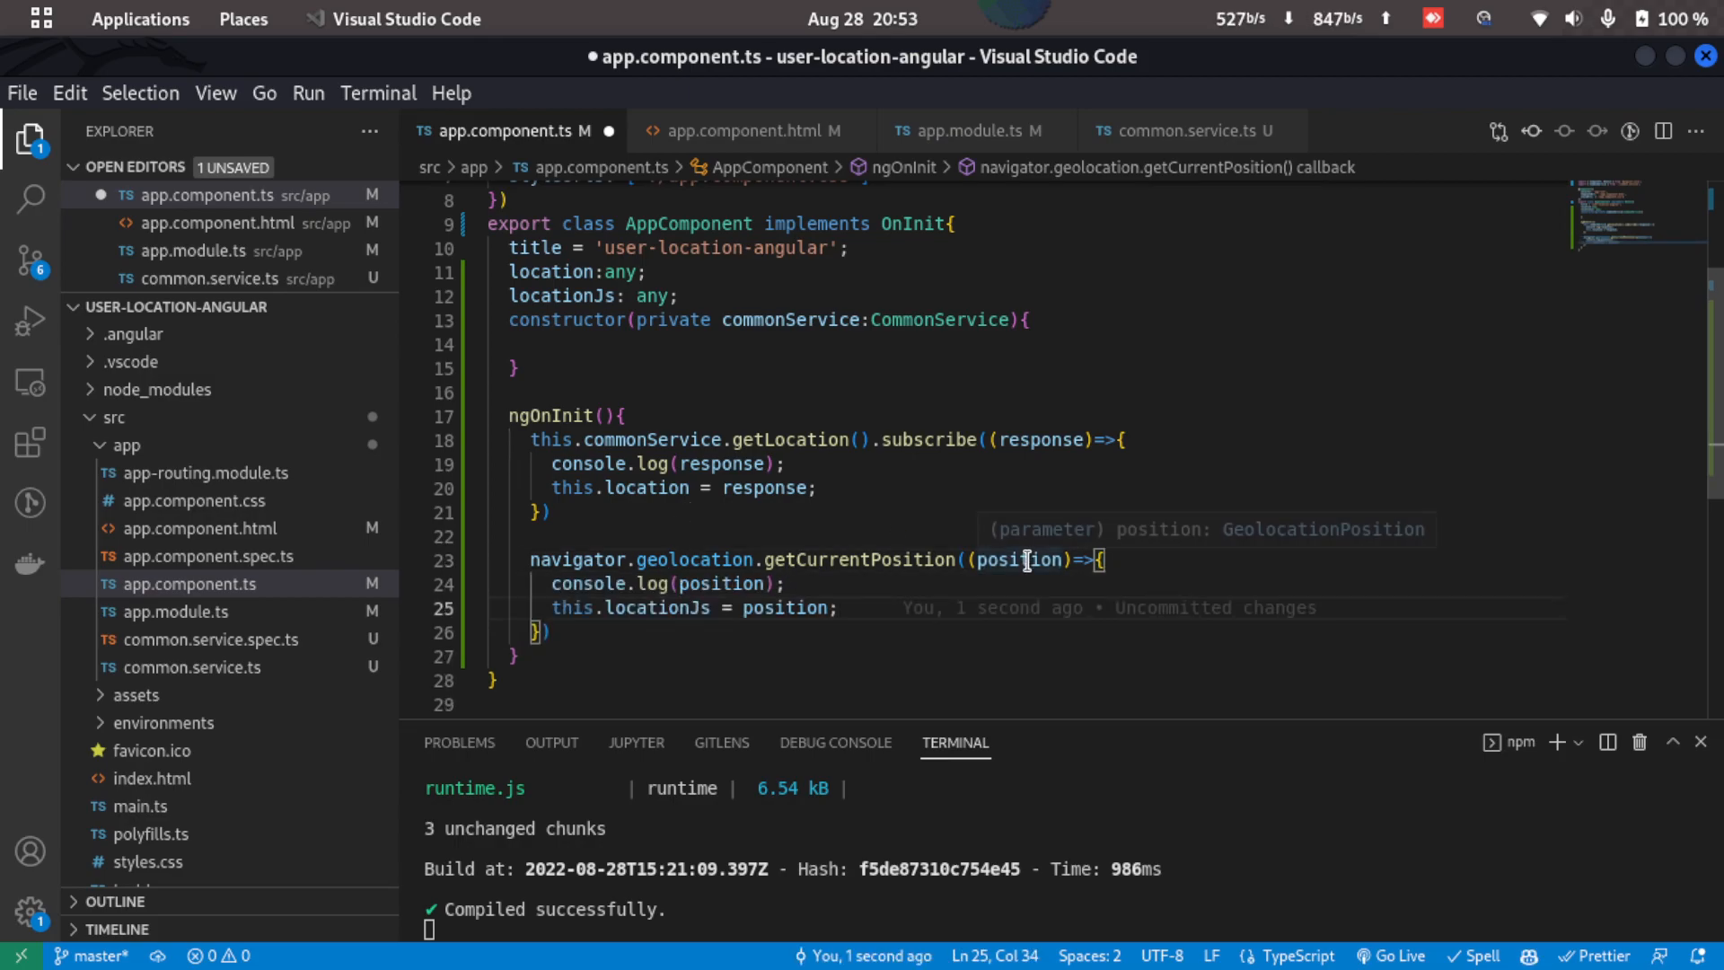
pyautogui.moveTo(700, 583)
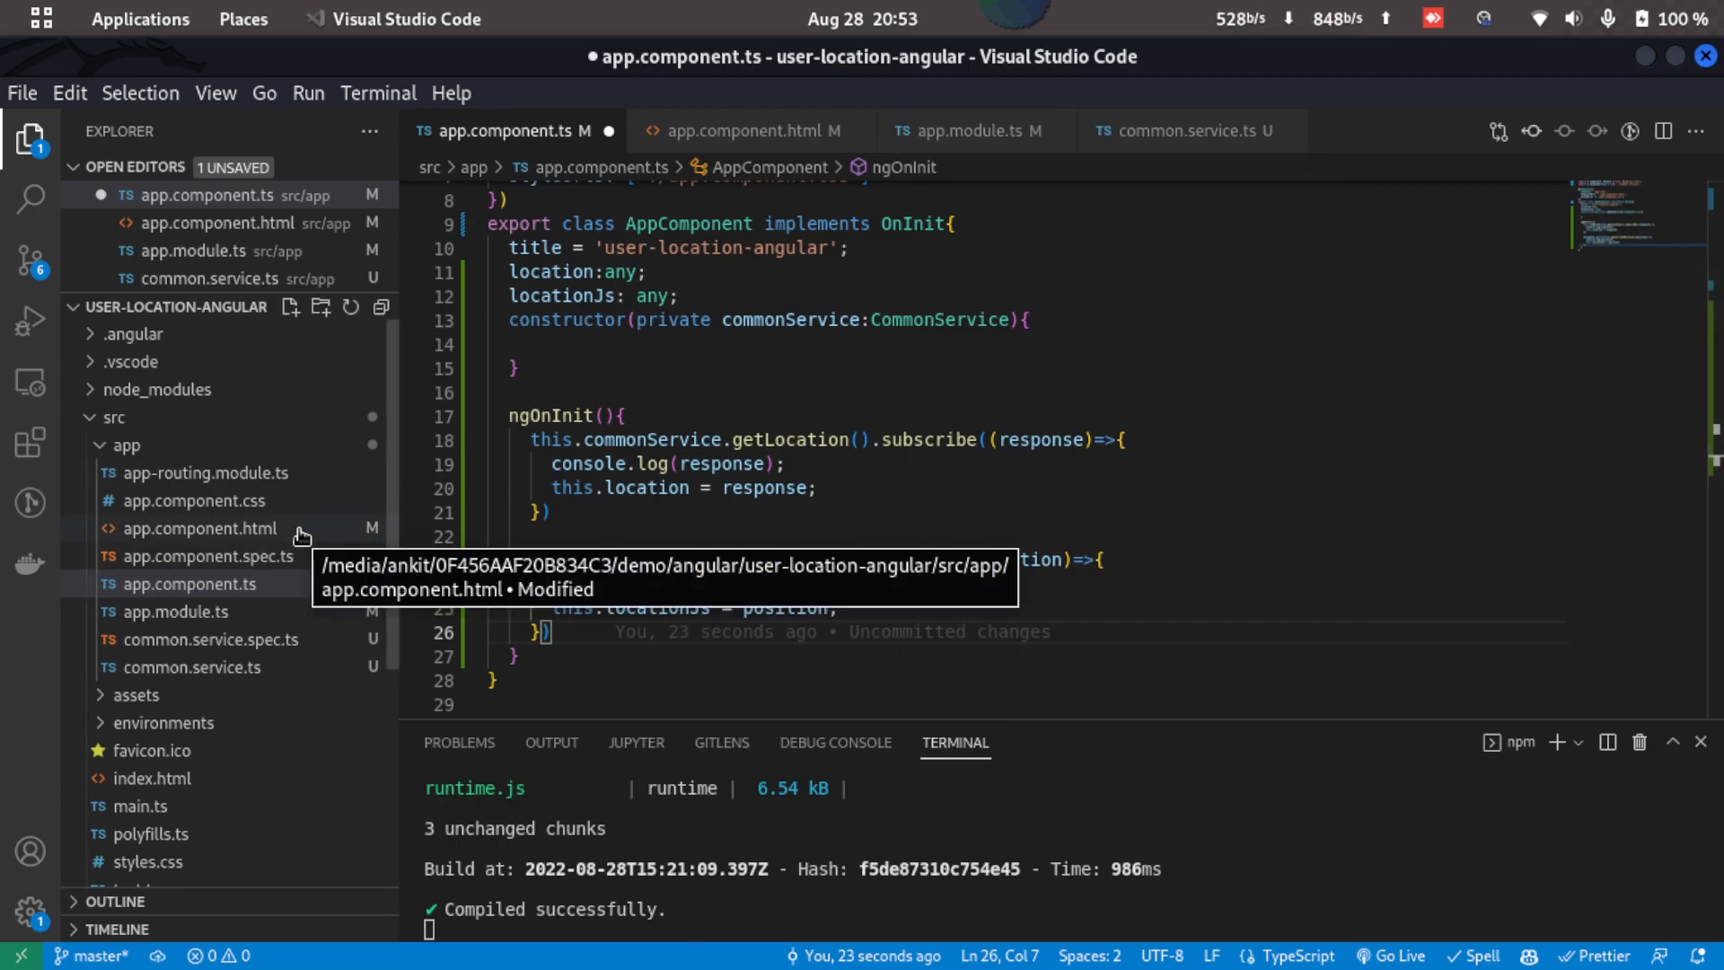
# - In app.component.html add a 'Current Location JS' heading with latitude and longitude bound to locationJs?
pyautogui.click(197, 528)
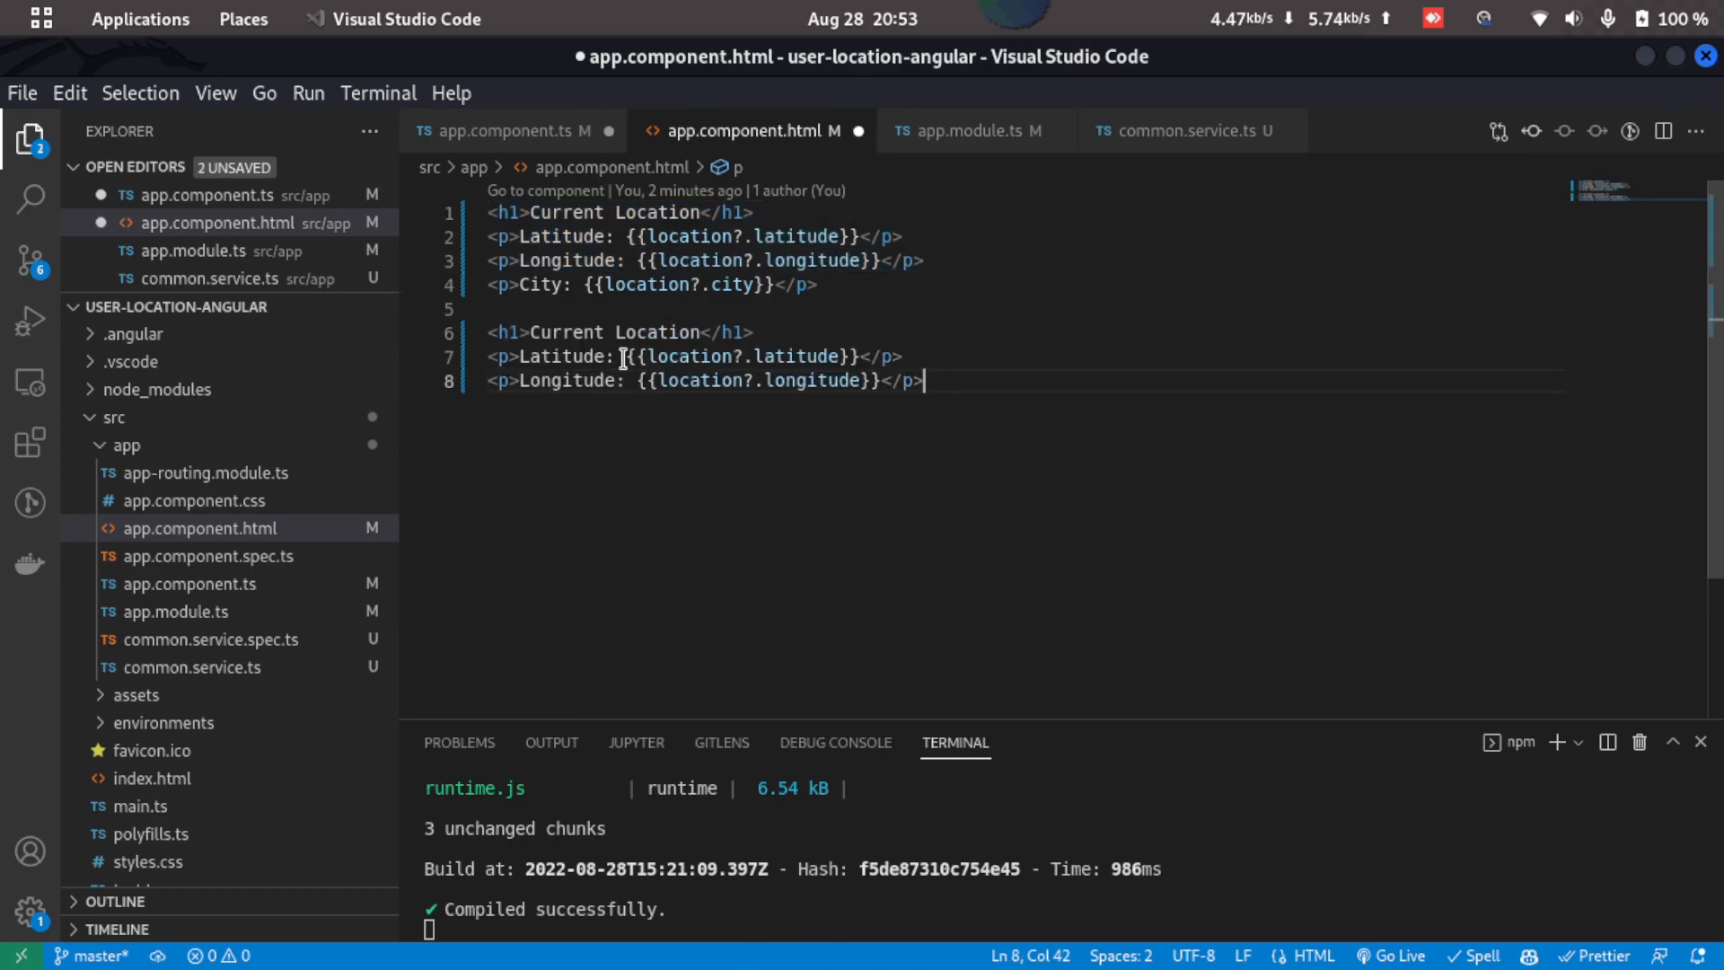
pyautogui.click(695, 331)
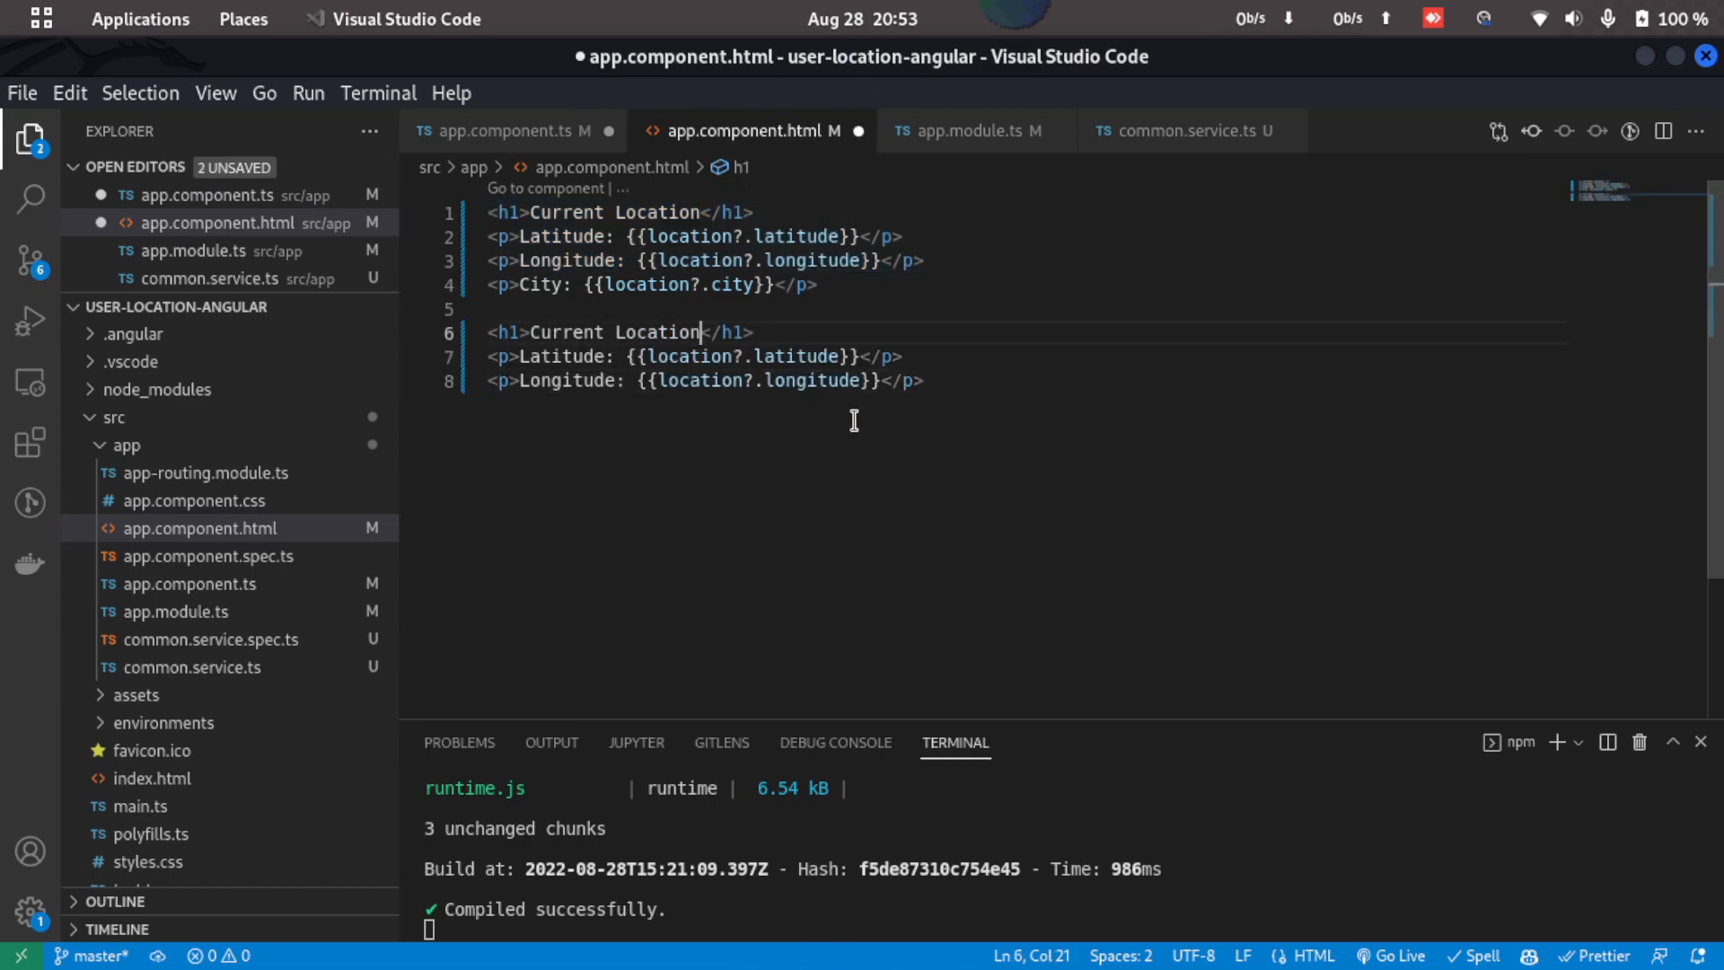
pyautogui.write('JS')
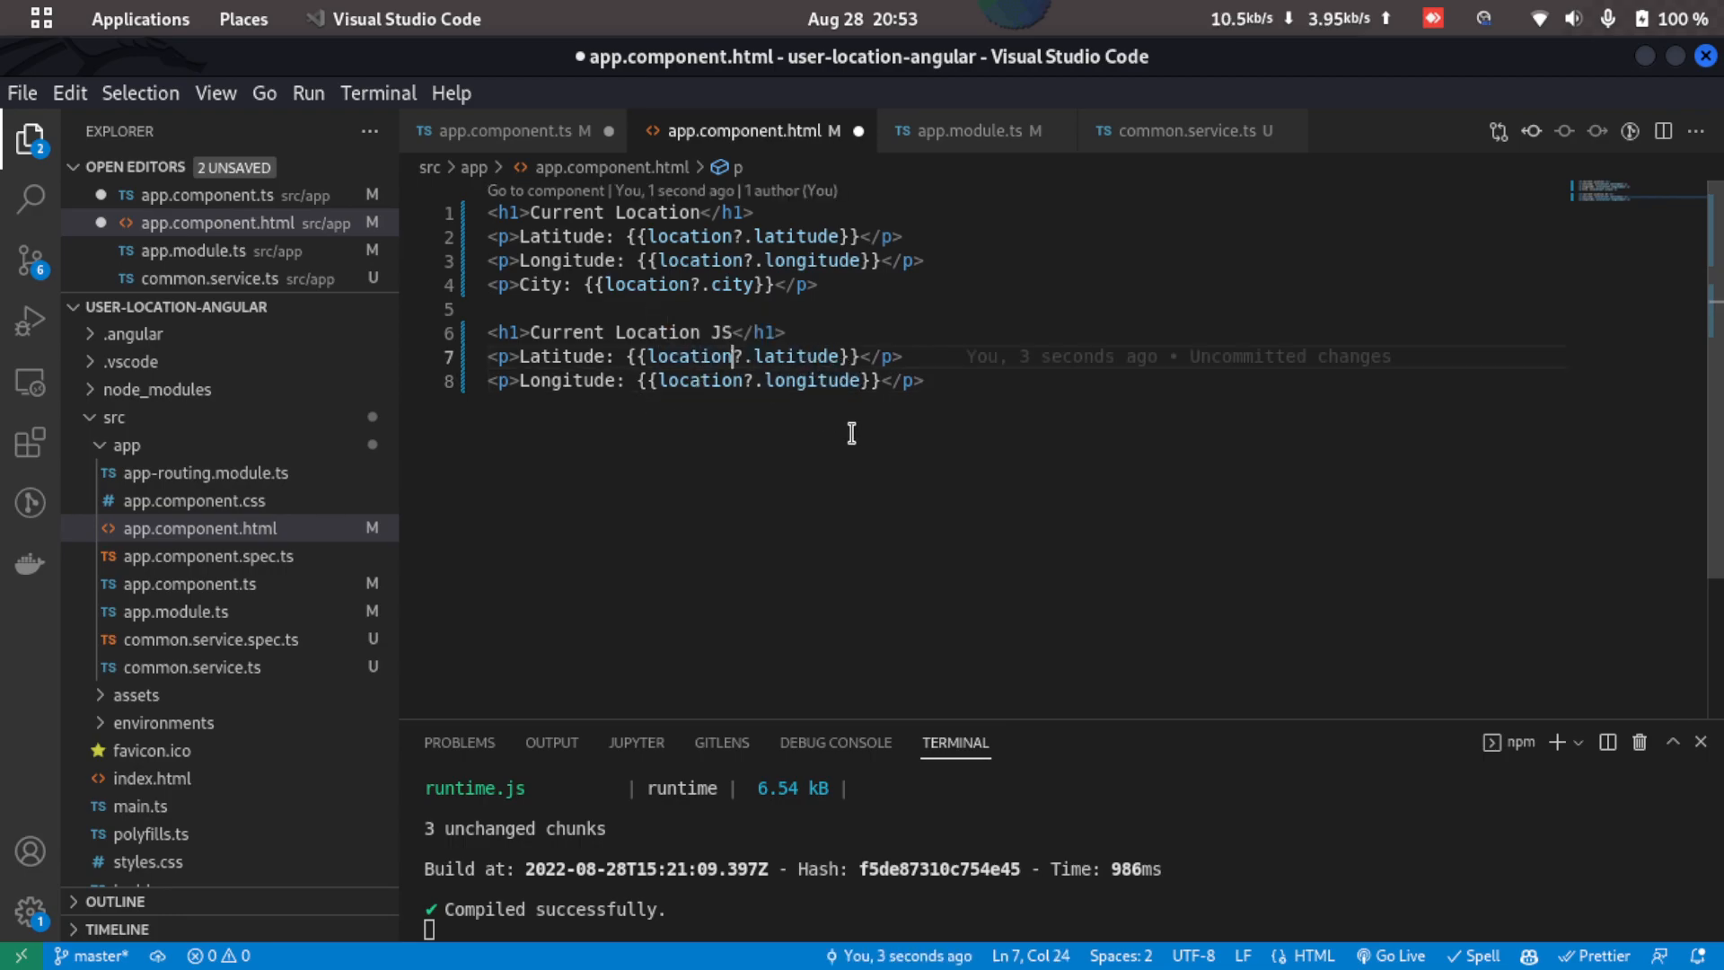
pyautogui.write('Js')
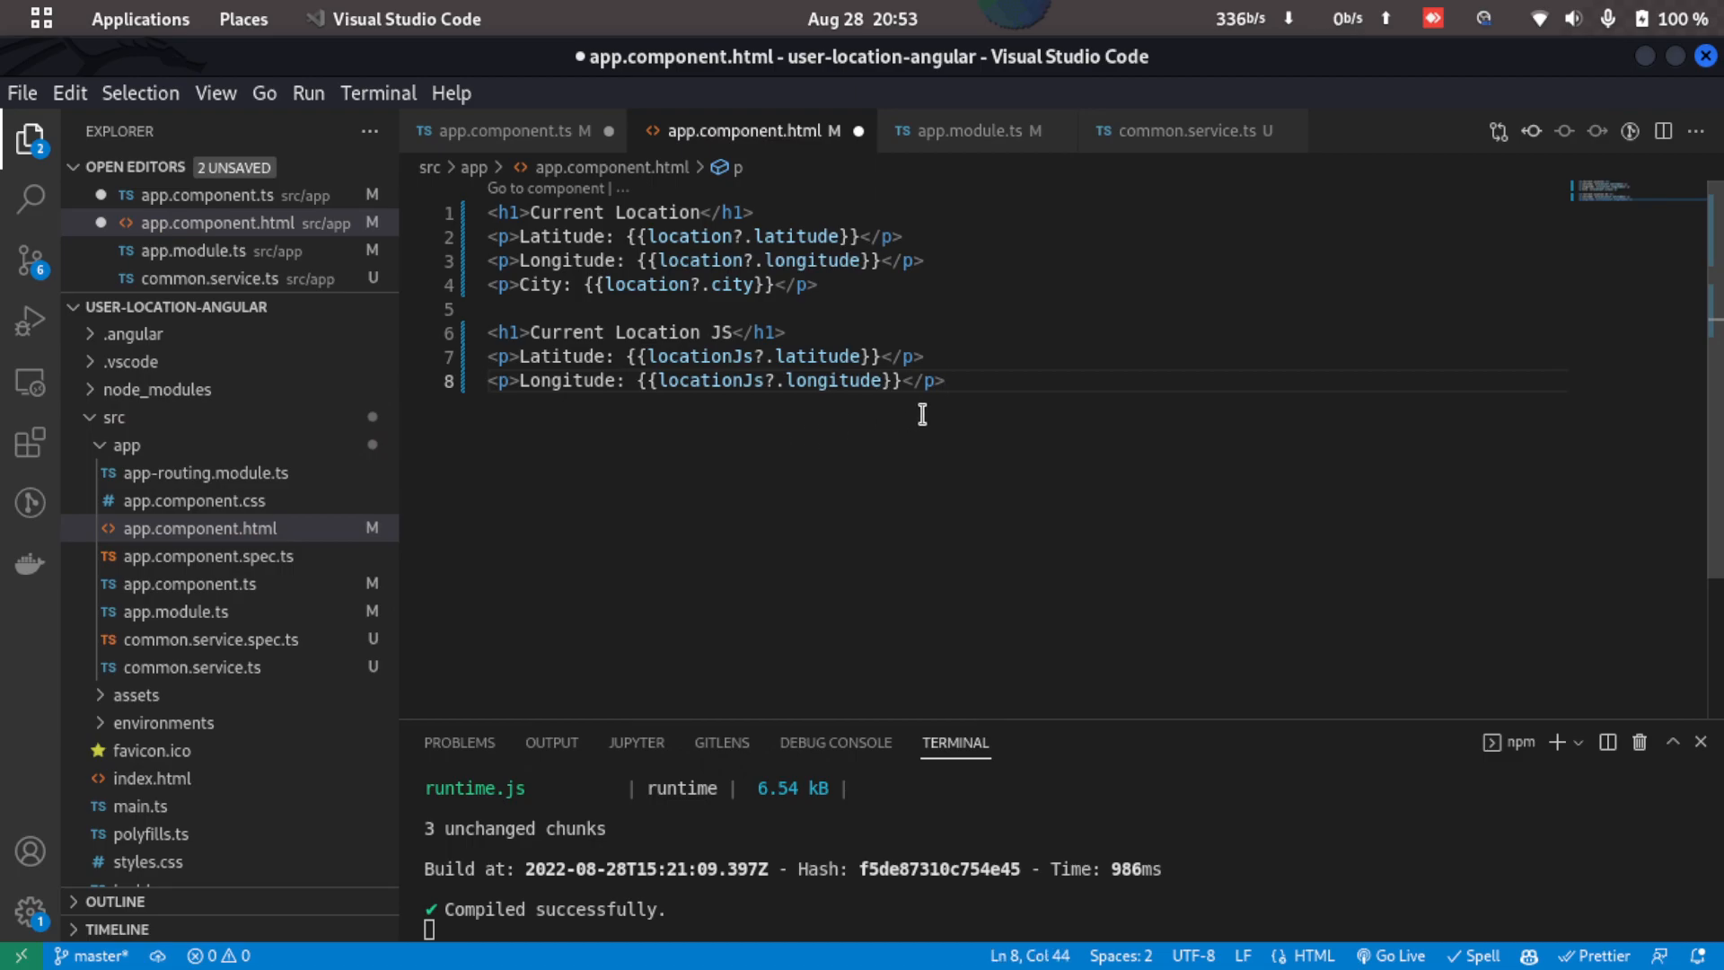
pyautogui.click(506, 129)
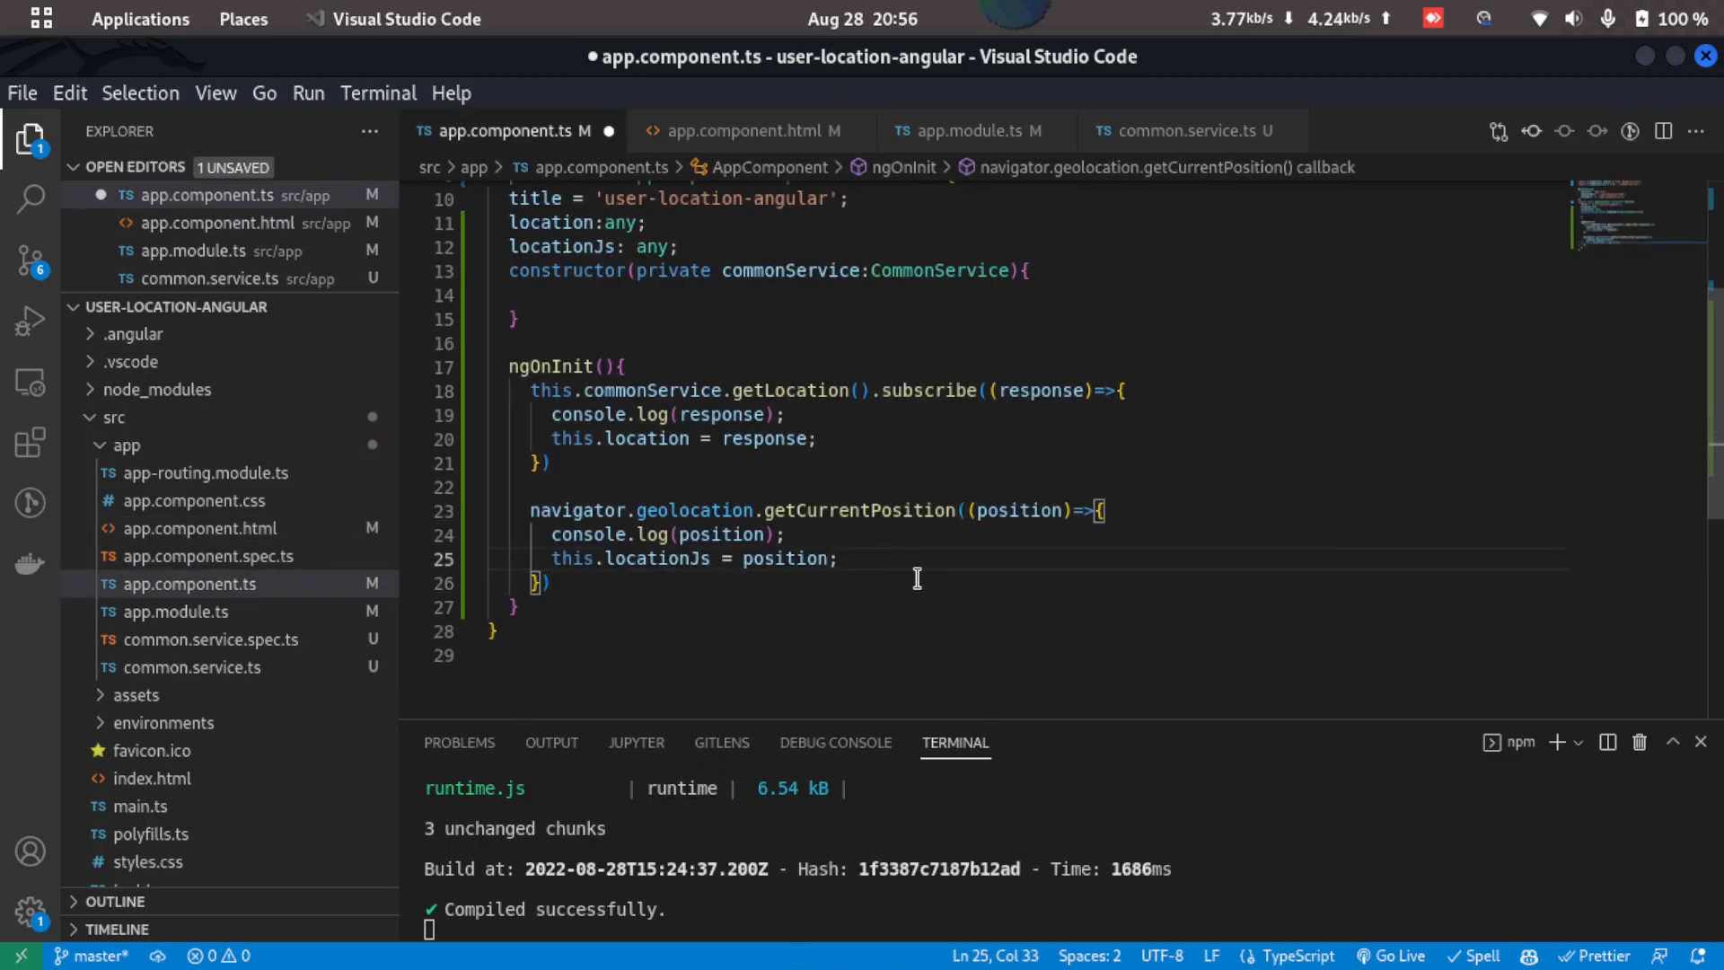
# - Change the assignment to this.locationJs = position.coords; and save app.component.ts
pyautogui.write('.coords')
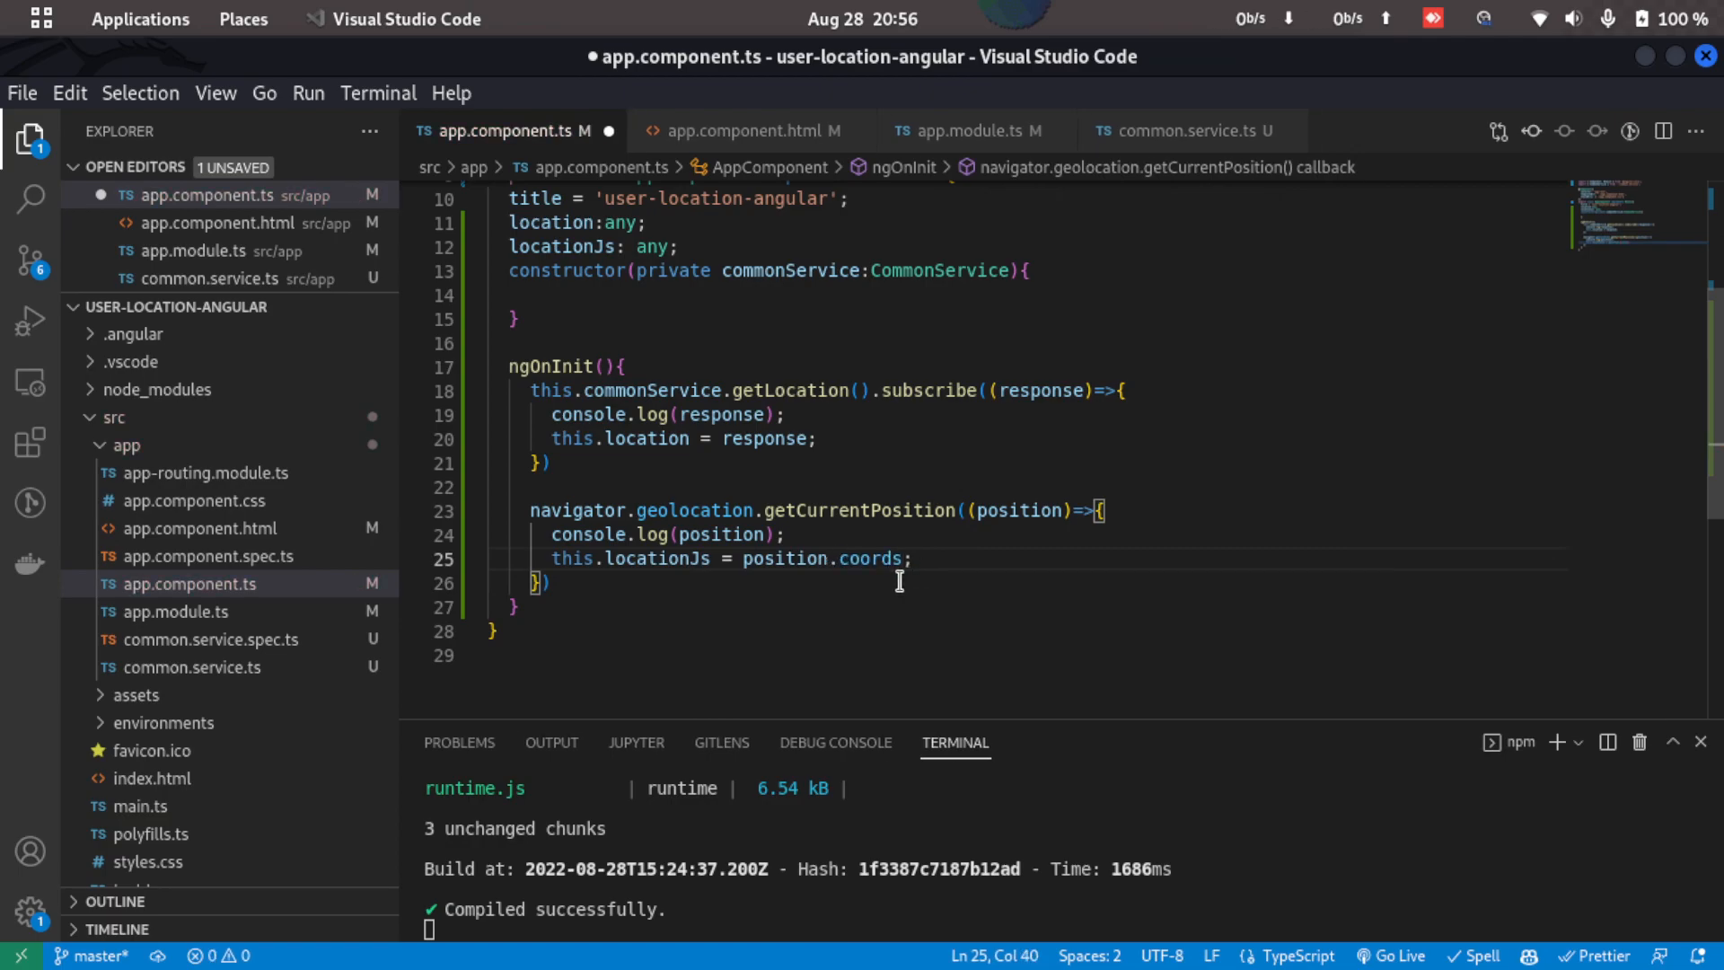
pyautogui.moveTo(874, 580)
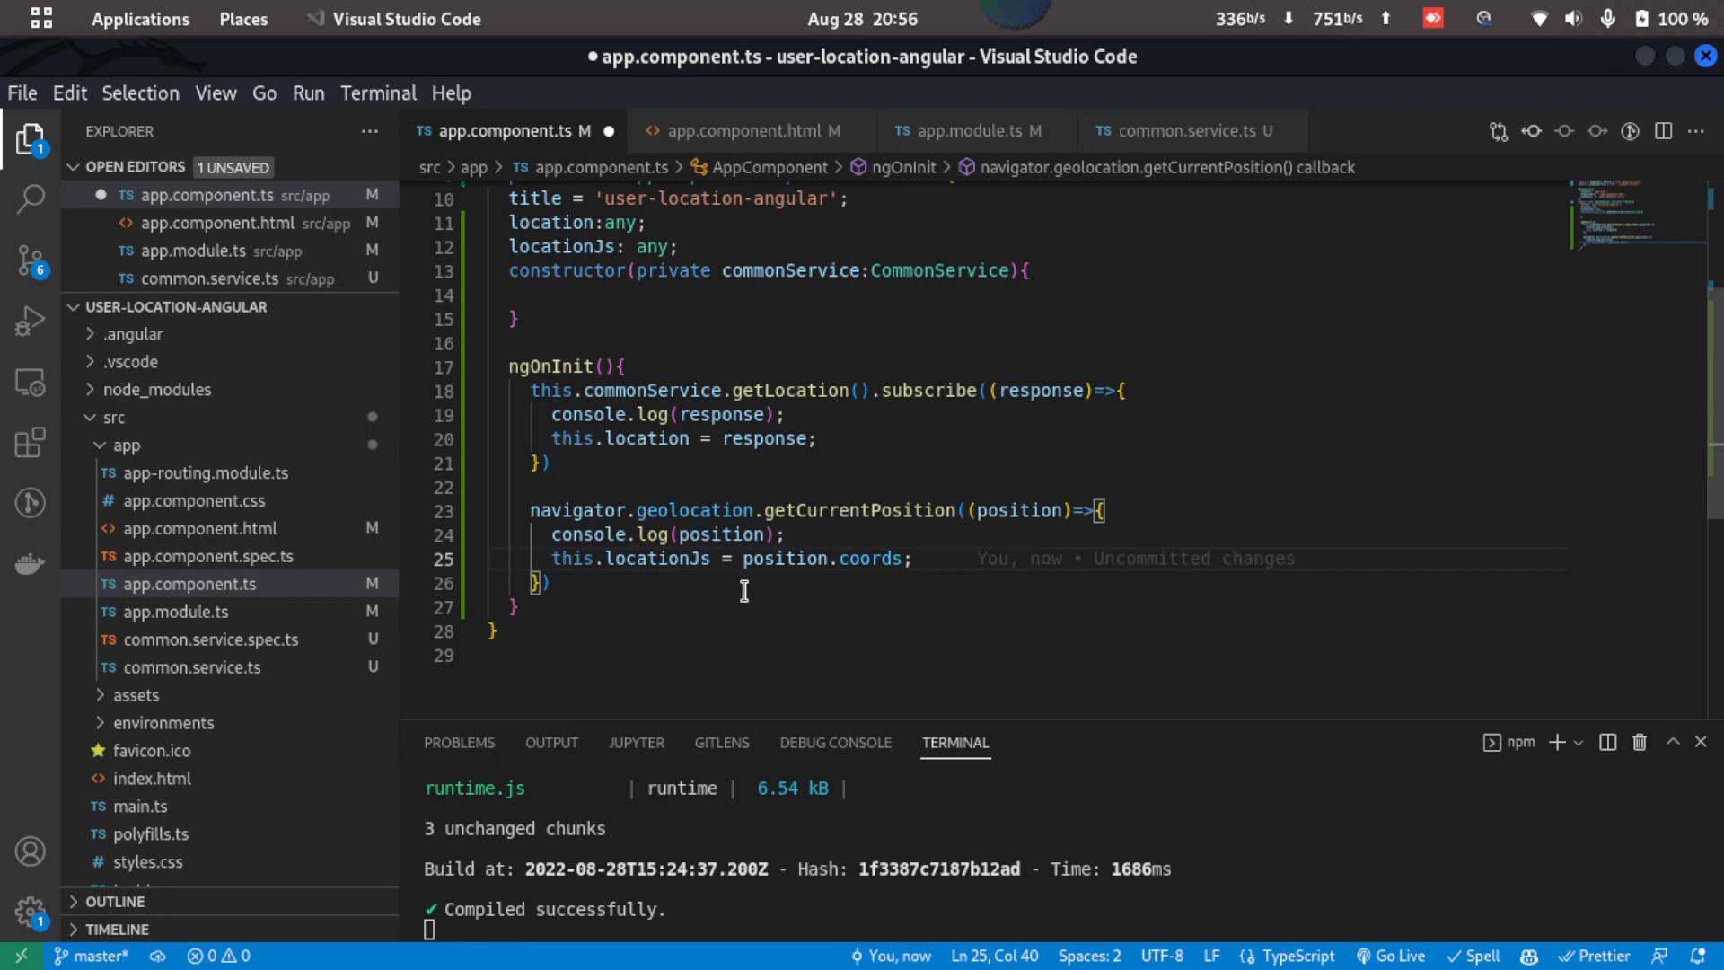
pyautogui.press('ctrl+s')
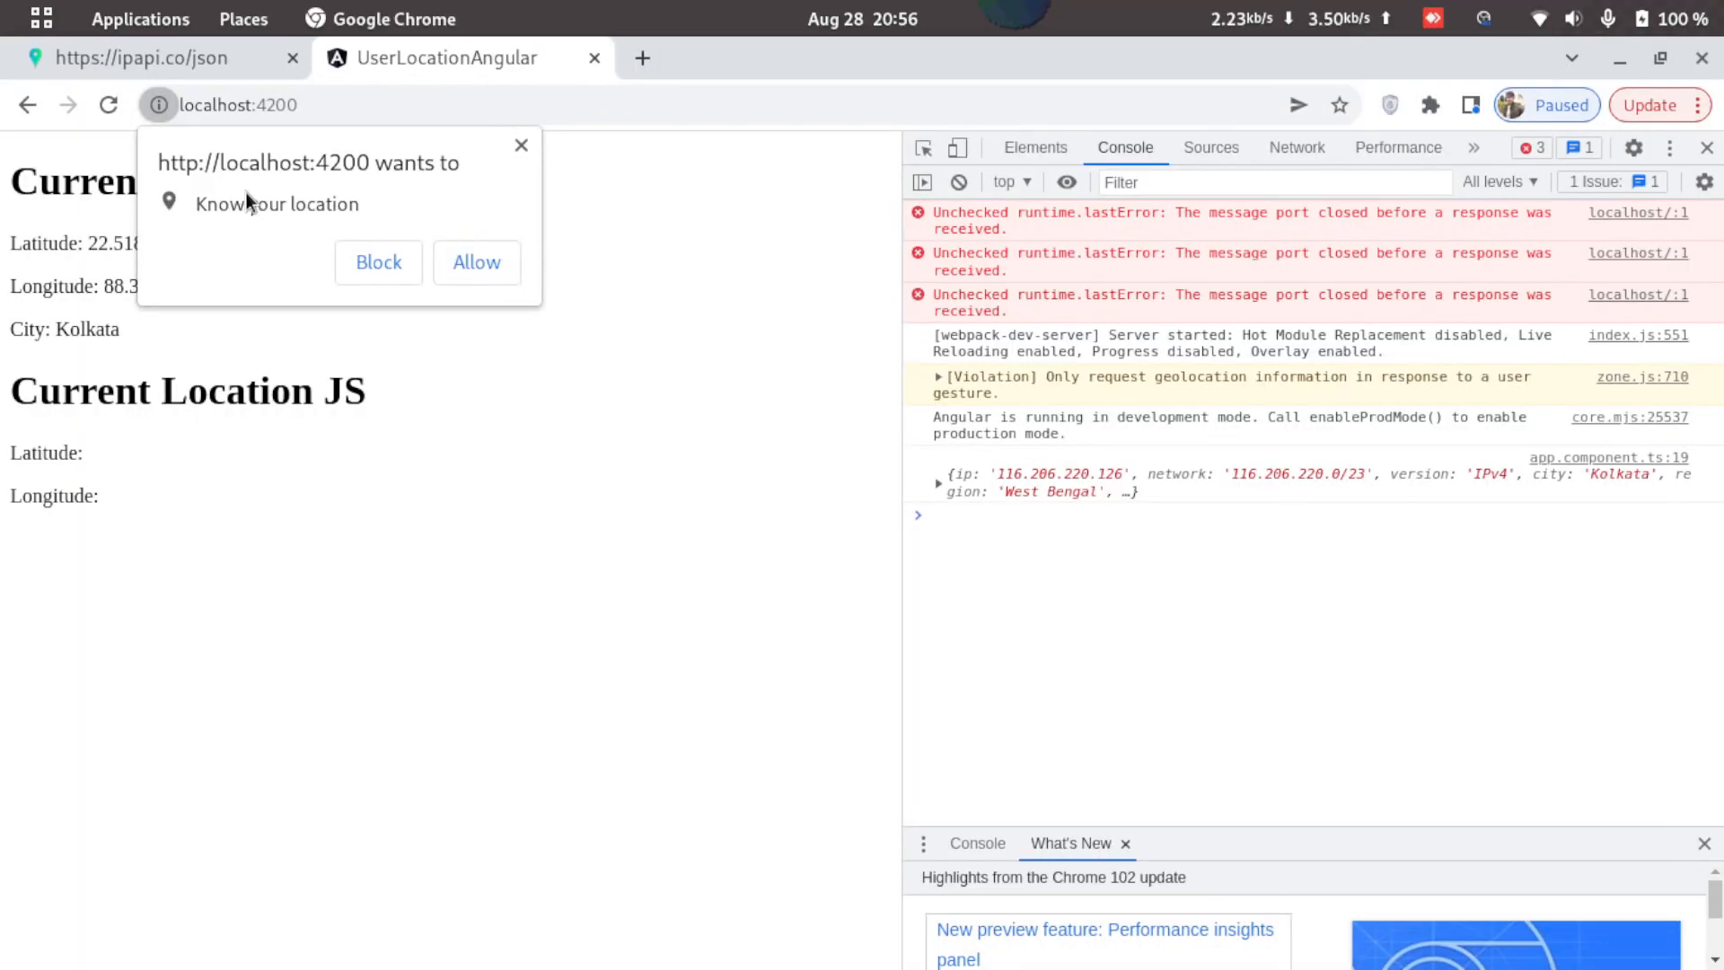
pyautogui.moveTo(268, 193)
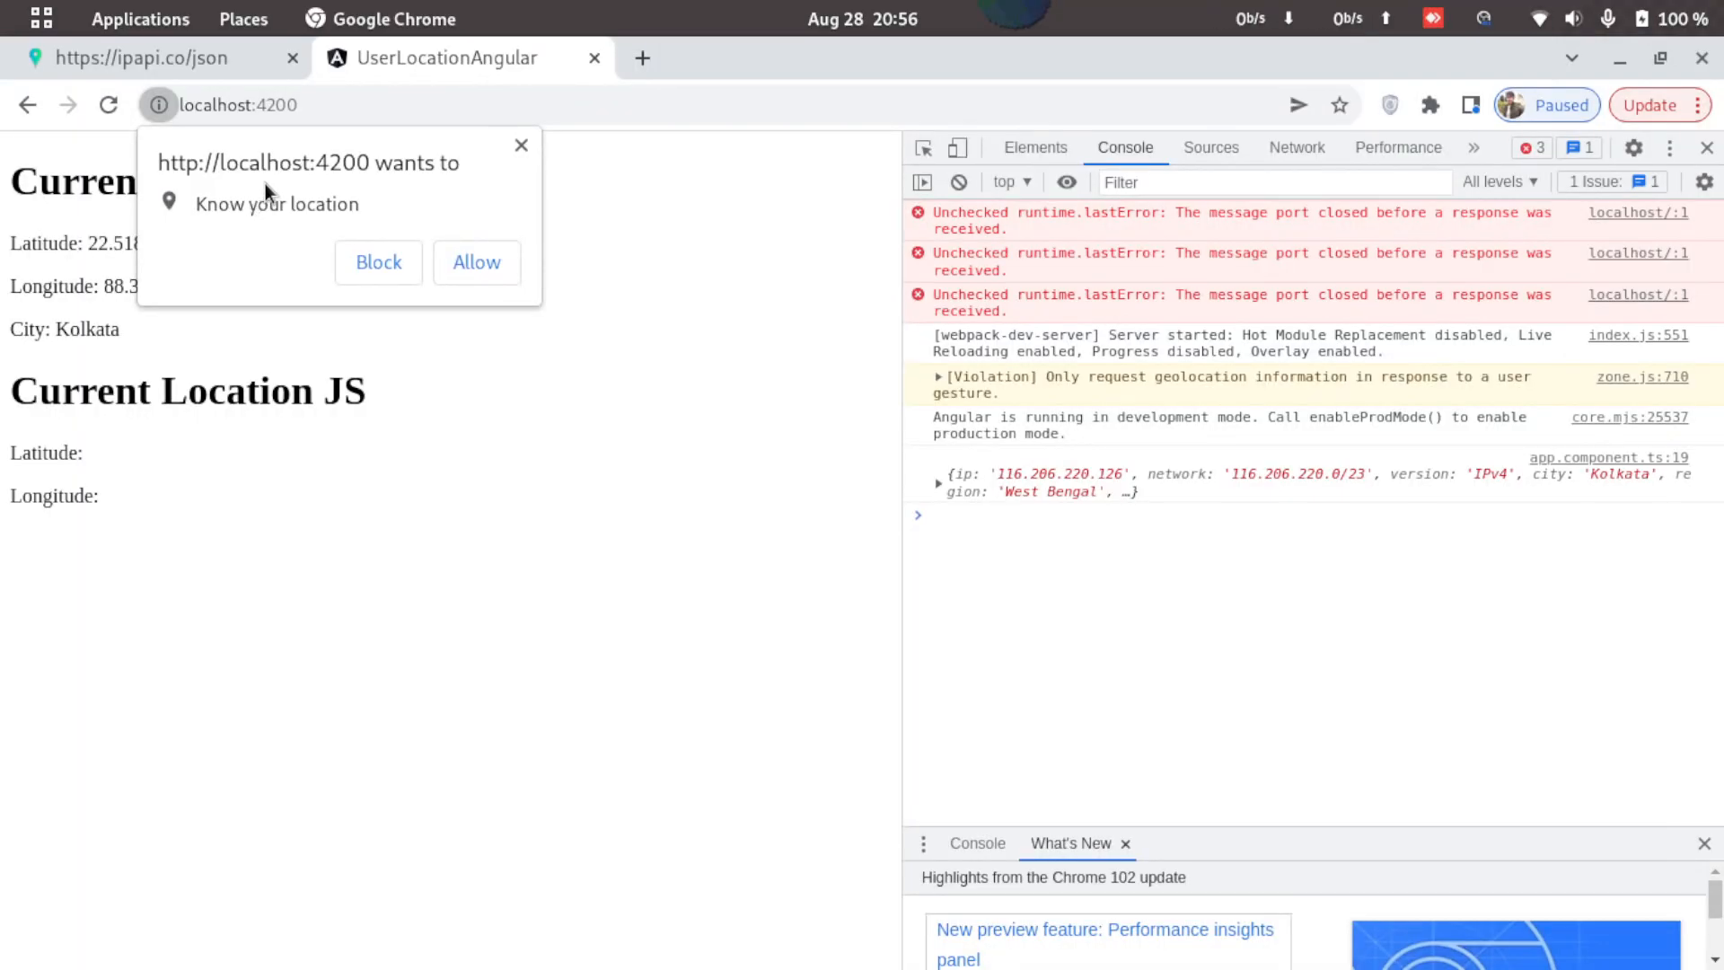
pyautogui.moveTo(393, 187)
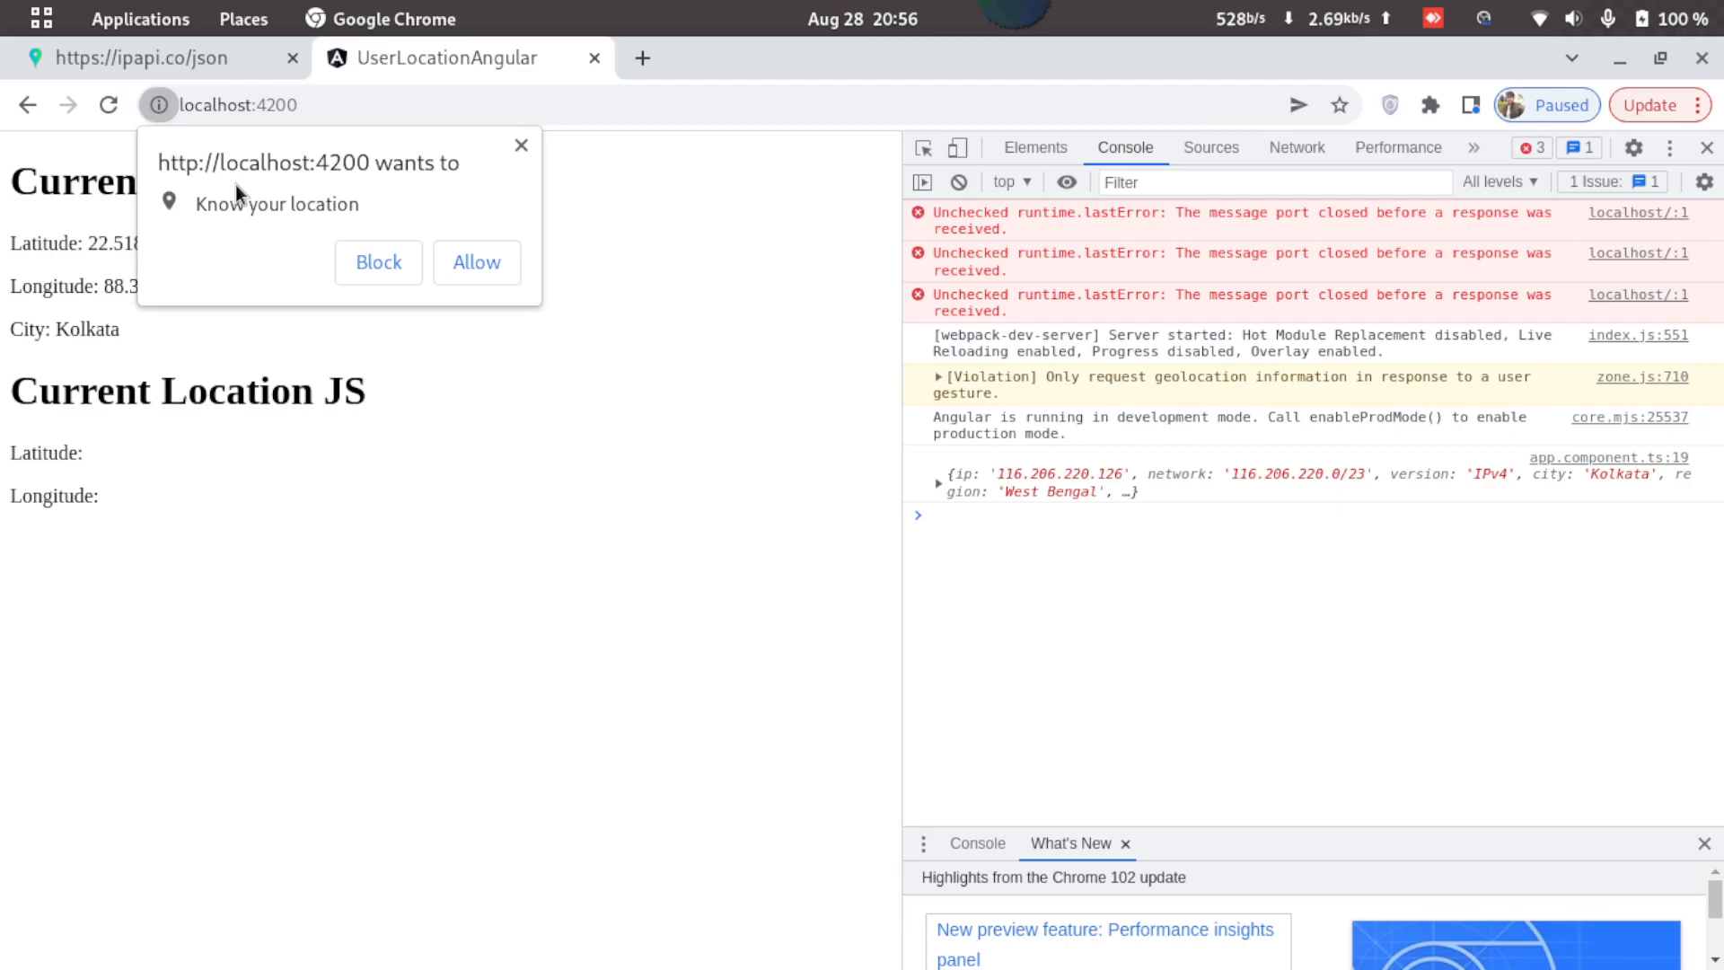
# - Allow the location permission so Current Location JS shows latitude 22.386931 and longitude 88.4168197
pyautogui.click(476, 262)
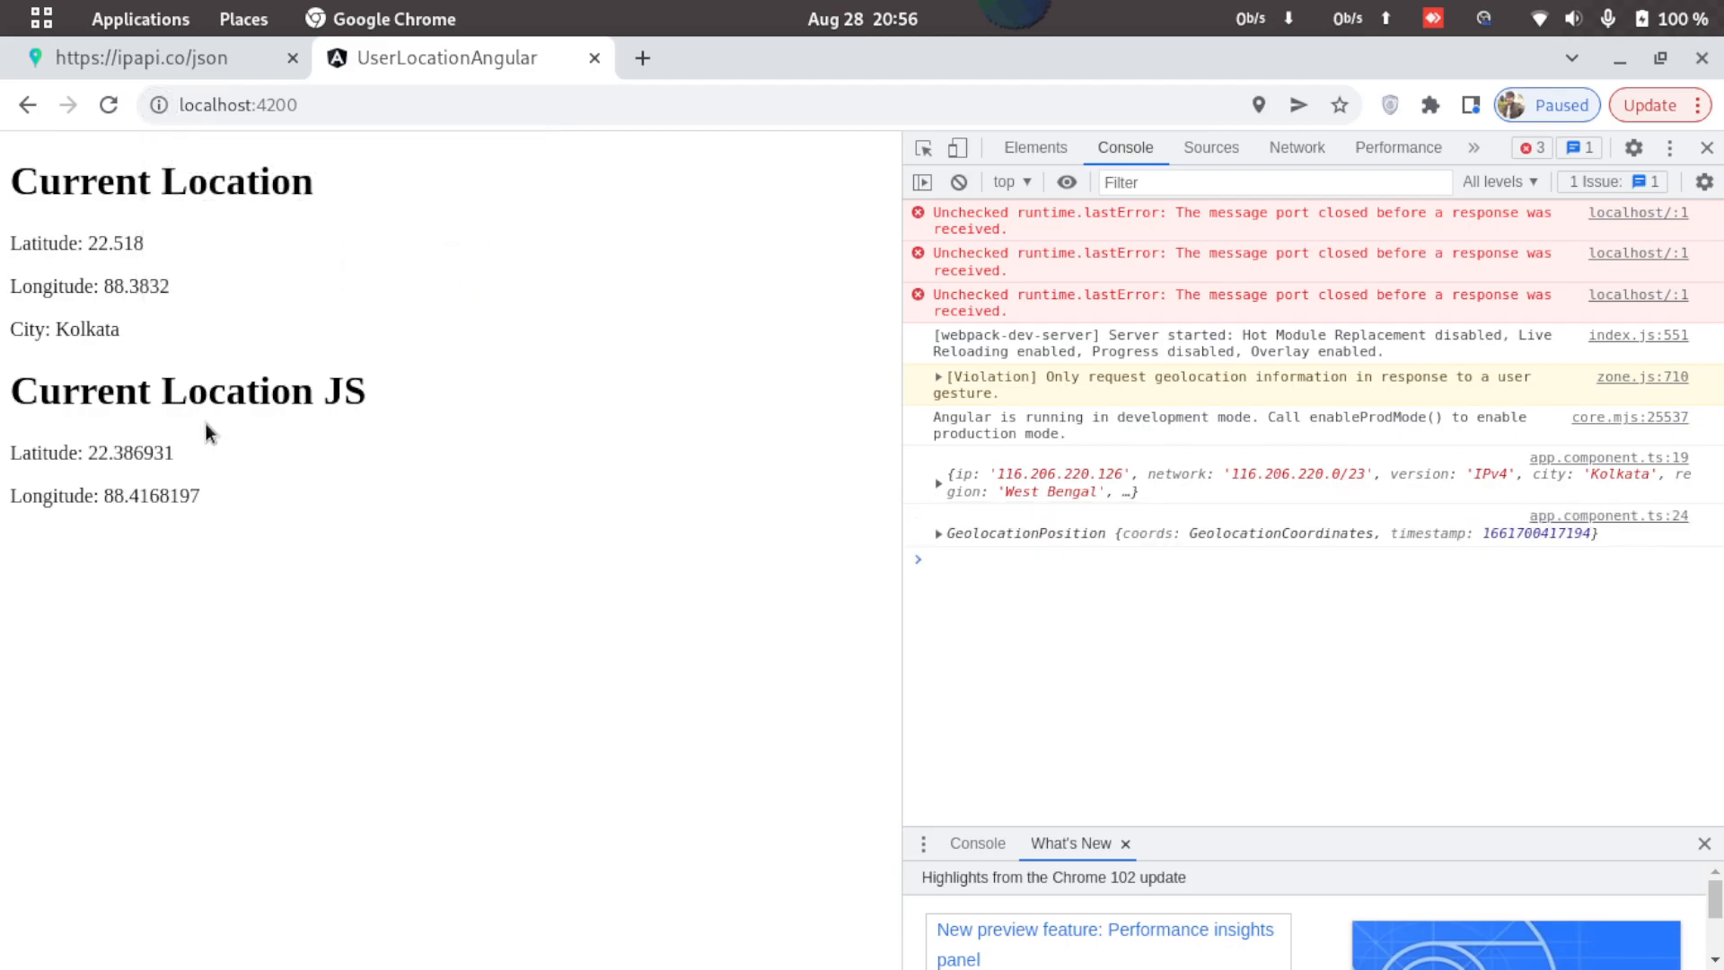
pyautogui.doubleClick(128, 453)
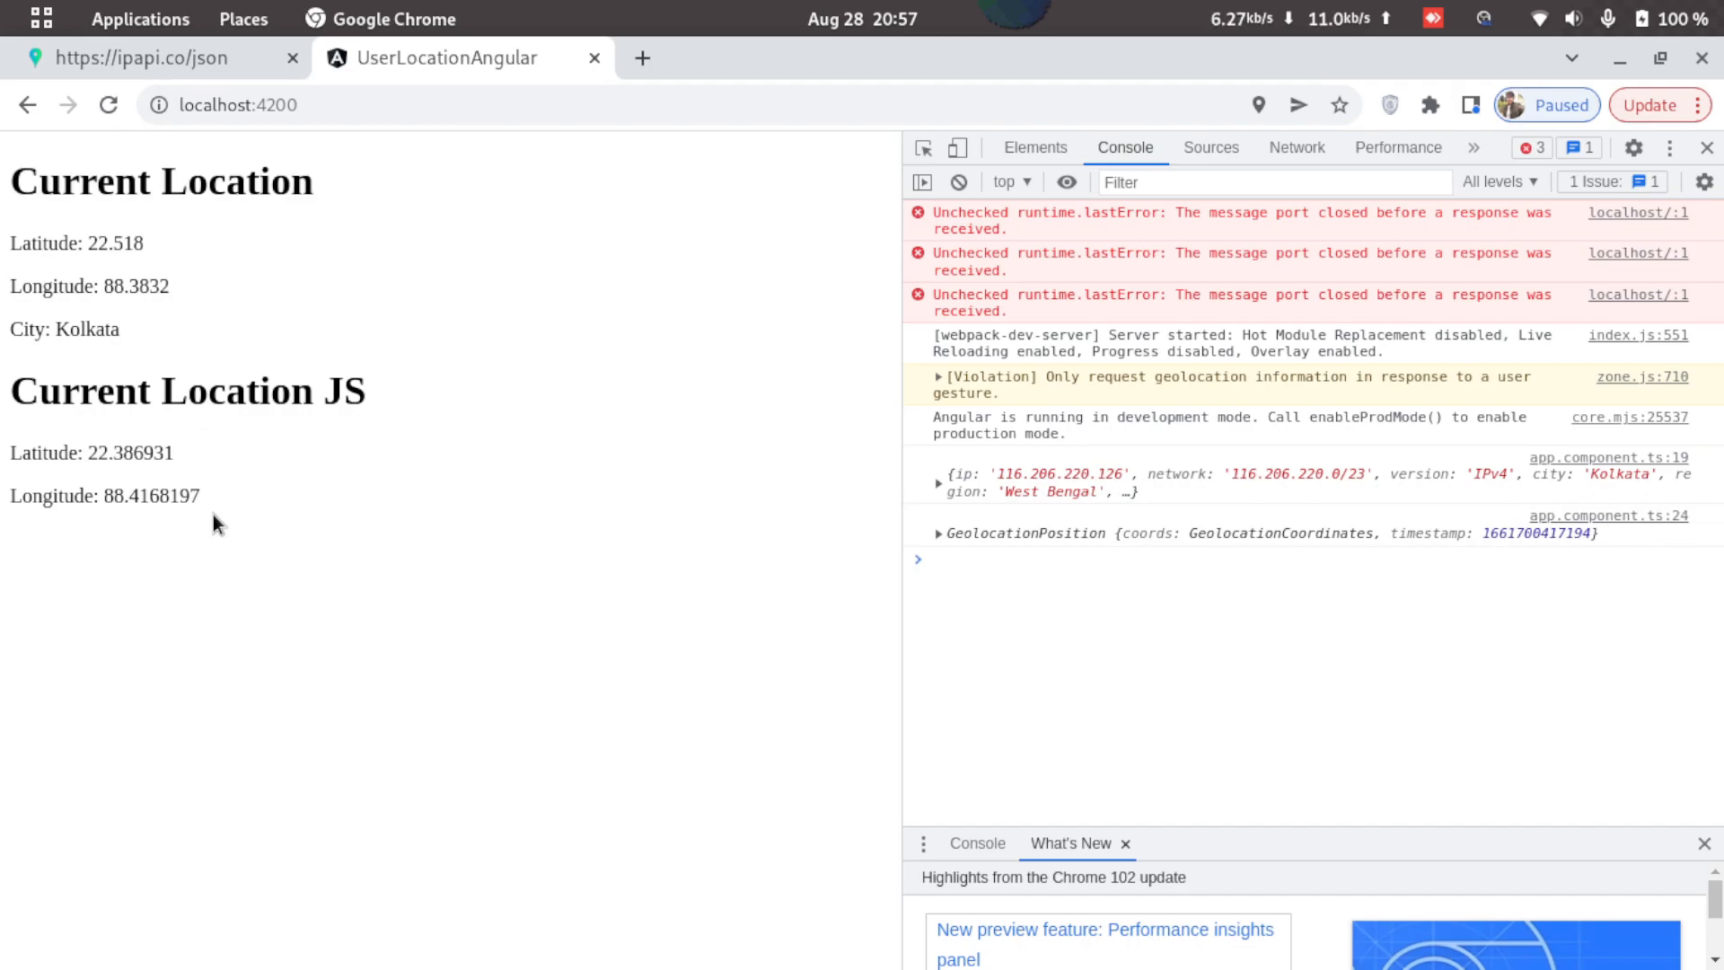
pyautogui.moveTo(387, 572)
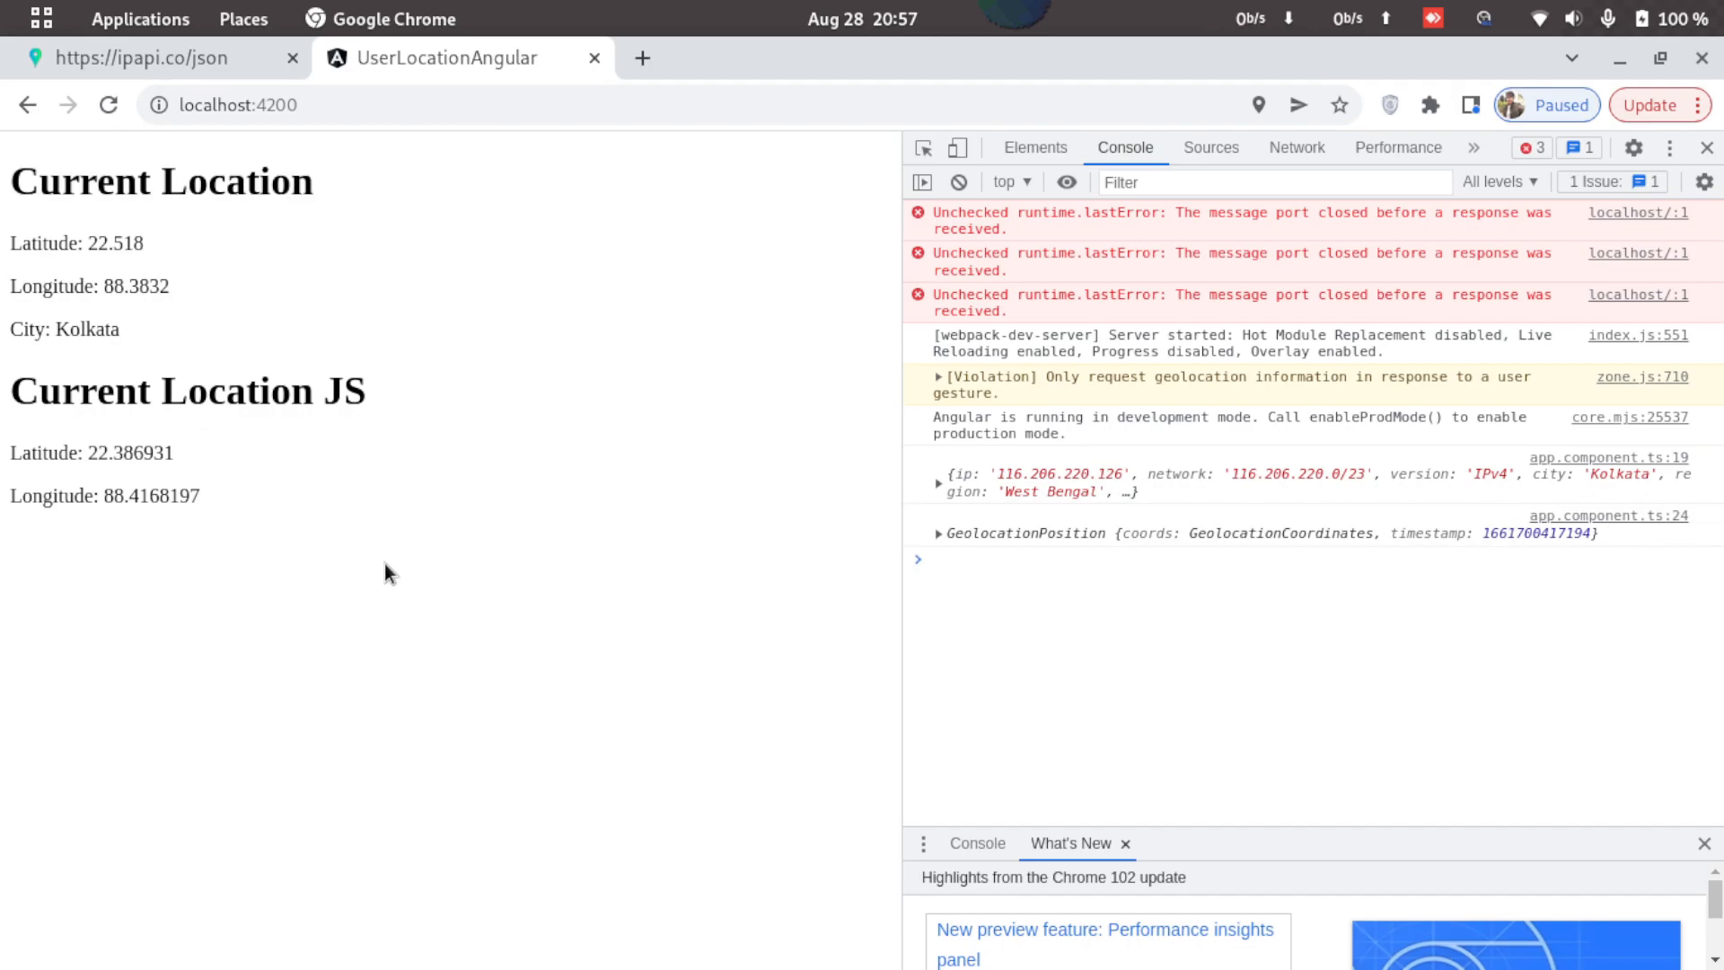